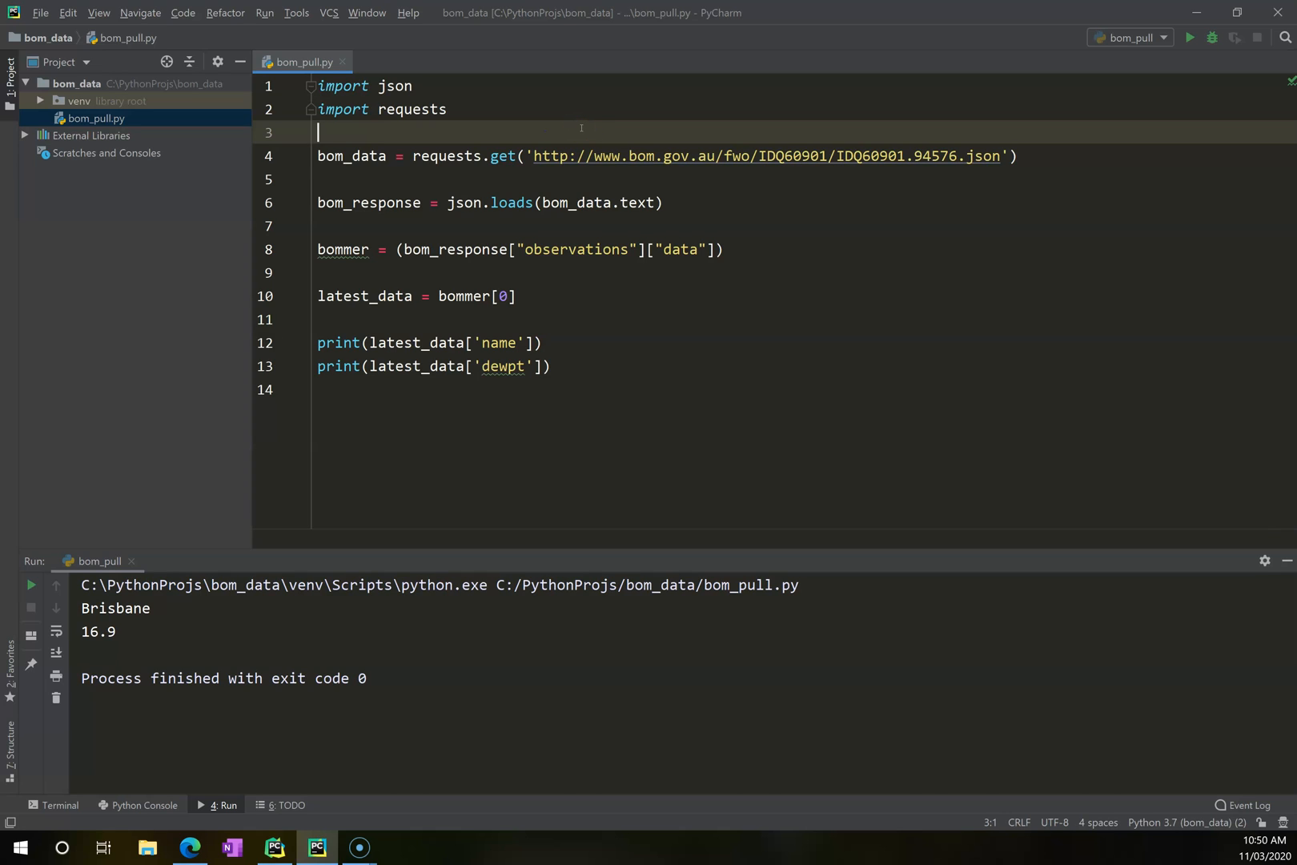
mouse_move(464, 393)
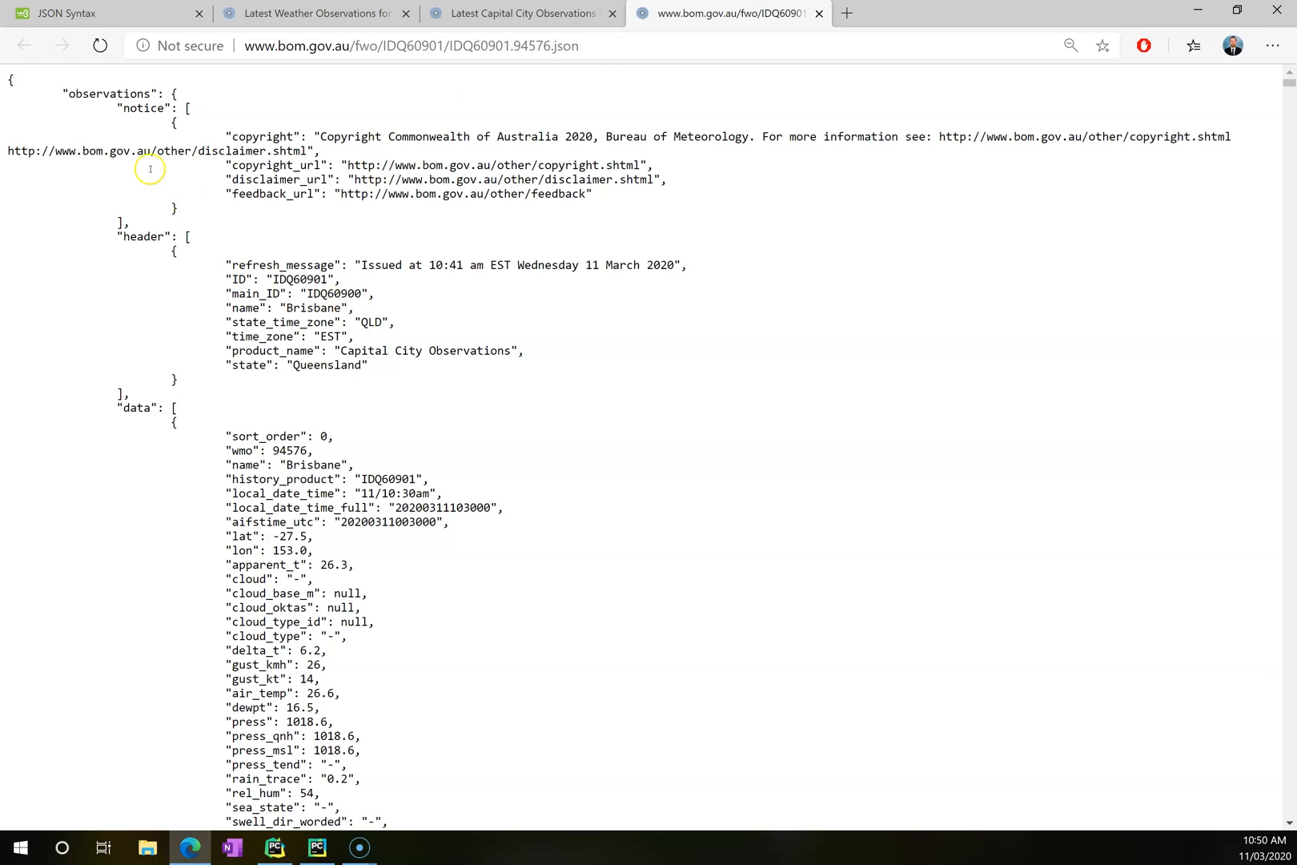
mouse_move(306, 460)
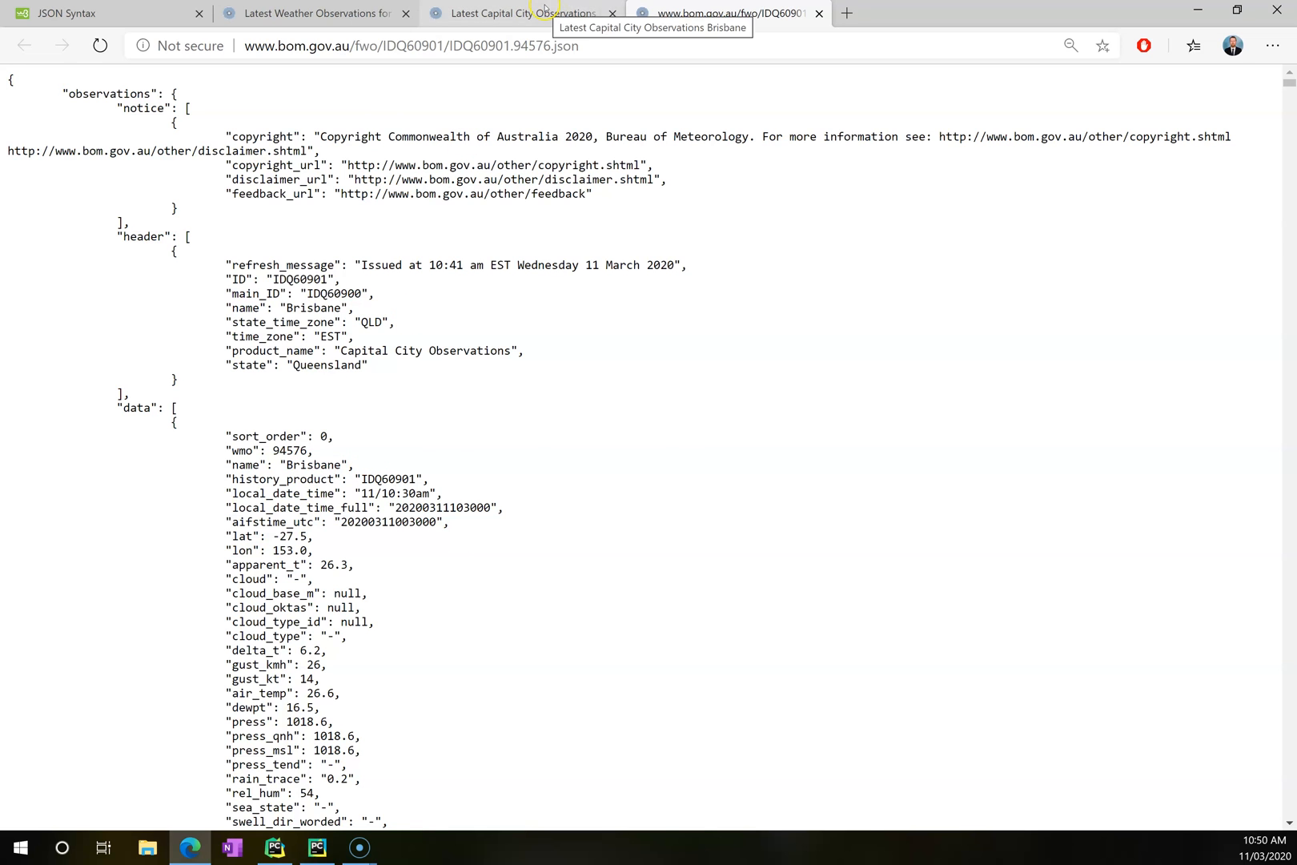
Open Brisbane Airport's observations in a new tab and view its IDQ60901.94578.json feed.
click(513, 14)
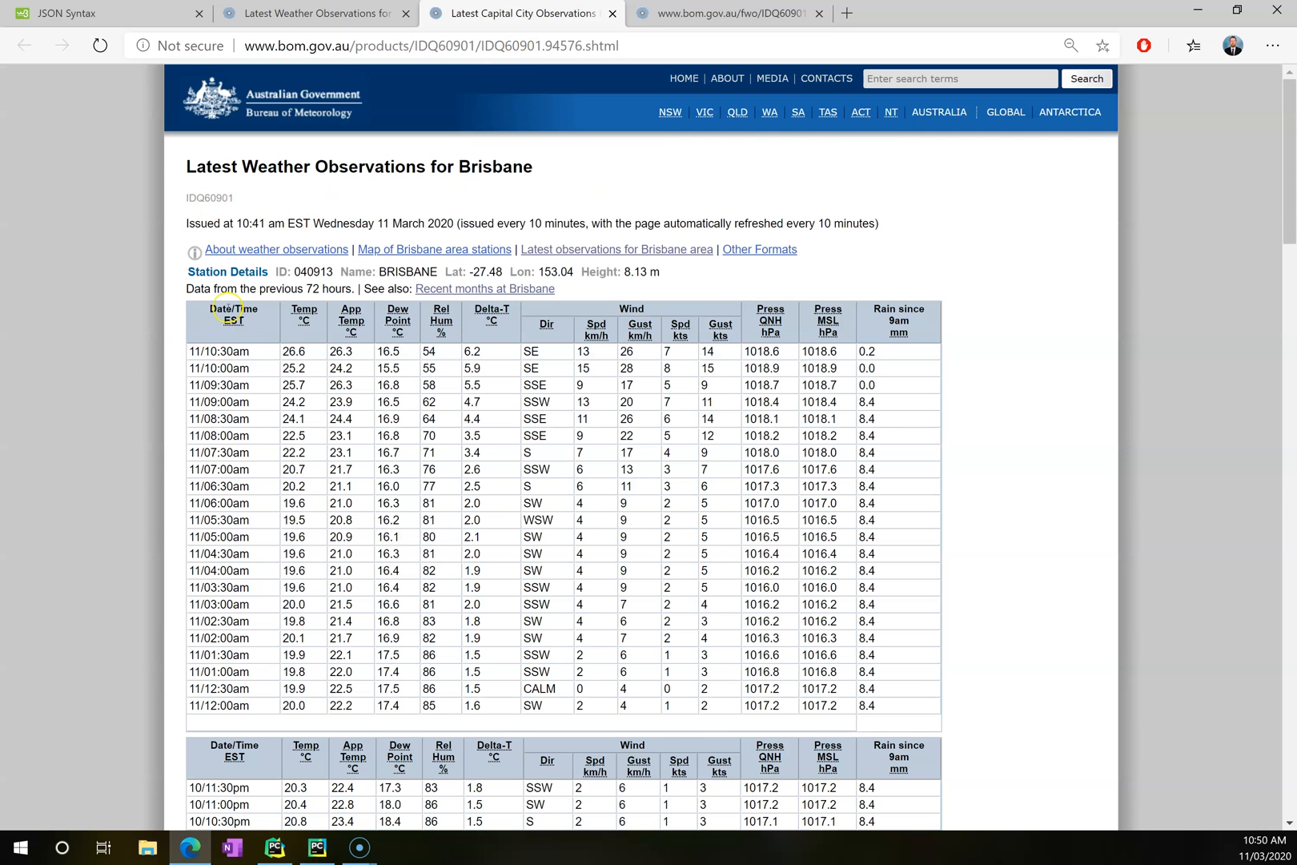
mouse_move(489, 436)
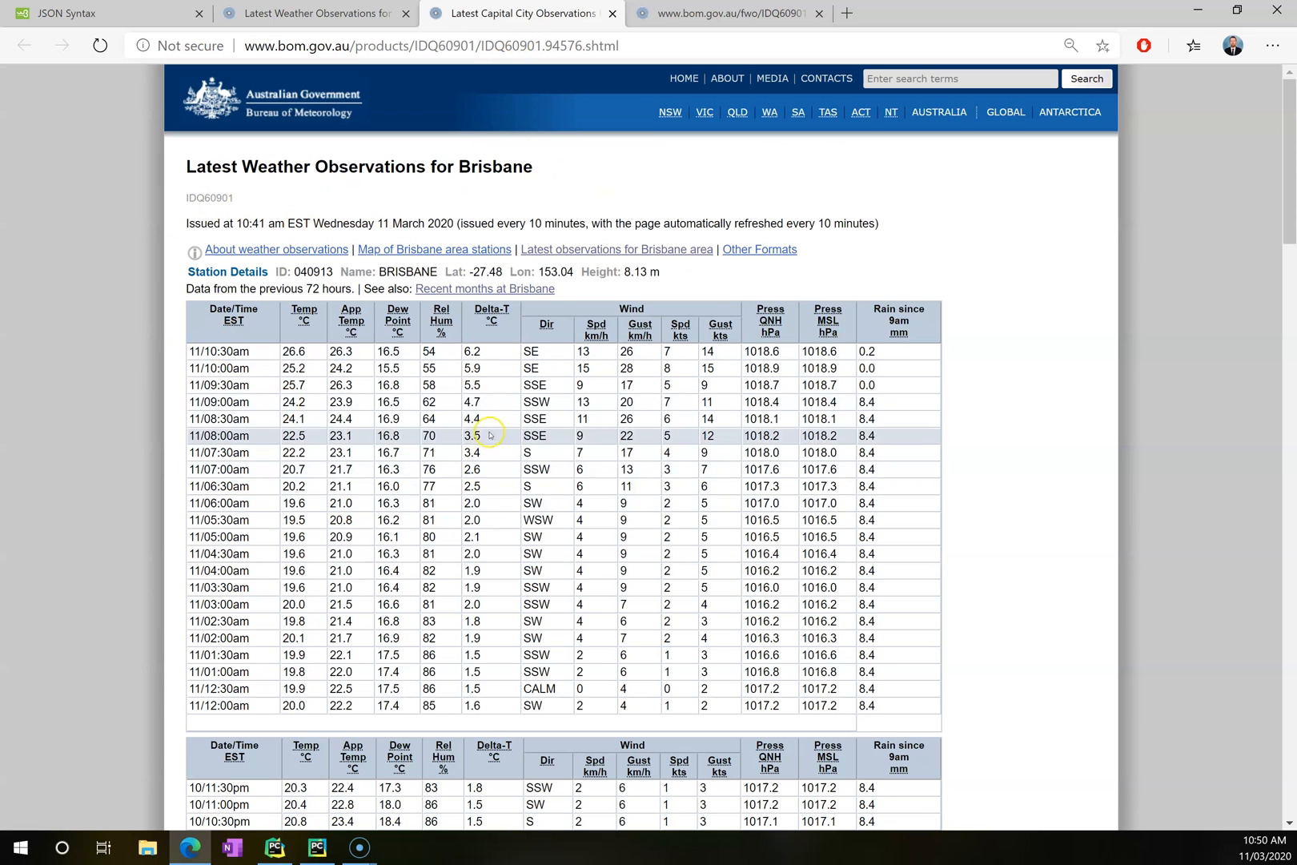
mouse_move(522, 14)
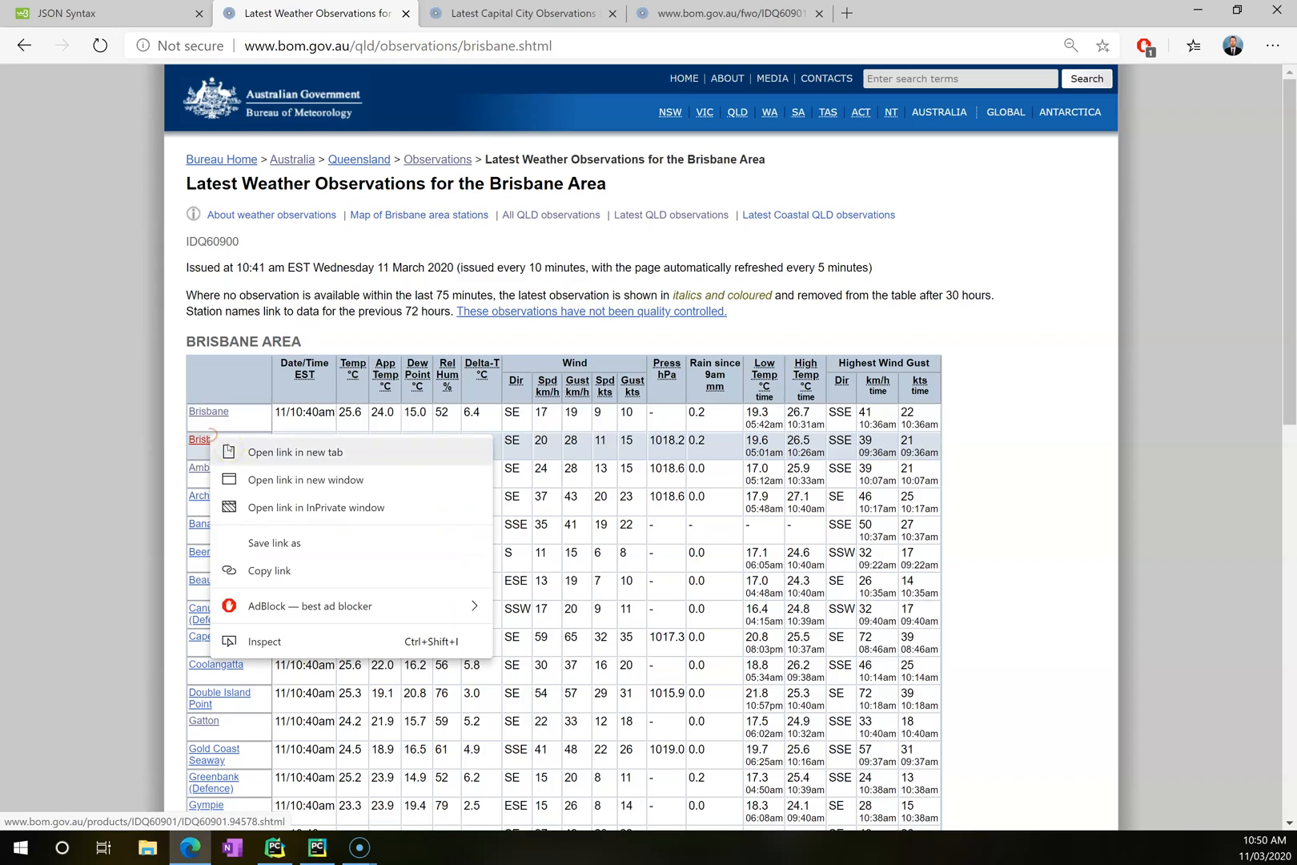
click(294, 451)
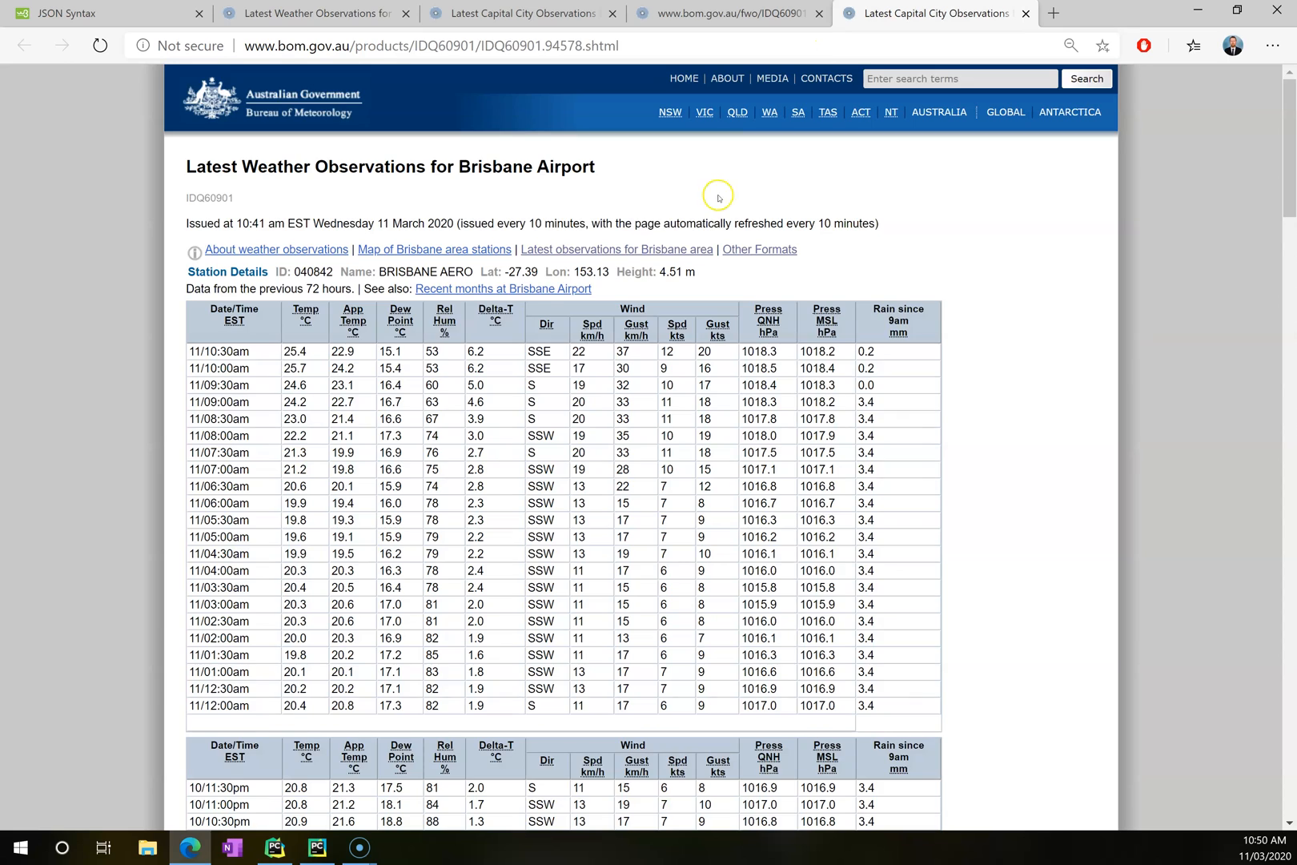
scroll(down, 3)
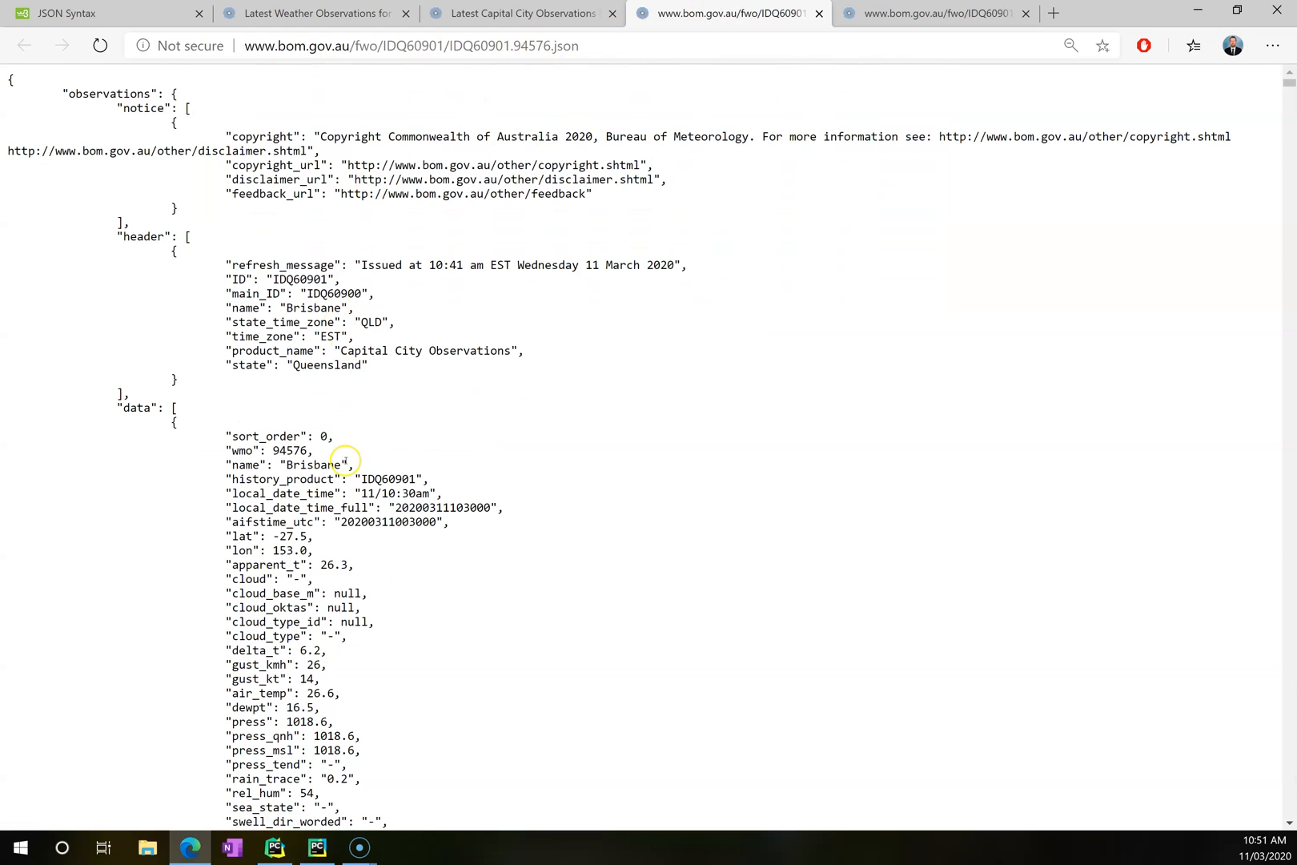
click(934, 14)
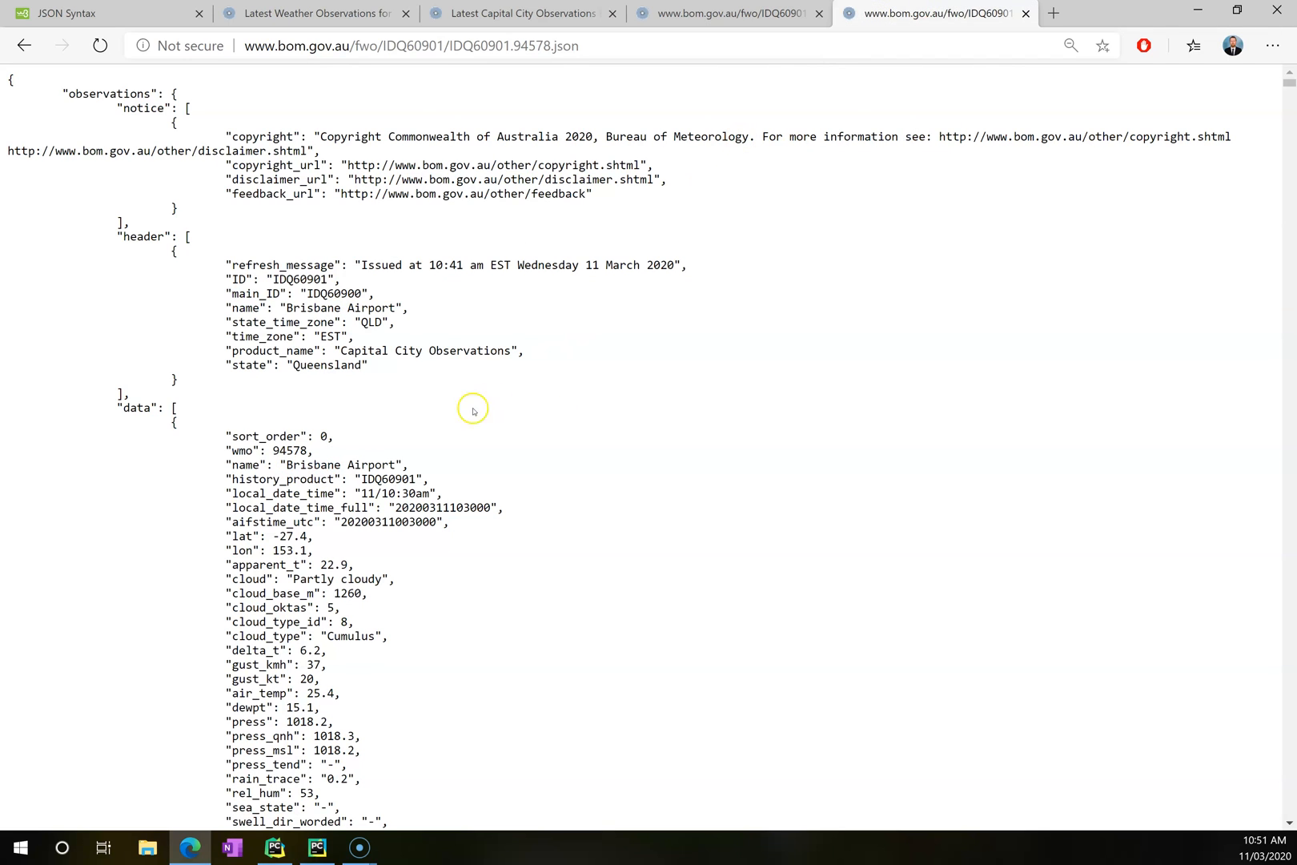
double_click(340, 465)
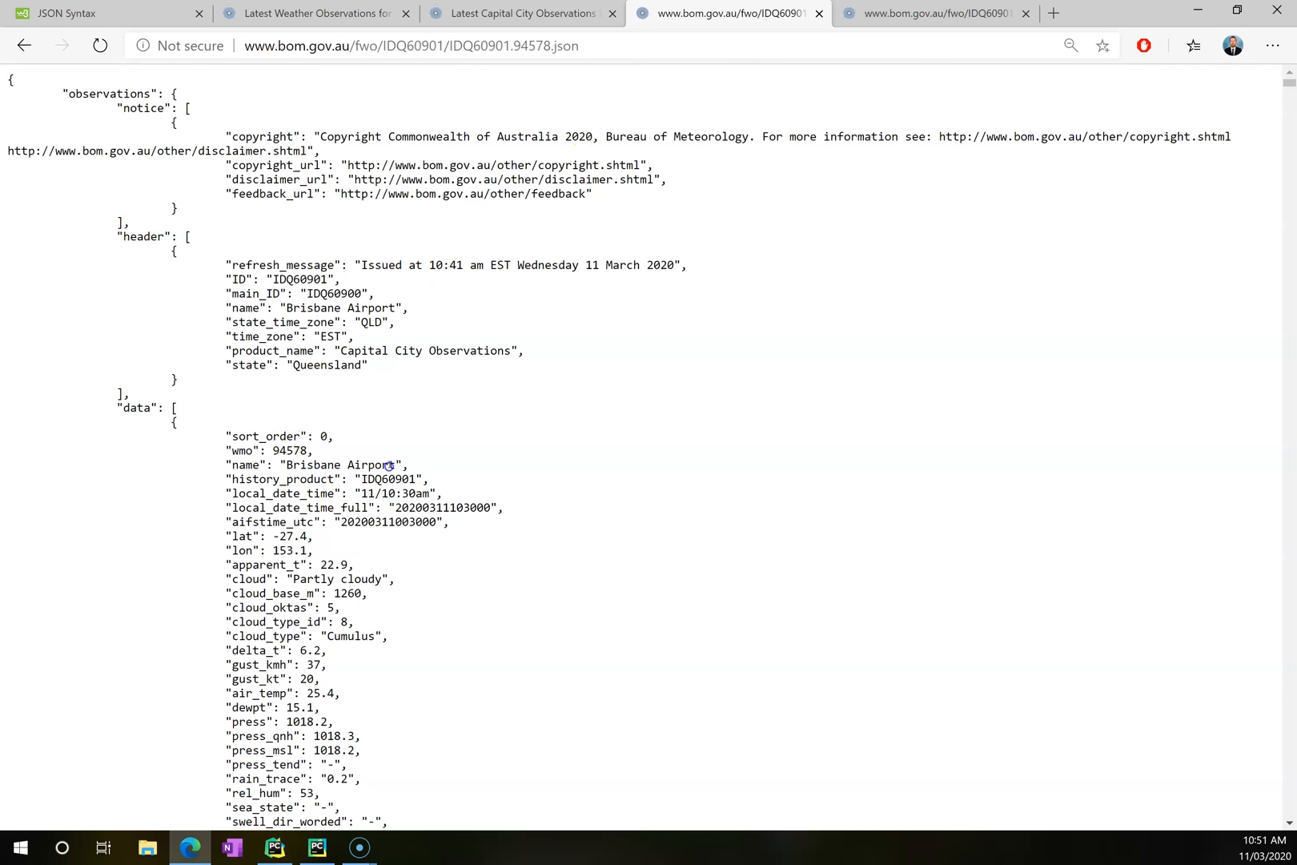
double_click(341, 464)
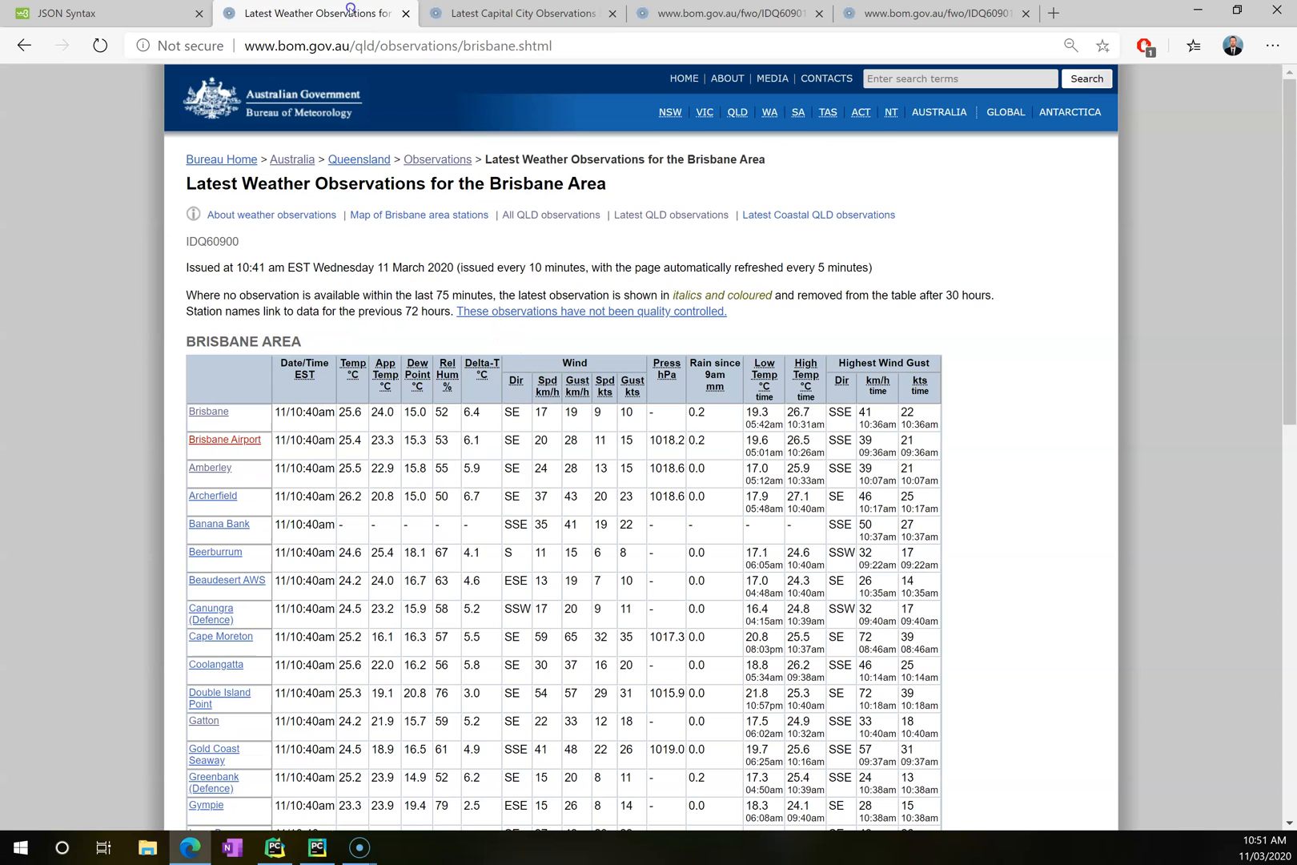
Inspect the Airport JSON feed's address, its station number and .json extension, without changing it.
scroll(down, 3)
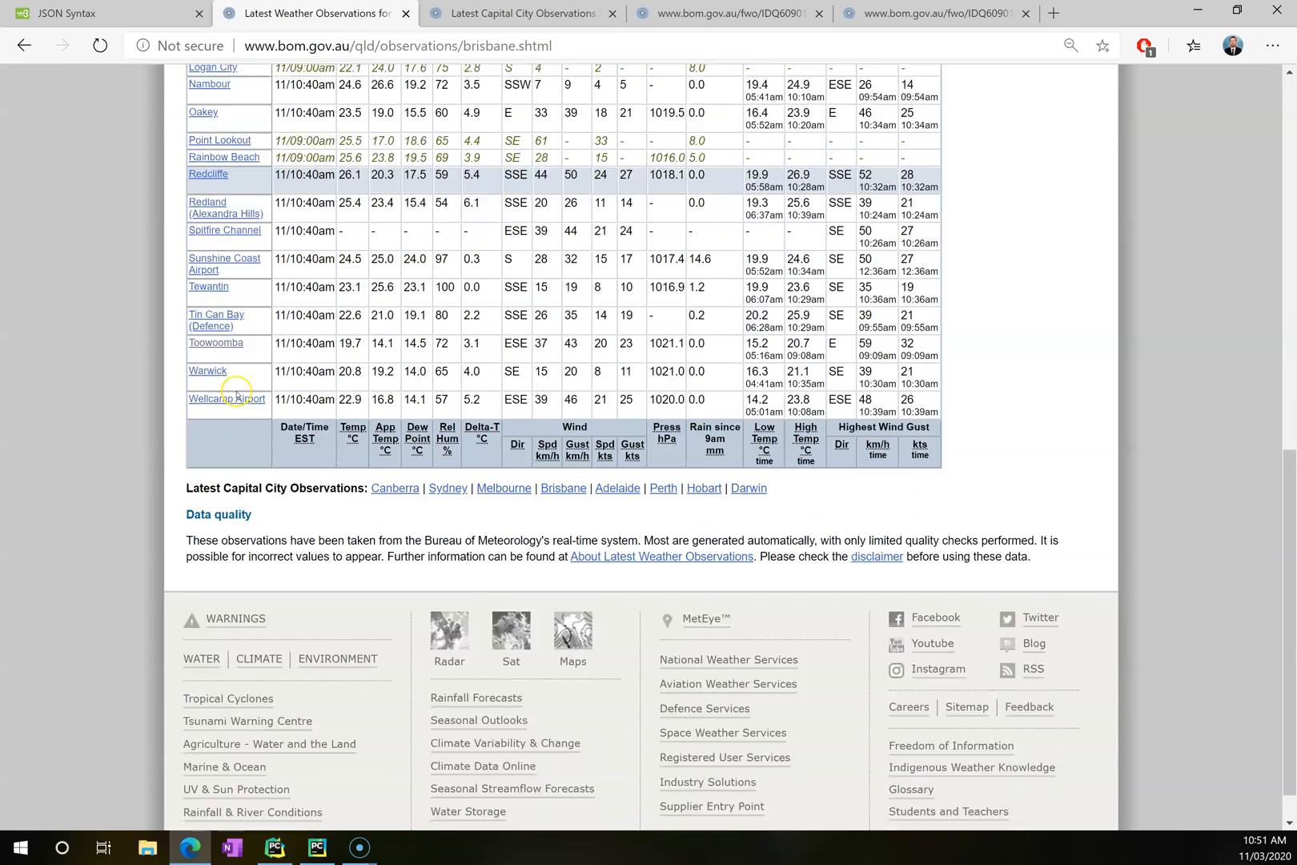
click(731, 14)
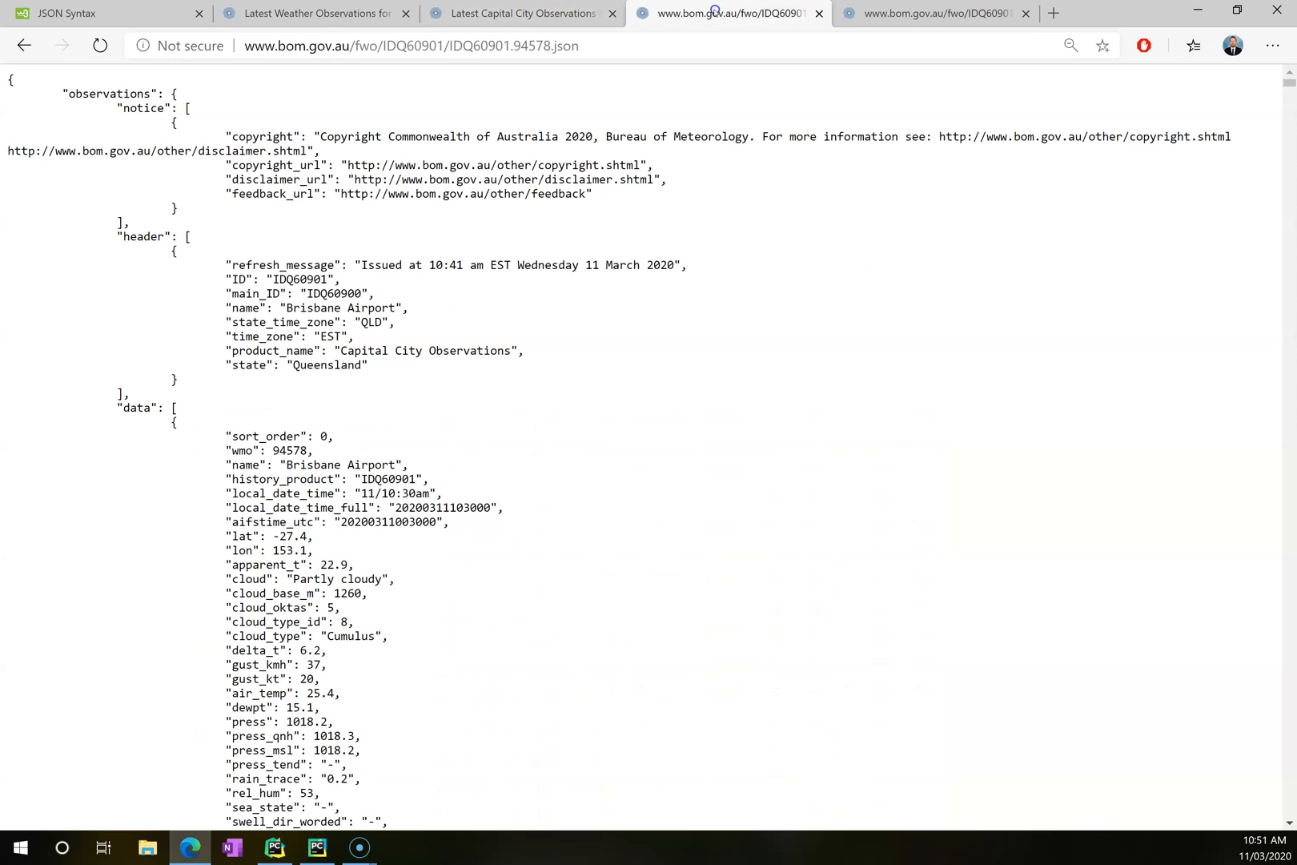
click(514, 45)
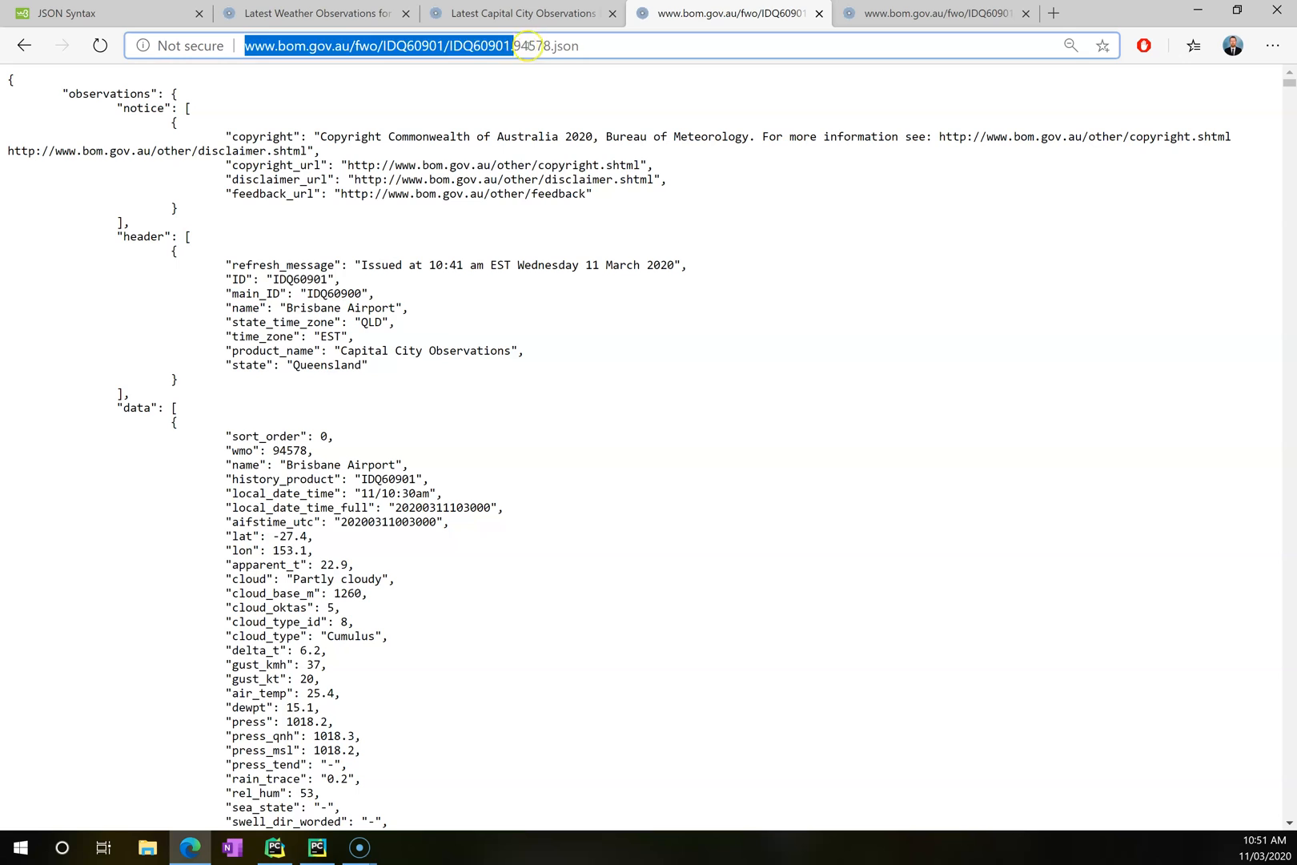
click(513, 45)
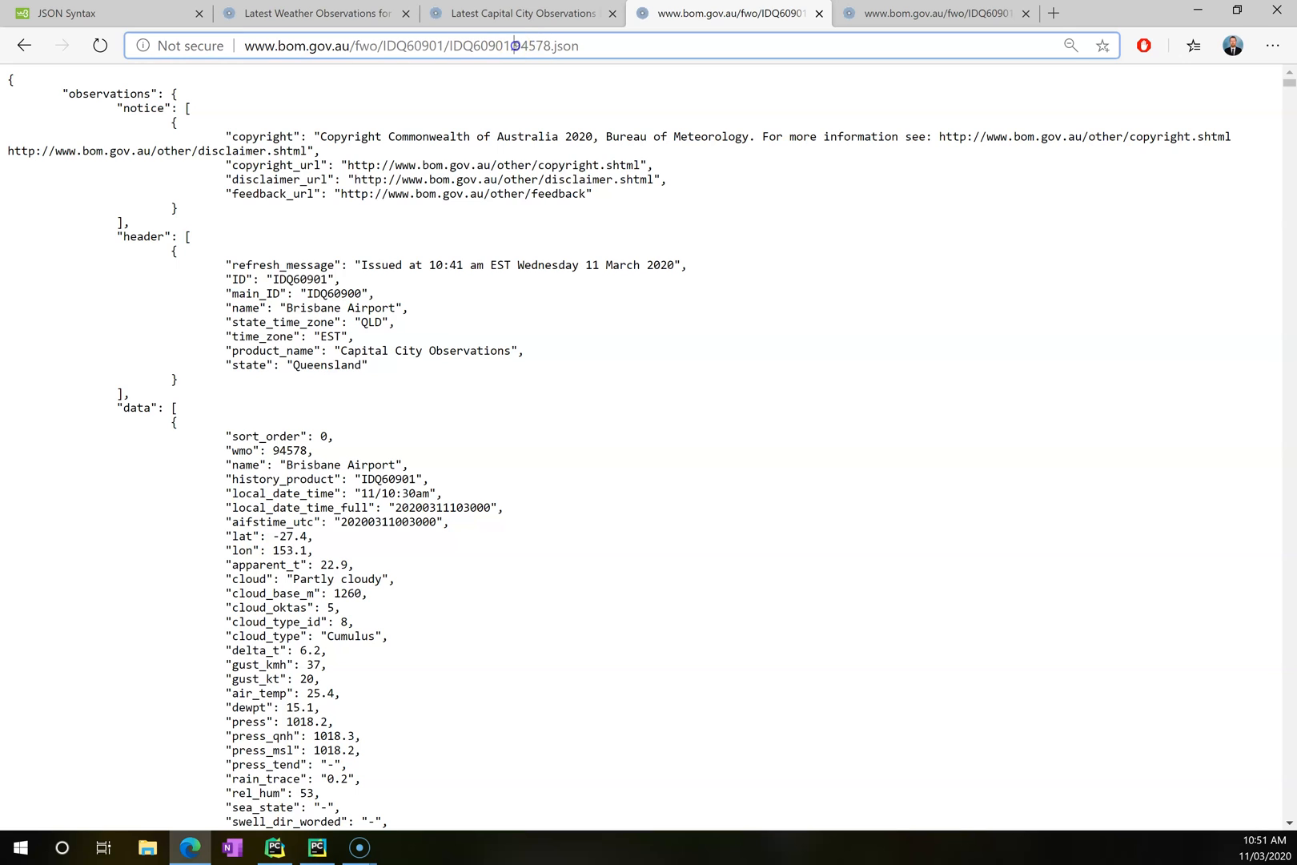
double_click(558, 46)
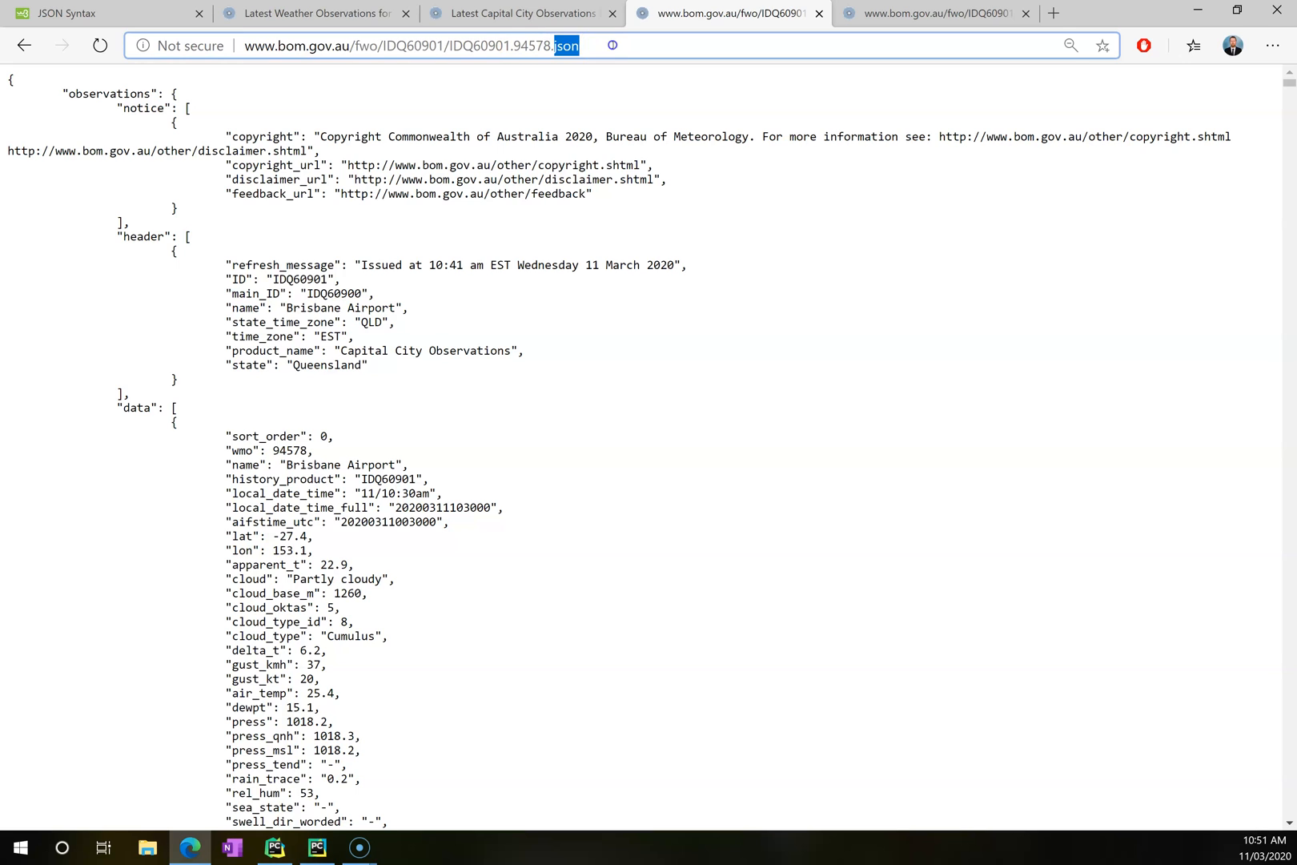
click(637, 286)
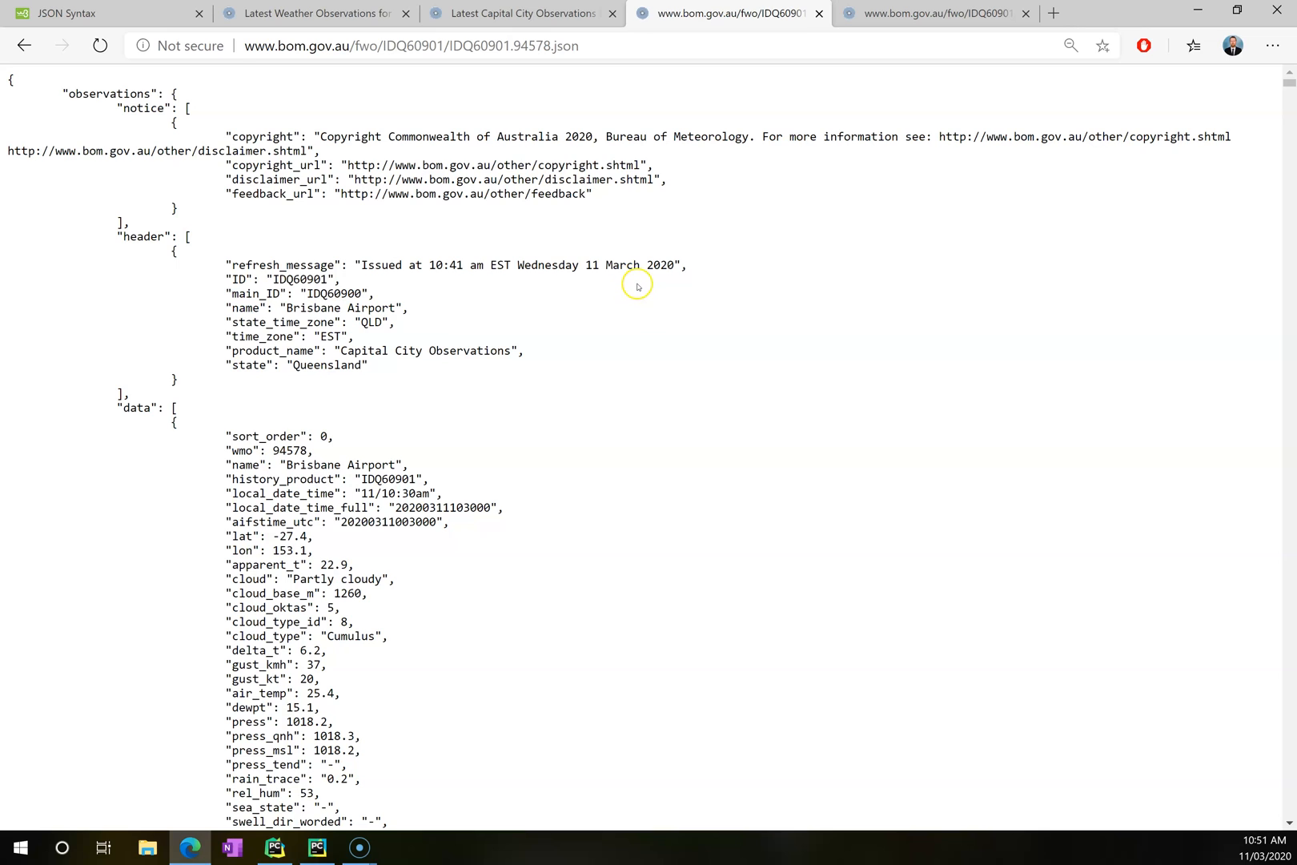
mouse_move(649, 370)
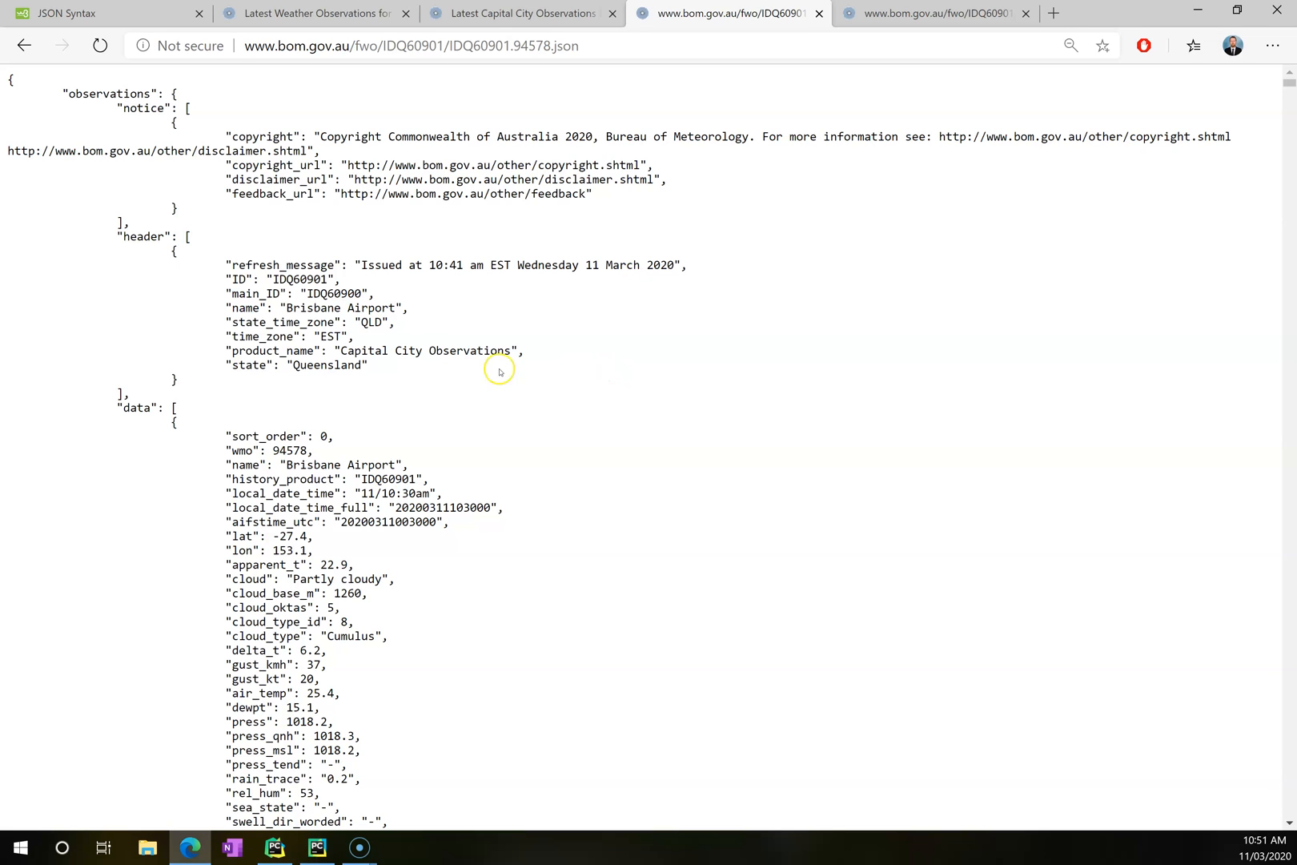
Return to the Brisbane Area tab and scroll through its station list.
click(309, 14)
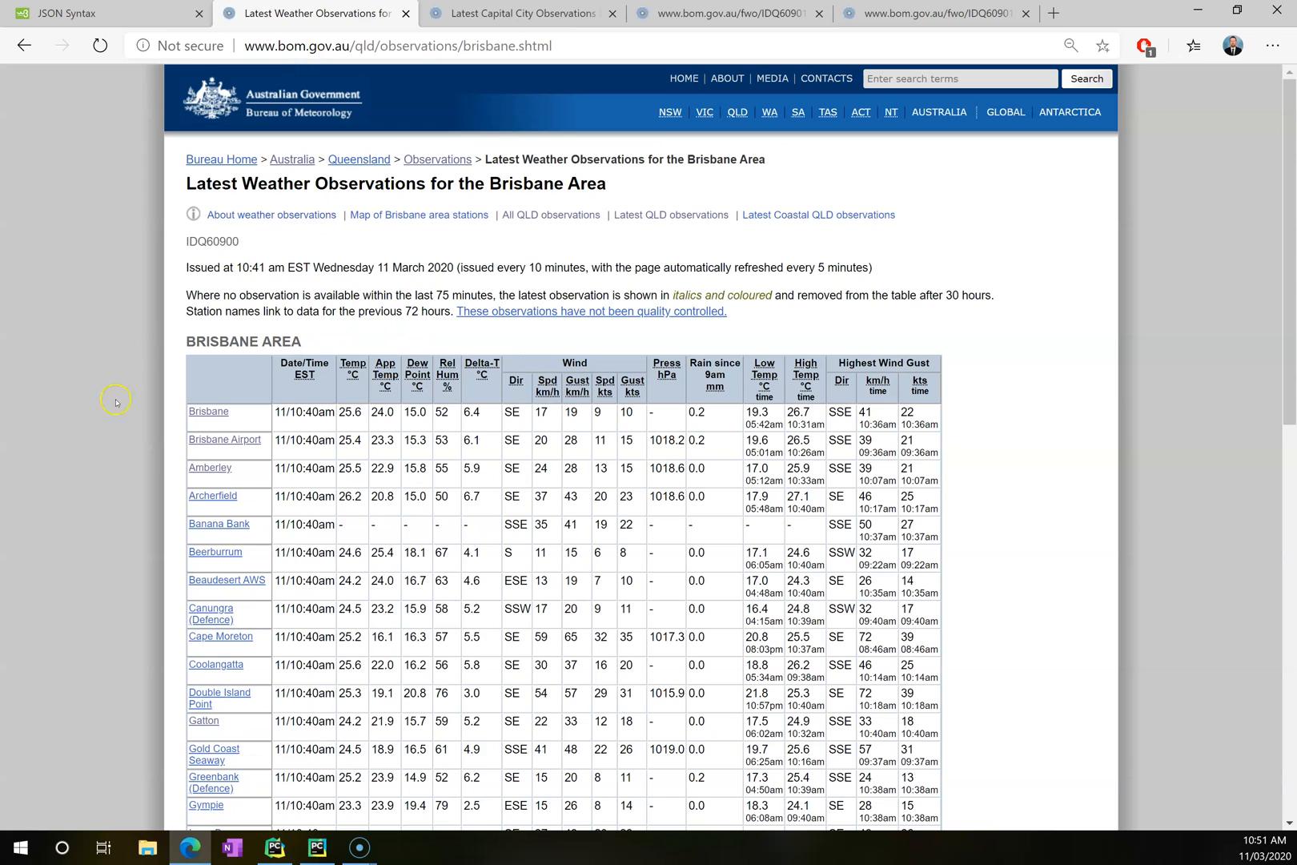
scroll(down, 3)
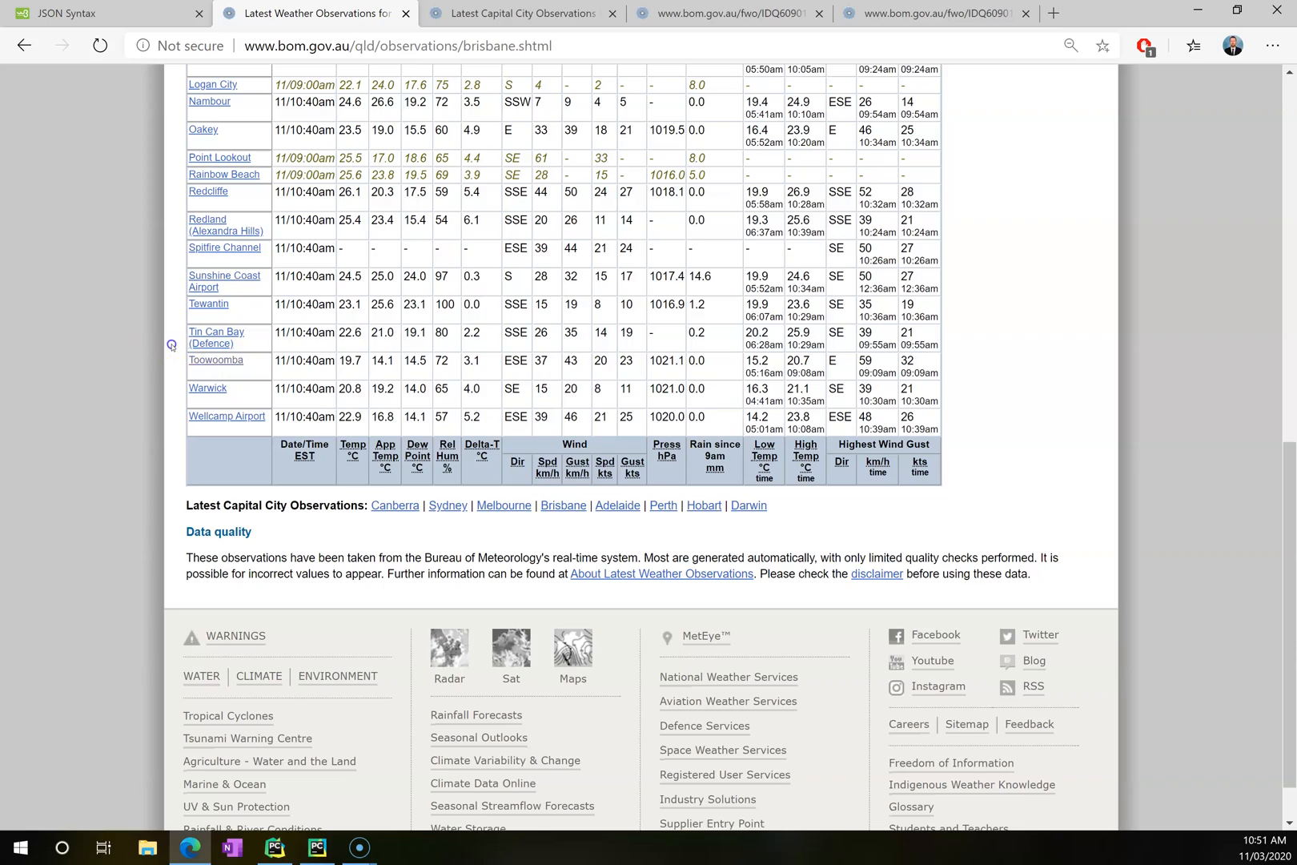
scroll(up, 3)
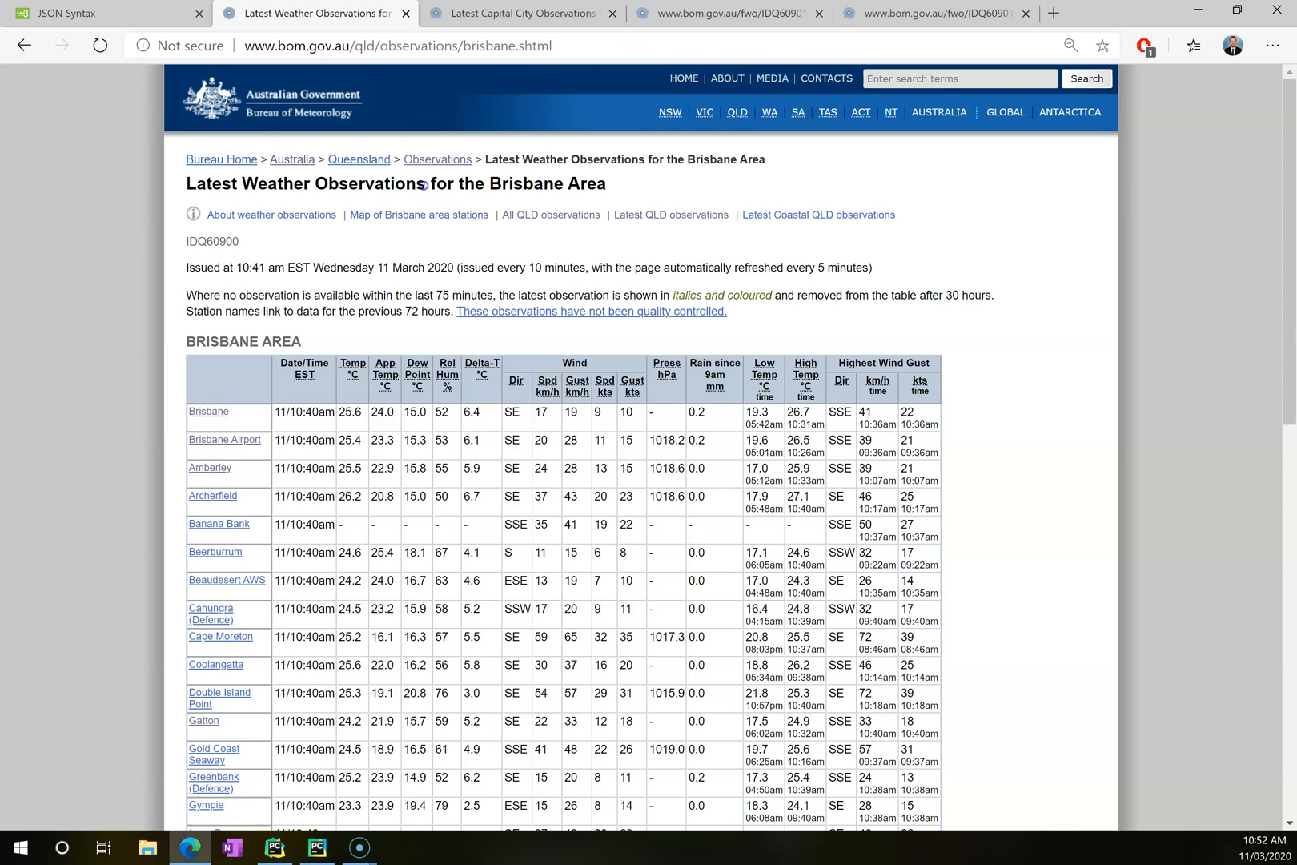
mouse_move(208, 411)
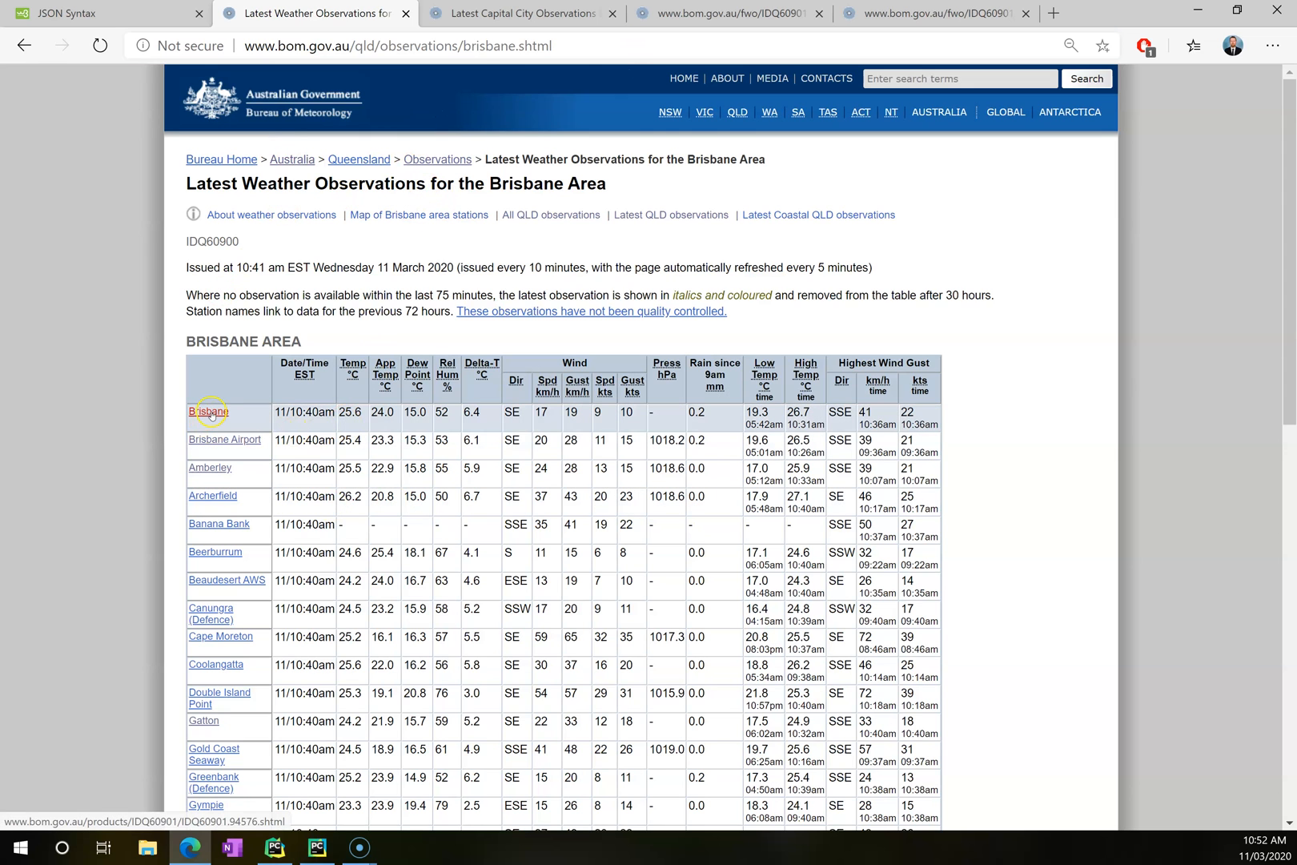
scroll(down, 3)
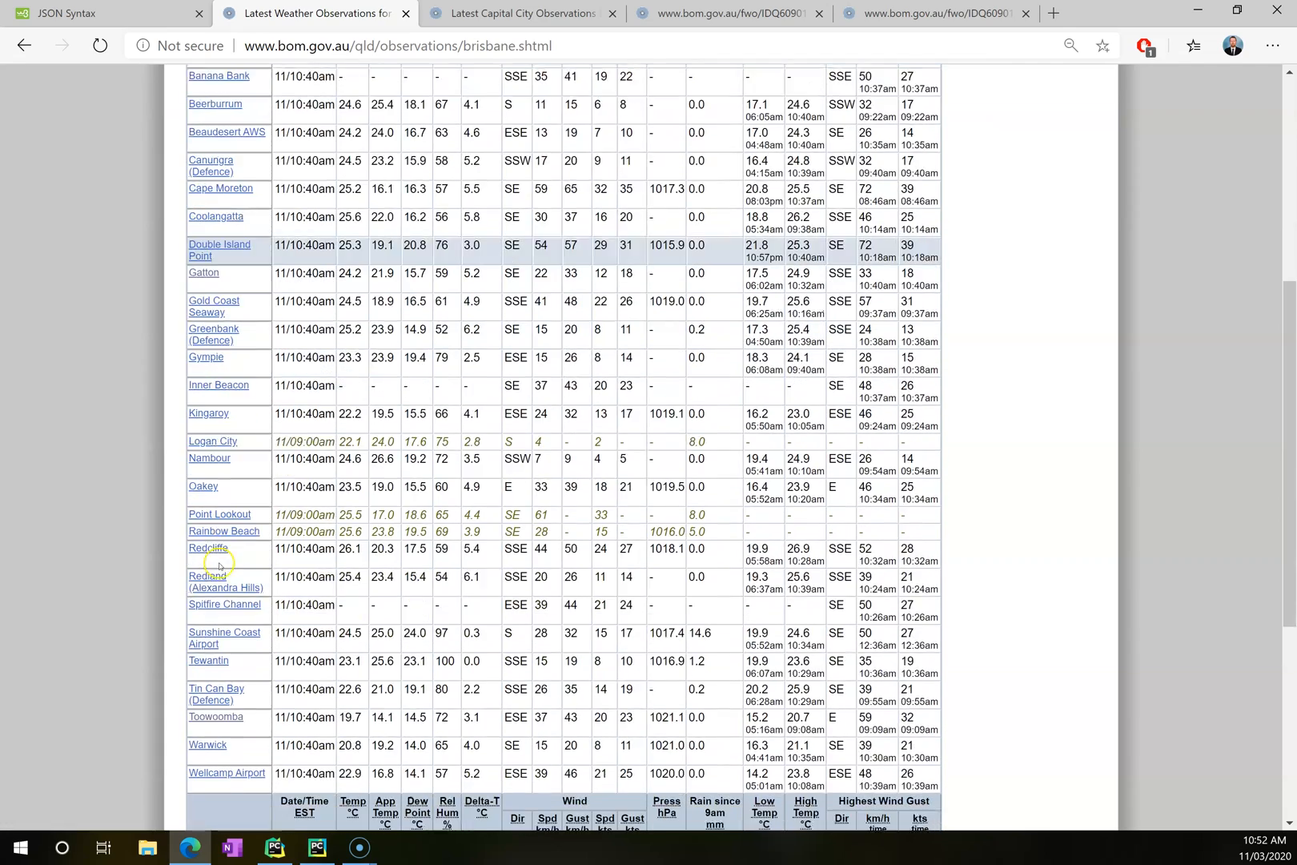
scroll(down, 3)
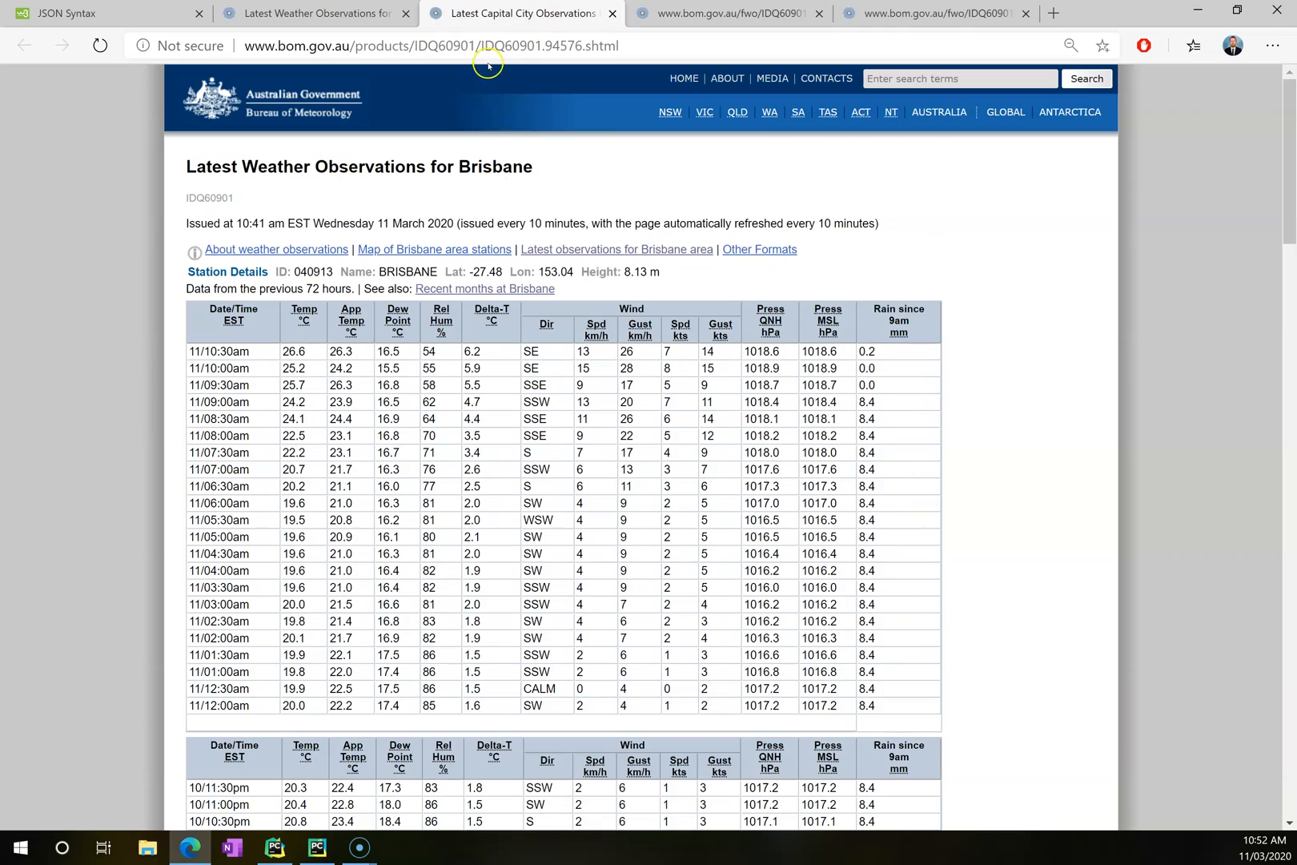
mouse_move(503, 299)
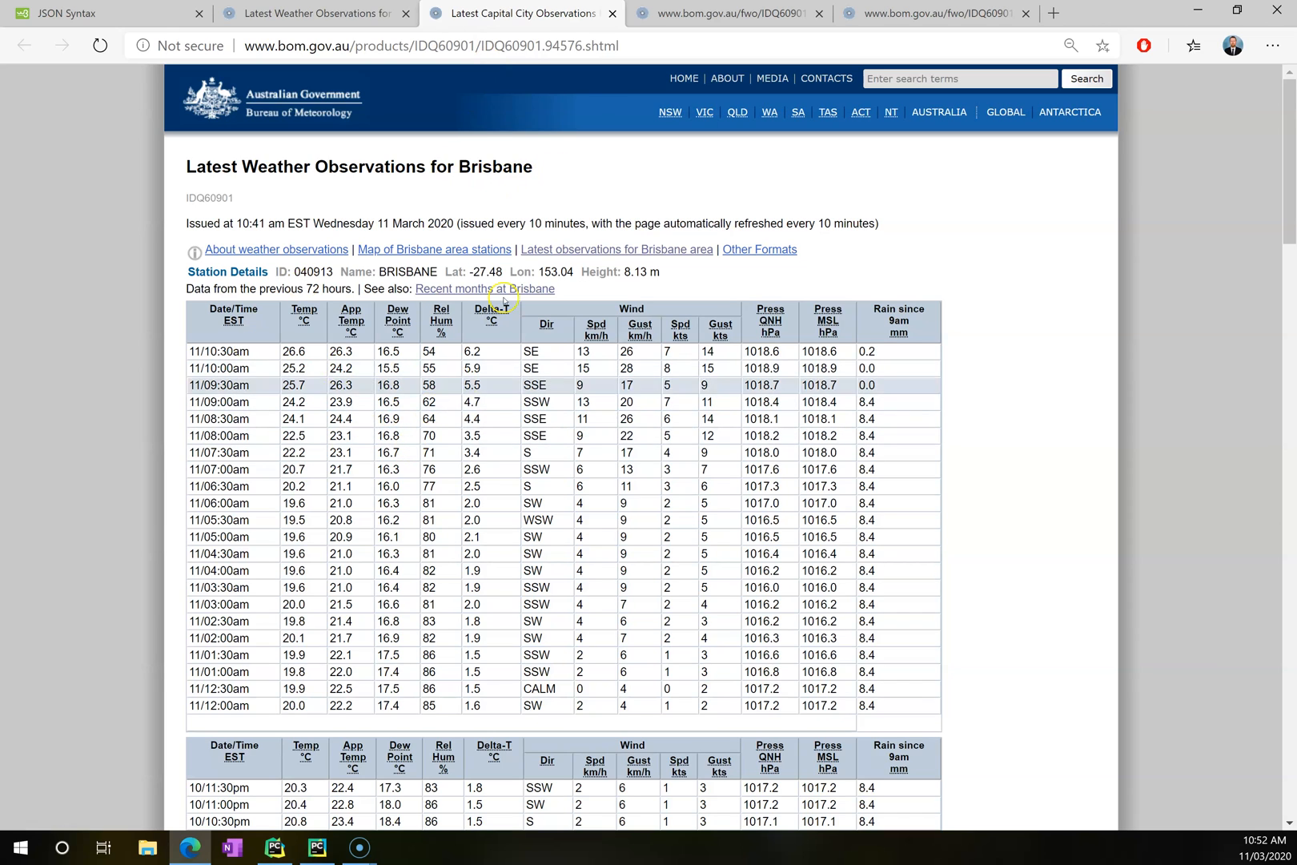
Compare the JSON feed address (fwo) with the station page address (products).
click(430, 46)
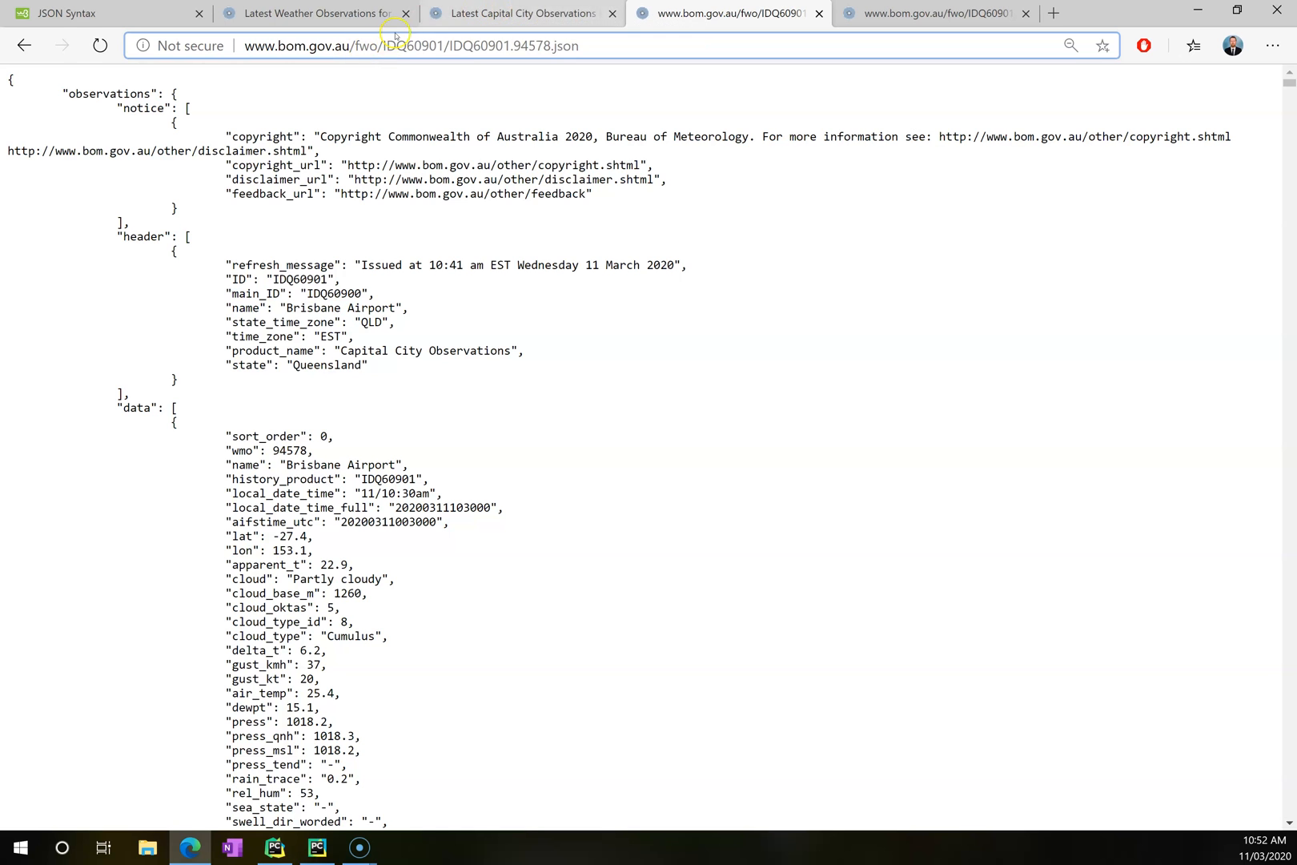
double_click(366, 45)
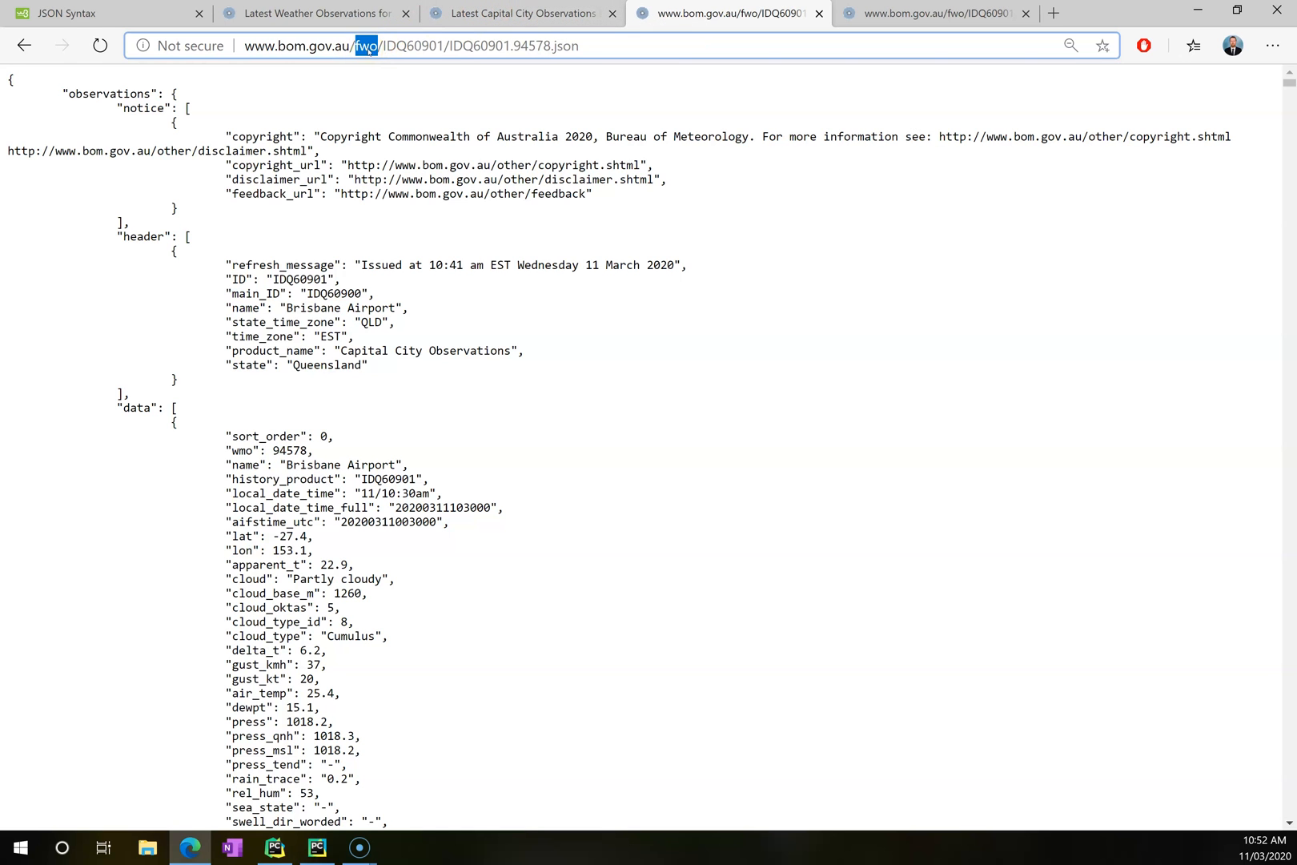
click(520, 14)
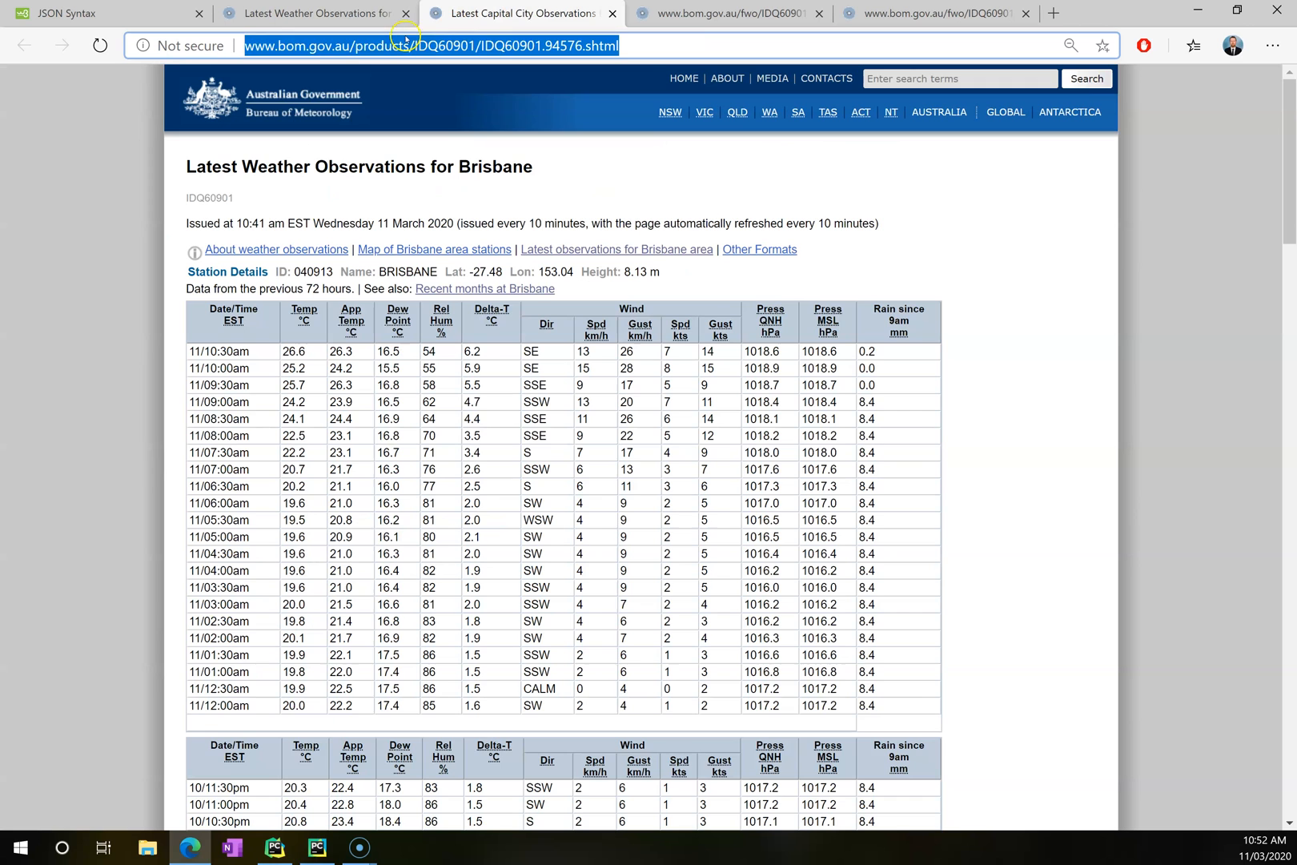
double_click(382, 46)
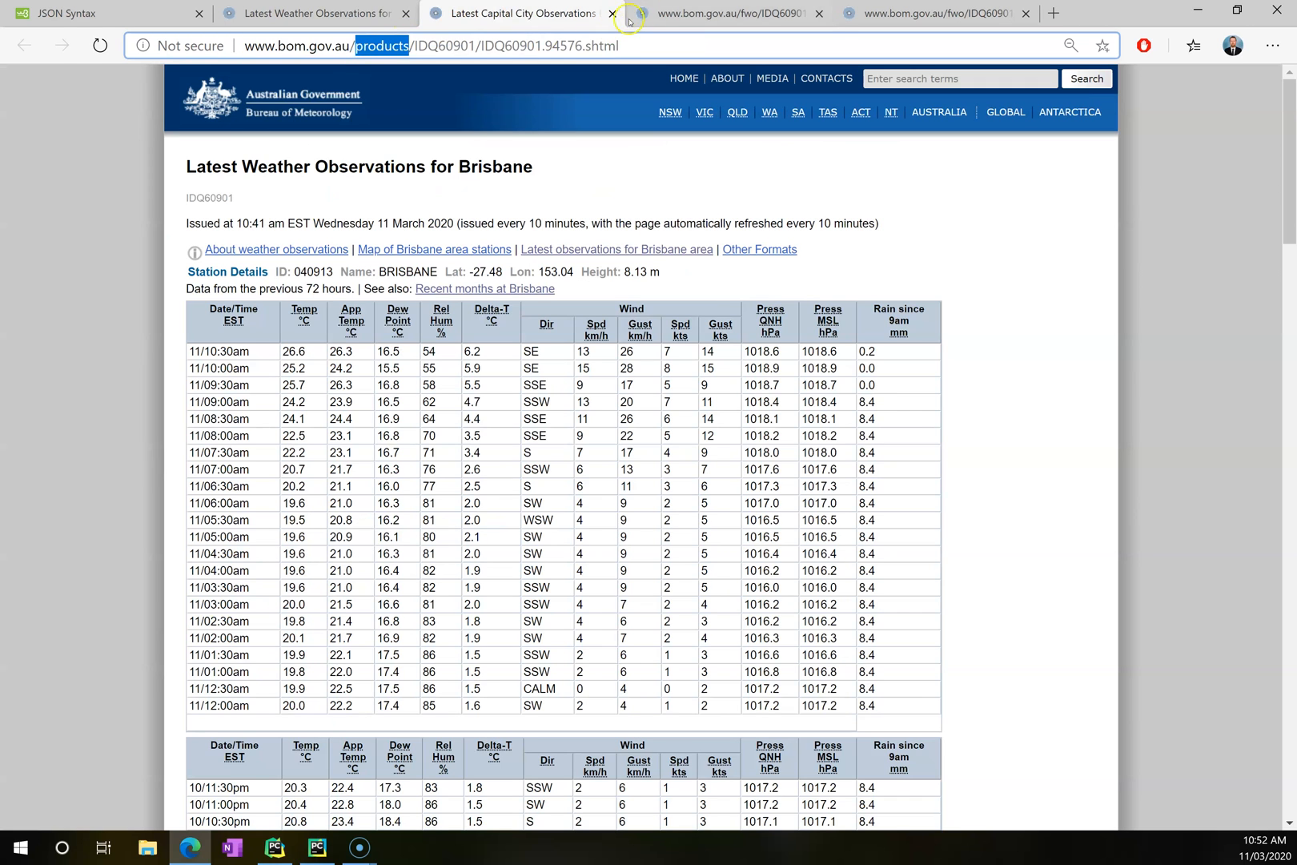
click(731, 13)
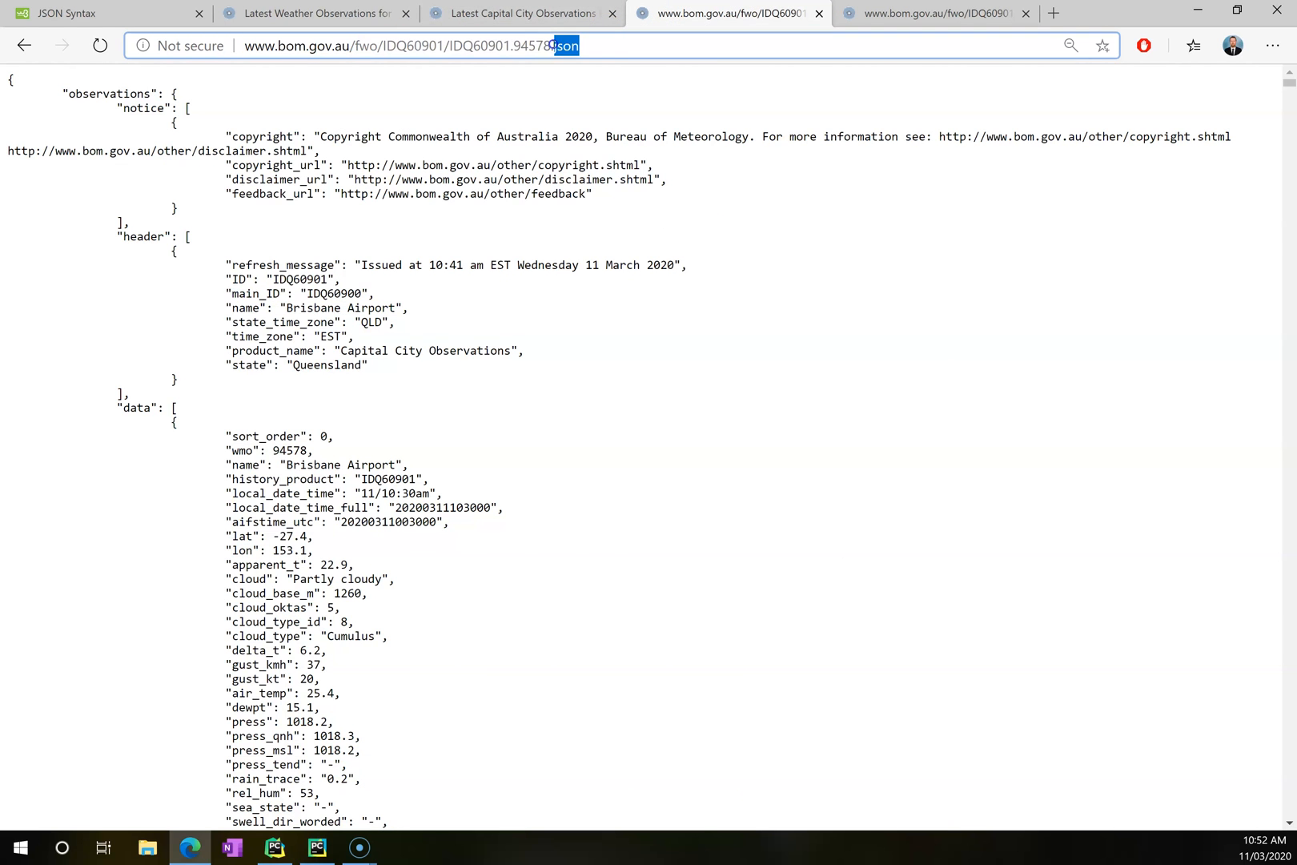
click(519, 13)
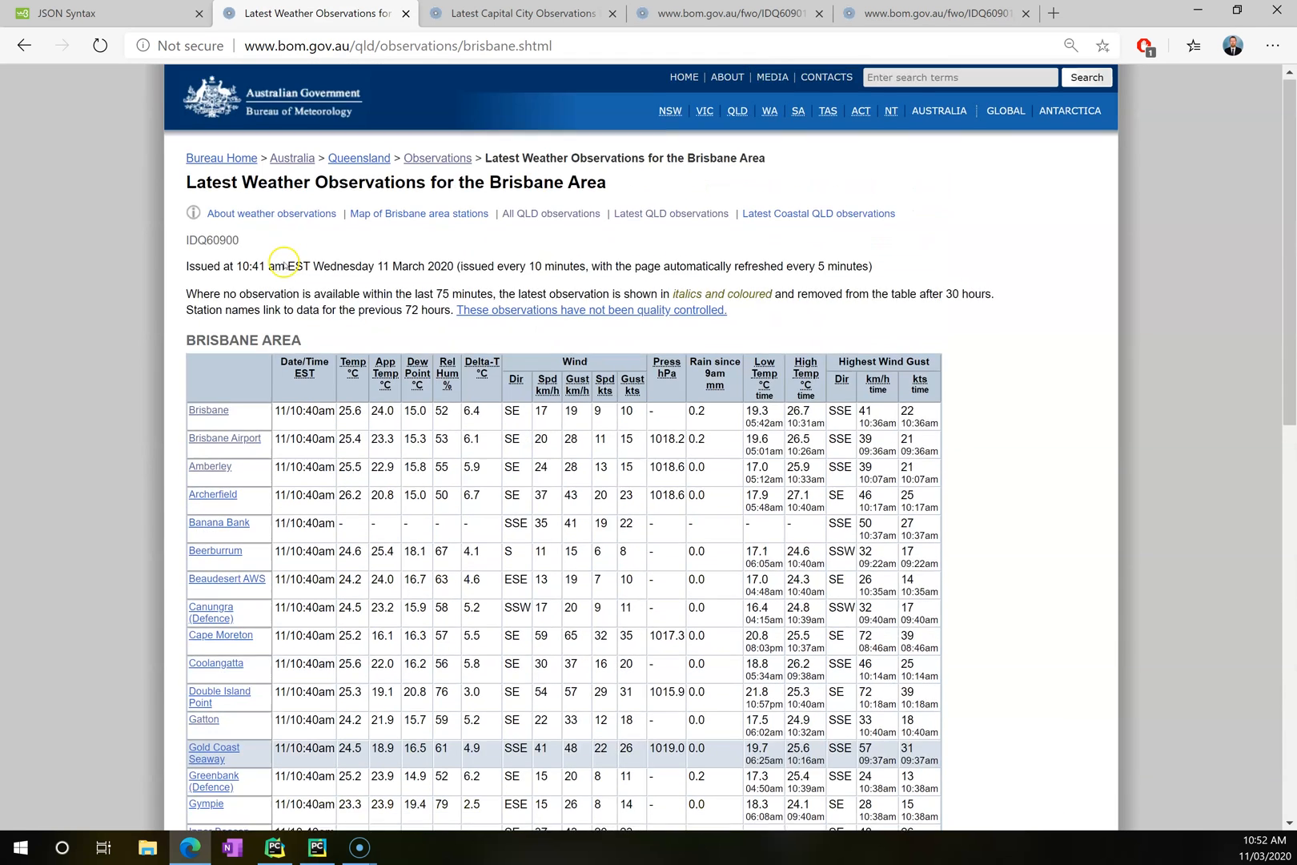
Look through the Brisbane Area observations table, then bring PyCharm forward.
click(208, 411)
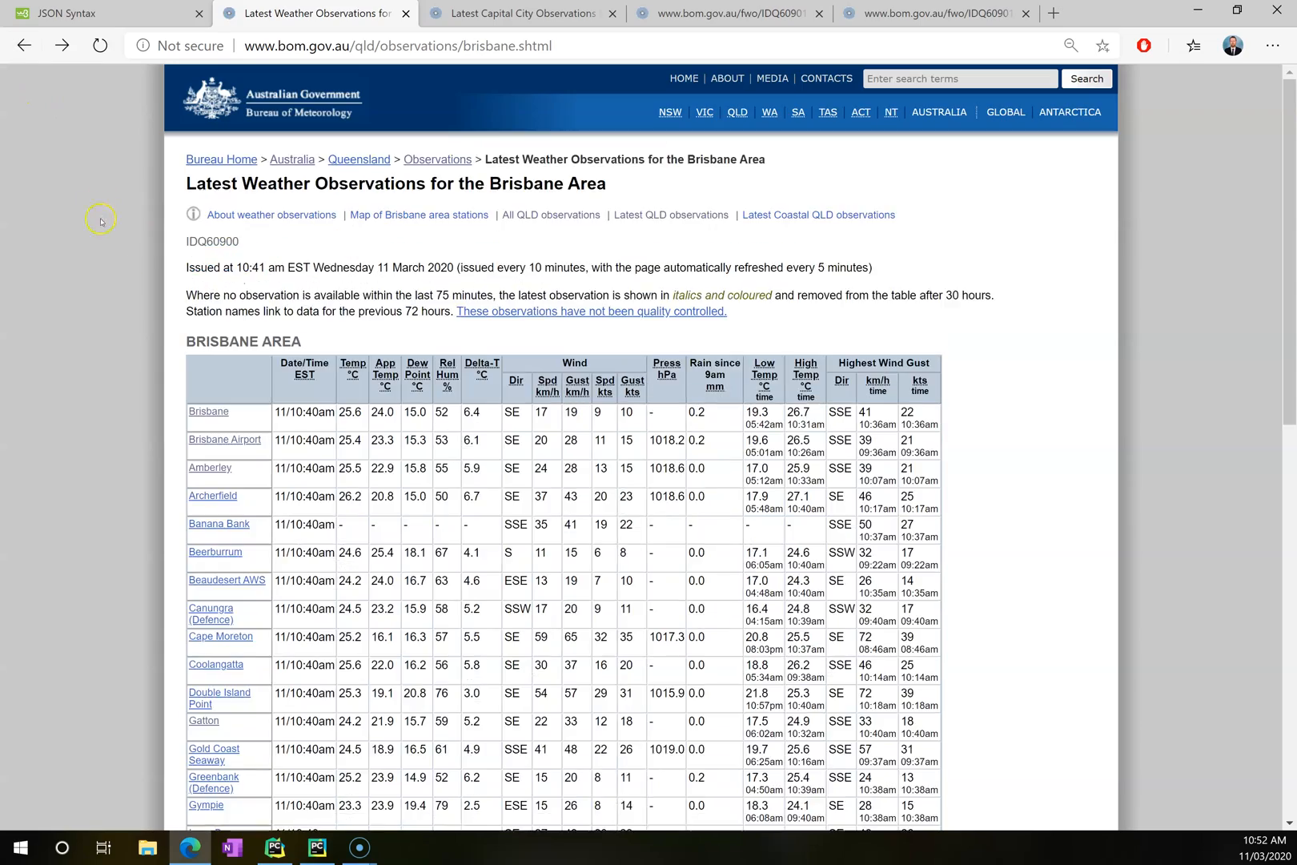
scroll(down, 3)
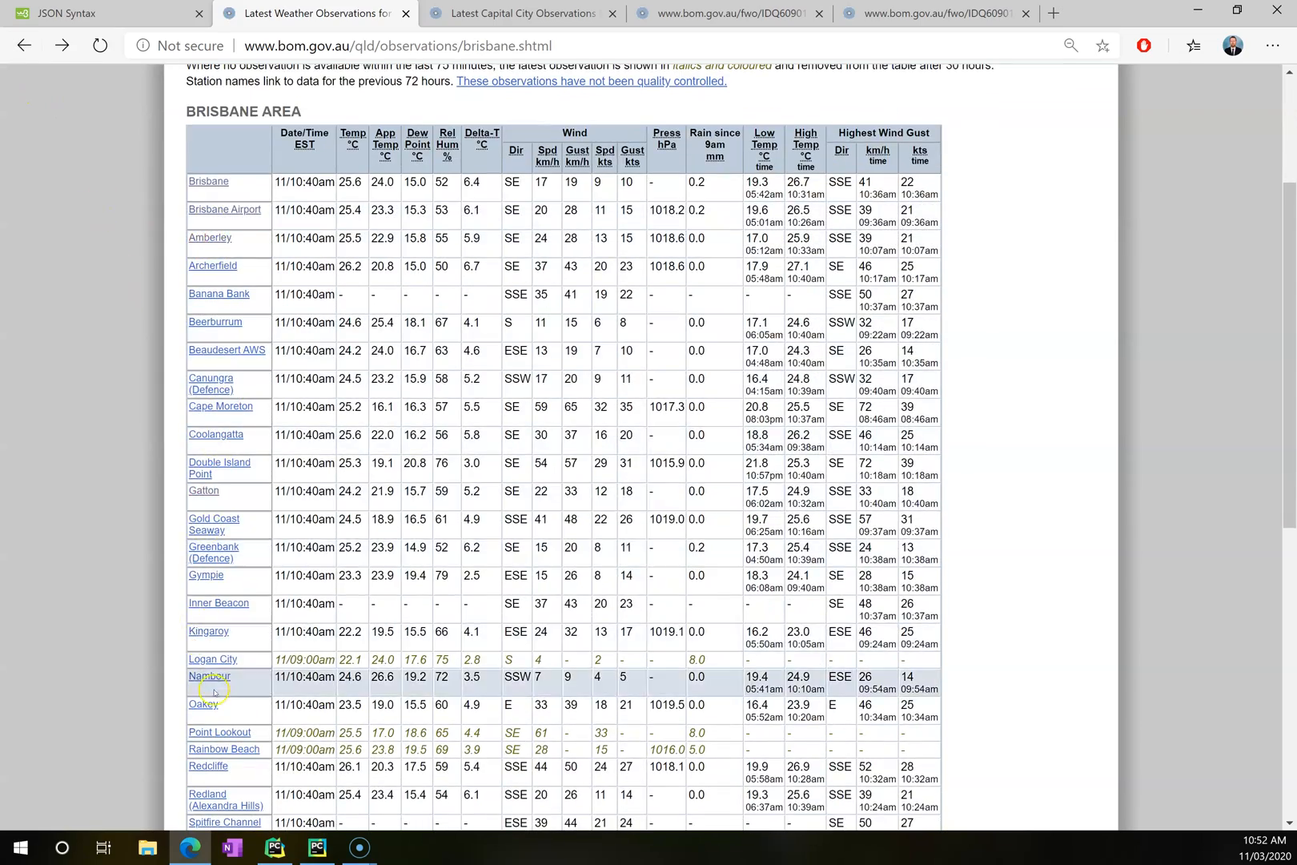
scroll(down, 3)
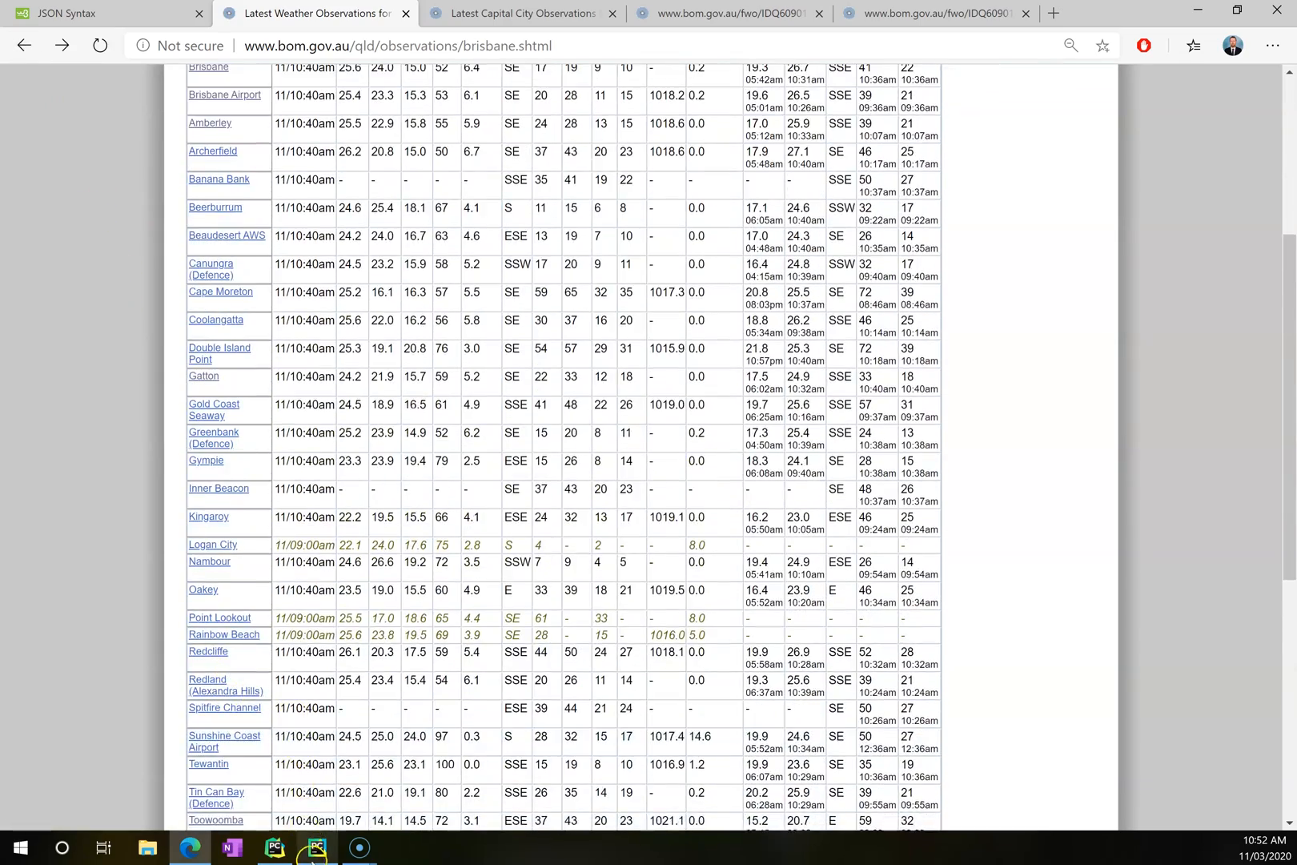
click(314, 847)
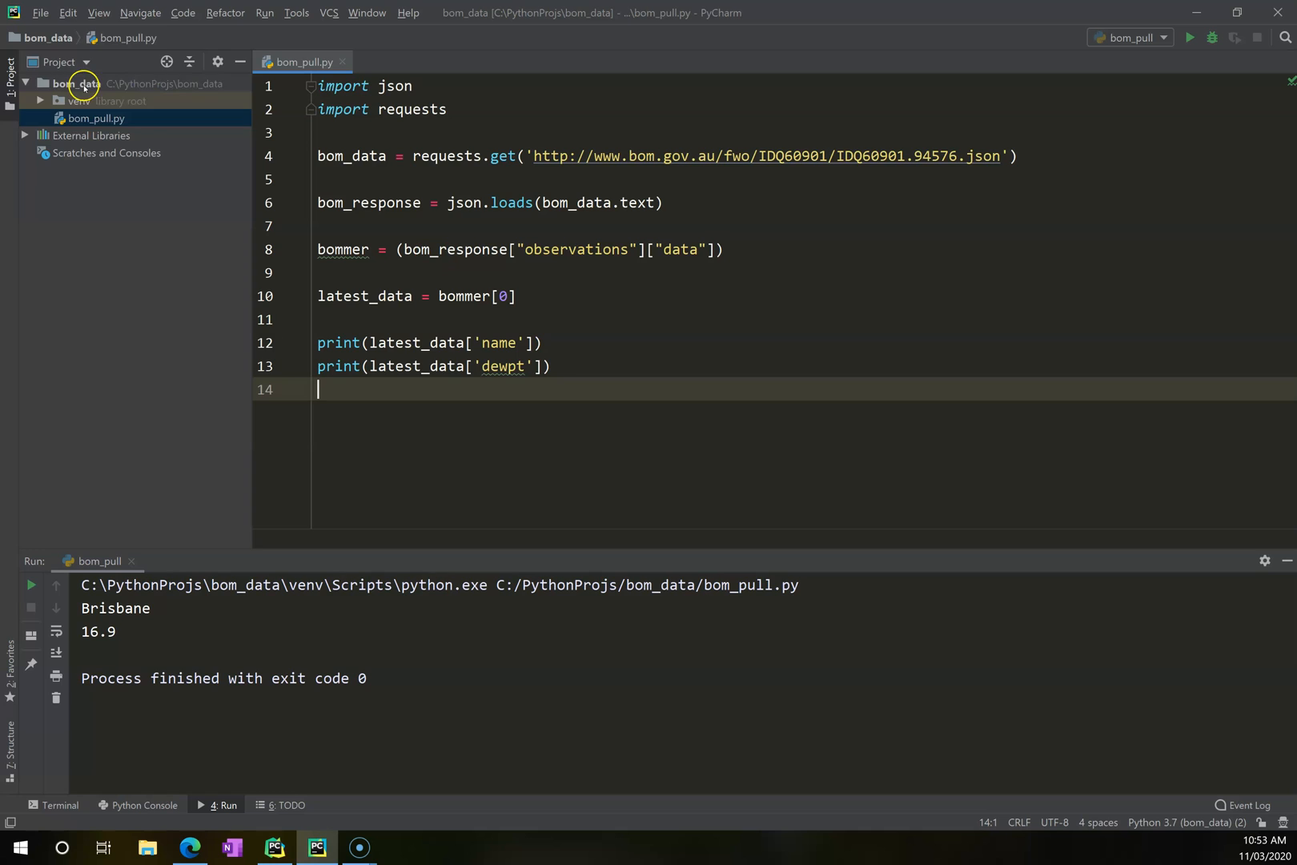
Create a new Python file bom_scraper.py in the bom_data project folder.
right_click(79, 83)
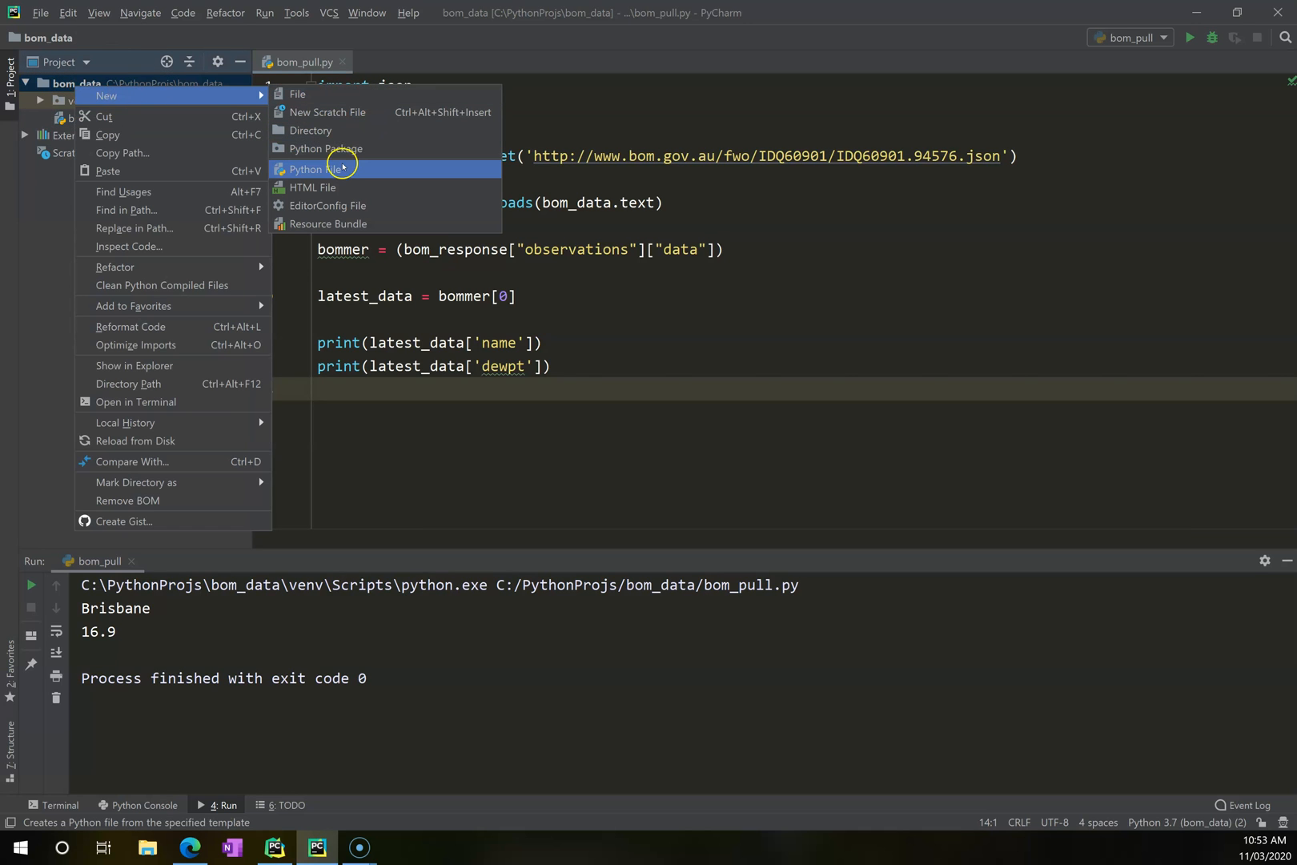
click(309, 169)
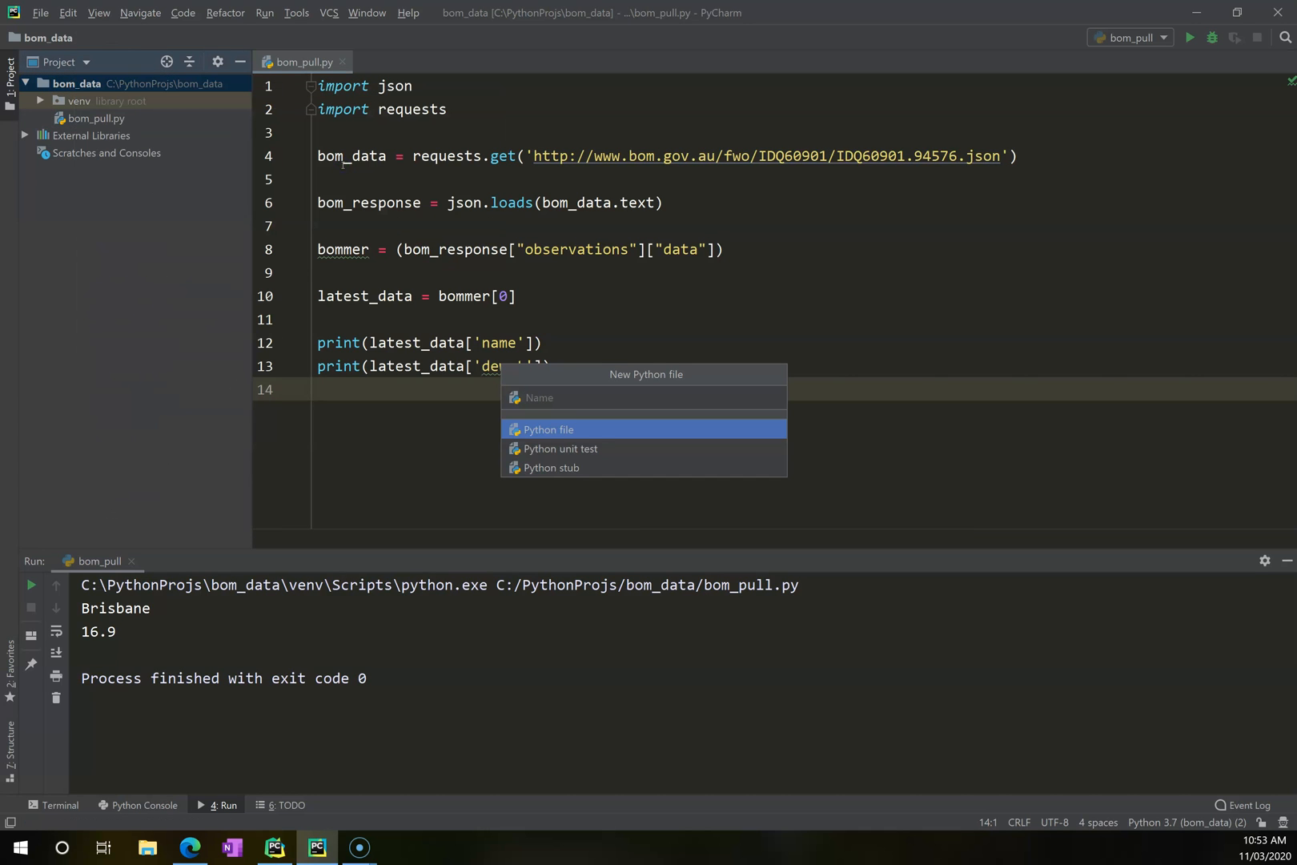
key(Escape)
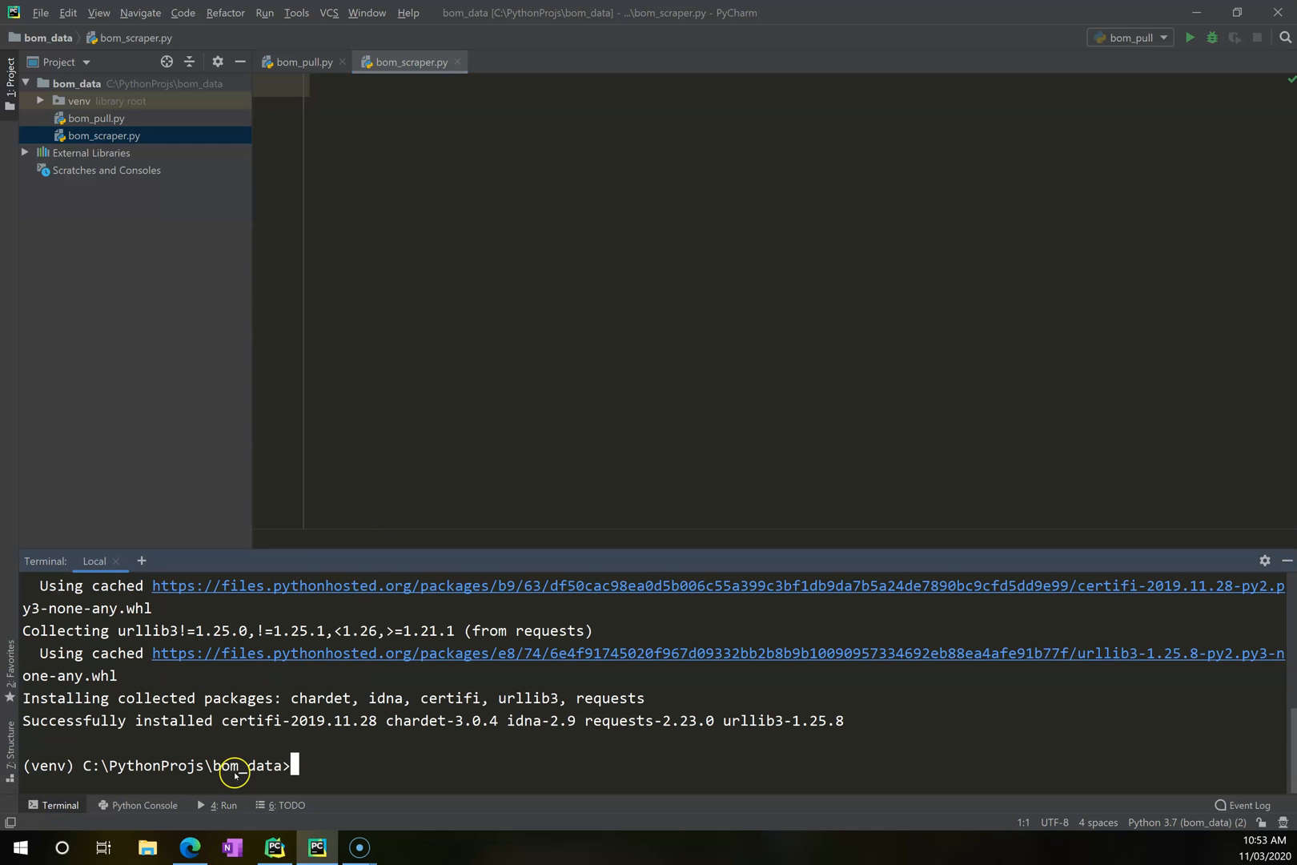
Install bs4 with pip install bs4 in the terminal.
text(pip install)
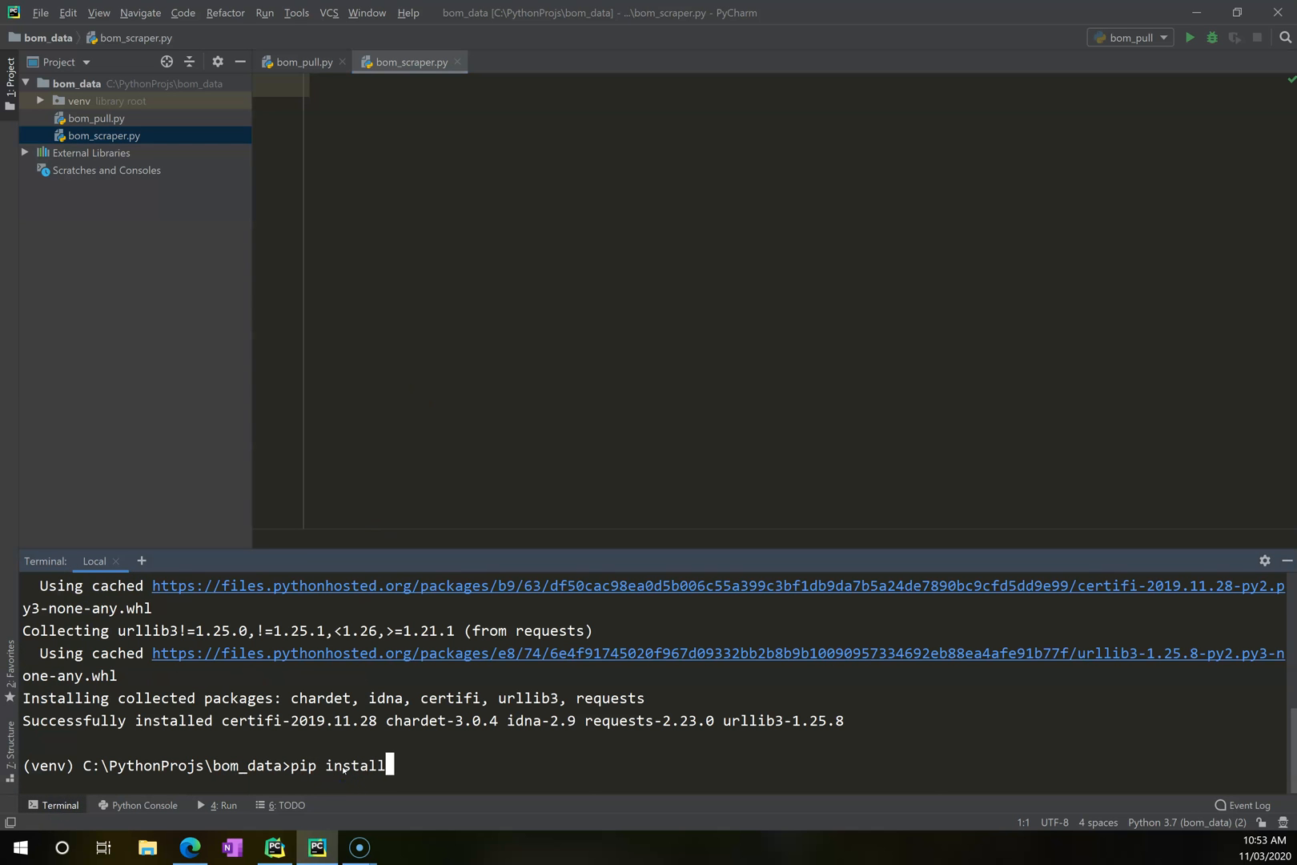
text(bs4)
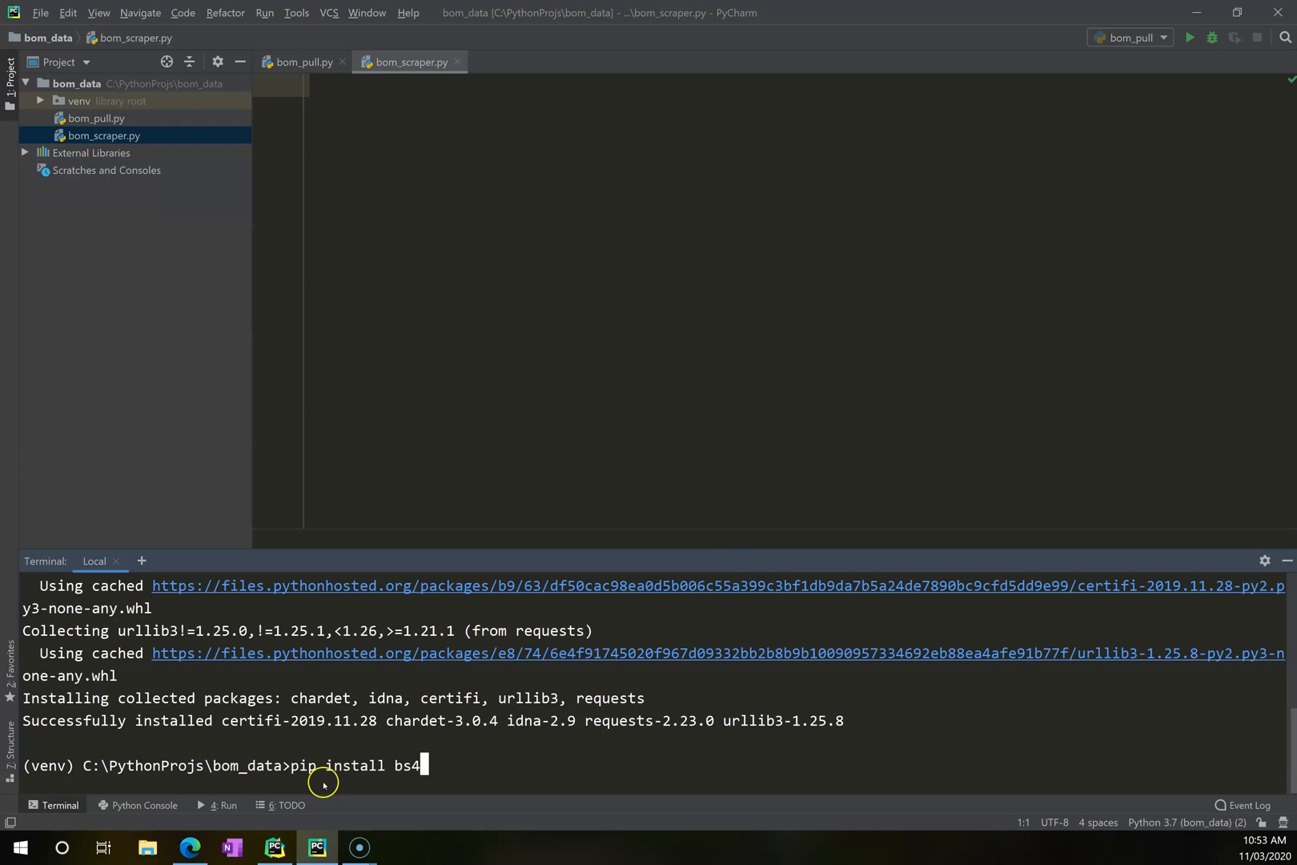
mouse_move(756, 276)
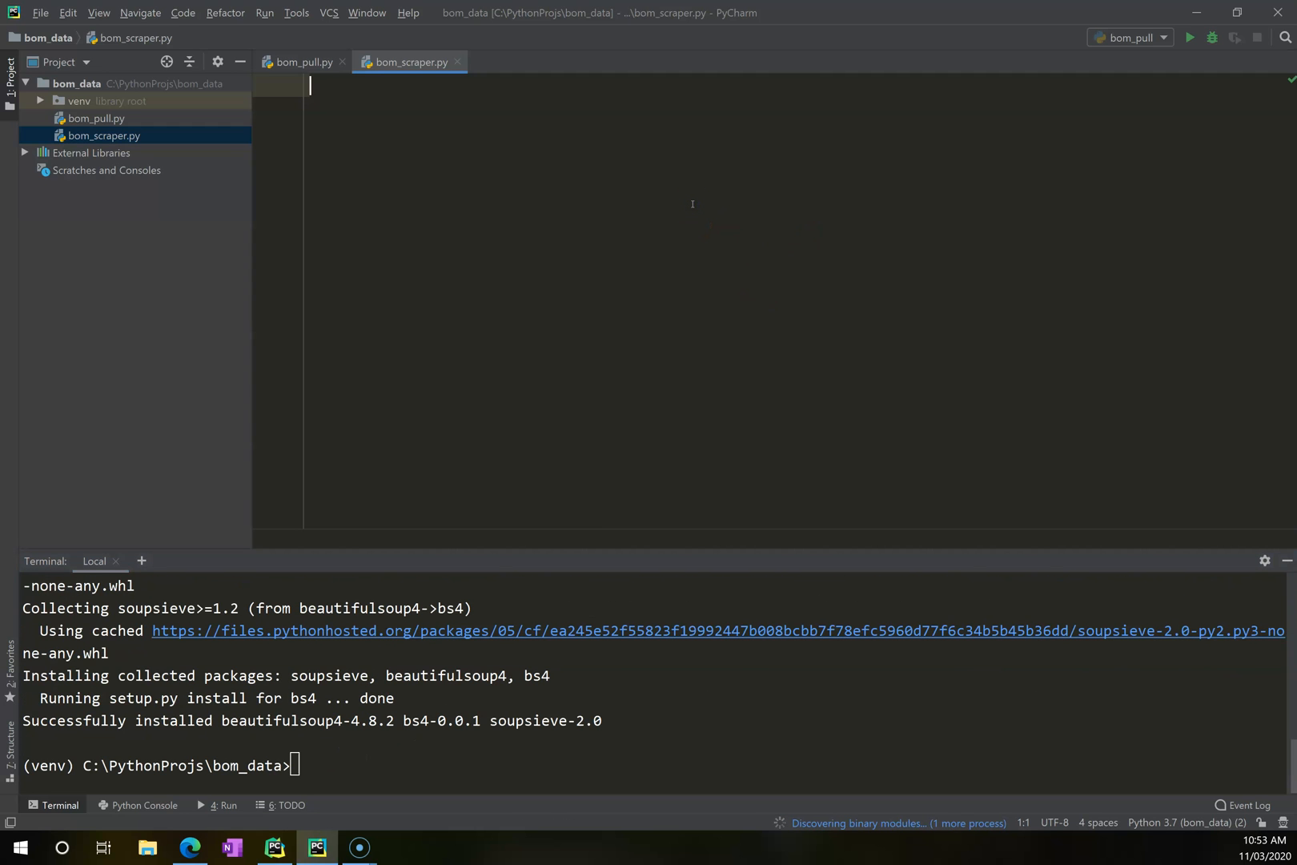
Add import requests and import bs4, then begin a target_url = '' assignment.
text(import requests)
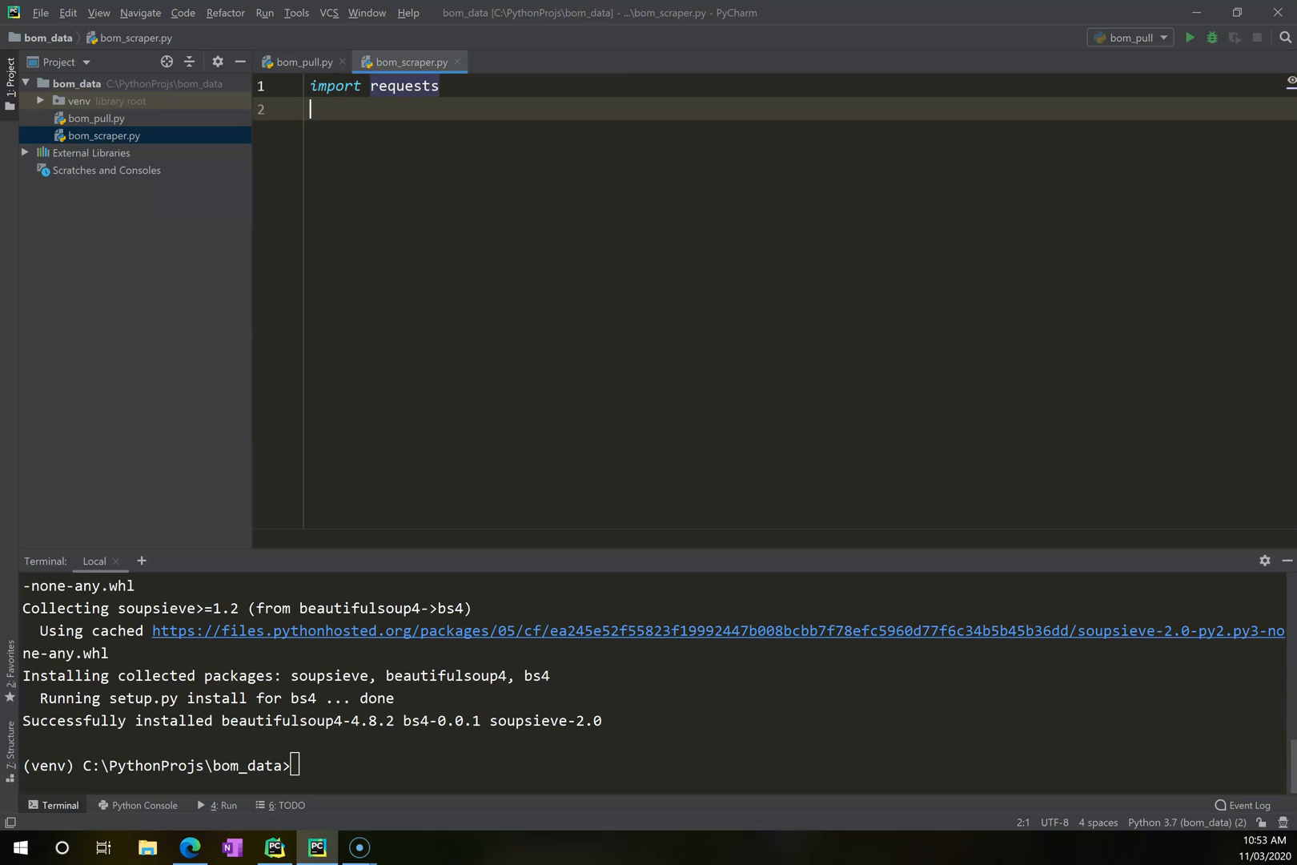
text(import bs4)
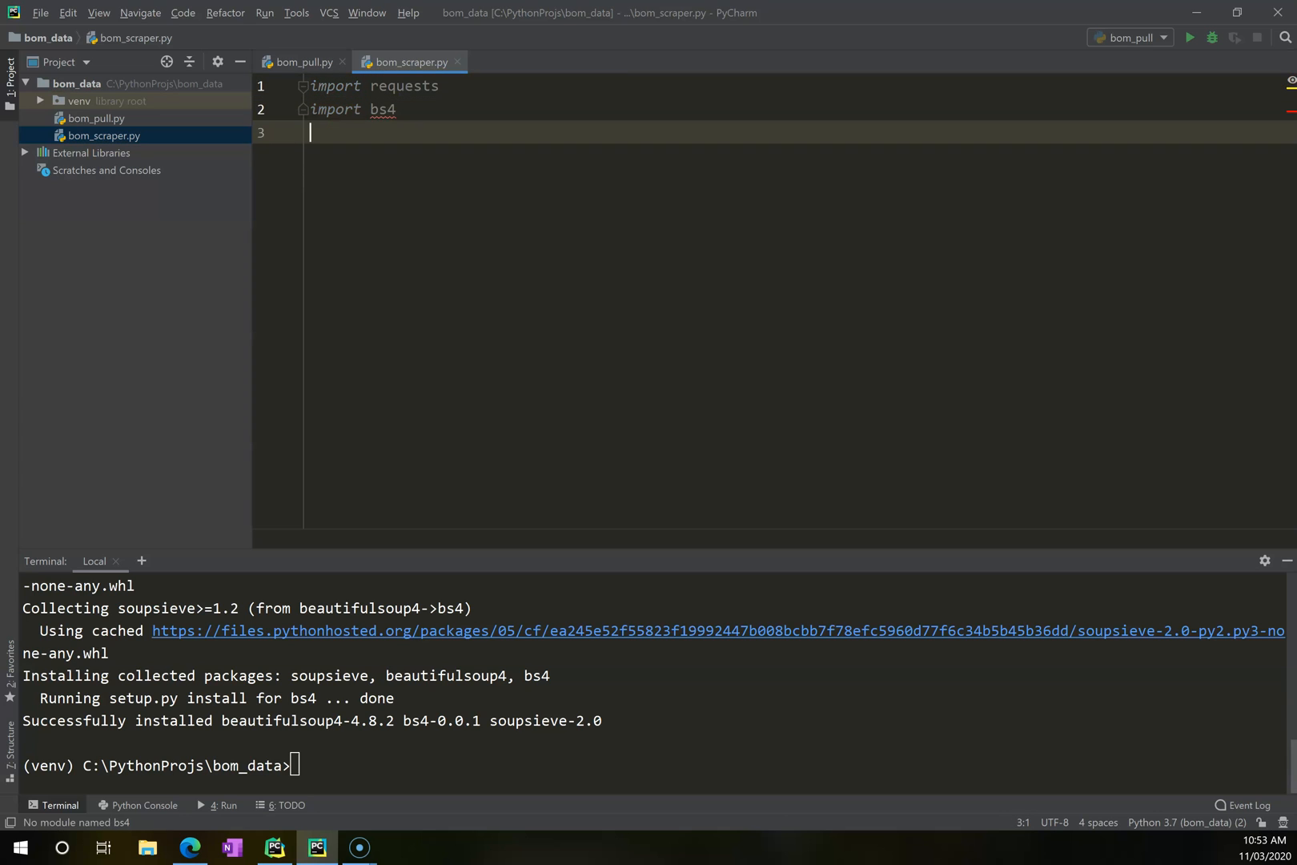
key(enter)
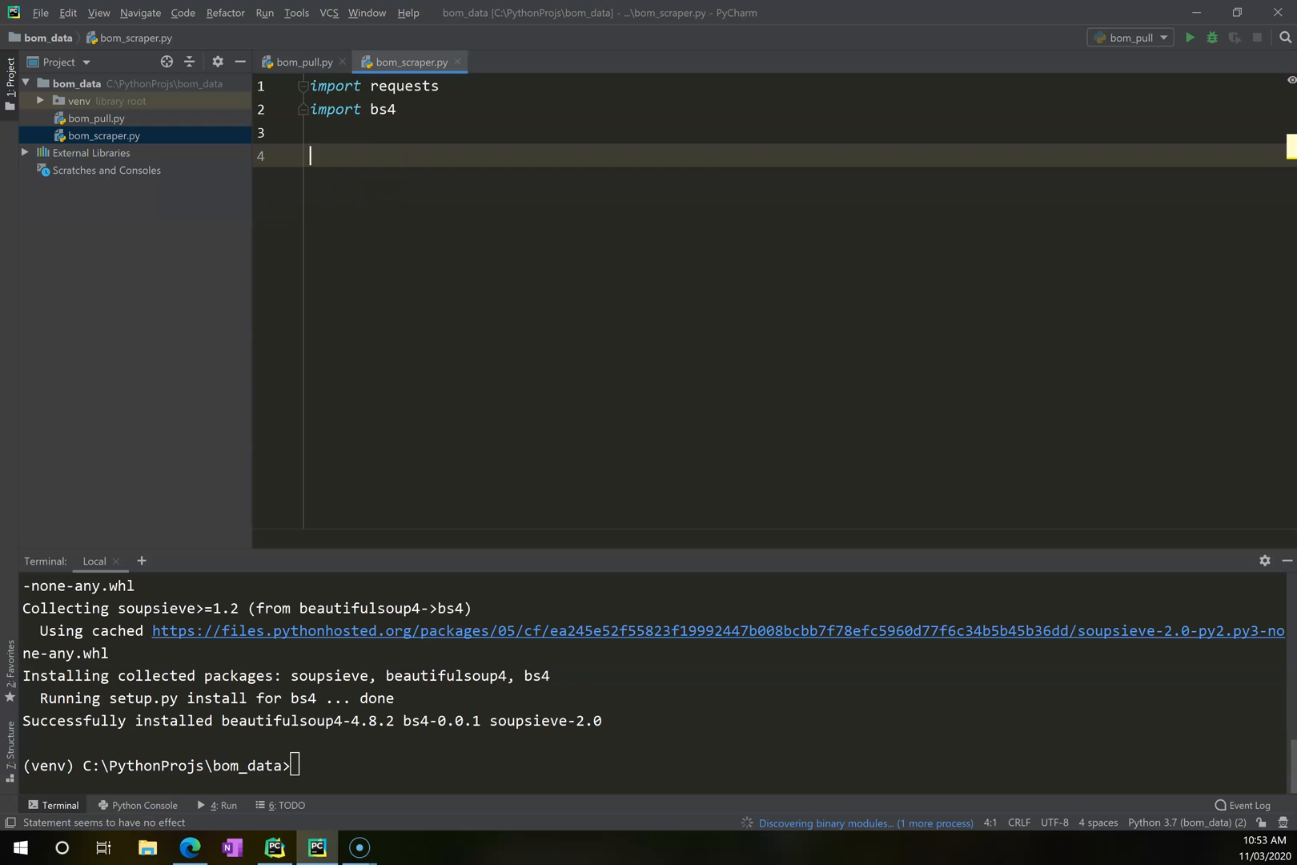
text(target_url =)
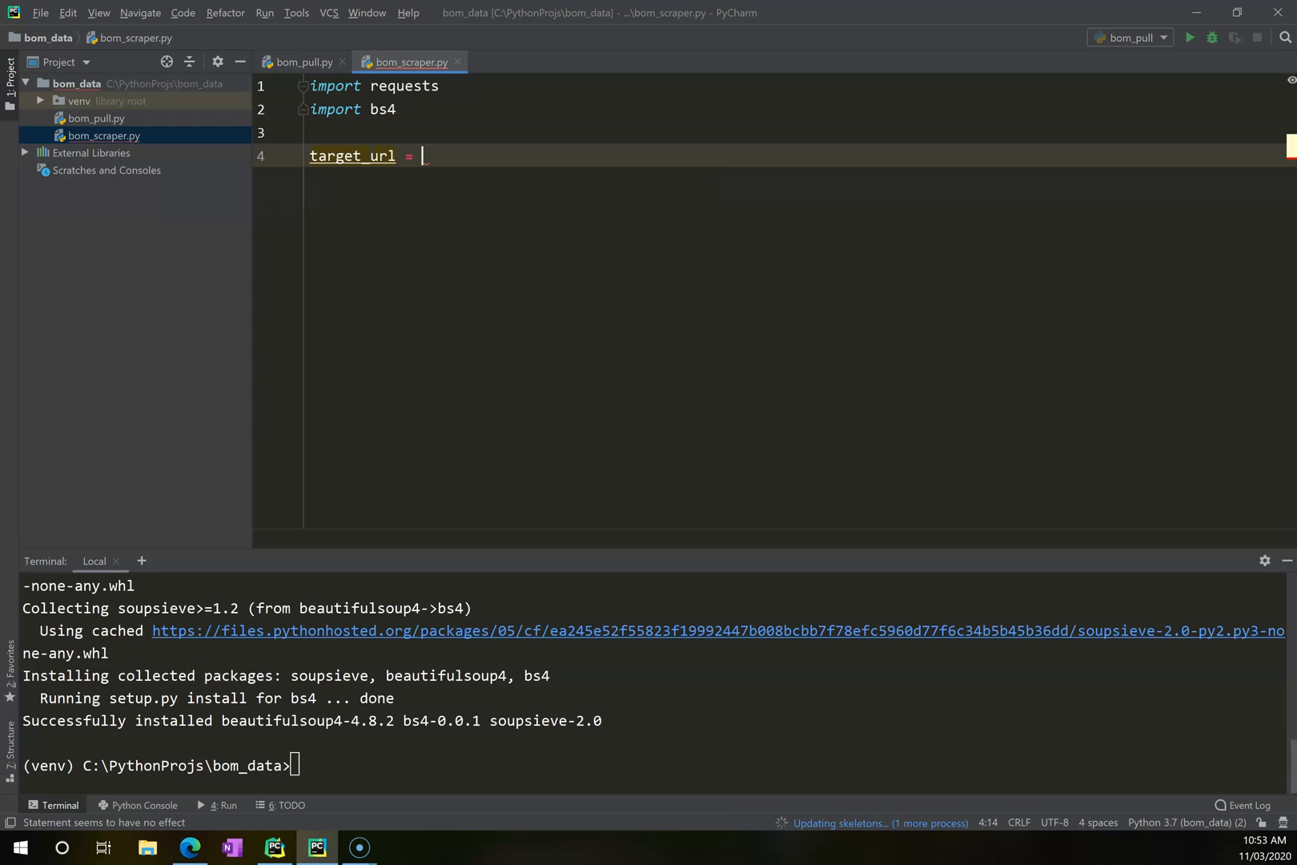
text('')
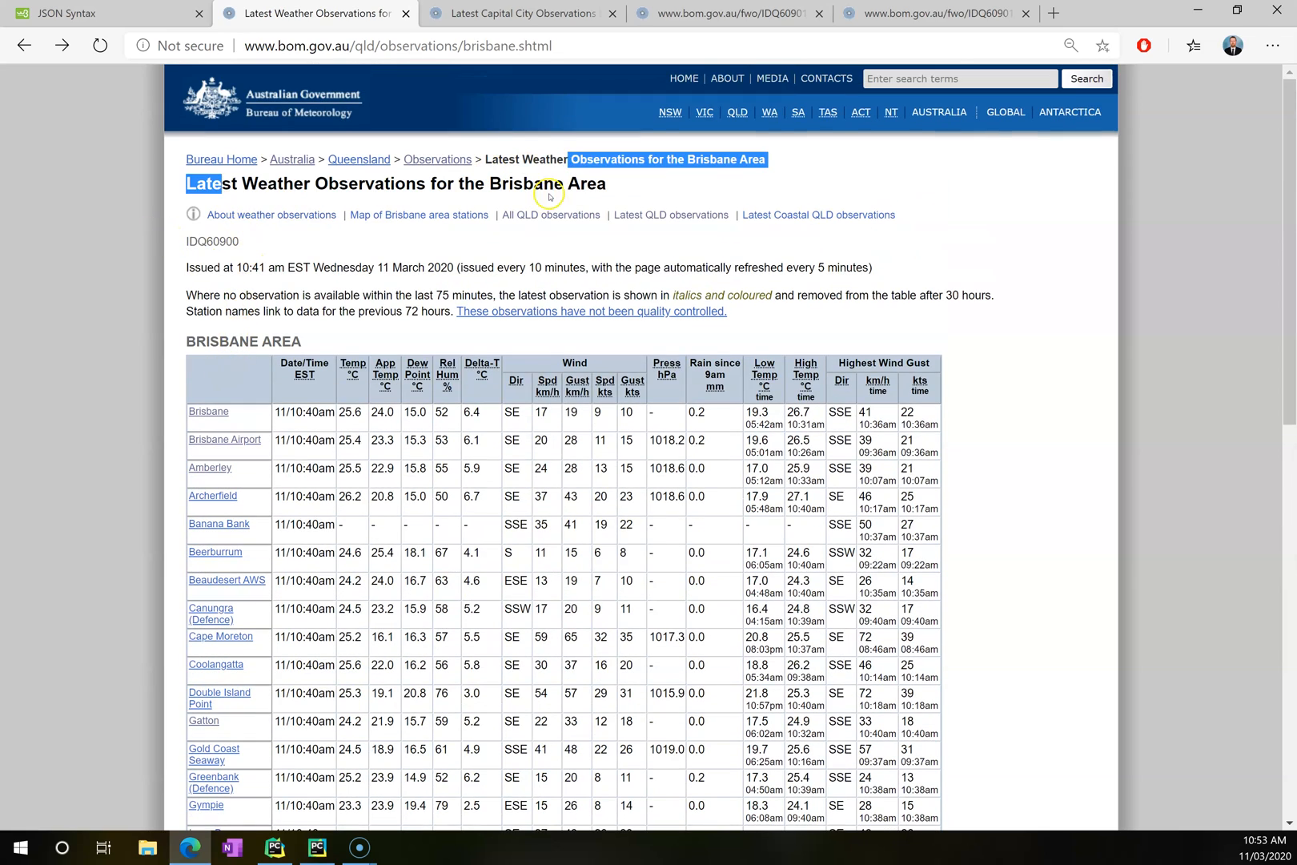
Copy the Brisbane observations page URL from Edge's address bar into target_url.
scroll(down, 3)
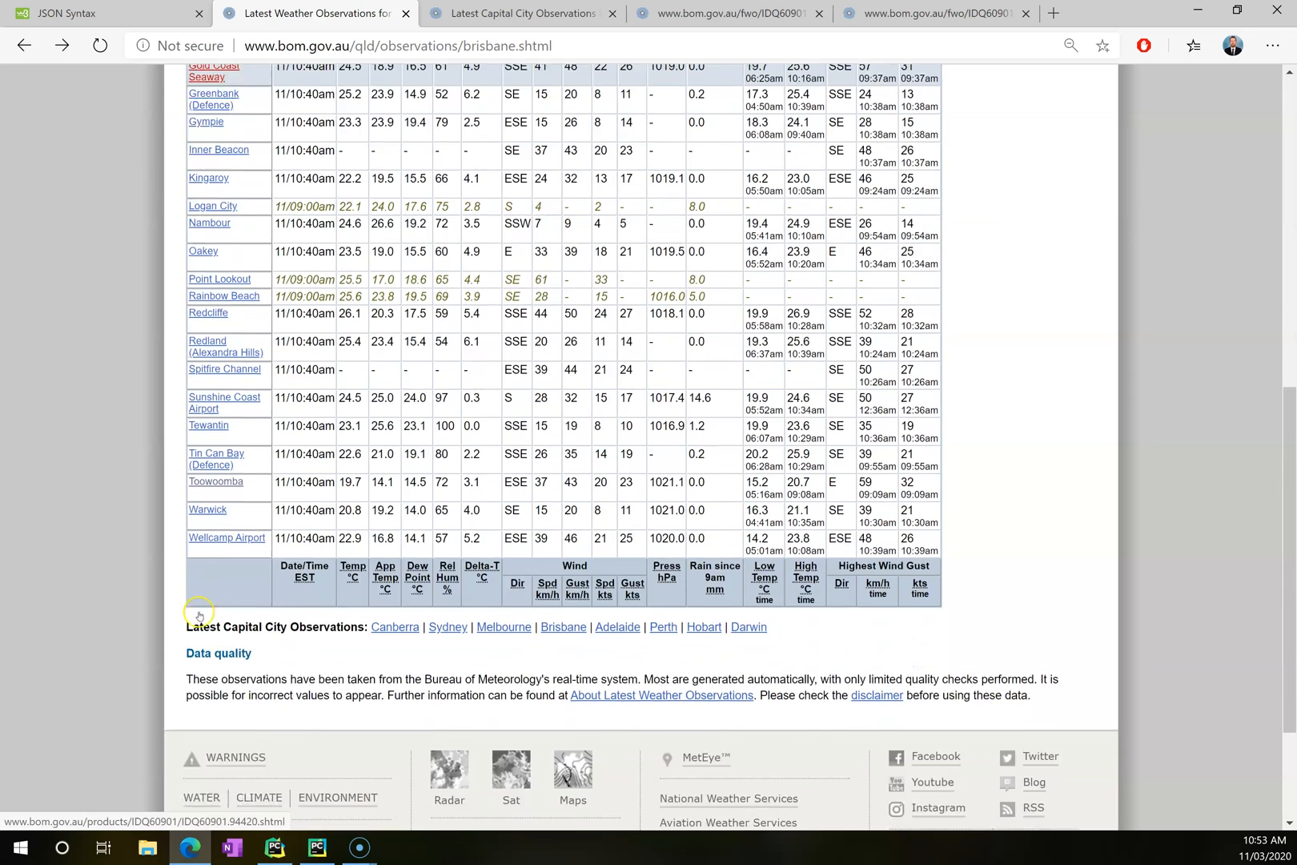
click(397, 46)
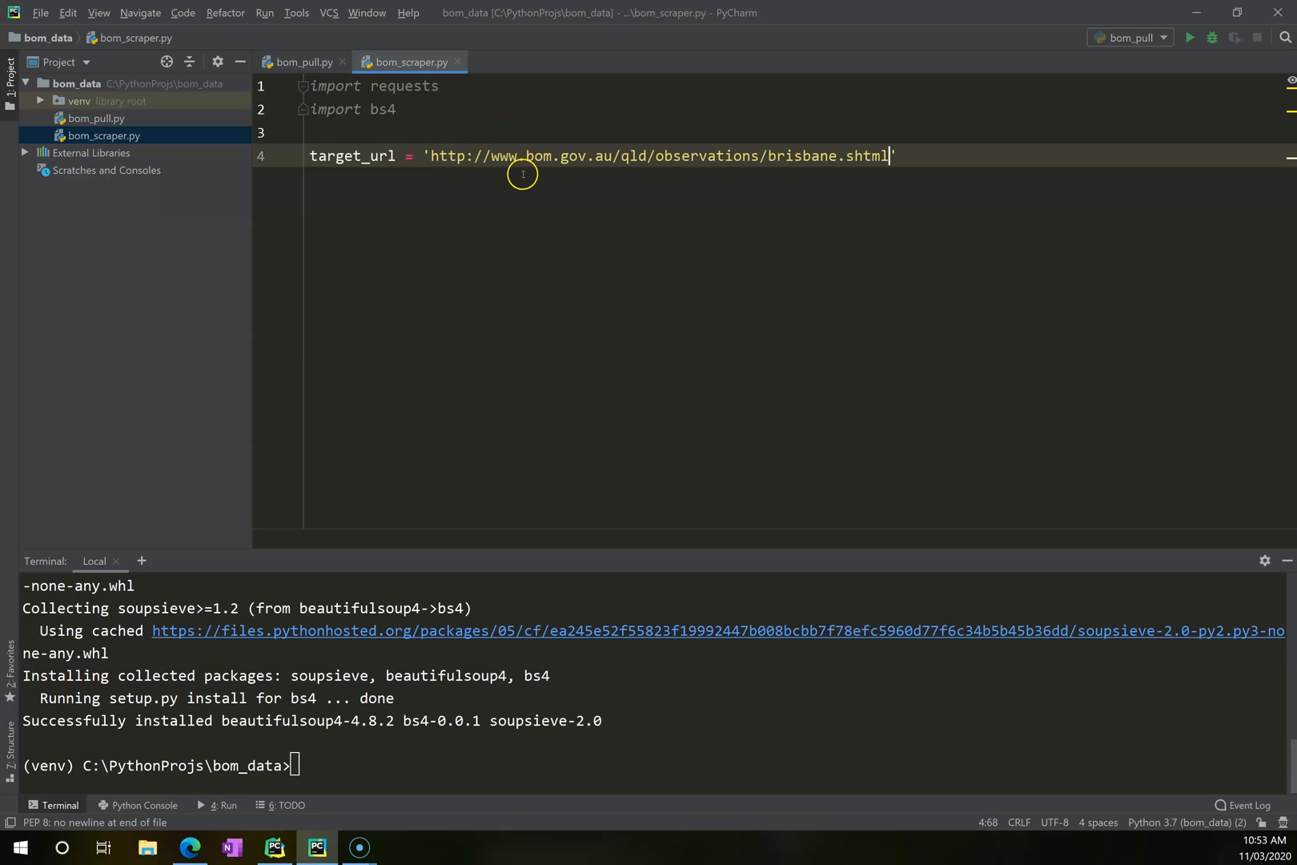
Fetch the page with response = requests.get(target_url).
key(Enter)
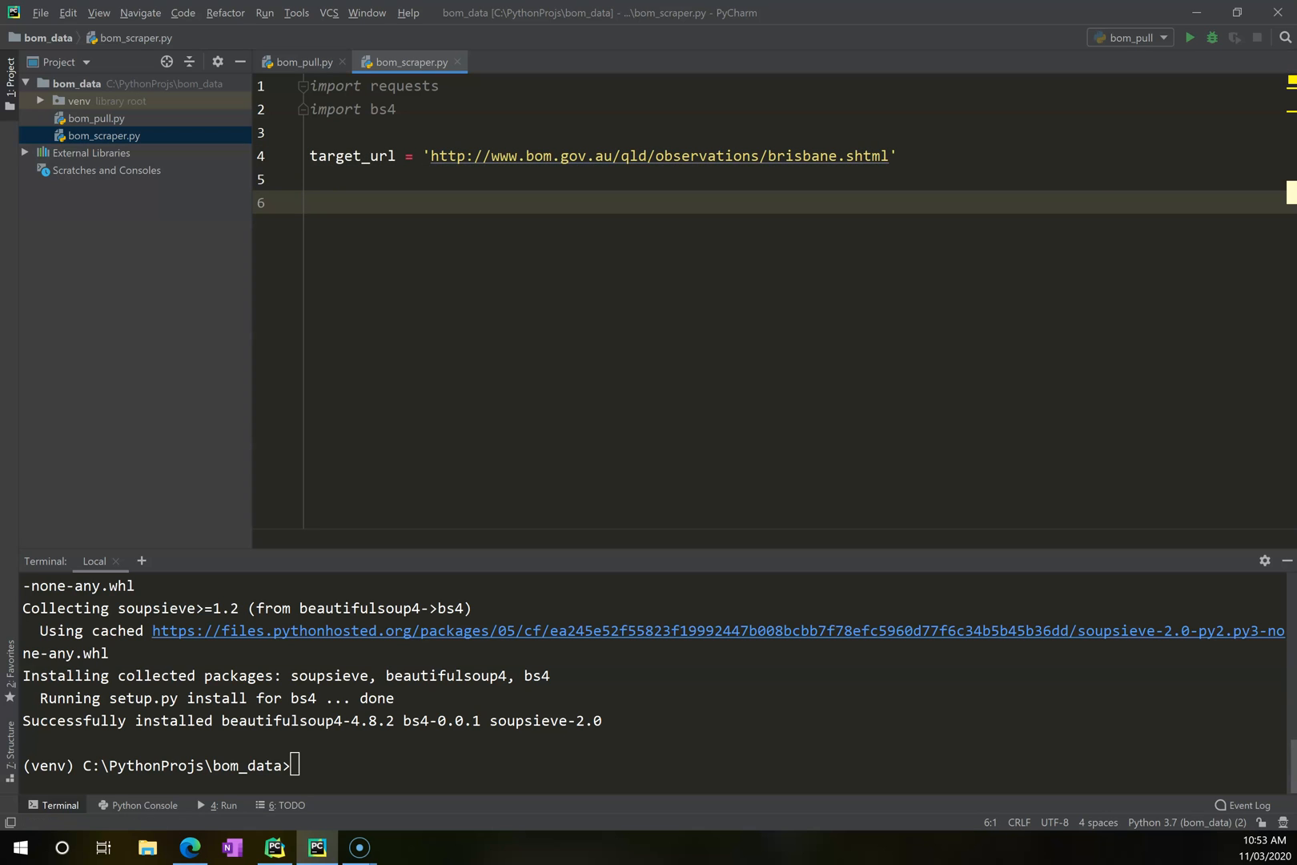
text(response)
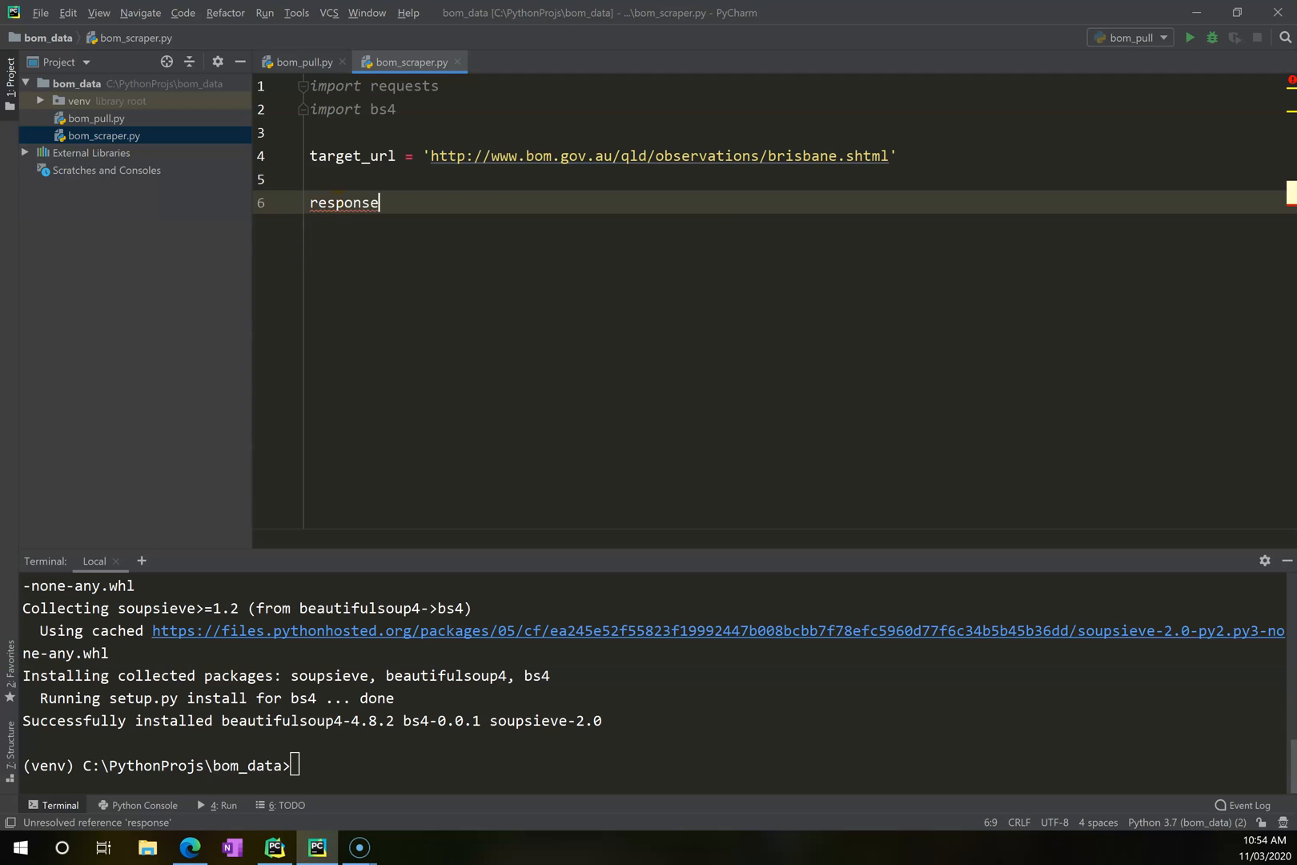
text(= r)
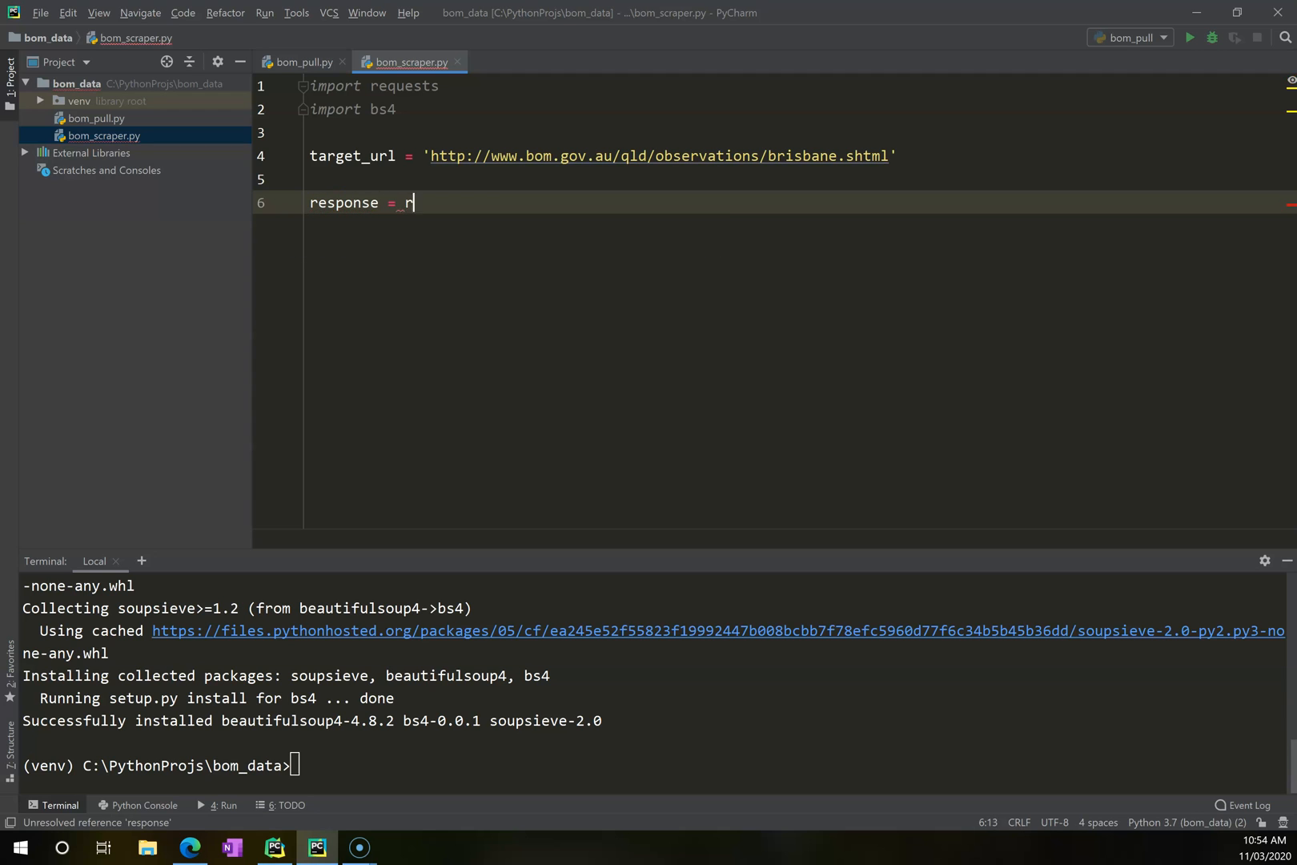
text(equests.get(url))
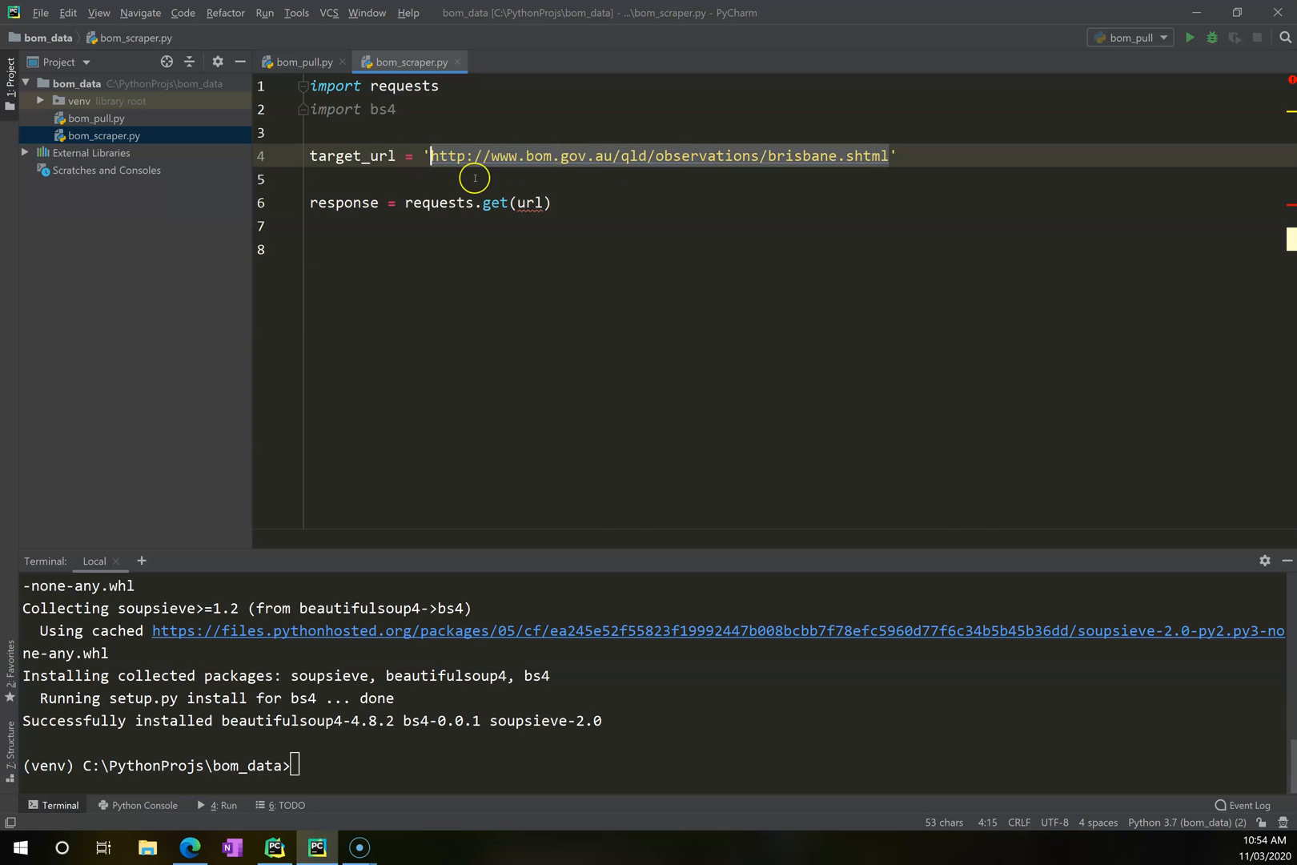
text(target)
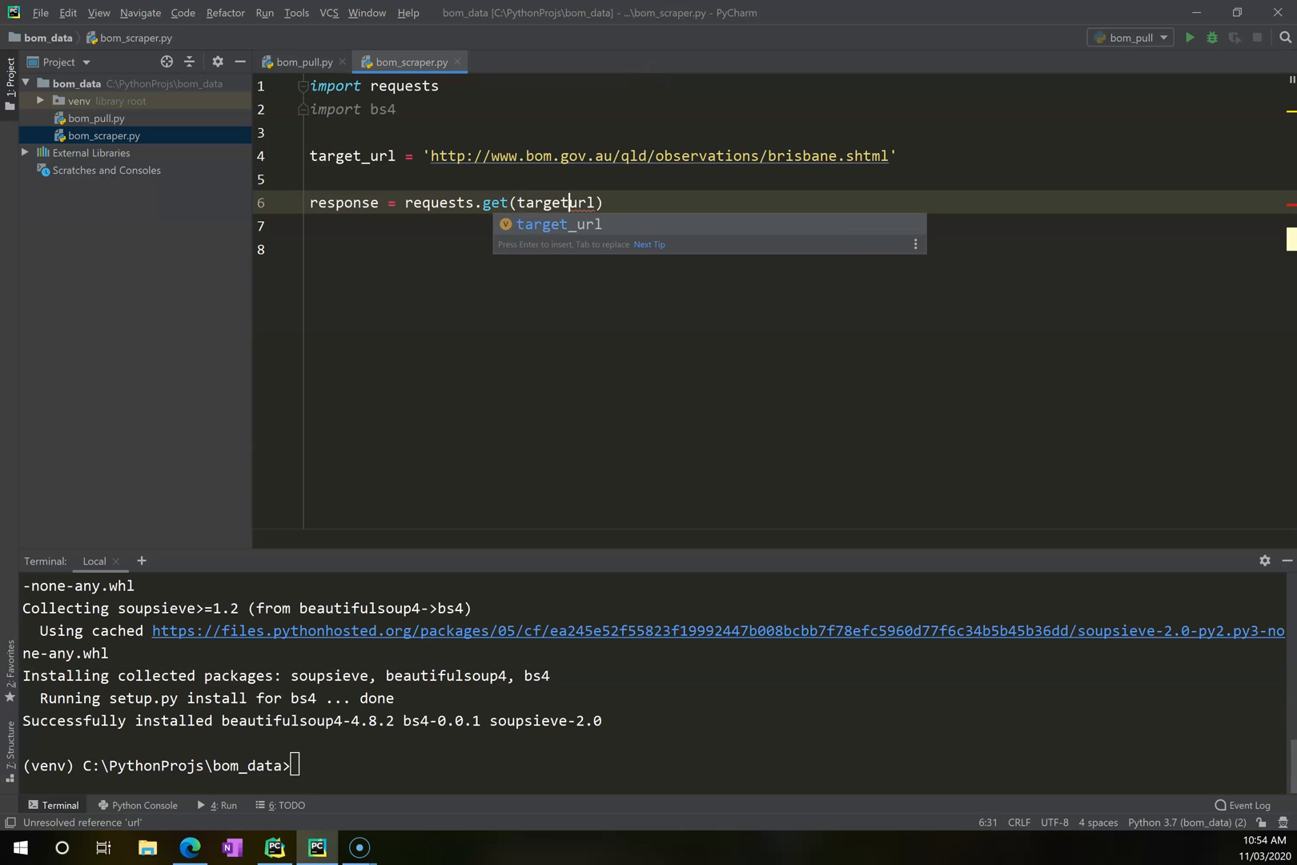
key(Enter)
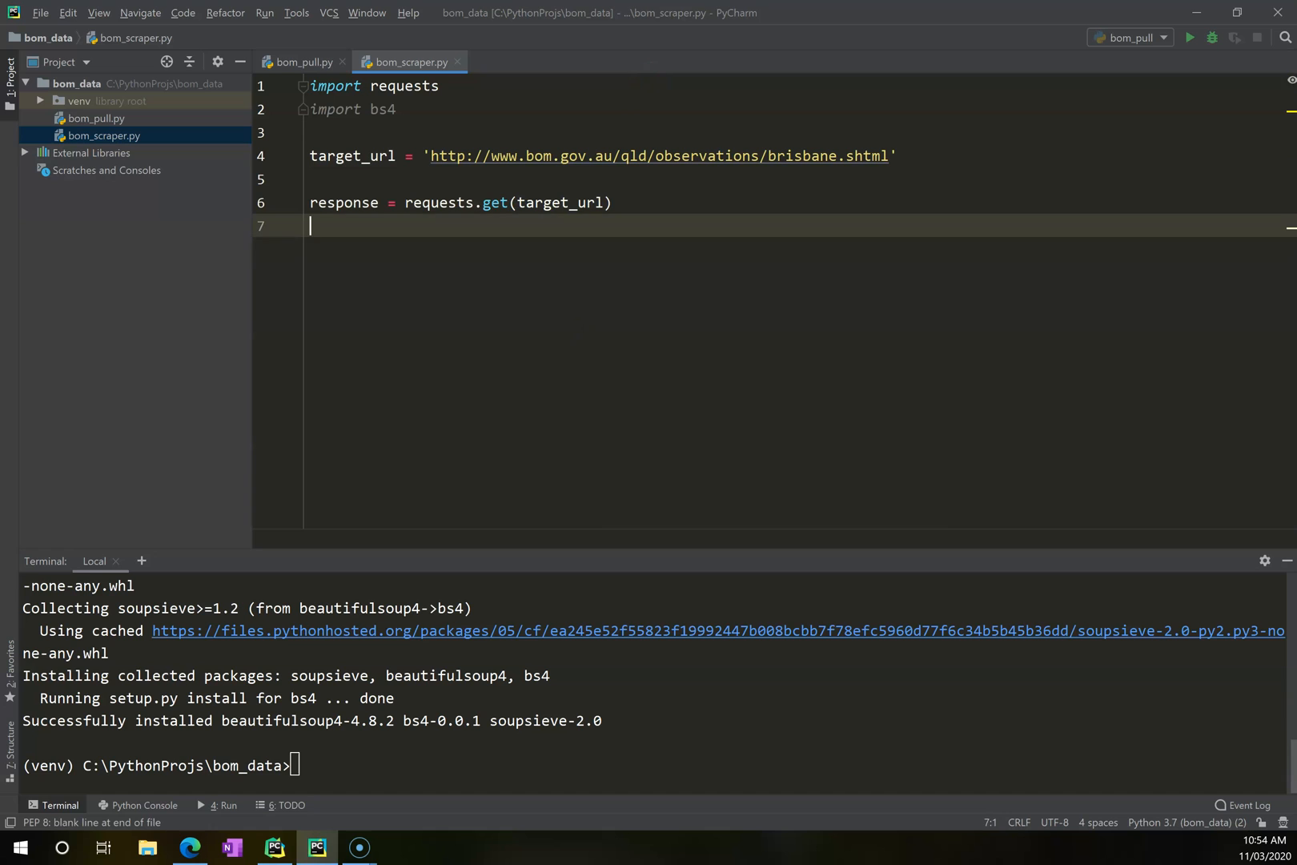
Add response.raise_for_status() and print(response), then run, showing <Response [200]>.
text(response.)
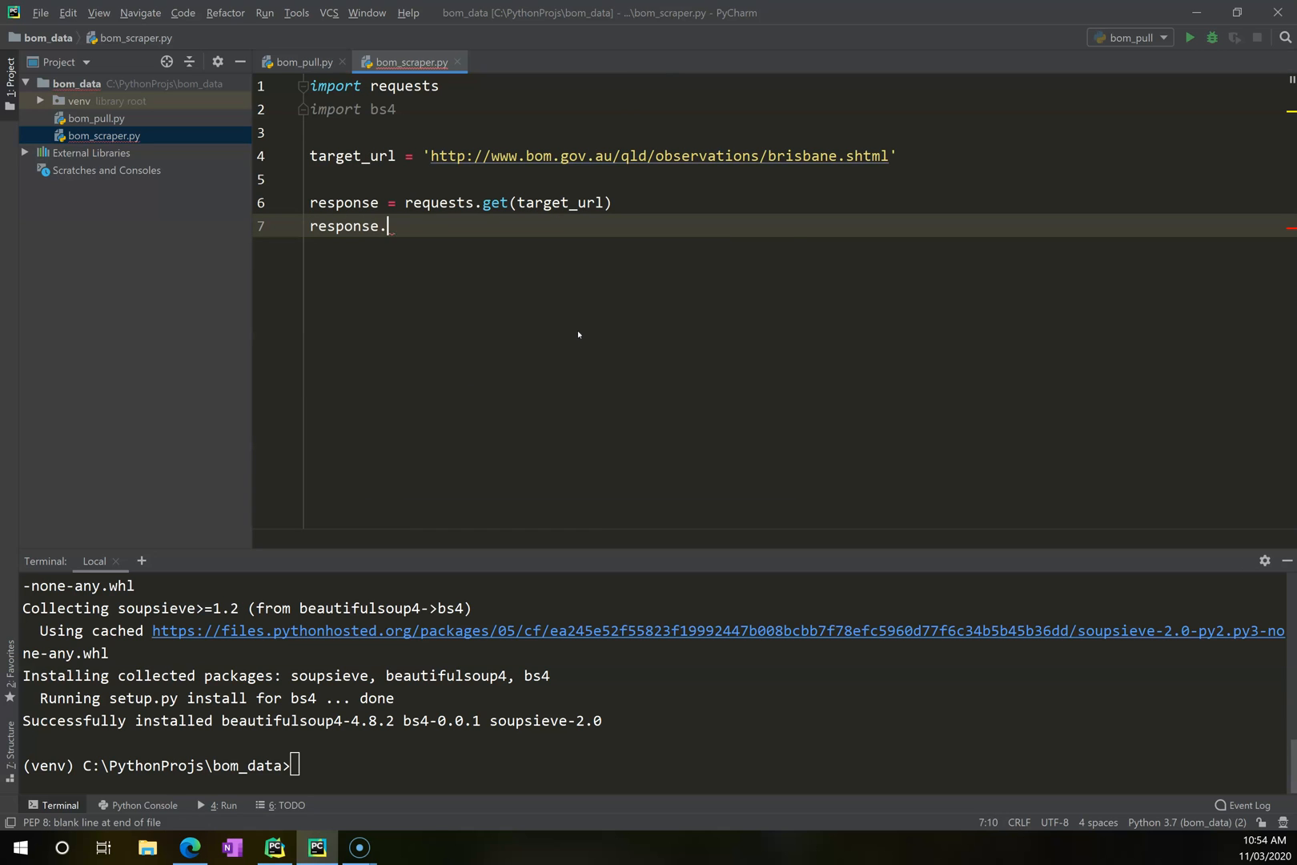
text(raise_f)
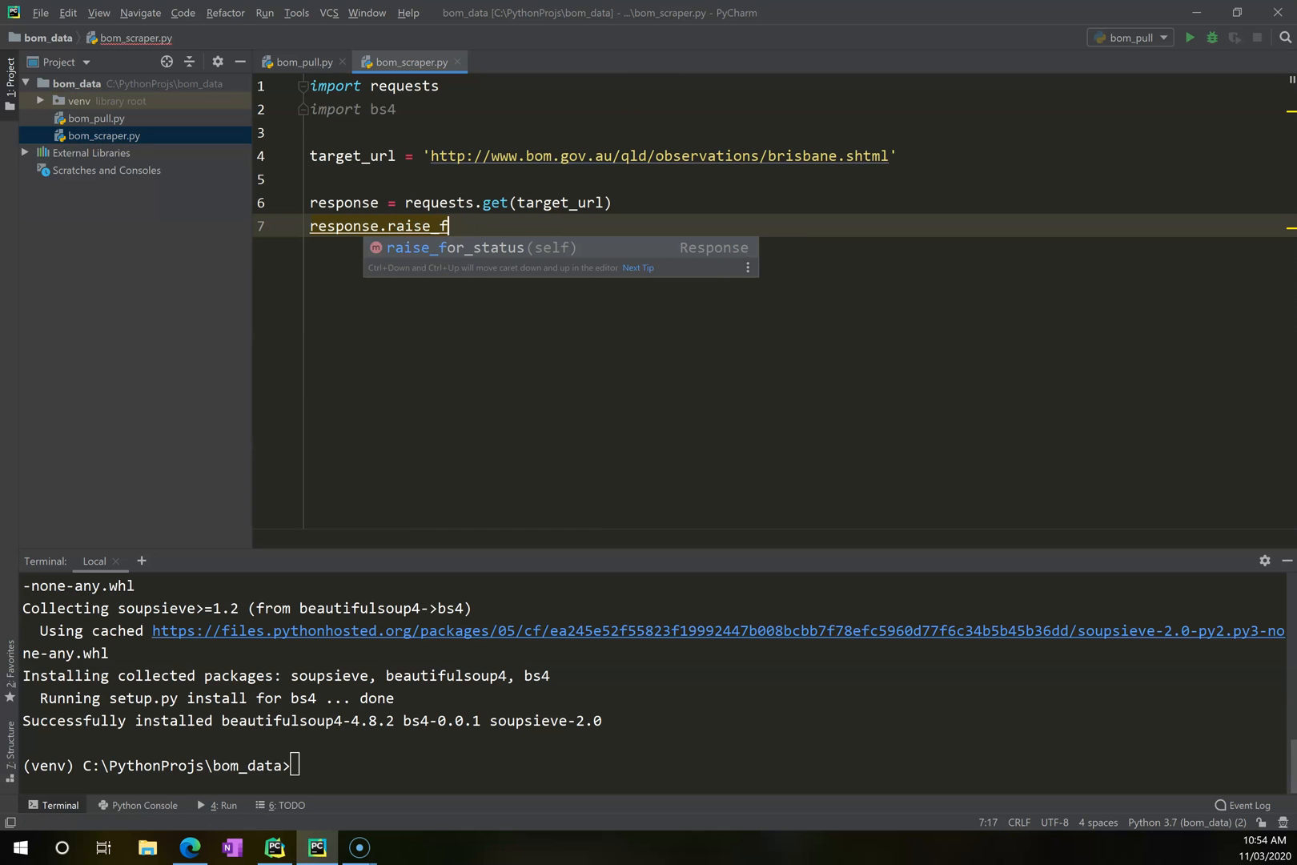
key(Tab)
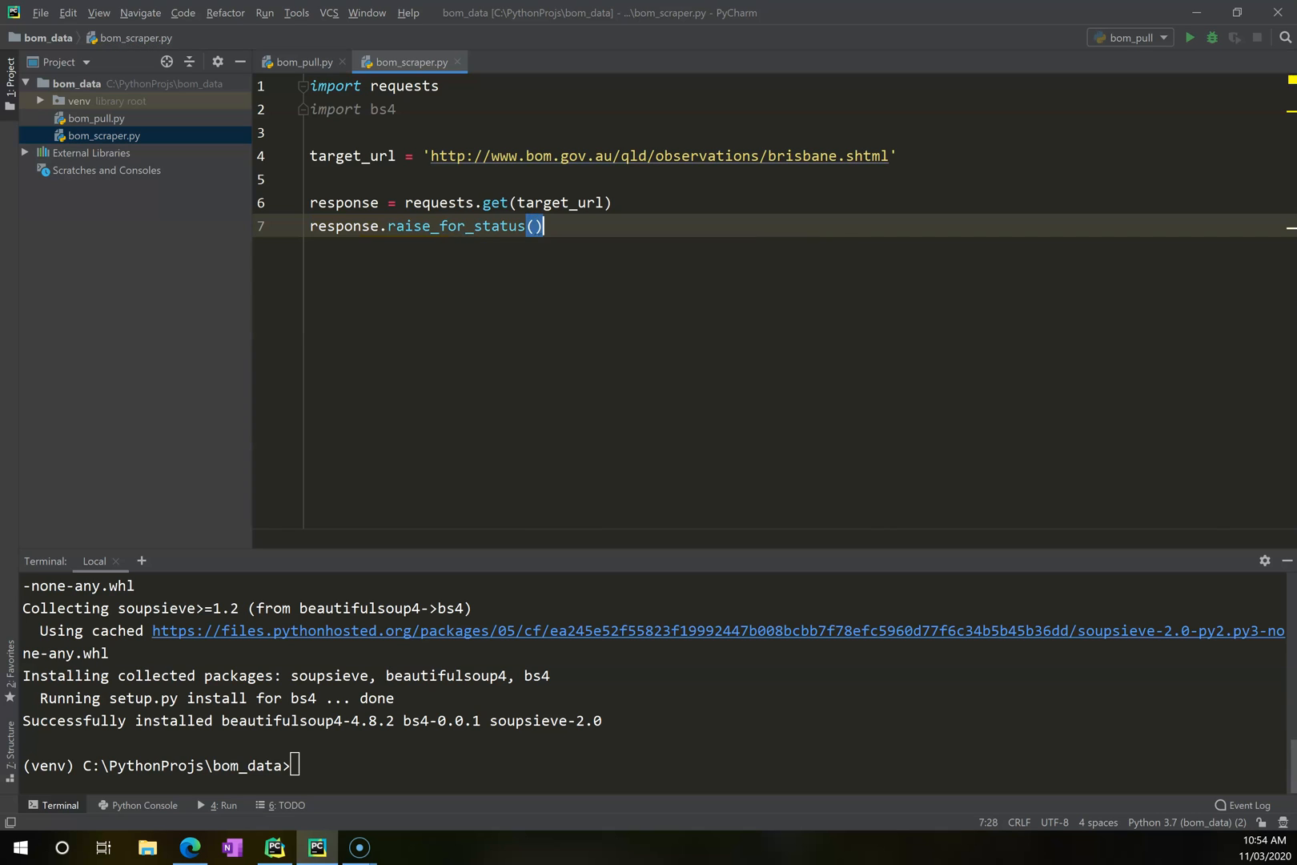
key(Enter)
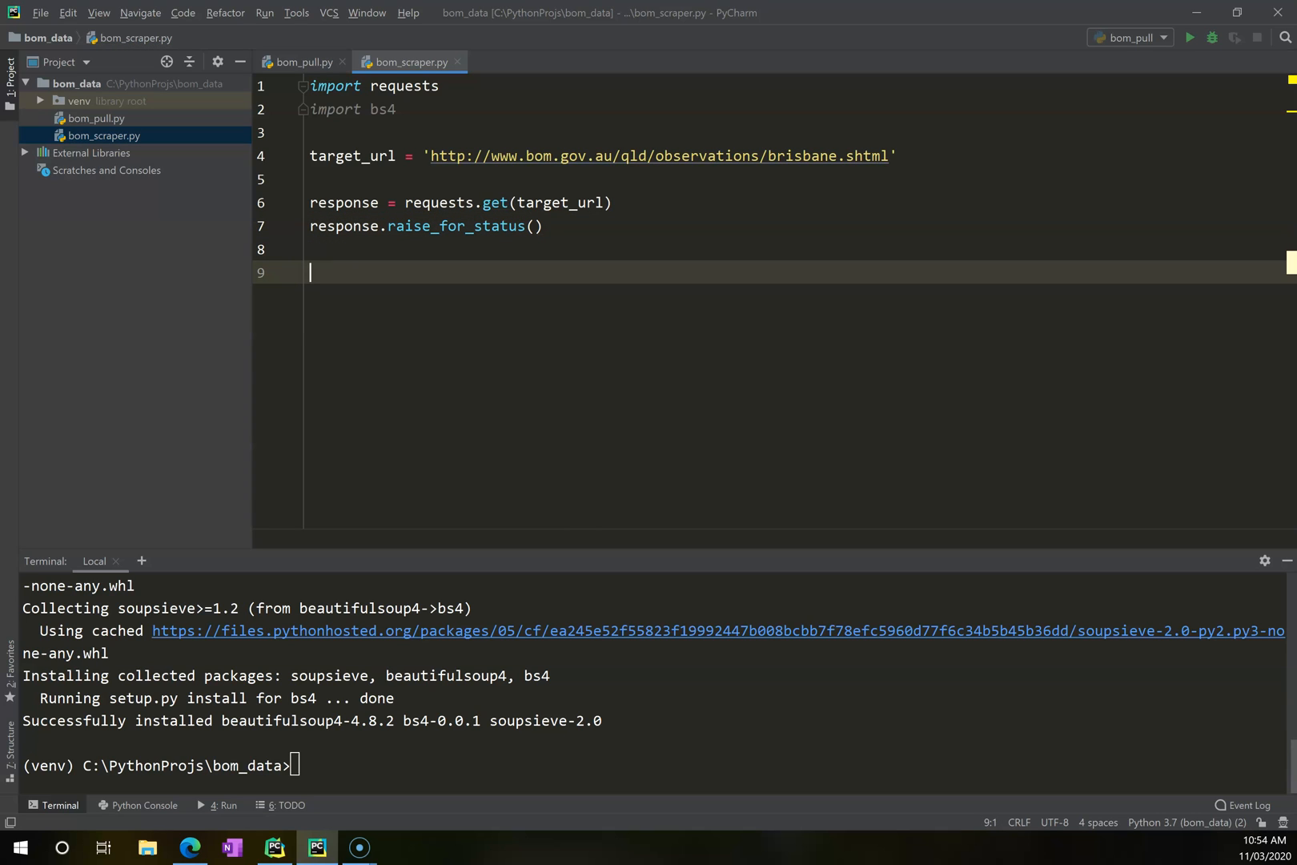
mouse_move(568, 223)
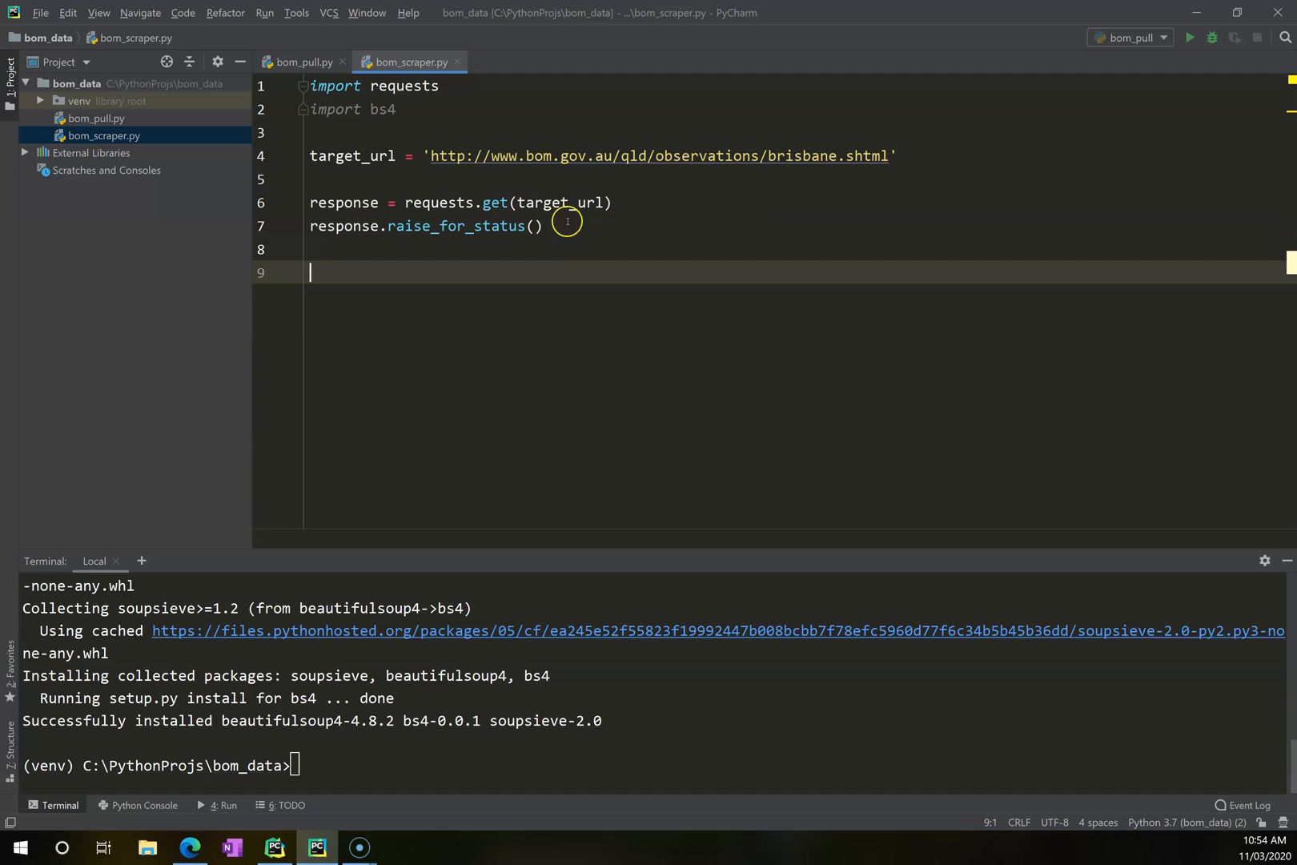
mouse_move(428, 339)
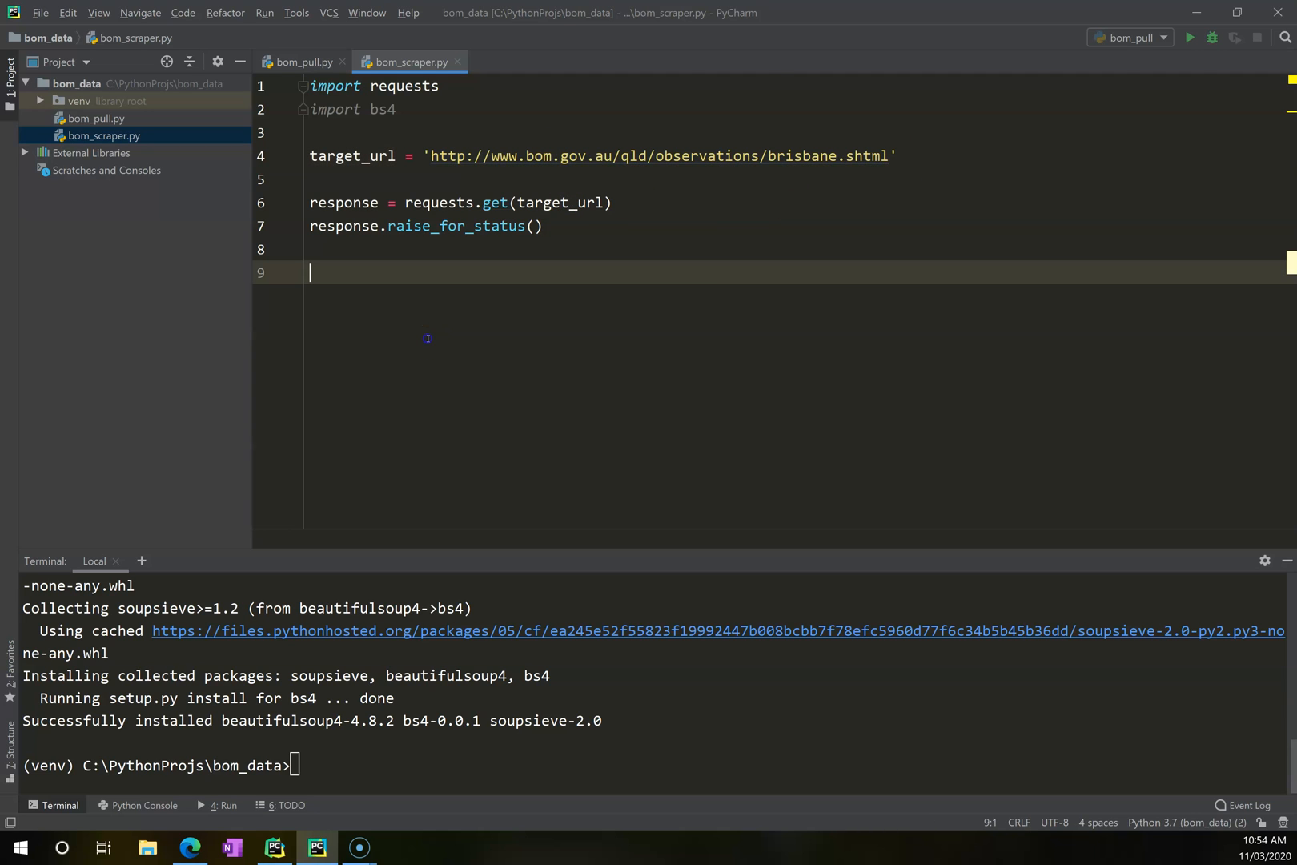
text(print(target_)
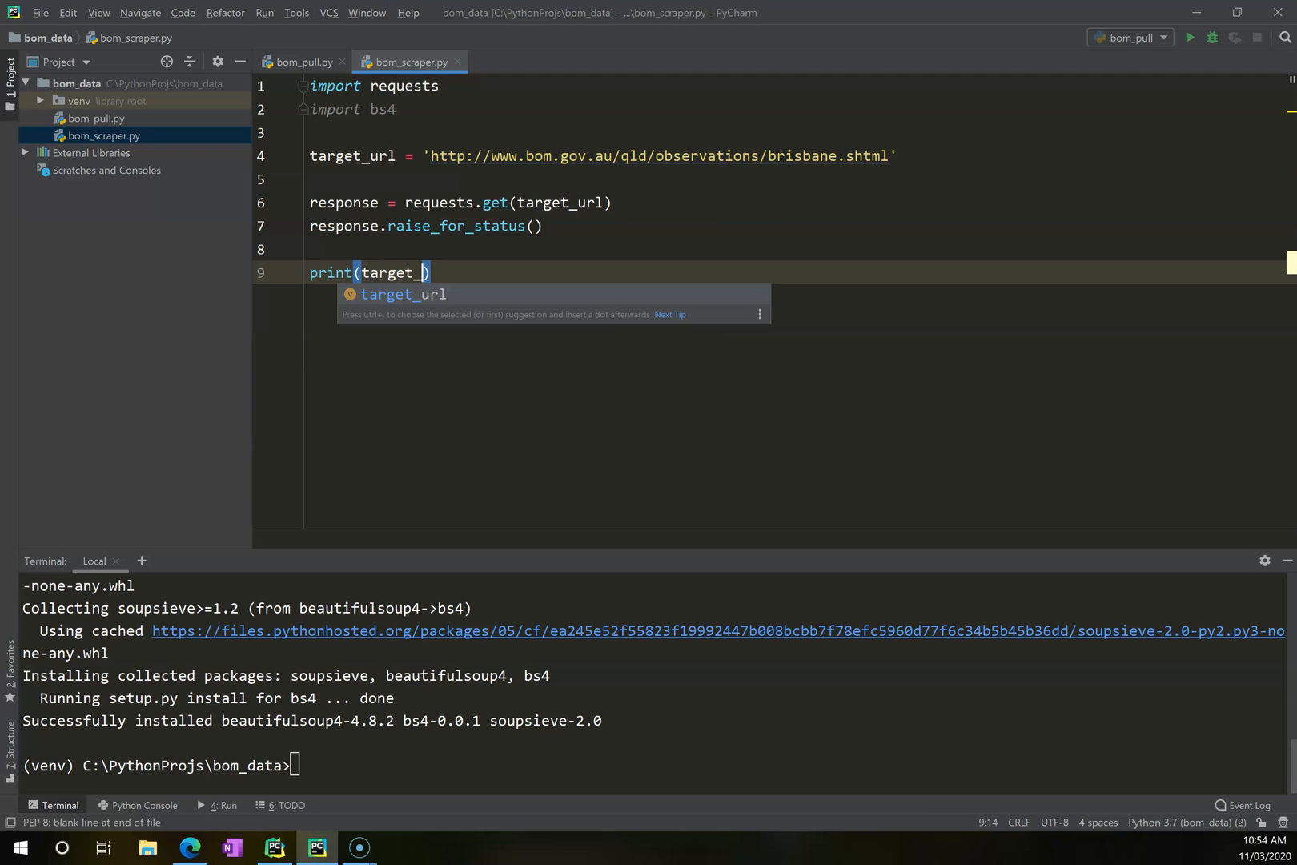
text(response)
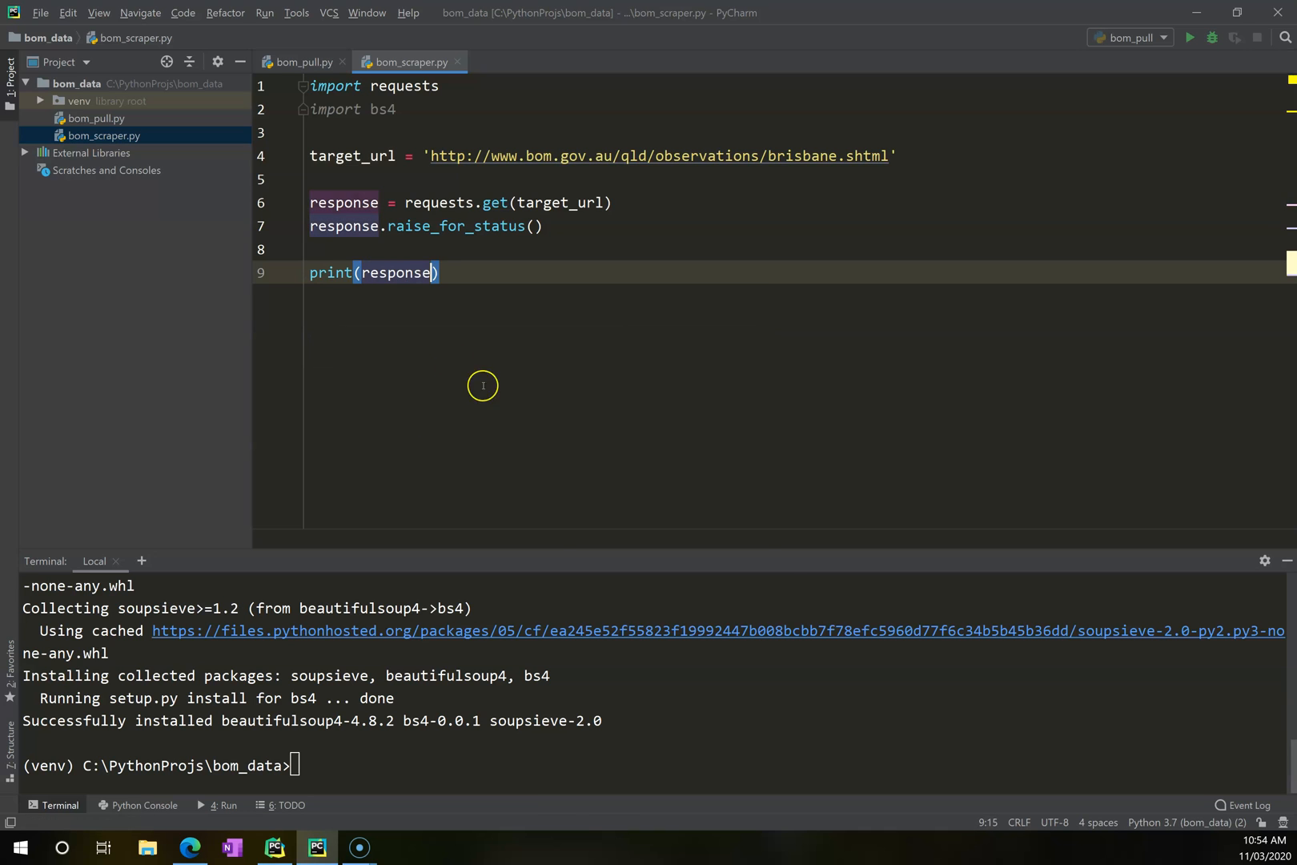
click(1188, 37)
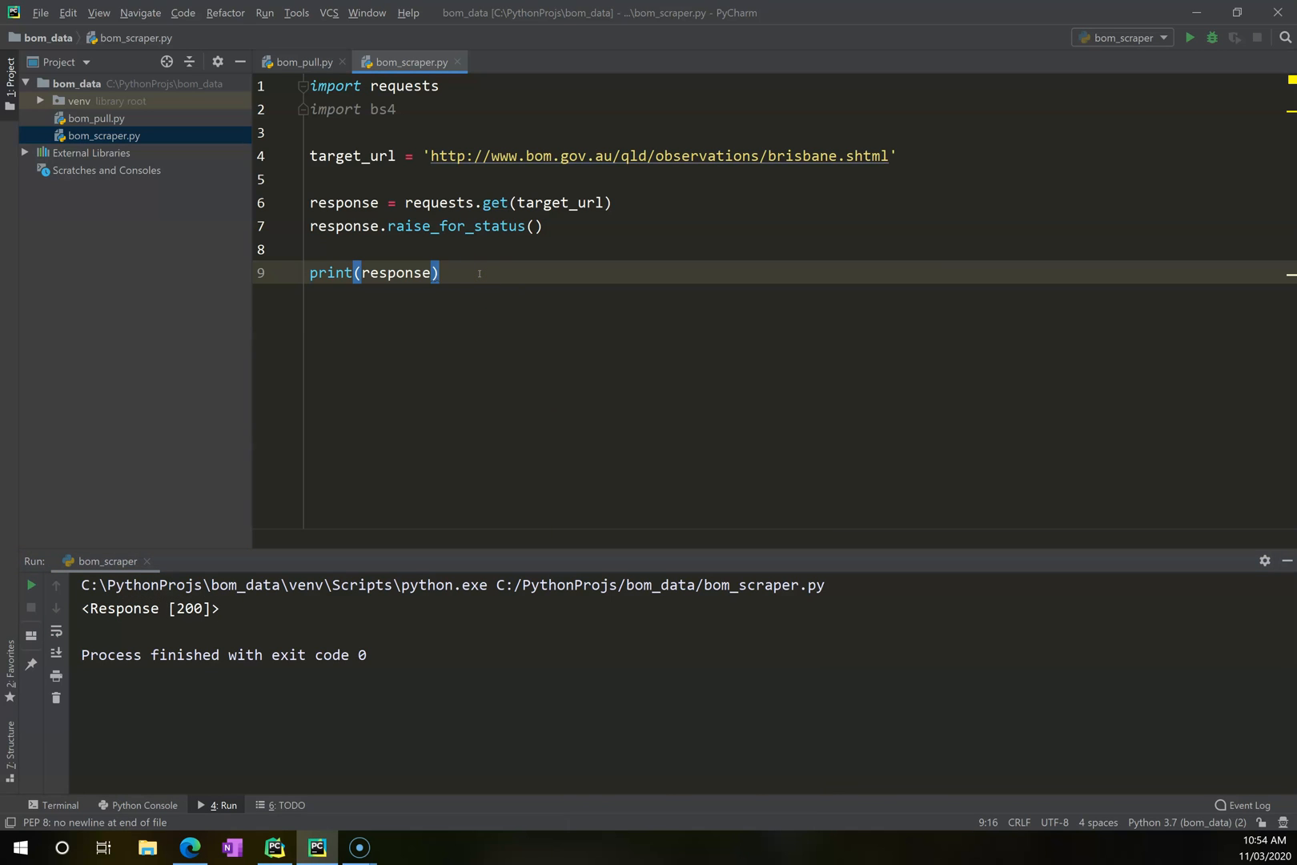
Parse response.text into response_text with BeautifulSoup 'html.parser' and run to print the HTML.
key(enter)
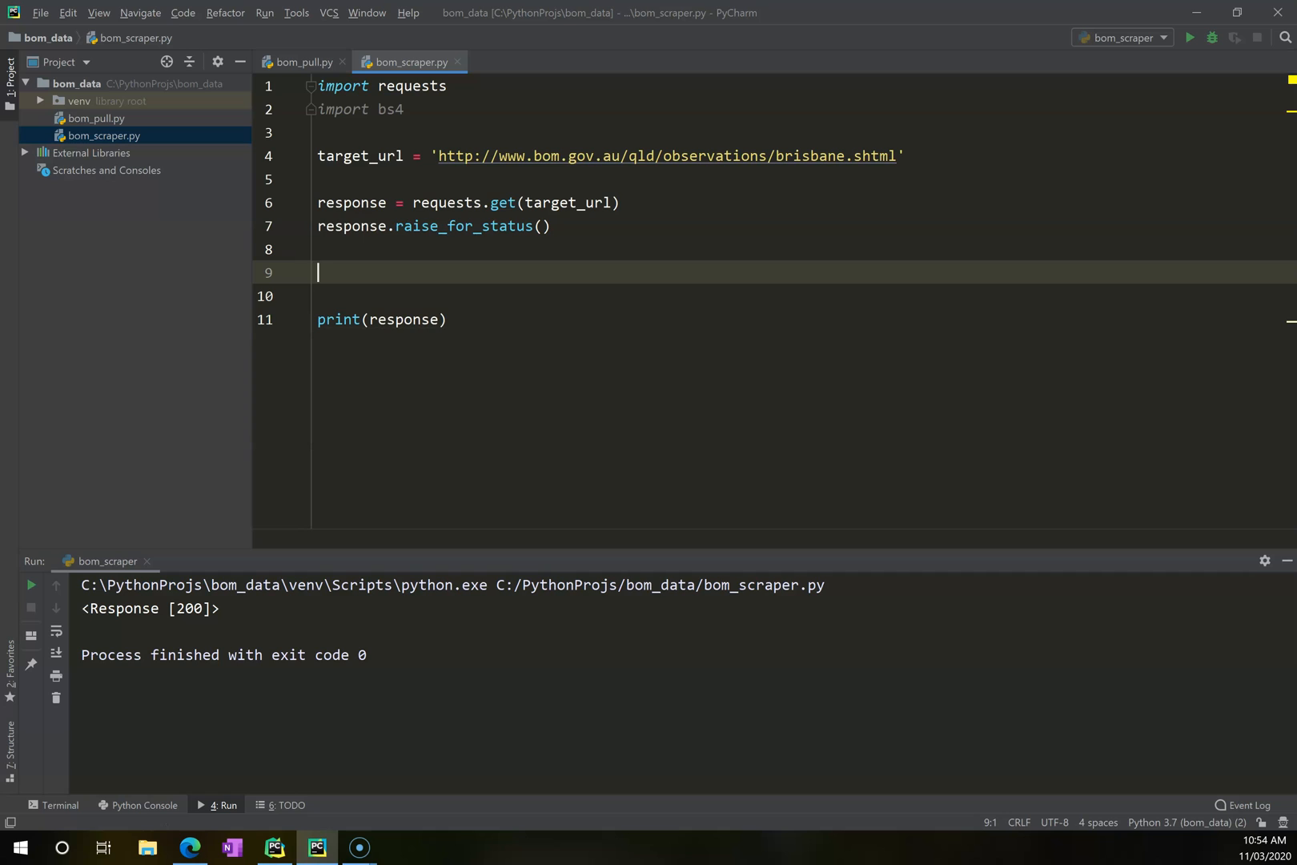
text(response_te)
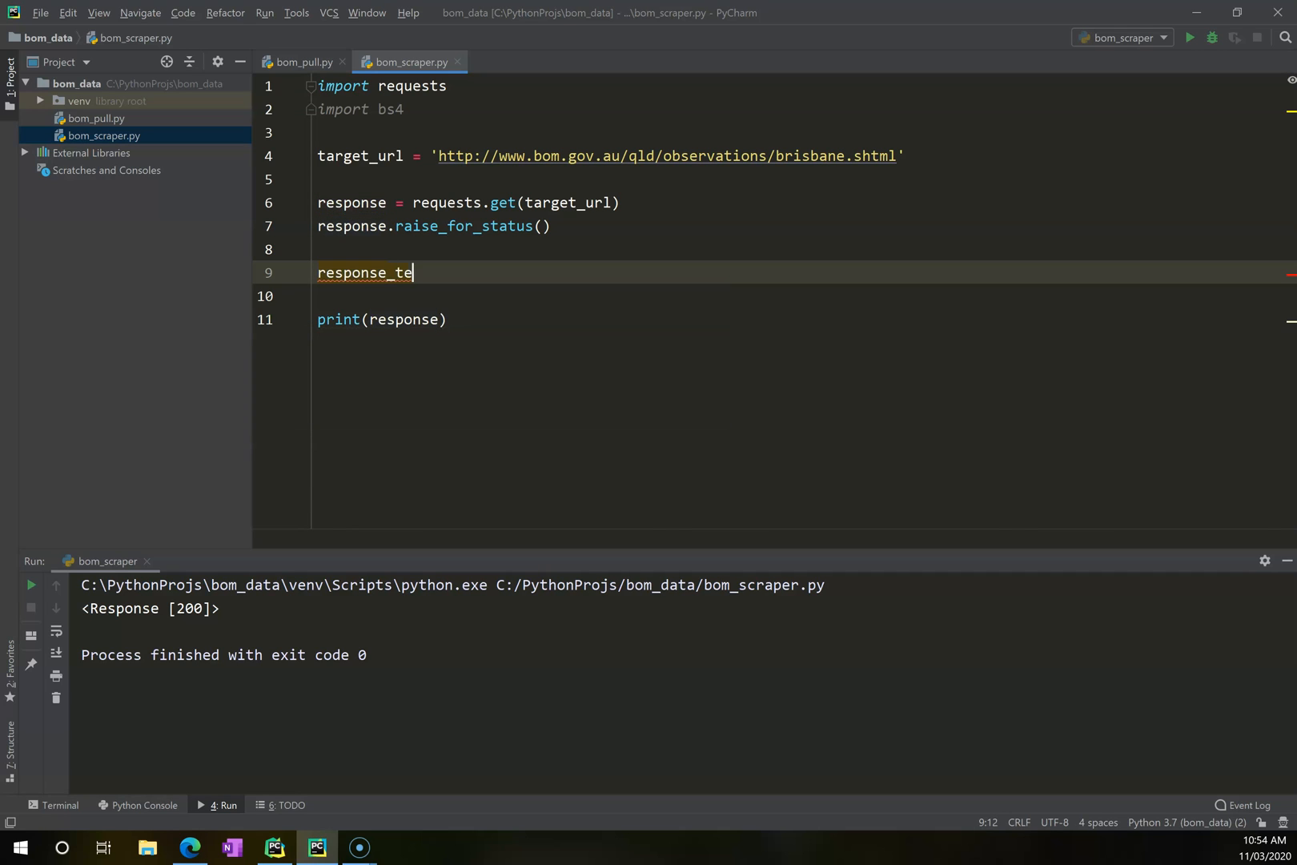
text(xt =)
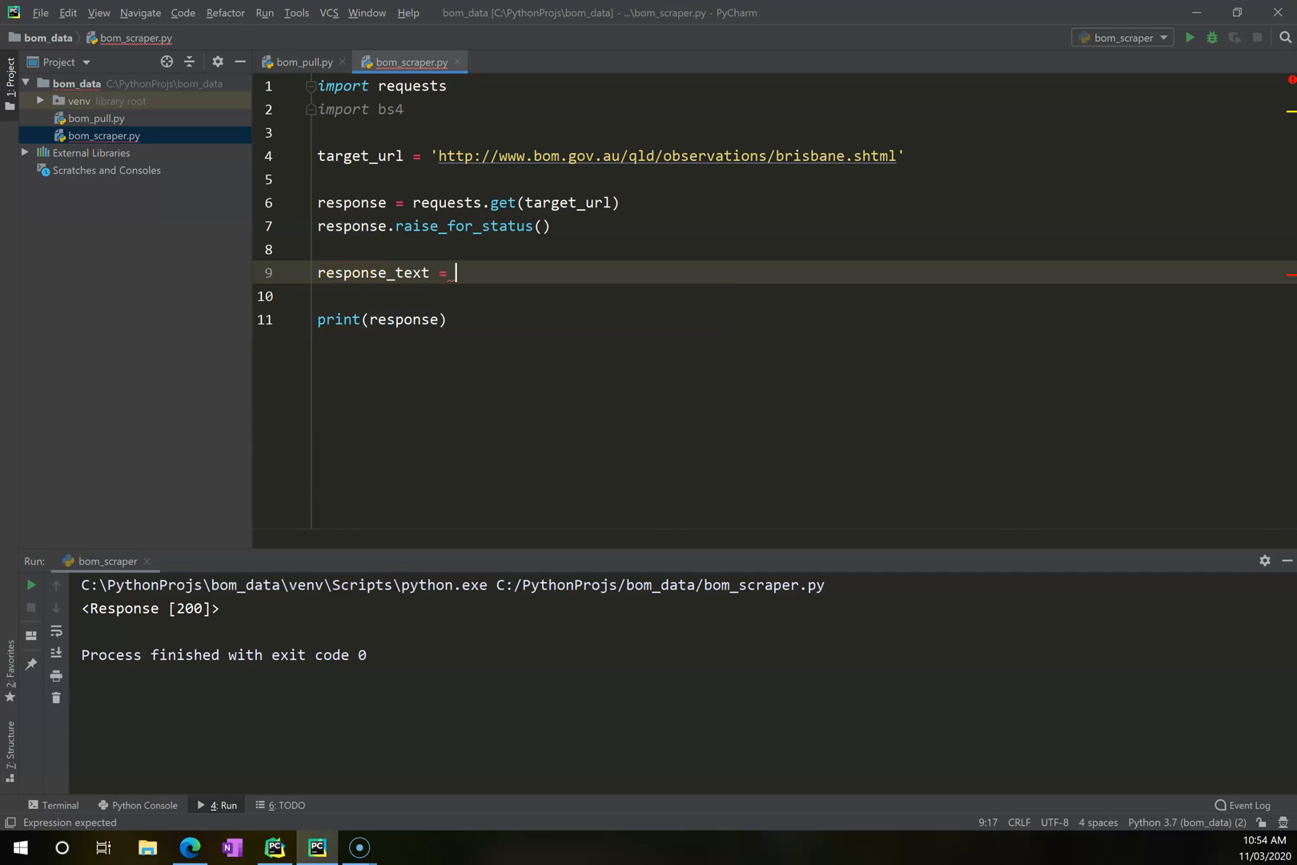
text(bs4.)
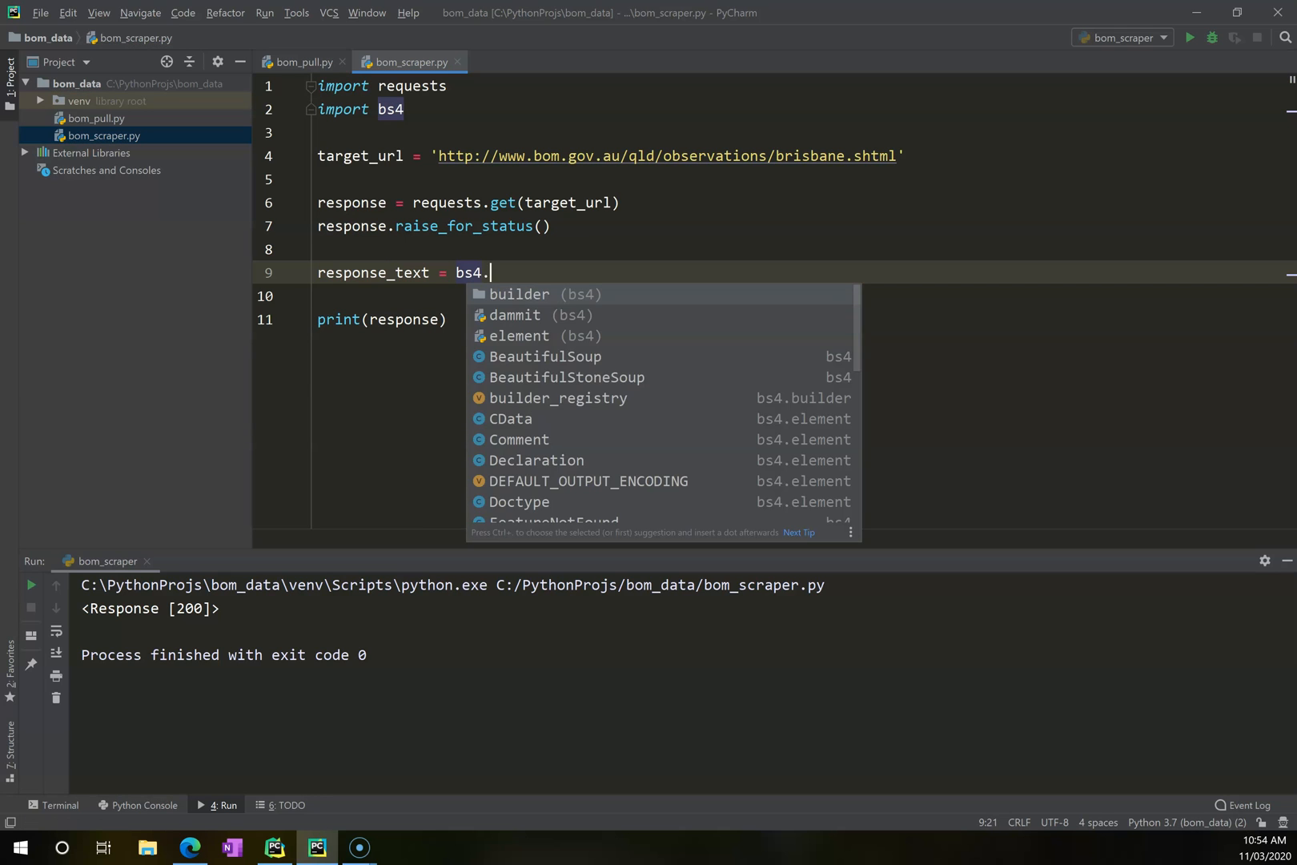
text(BeautifulSoup)
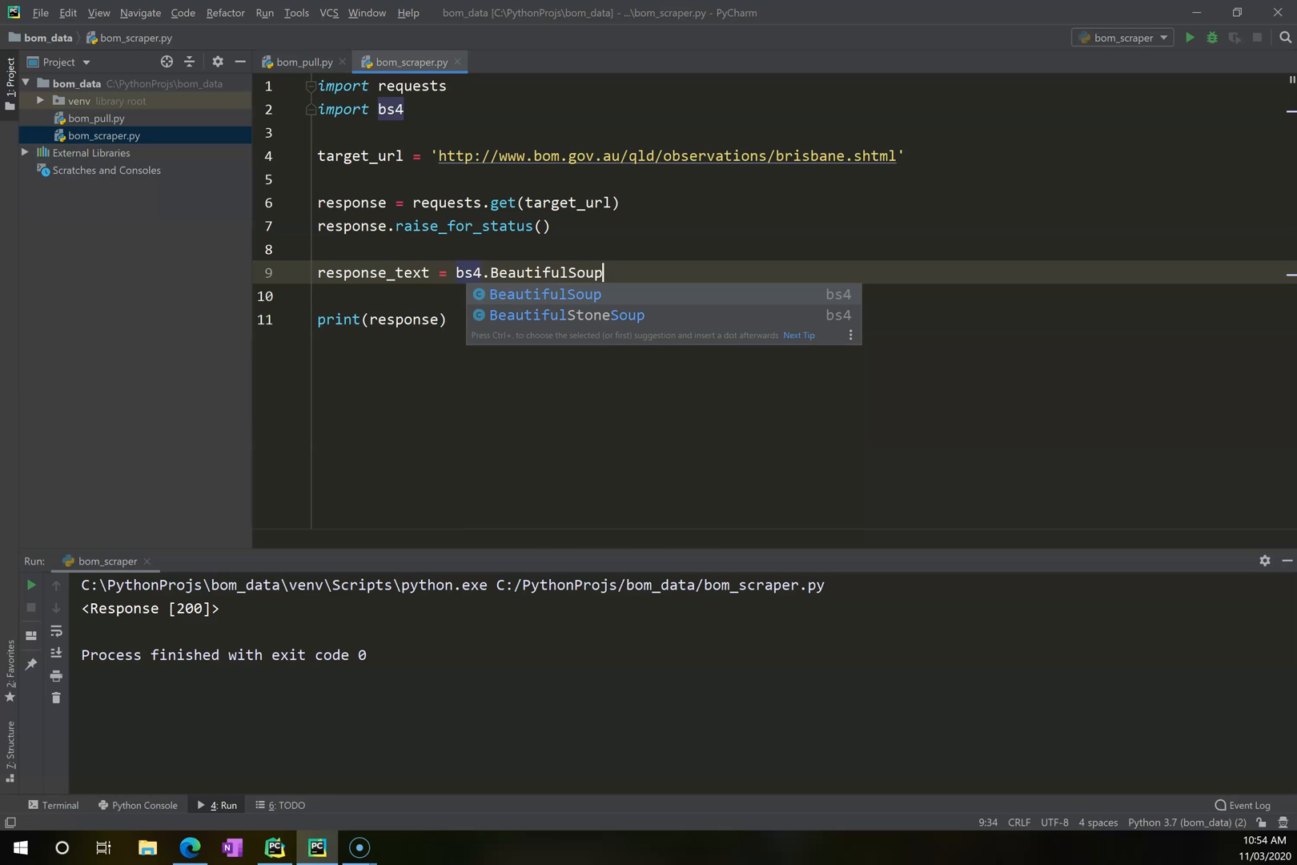
key(Escape)
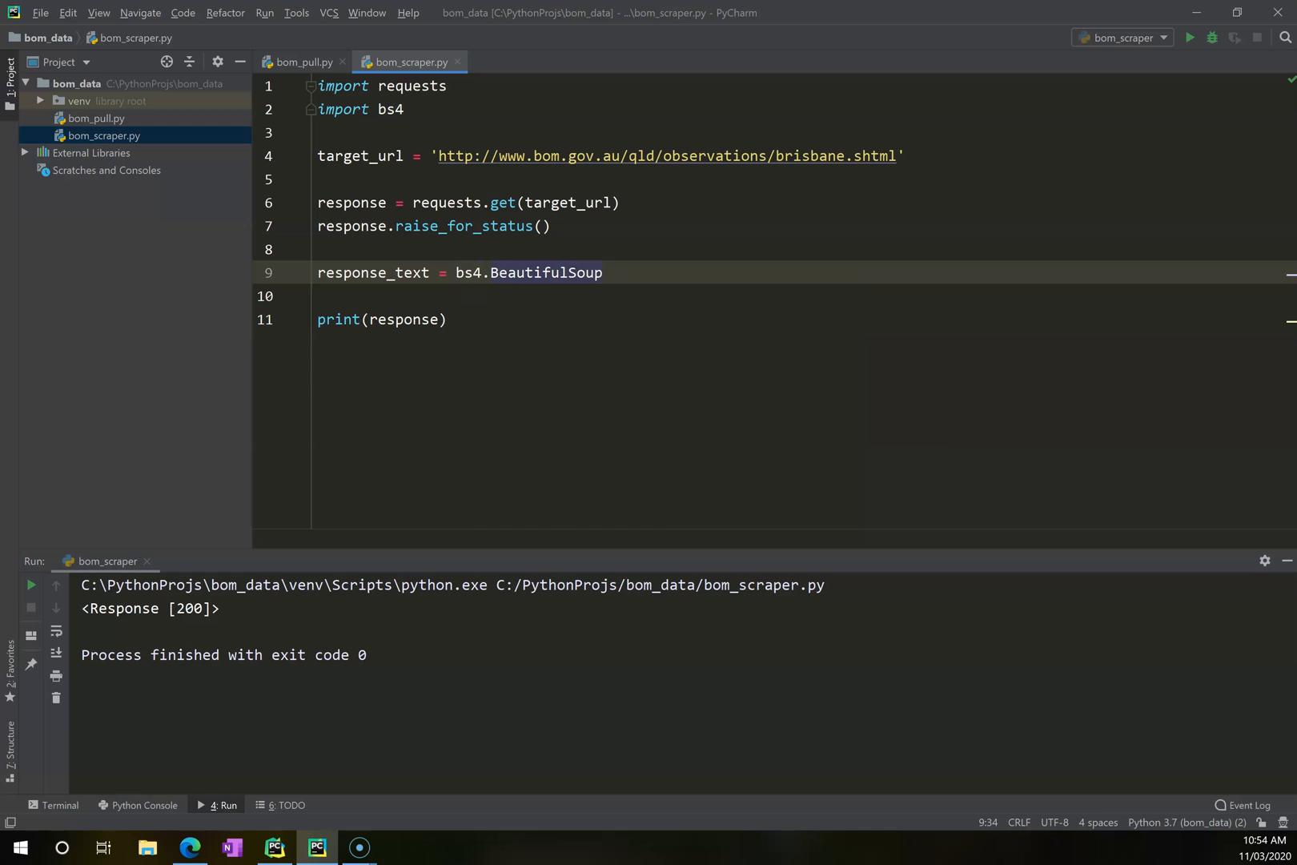
text((response.)
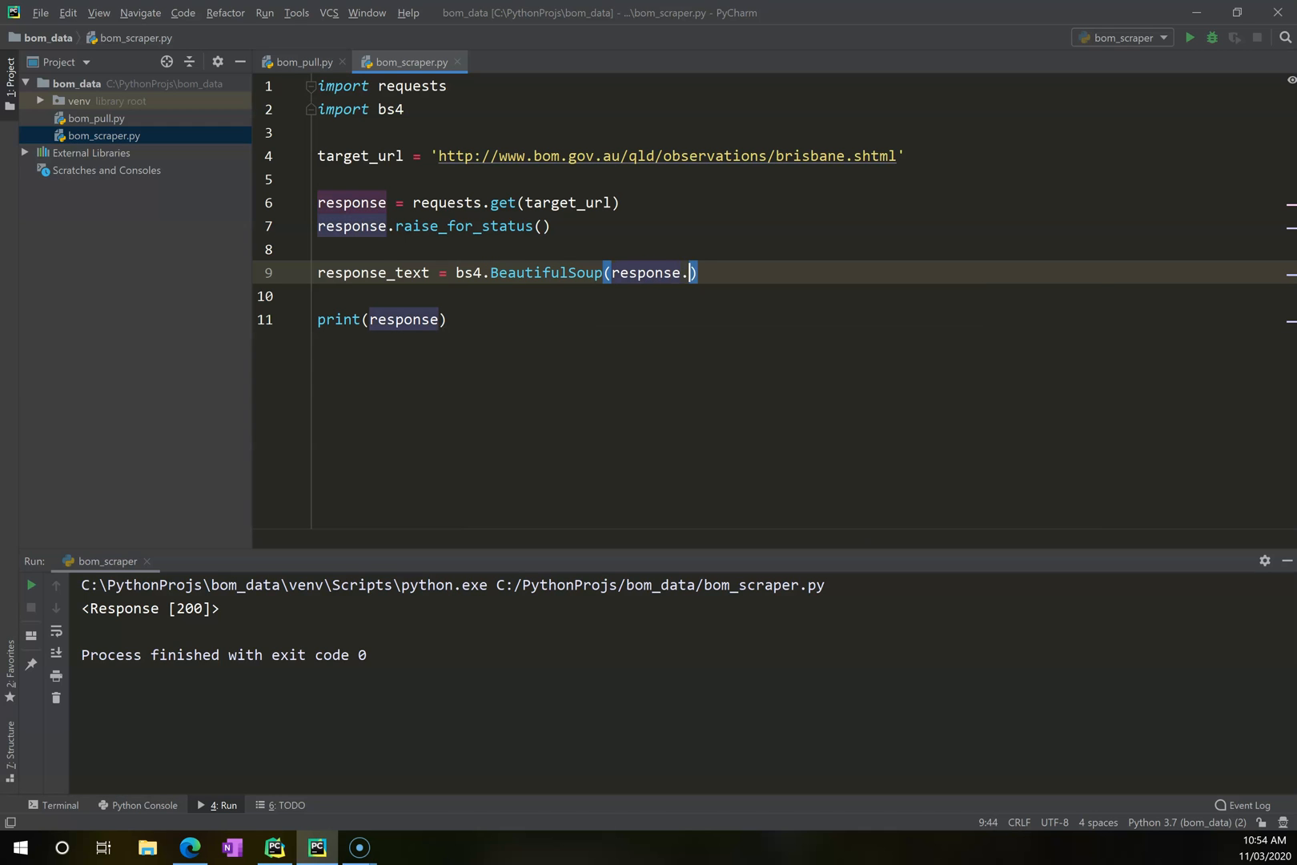
text(text, 'html')
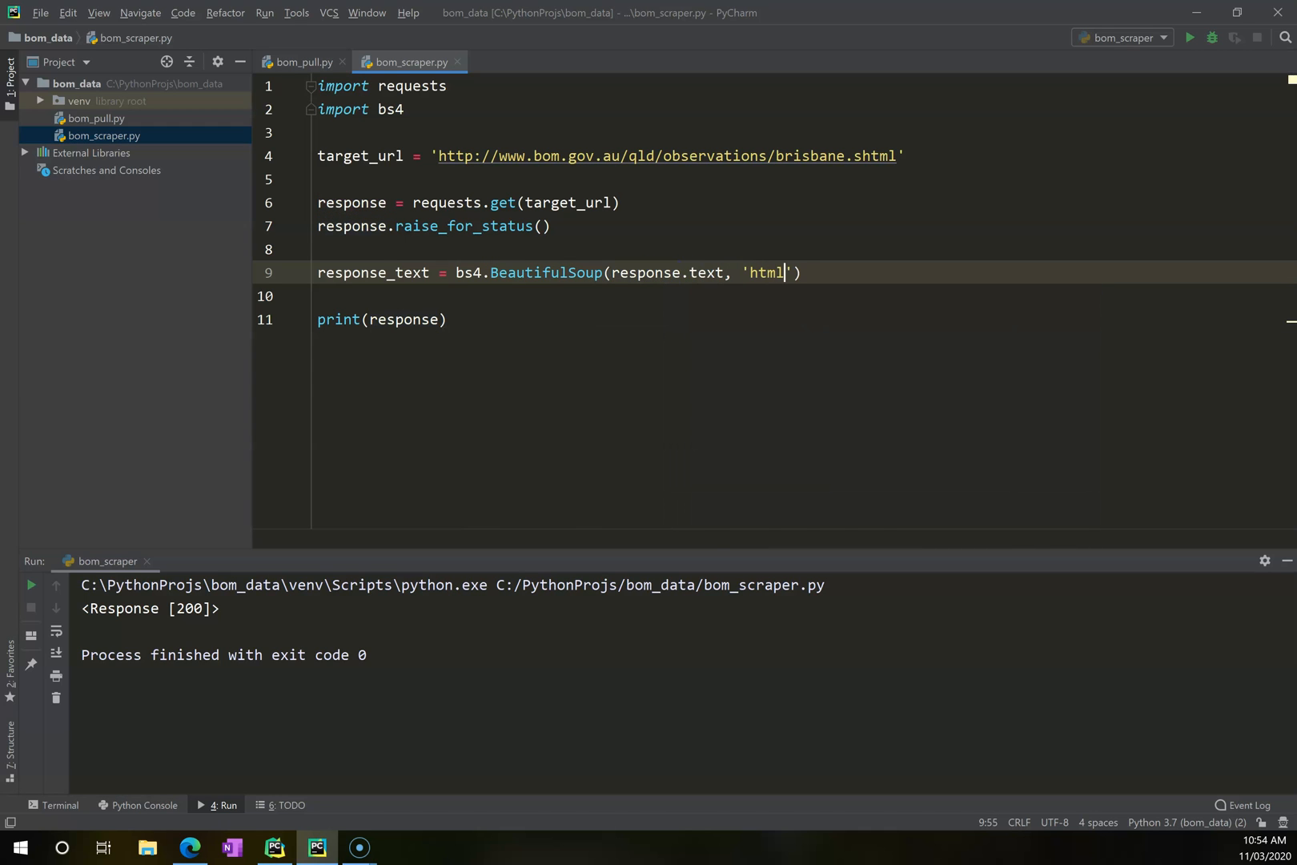
text(.parser)
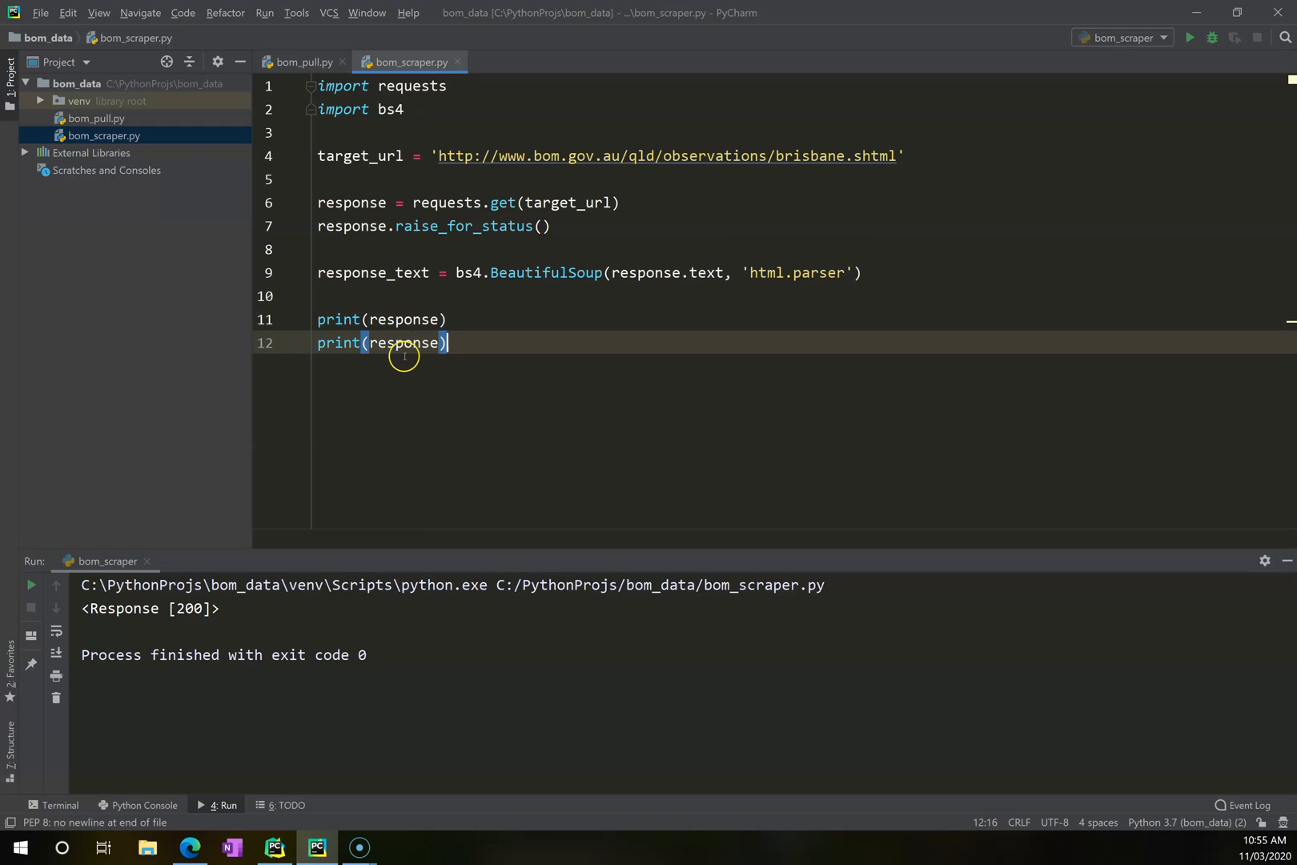
text(_text)
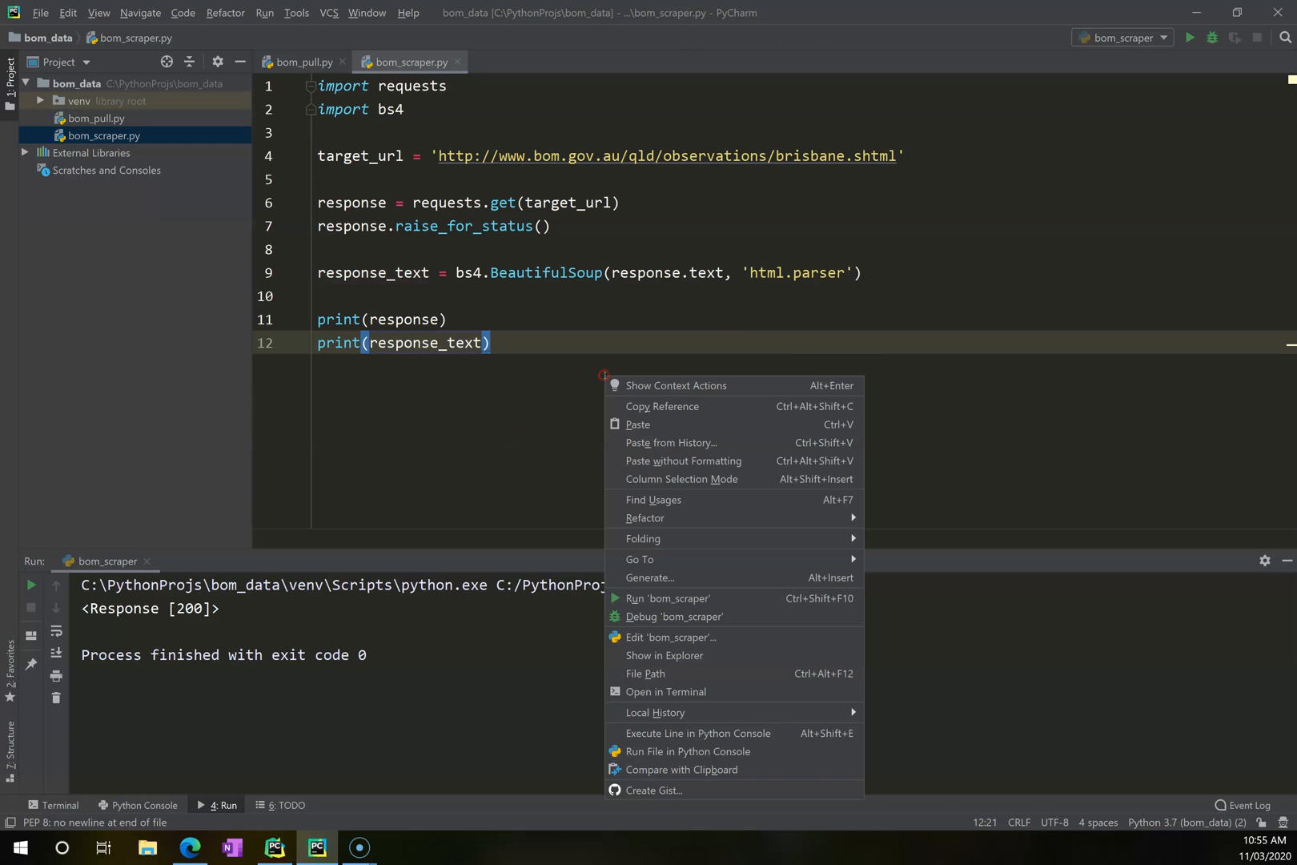
click(667, 598)
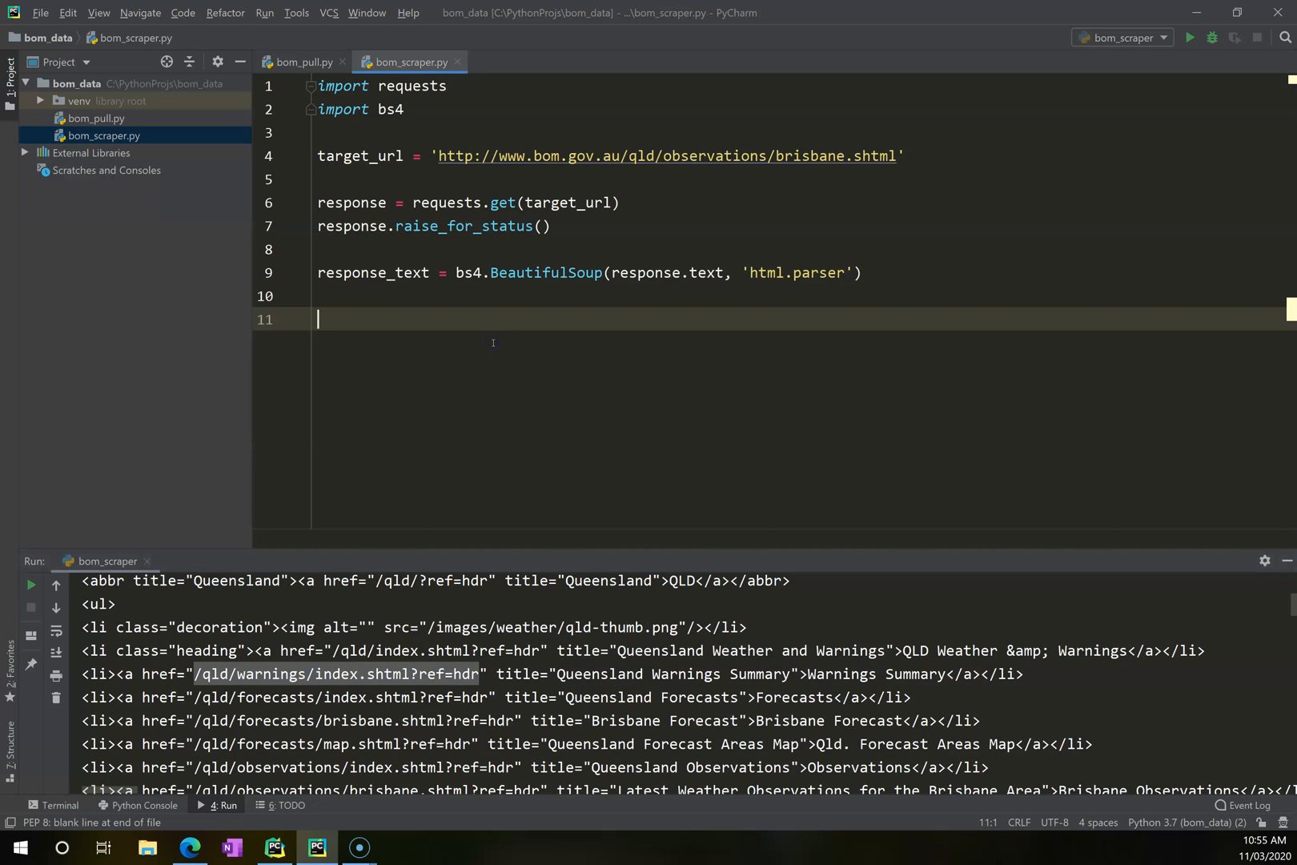
Write a loop over response_text.find_all('a') that prints each anchor tag.
text(for i)
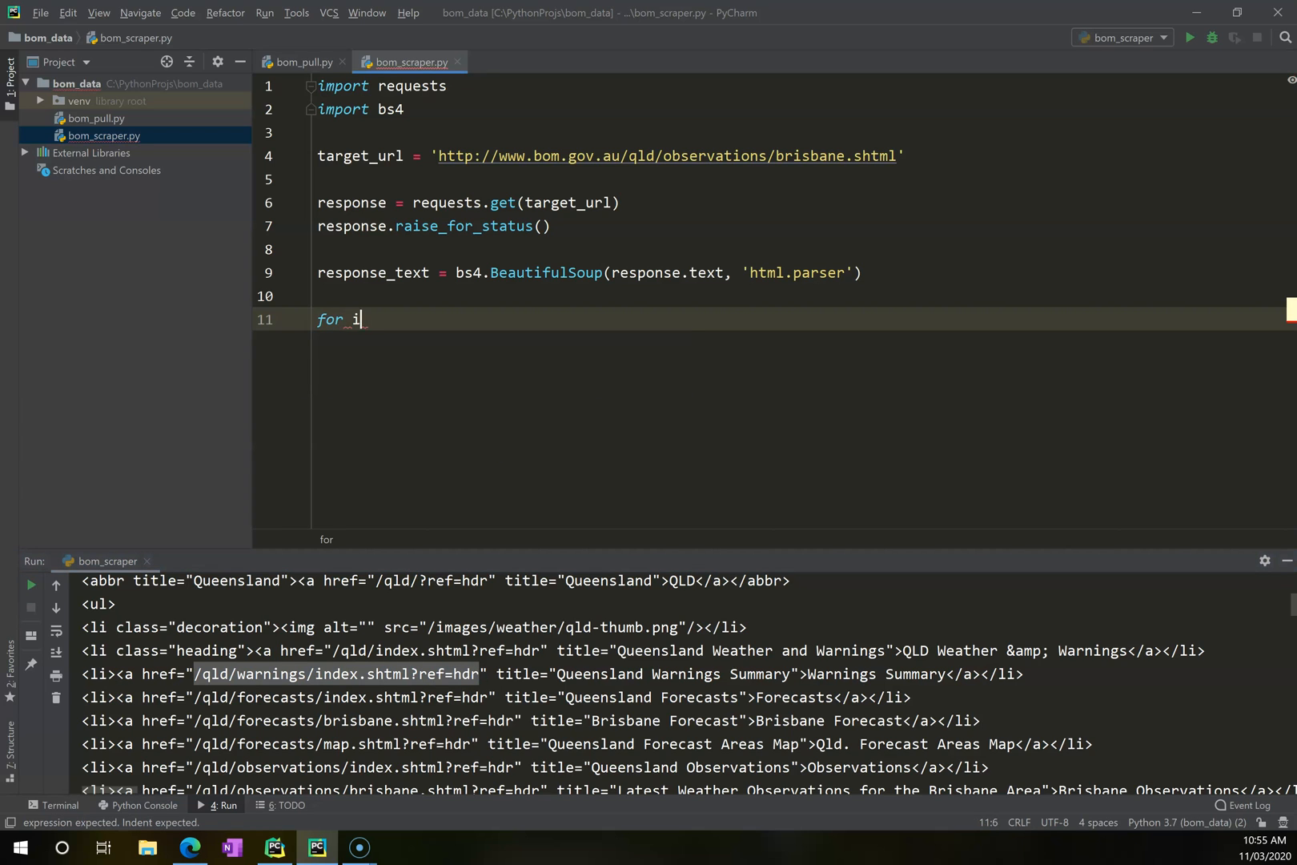
text(in response_text.find_all()
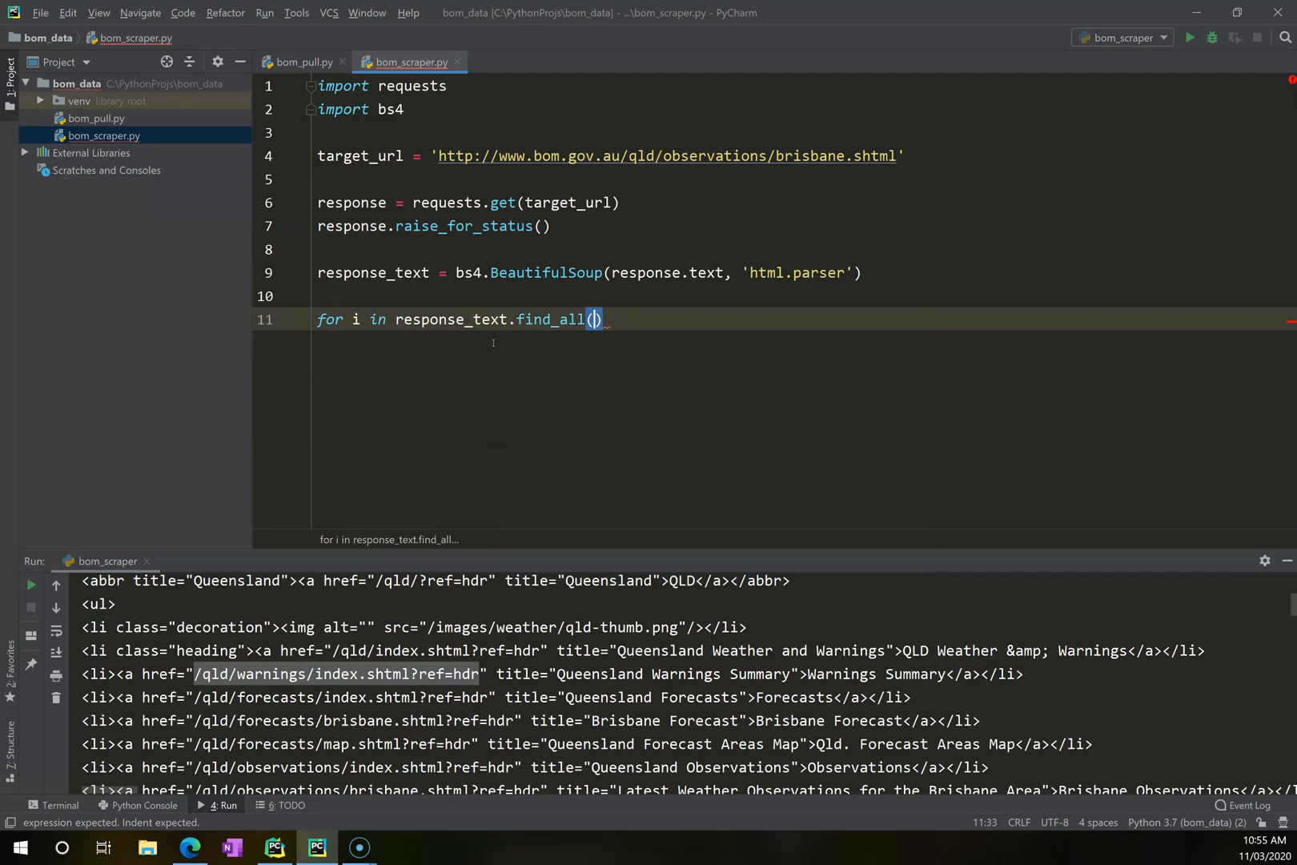
text('a', hr)
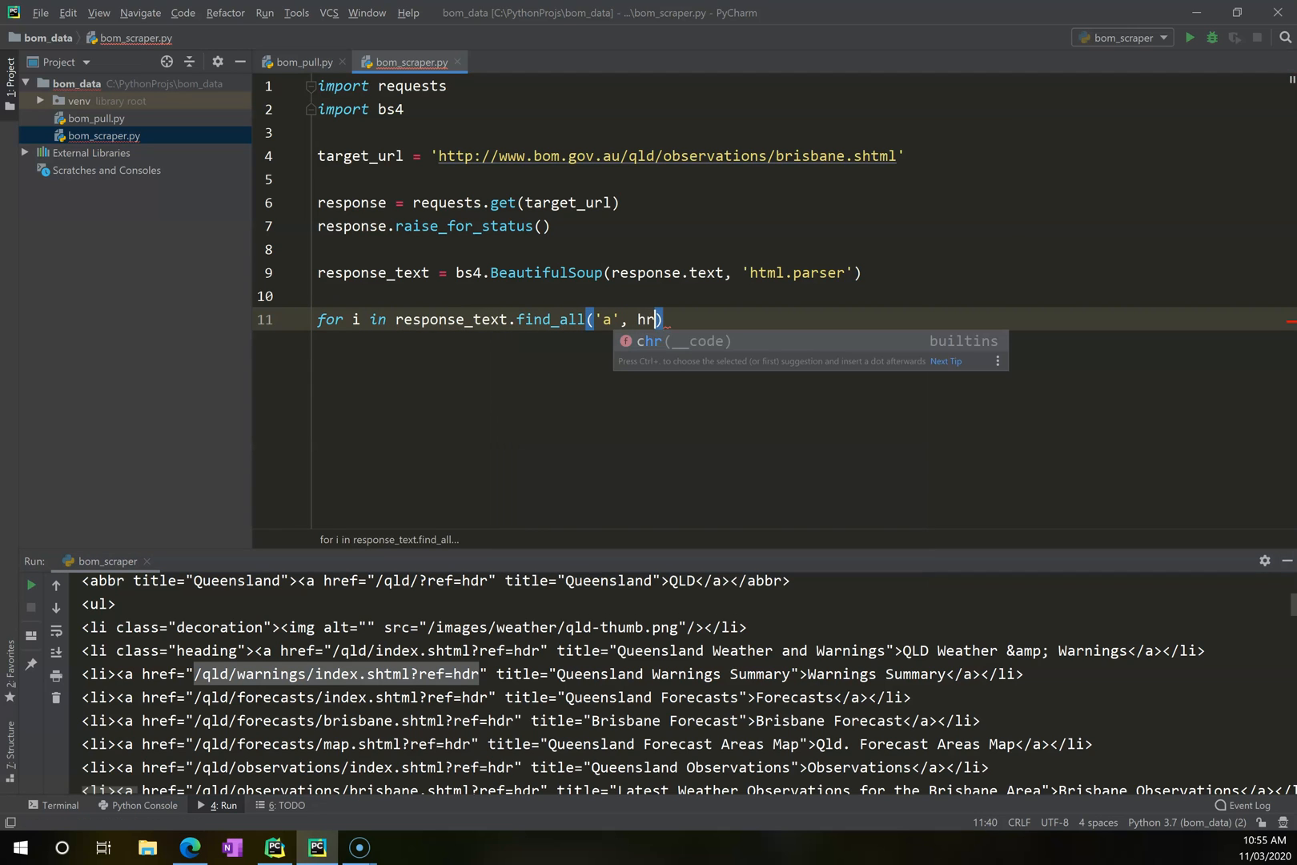
key(Backspace)
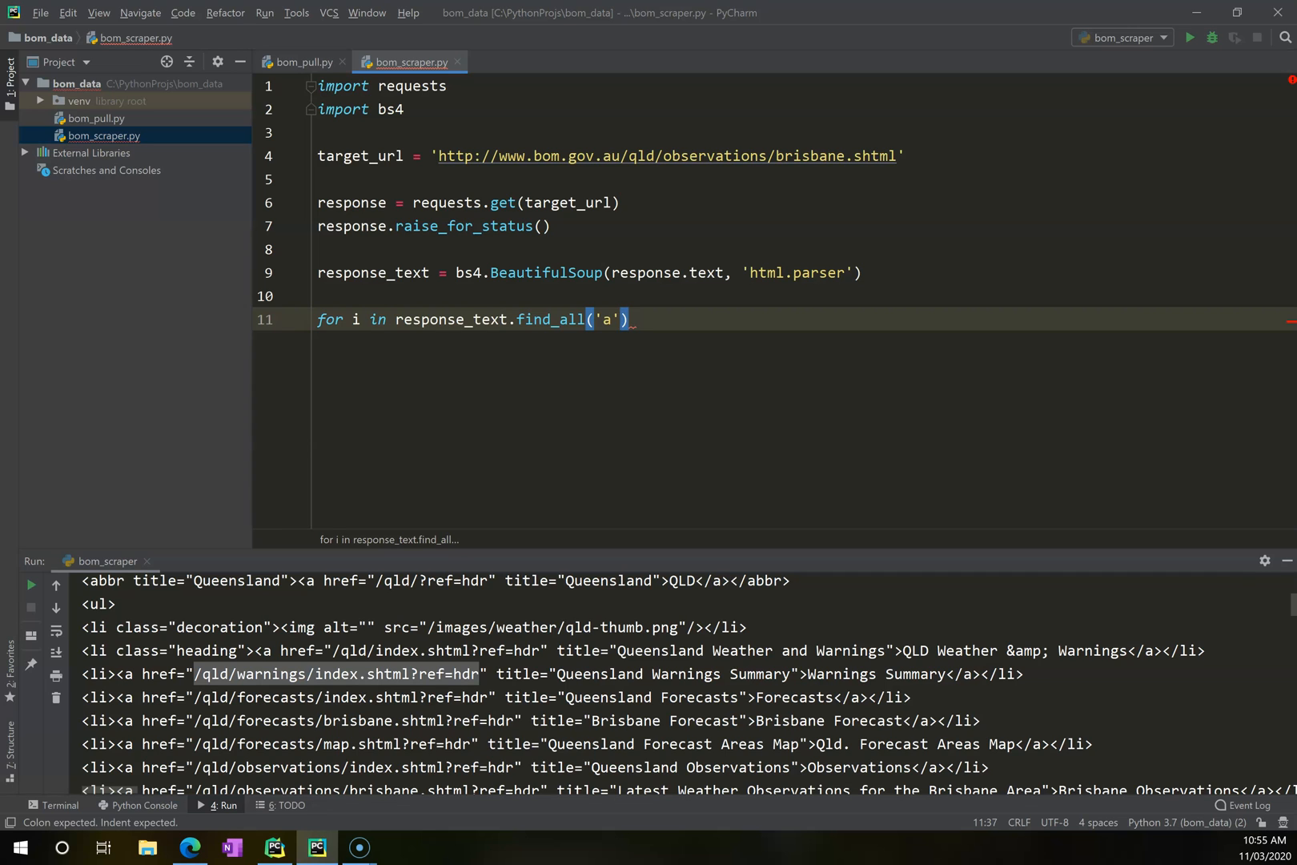
text(print(i)
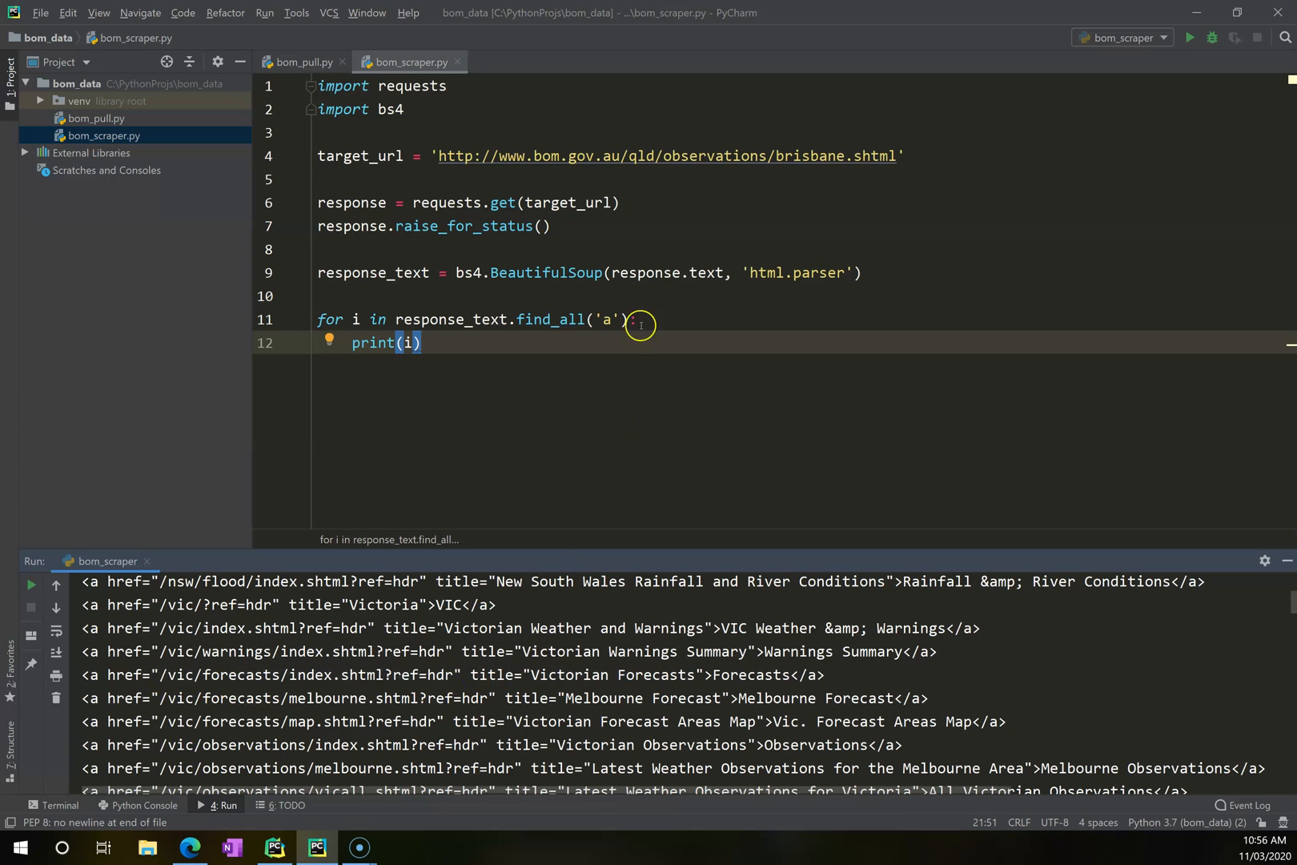
Filter find_all to anchors with href=True and print each i['href'].
text(,)
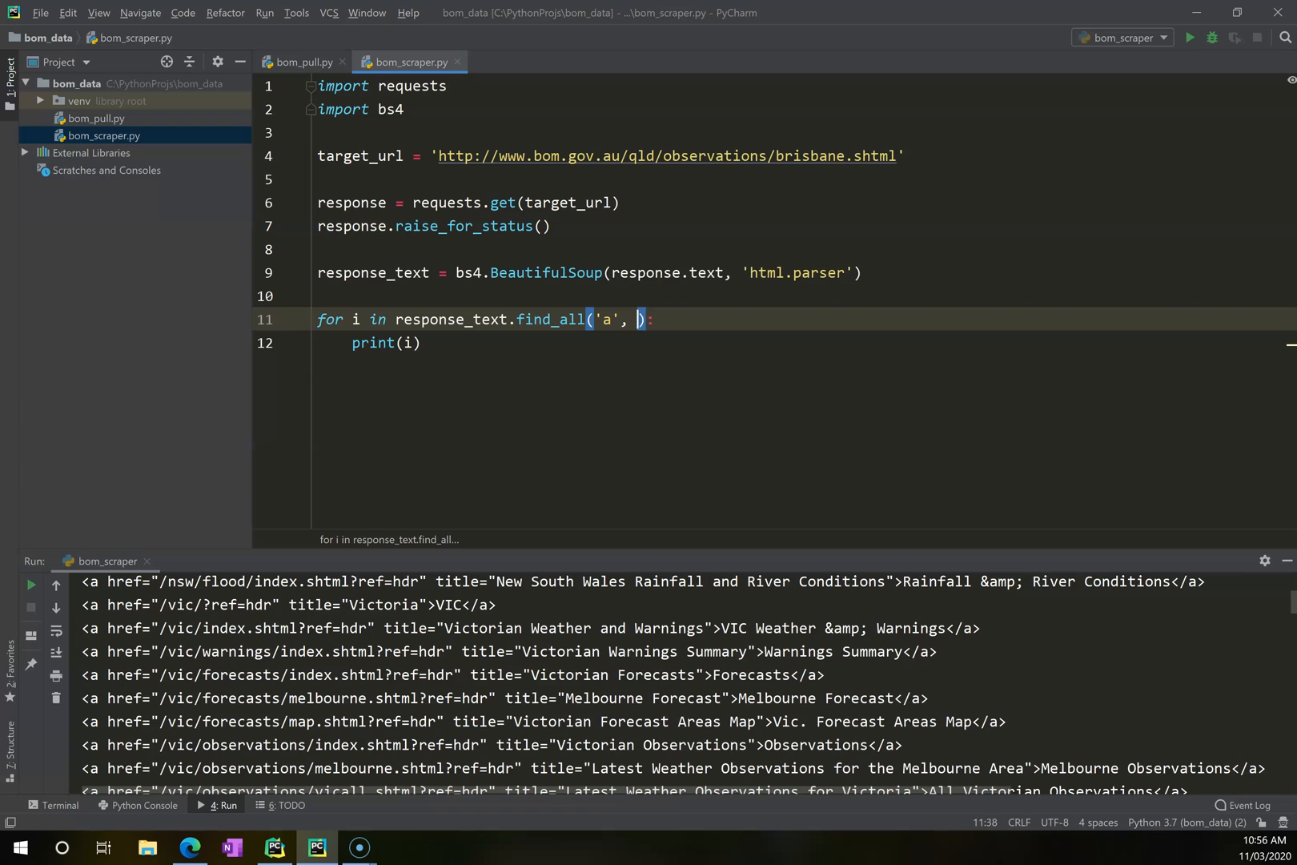
text(href=True)
click(807, 343)
text([')
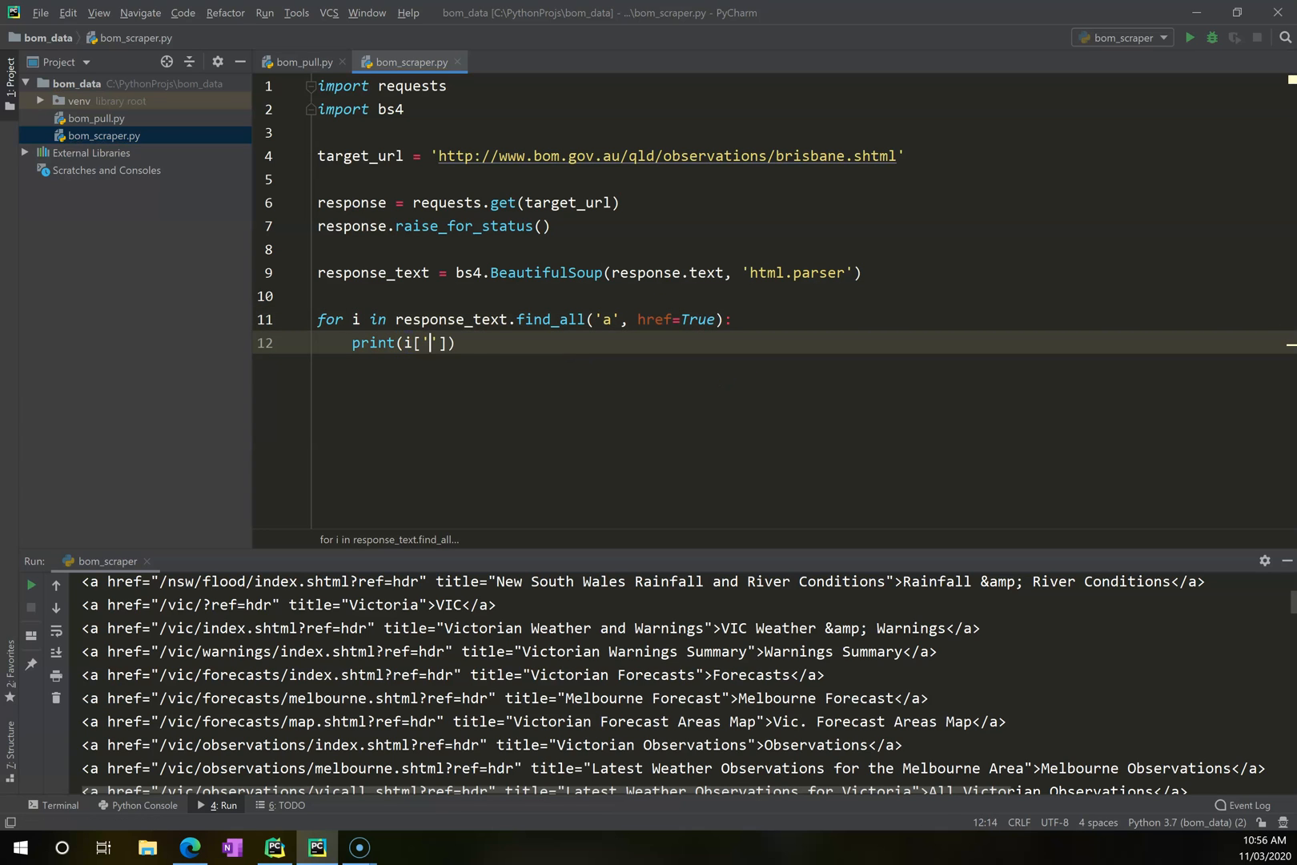
text(href)
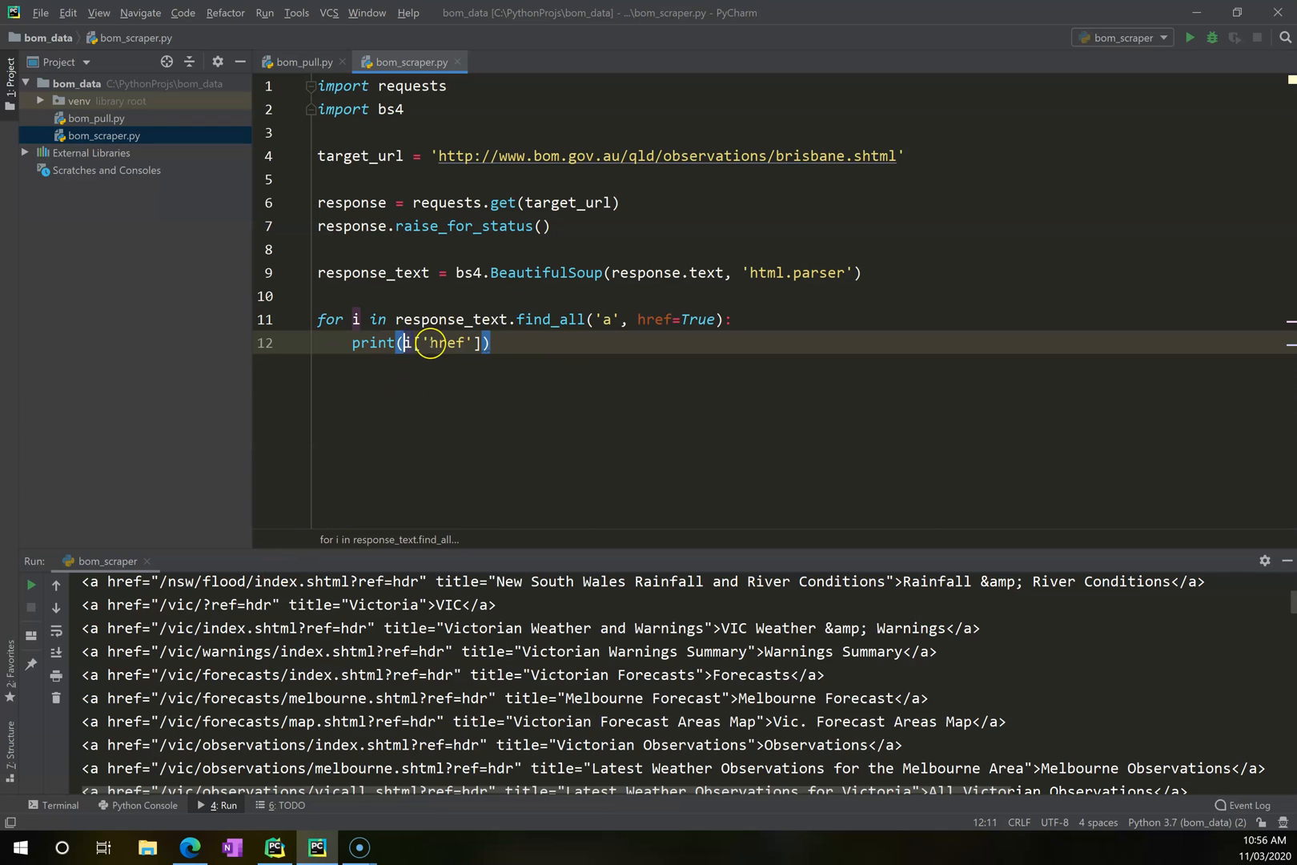
double_click(448, 343)
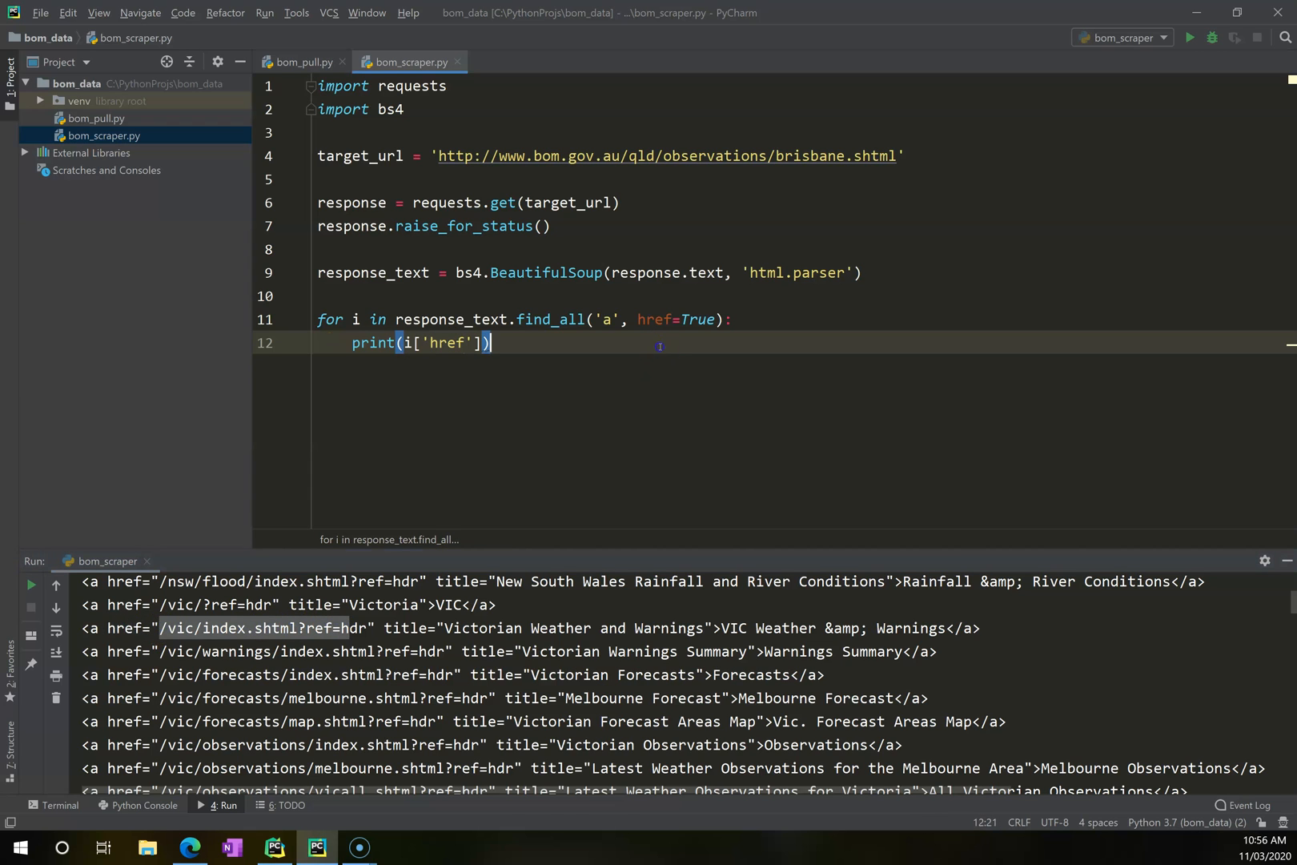
Run the script to list /products/IDQ60901 paths, and add a blank line above print.
click(1189, 39)
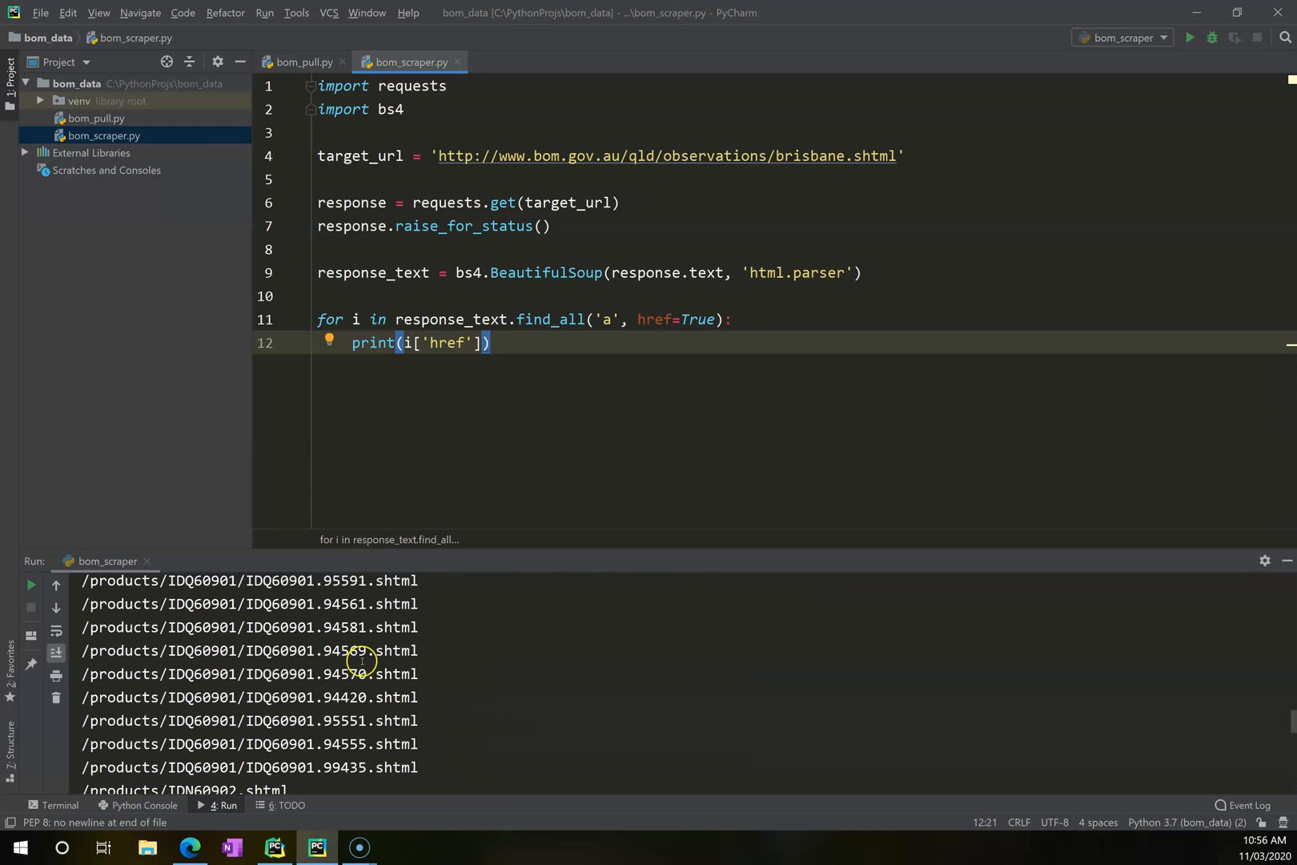
scroll(down, 3)
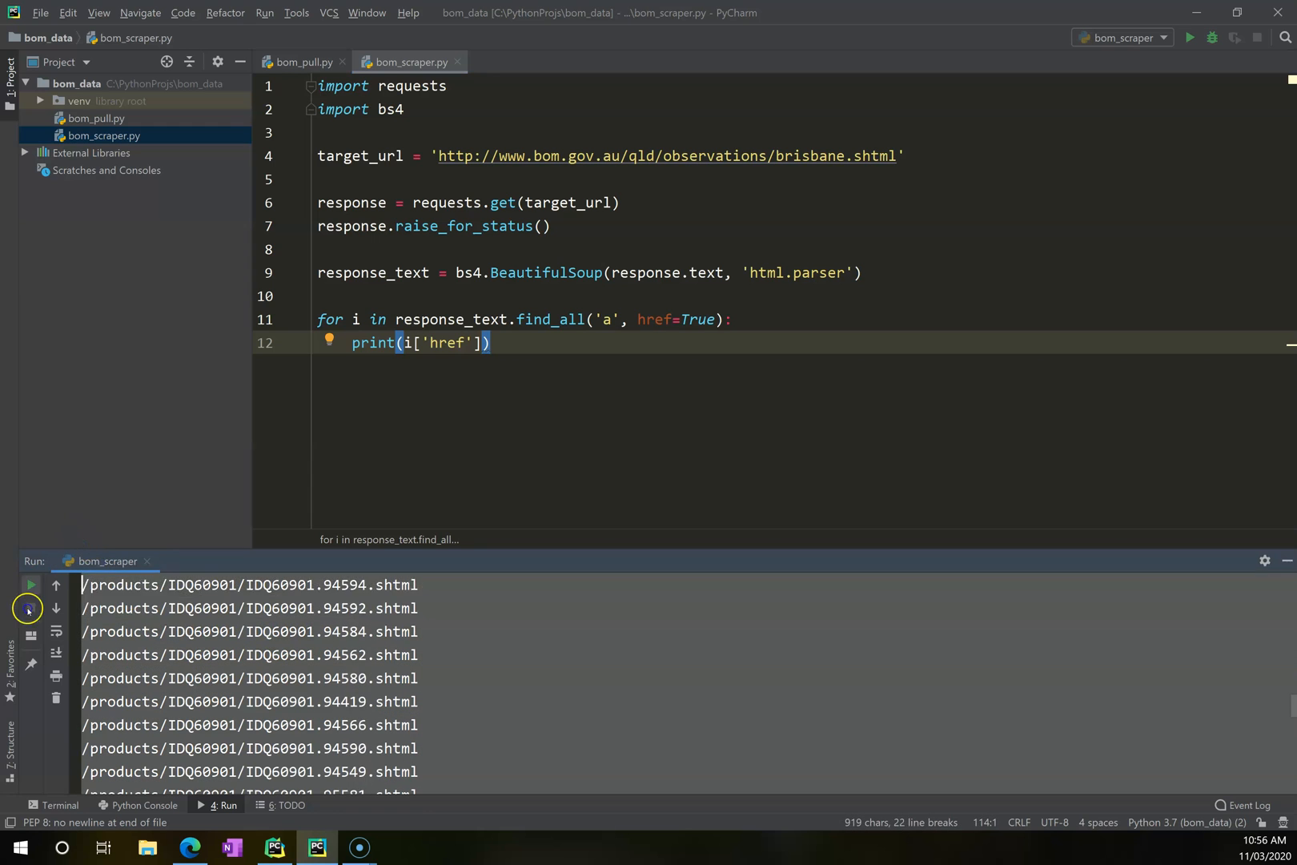
click(31, 585)
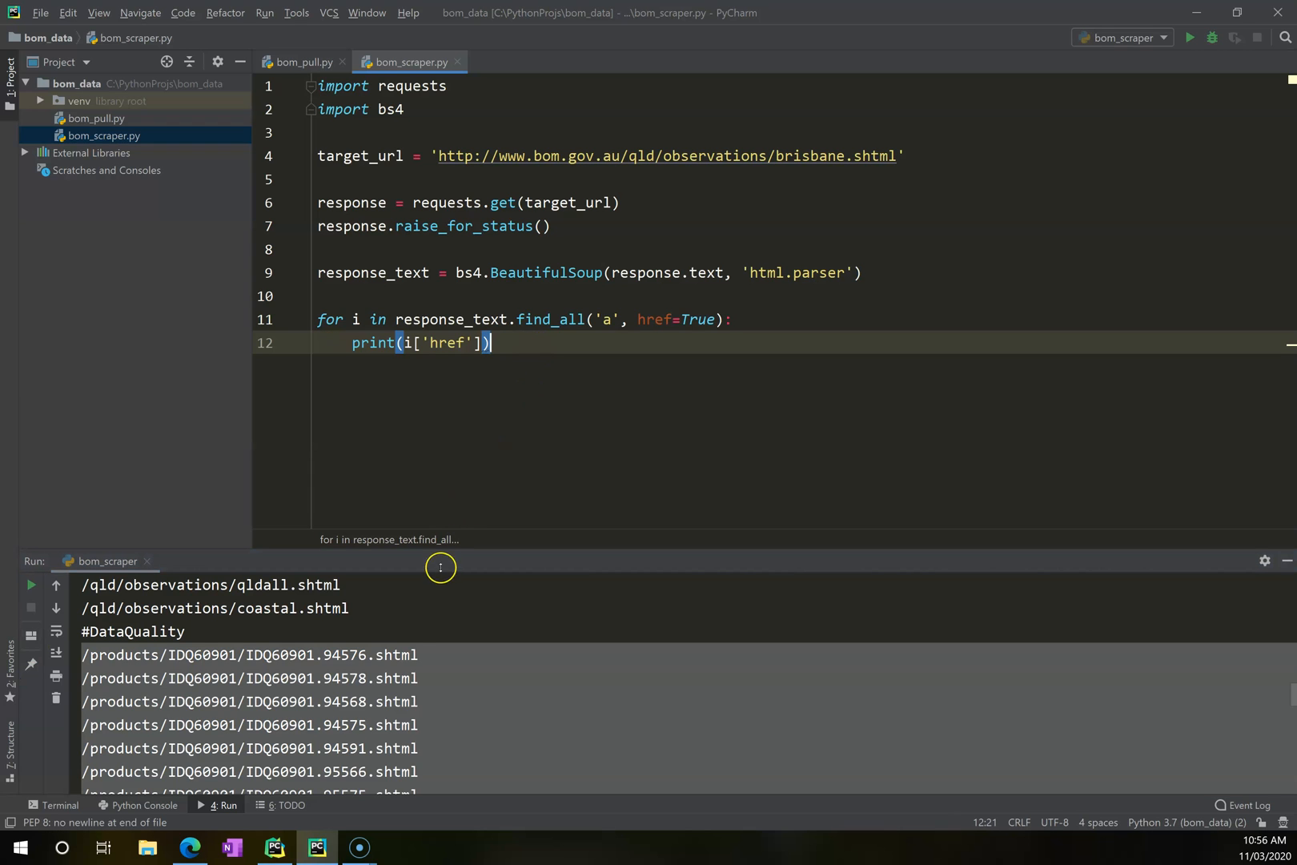
scroll(down, 3)
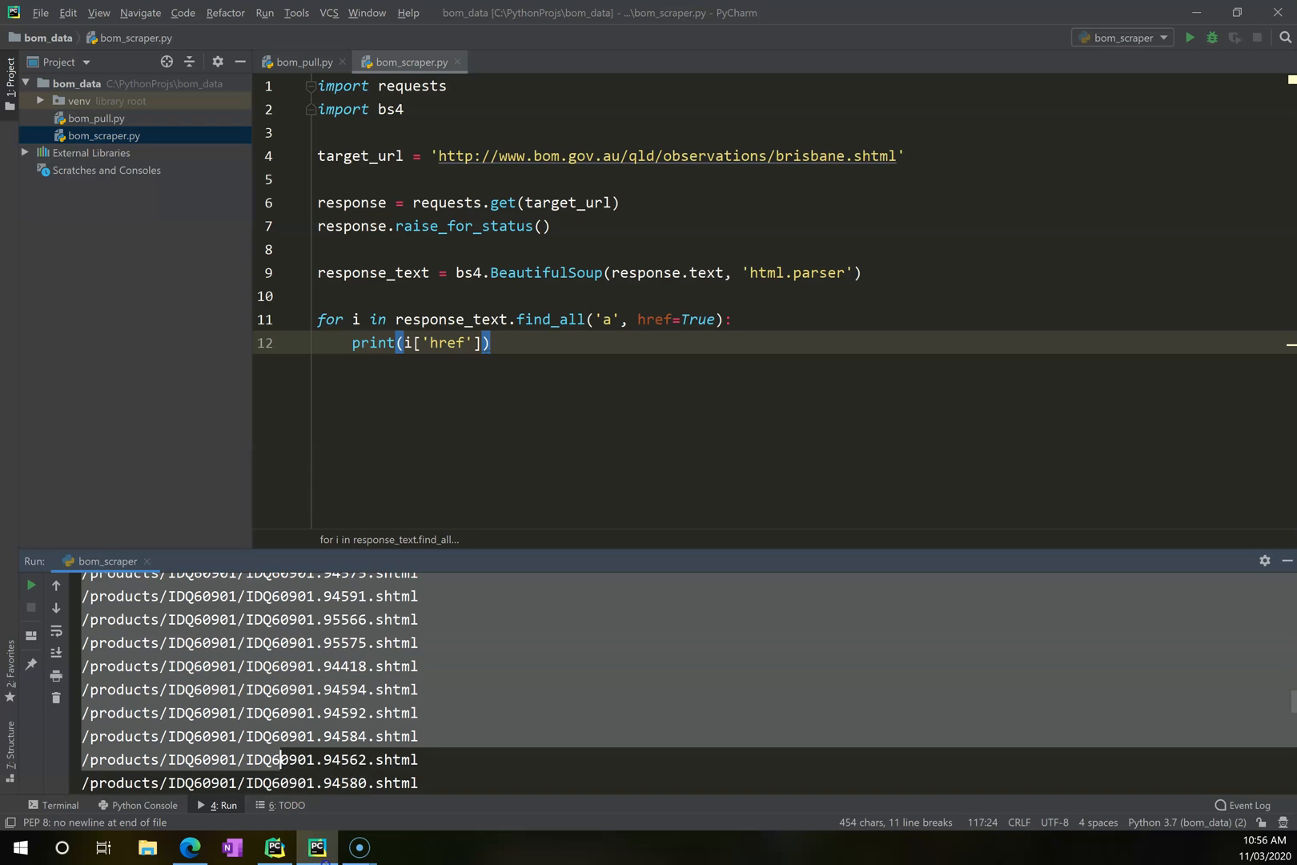
scroll(down, 3)
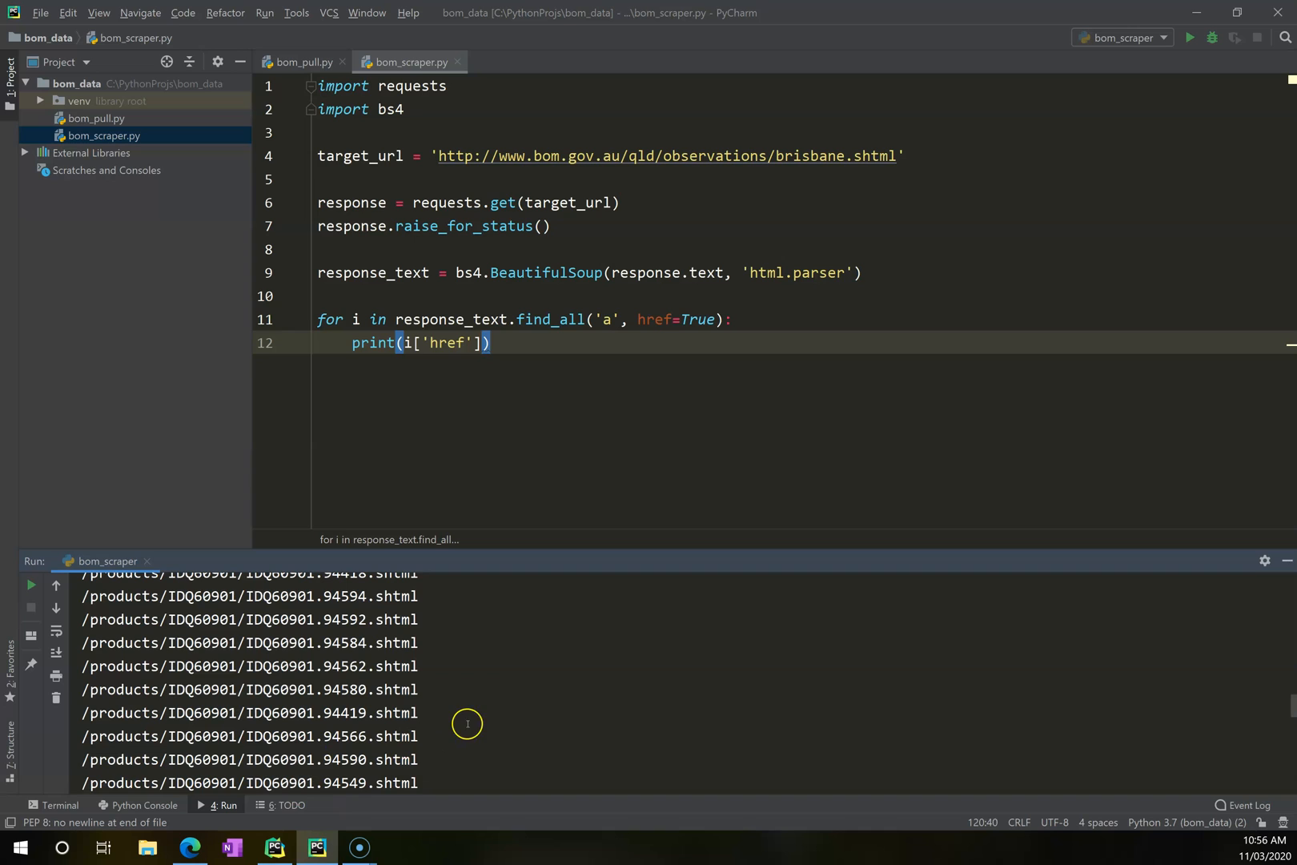
mouse_move(445, 655)
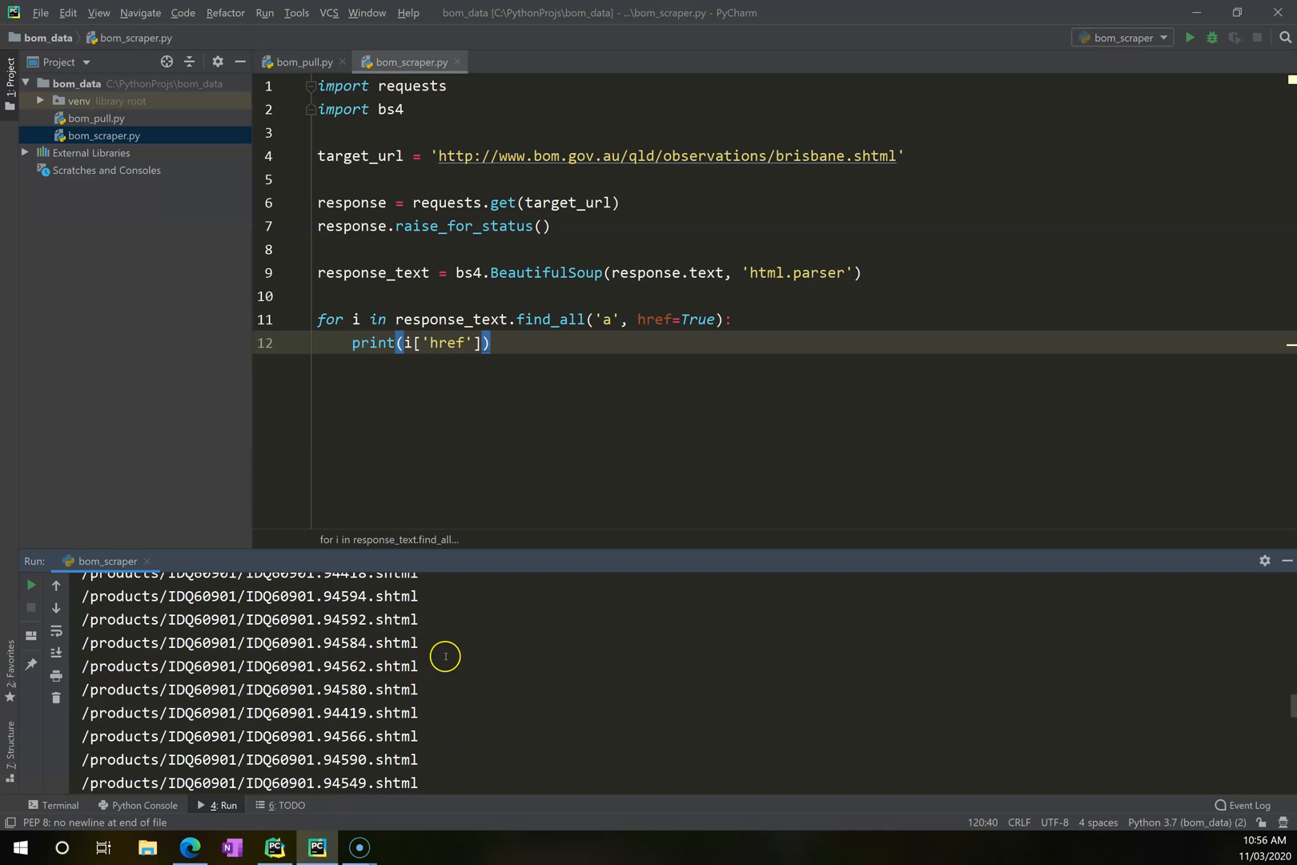
mouse_move(123, 645)
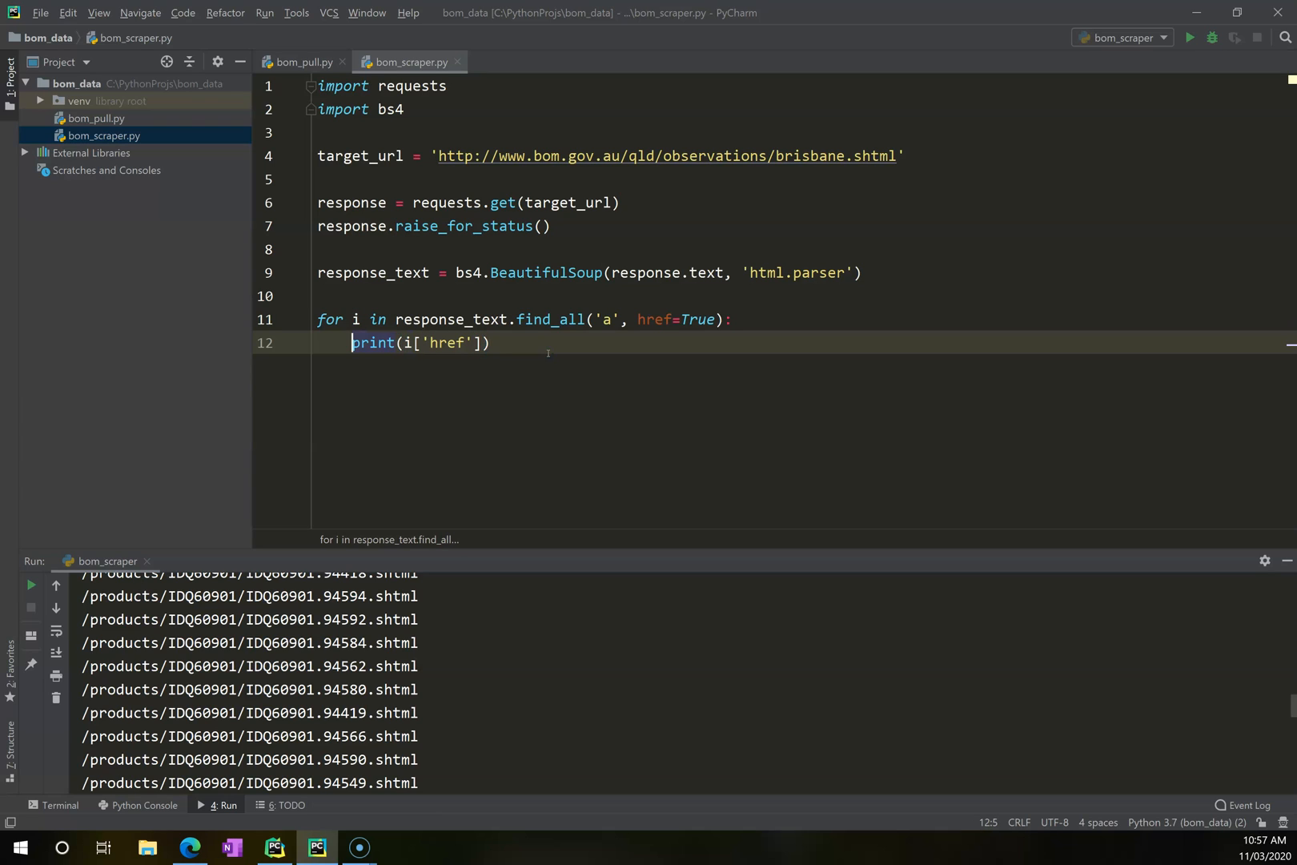
key(Enter)
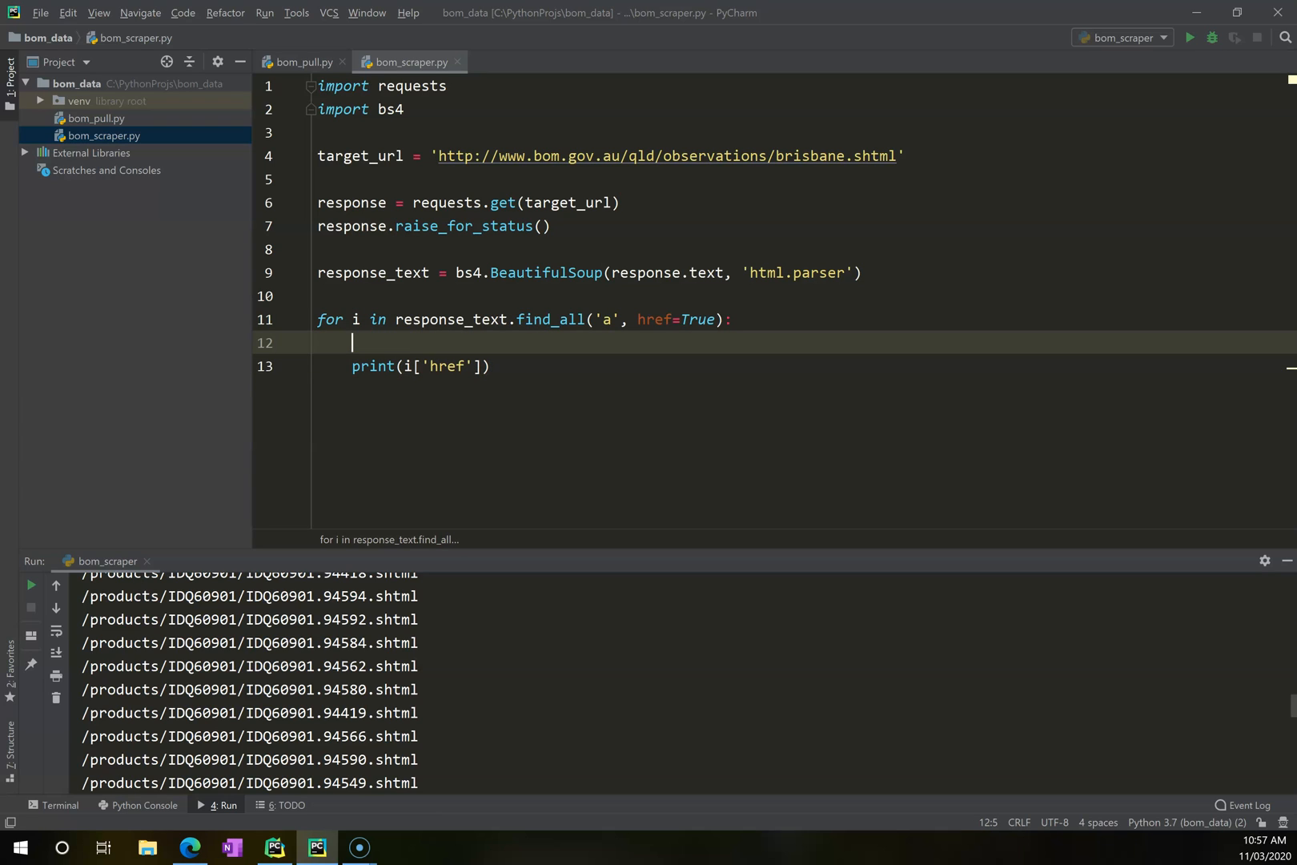
double_click(124, 619)
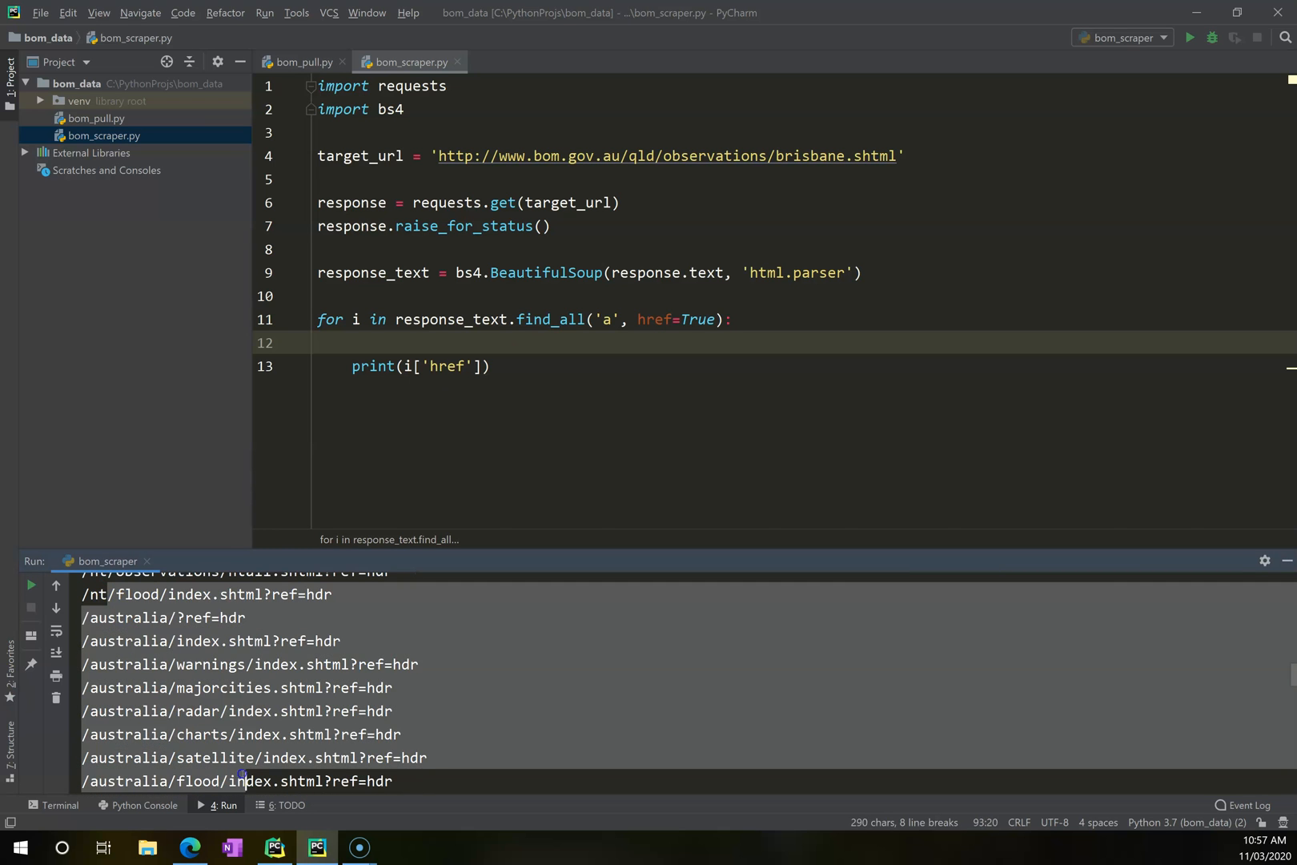
click(190, 847)
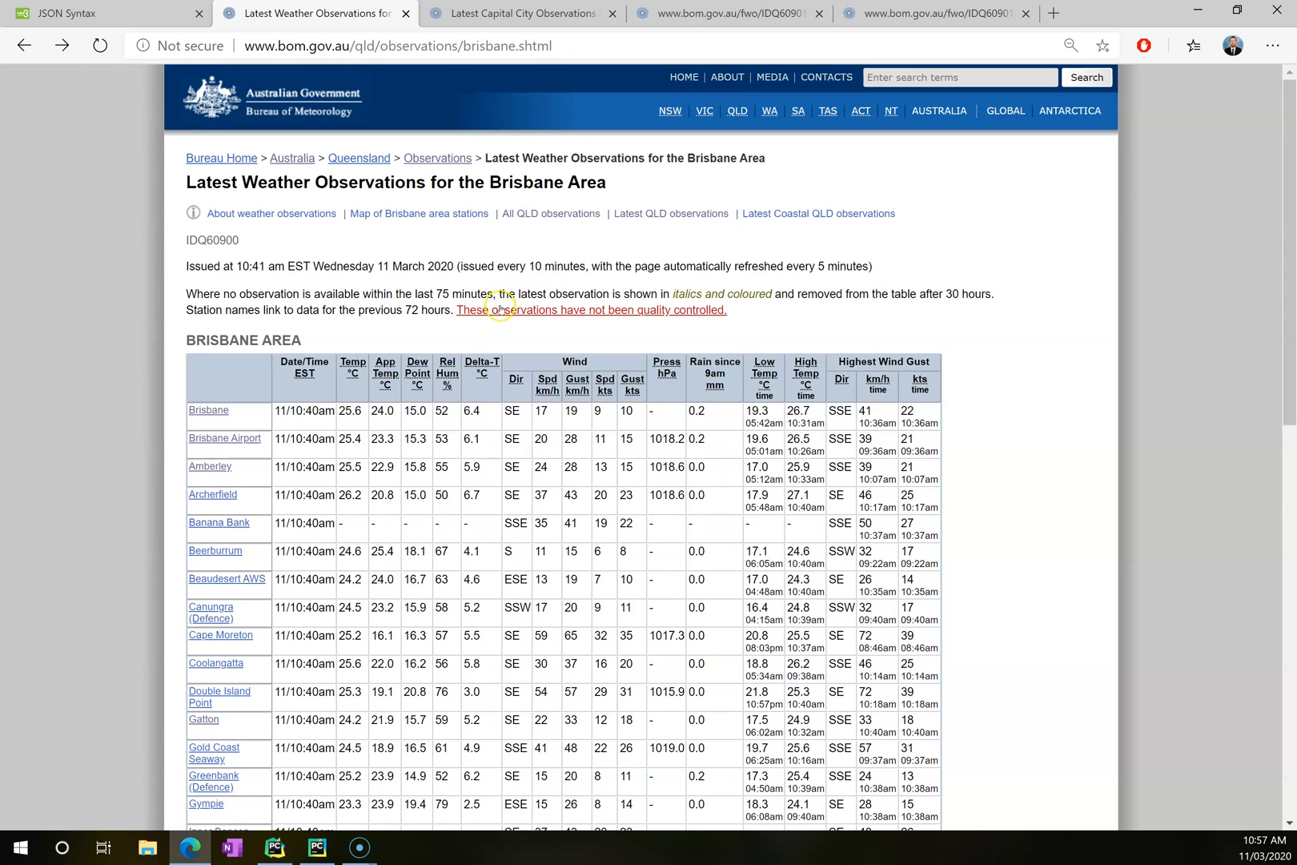
Keep only hrefs containing '/products', store str(i['href']) in output and print output.
scroll(down, 3)
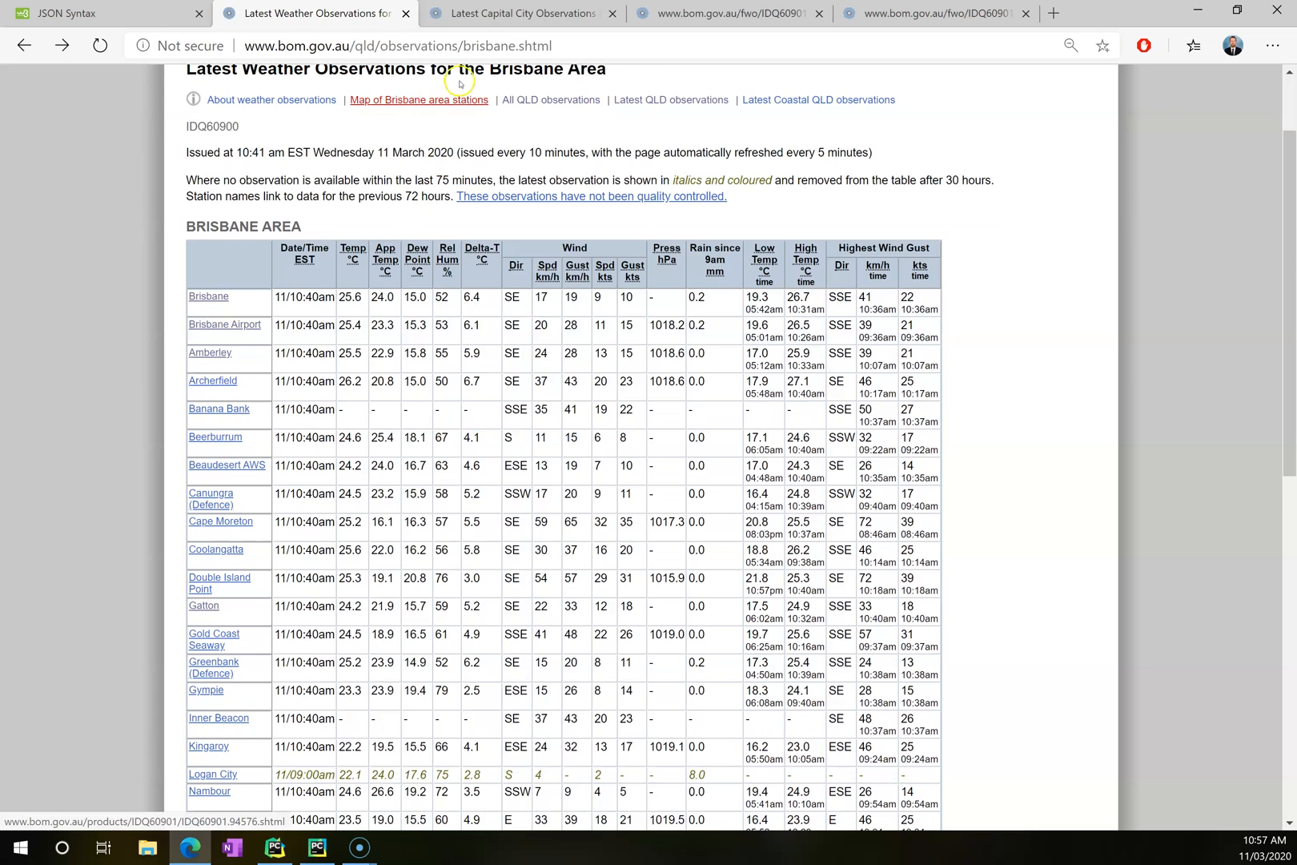
click(521, 14)
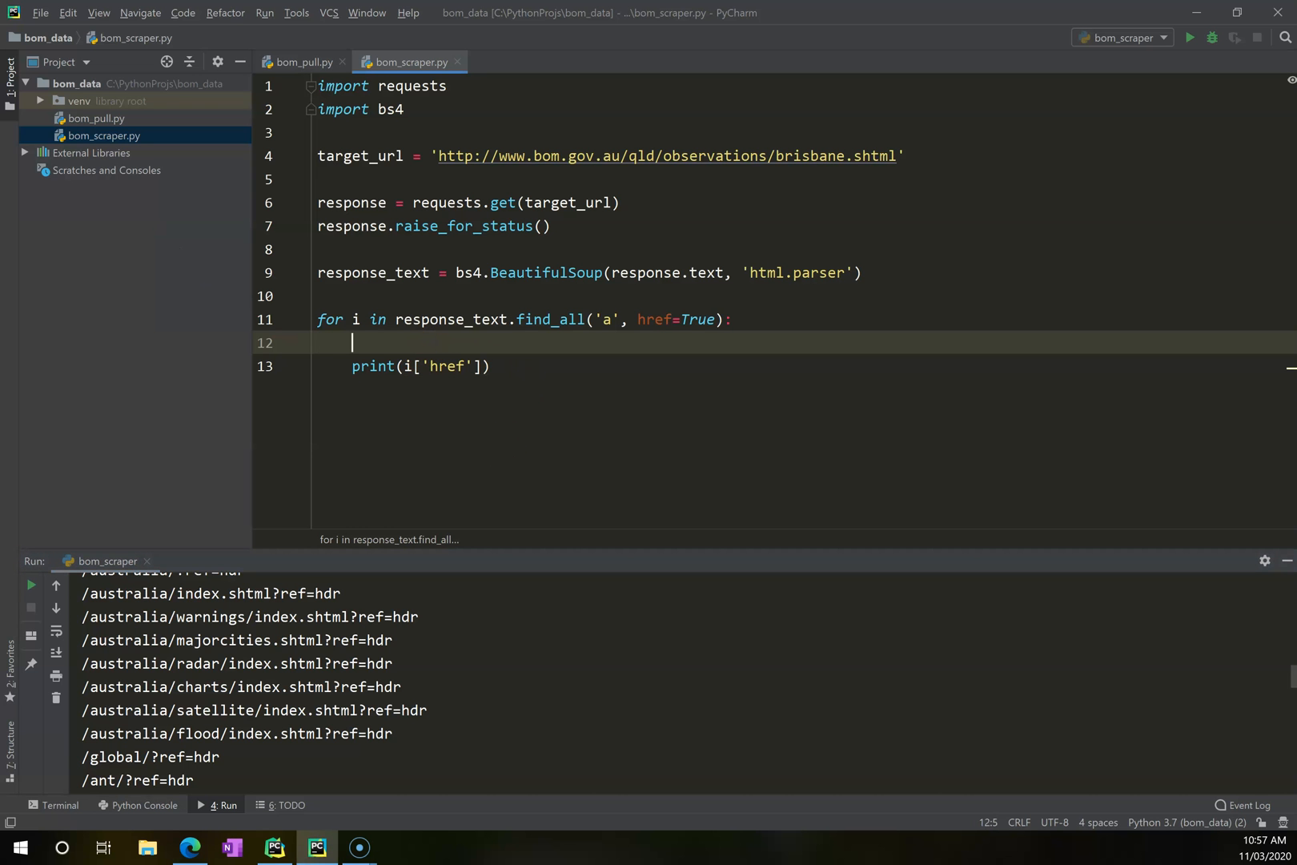
text(if '/pro')
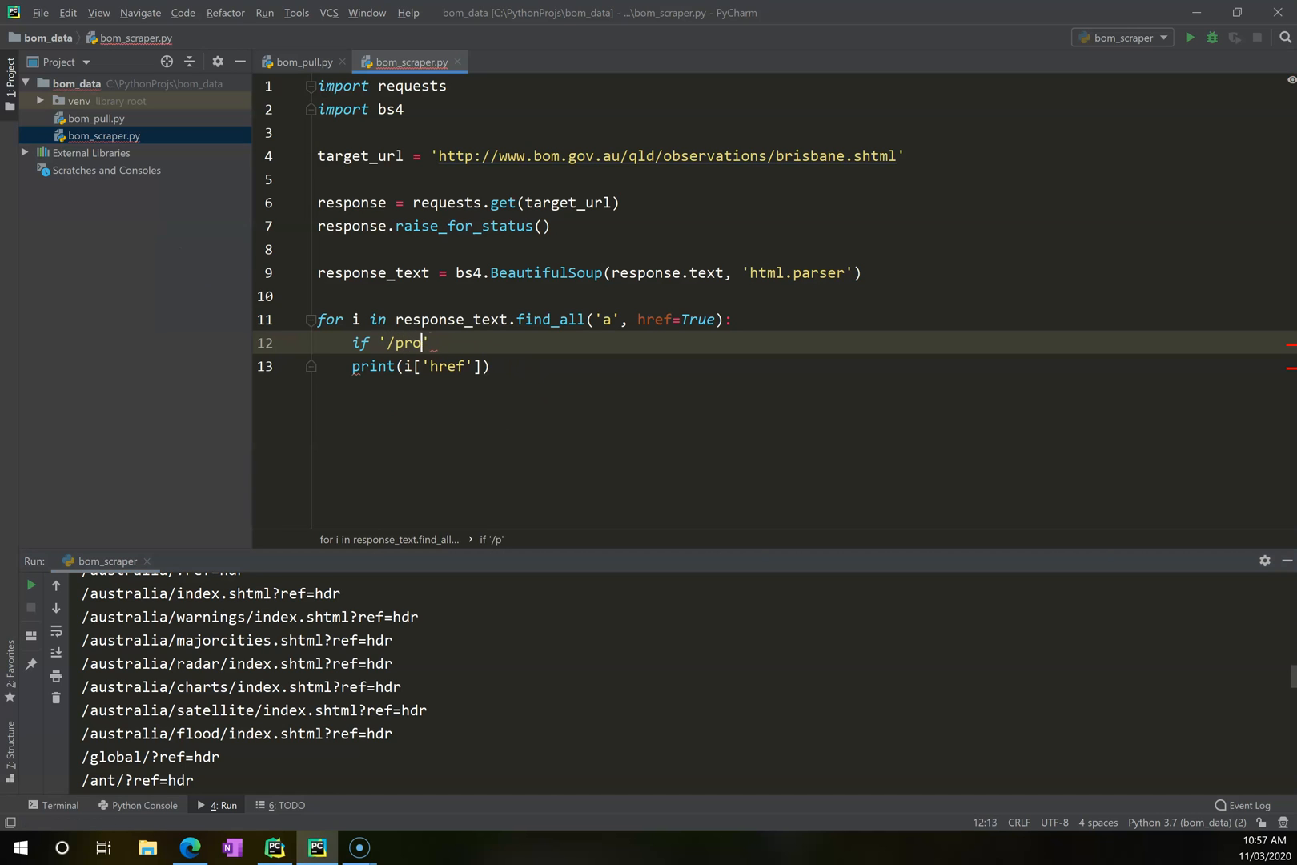
text(ducts' in)
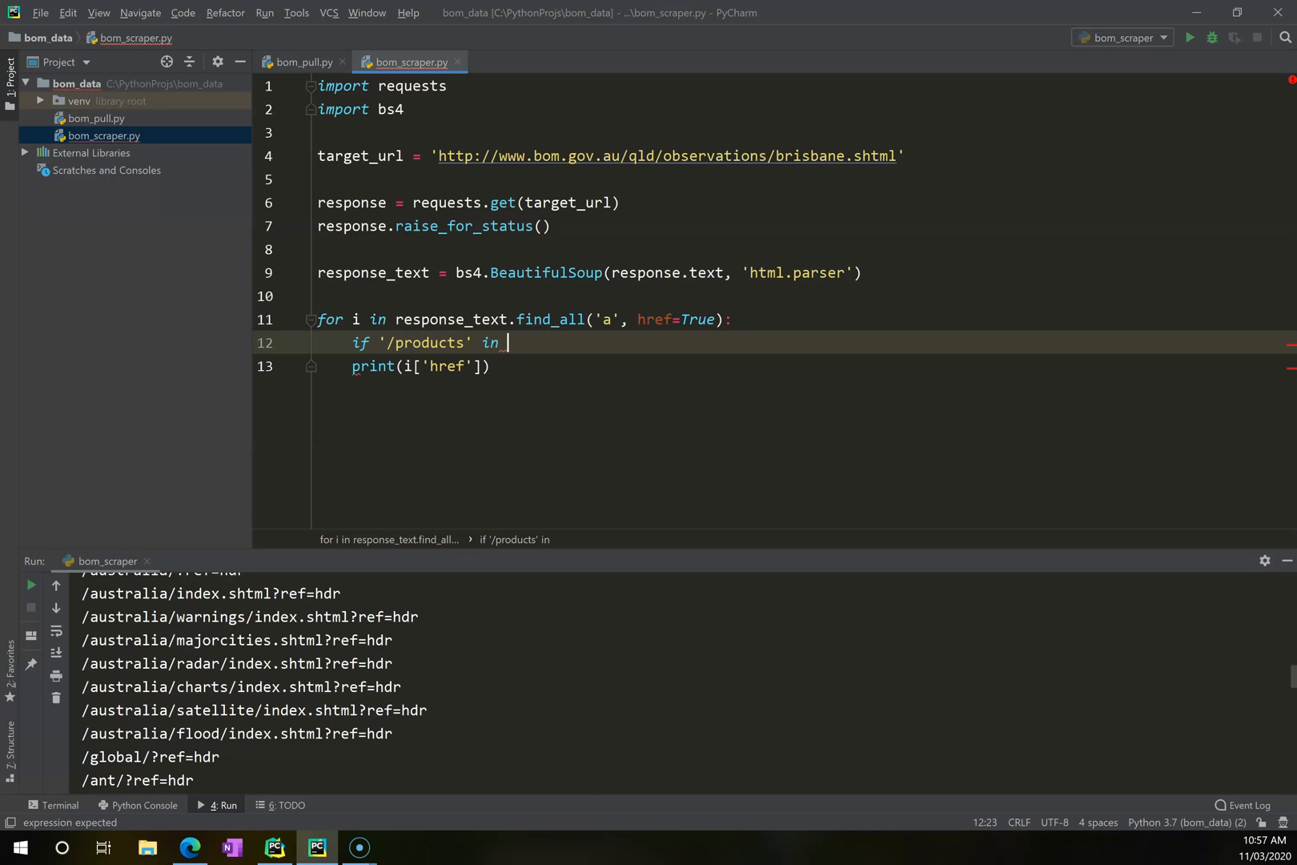
text(i[''])
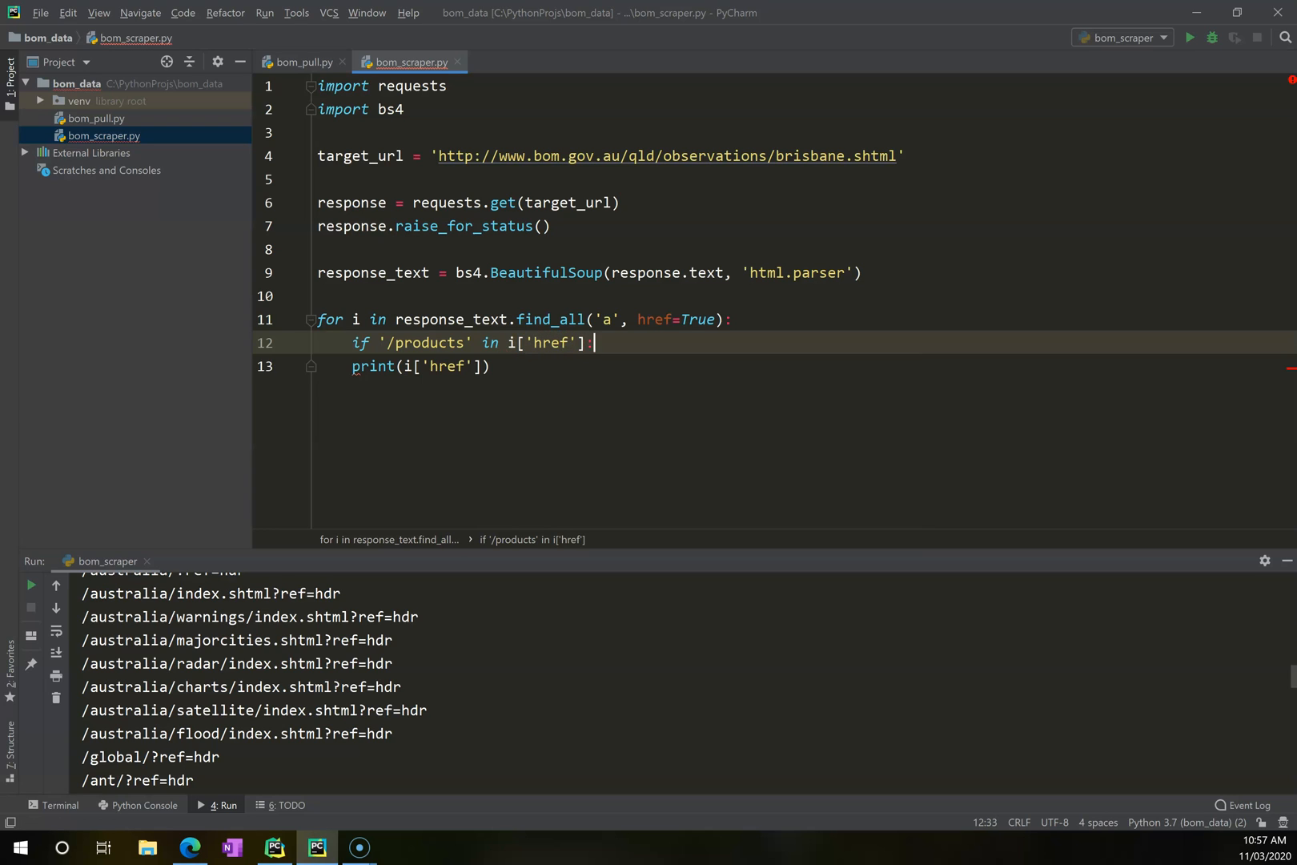
key(enter)
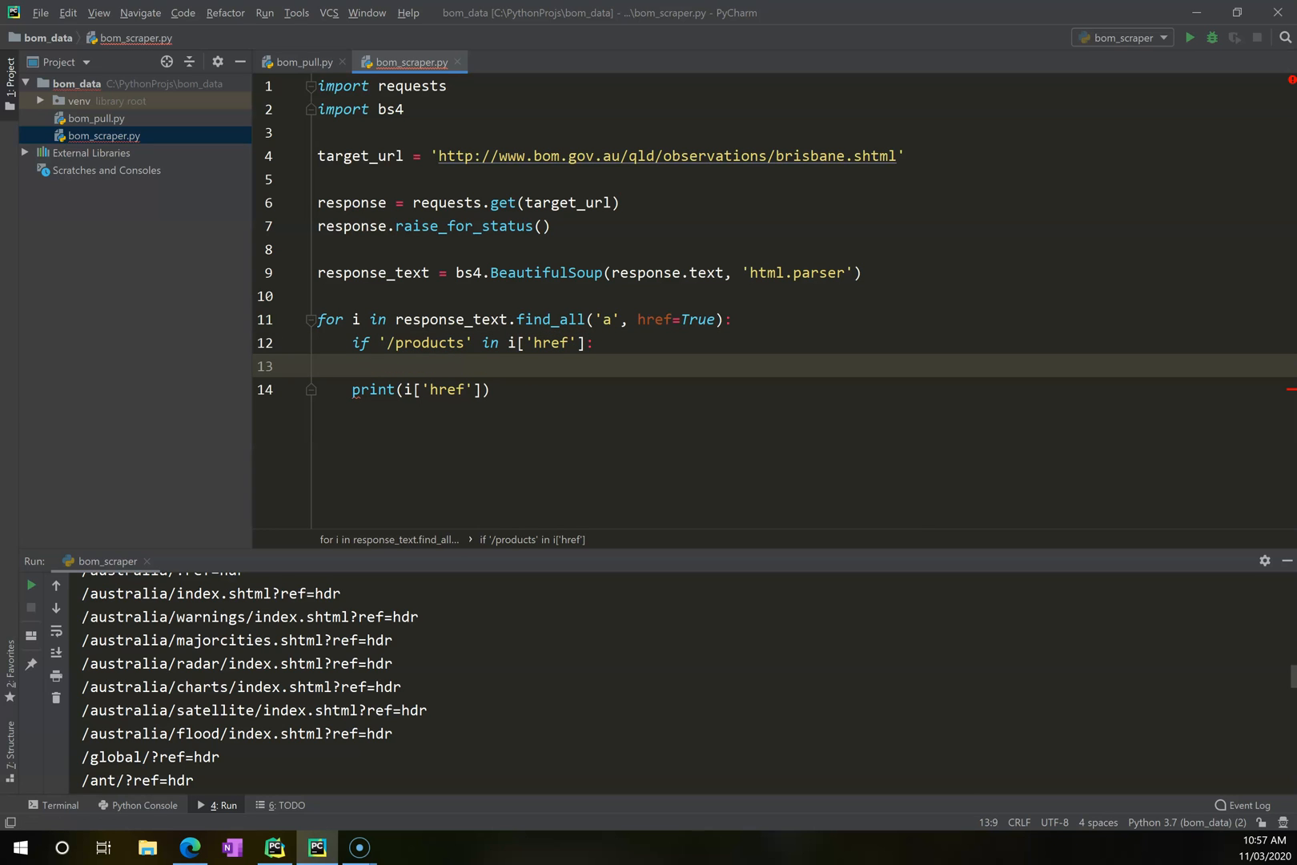
text(output =)
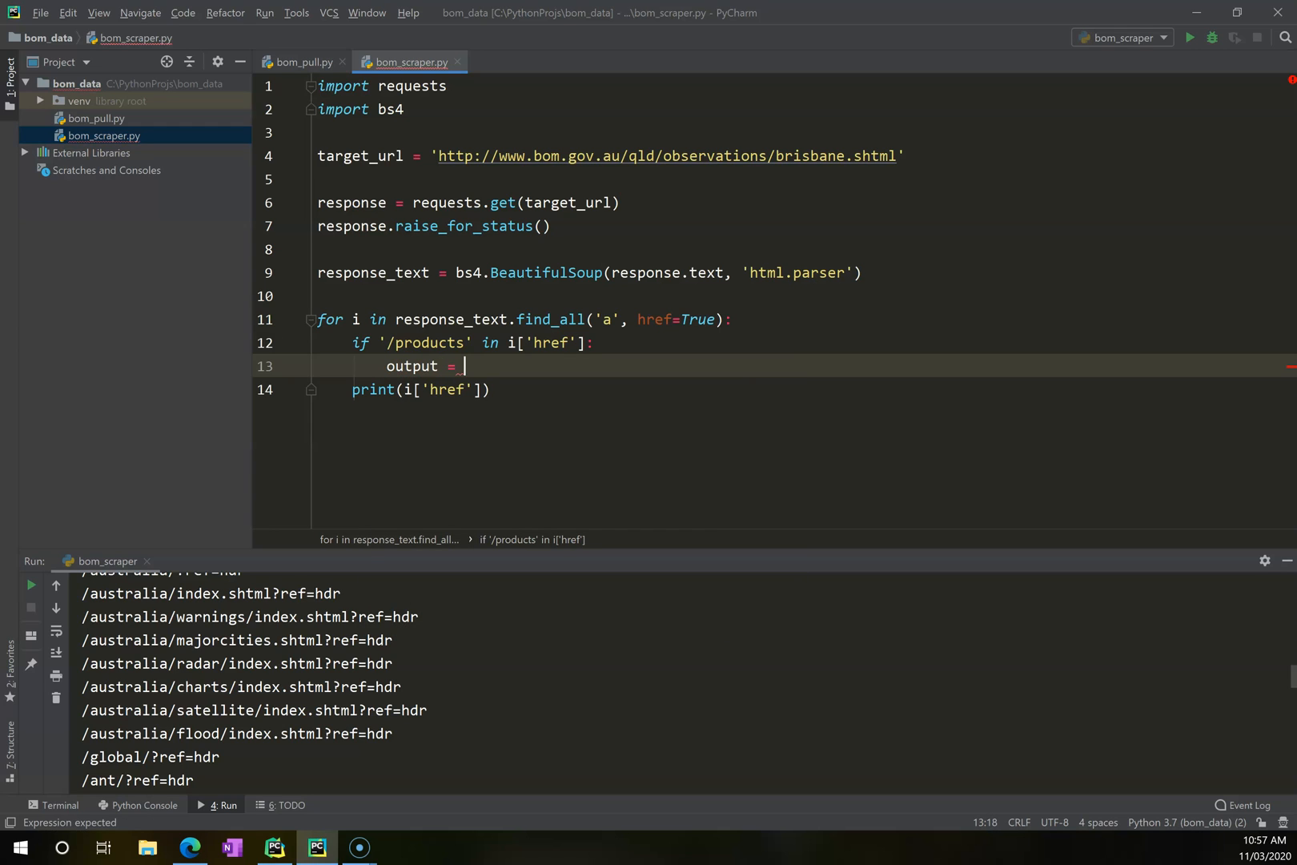
text(str(i)
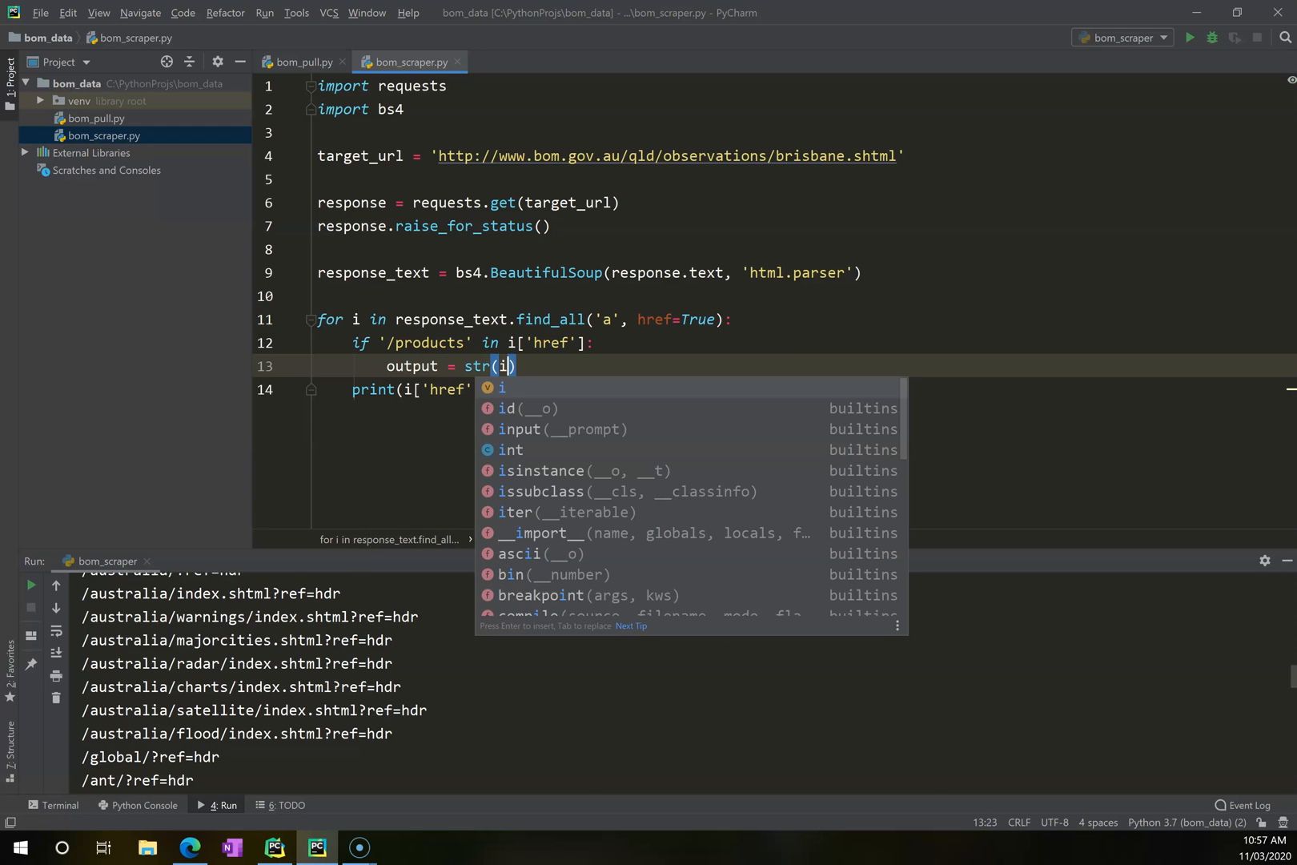
text(p'href'])
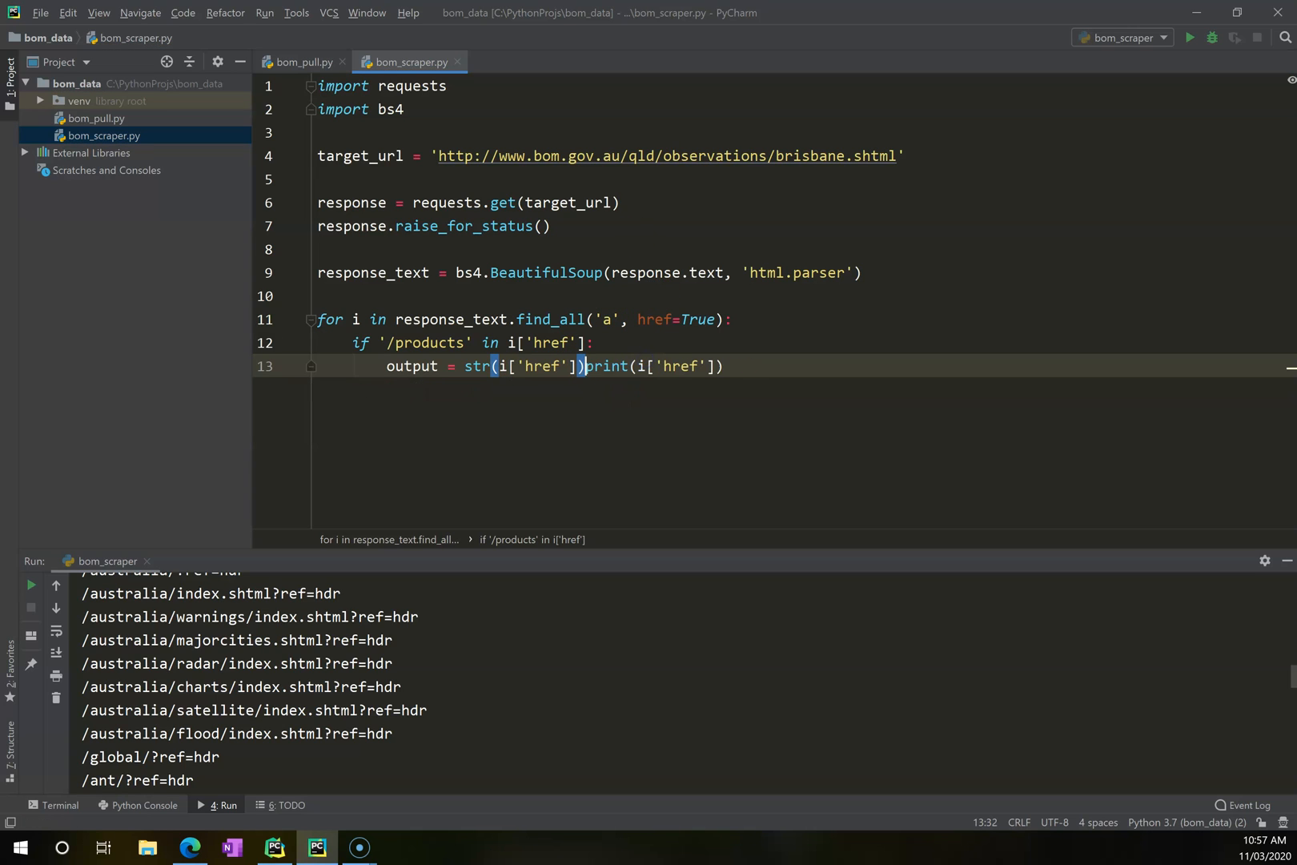
key(enter)
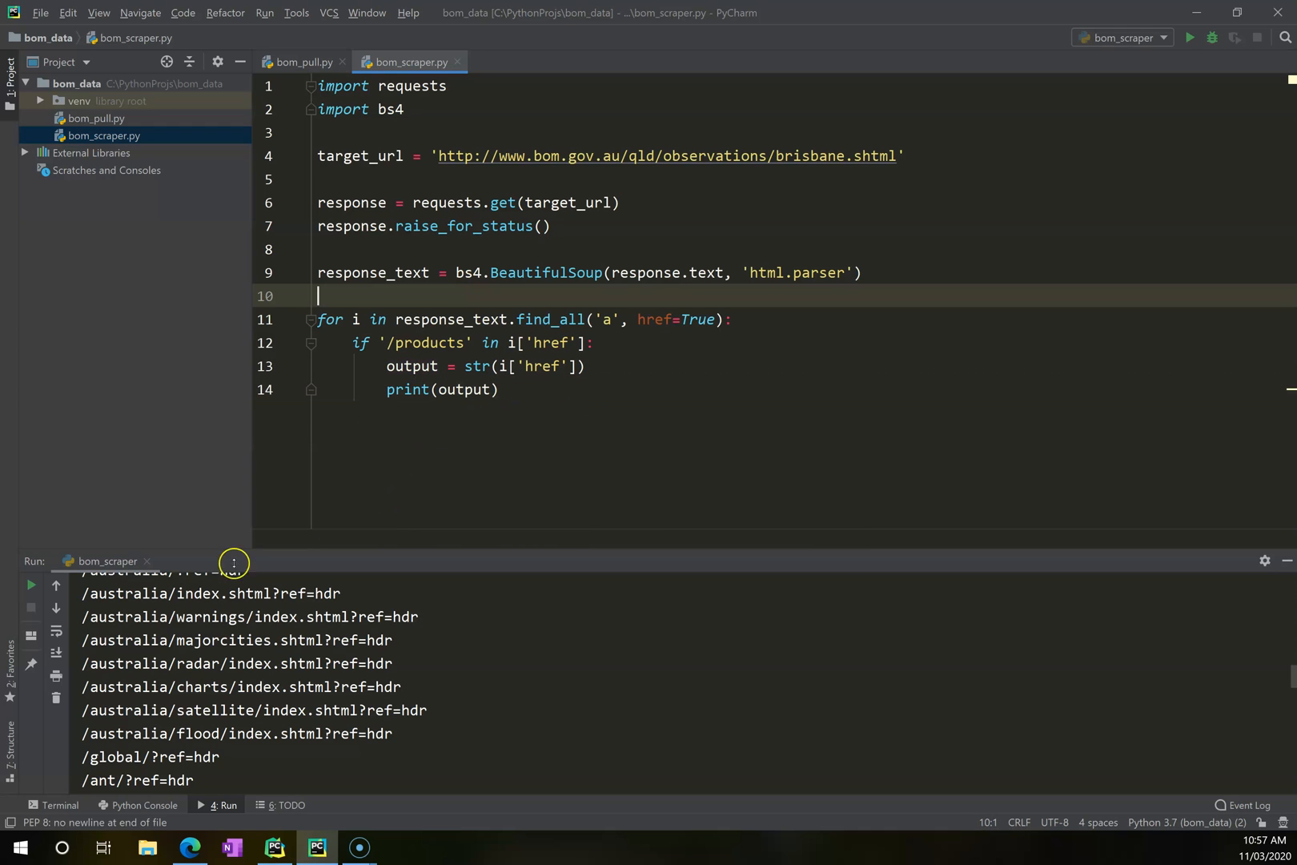
click(393, 663)
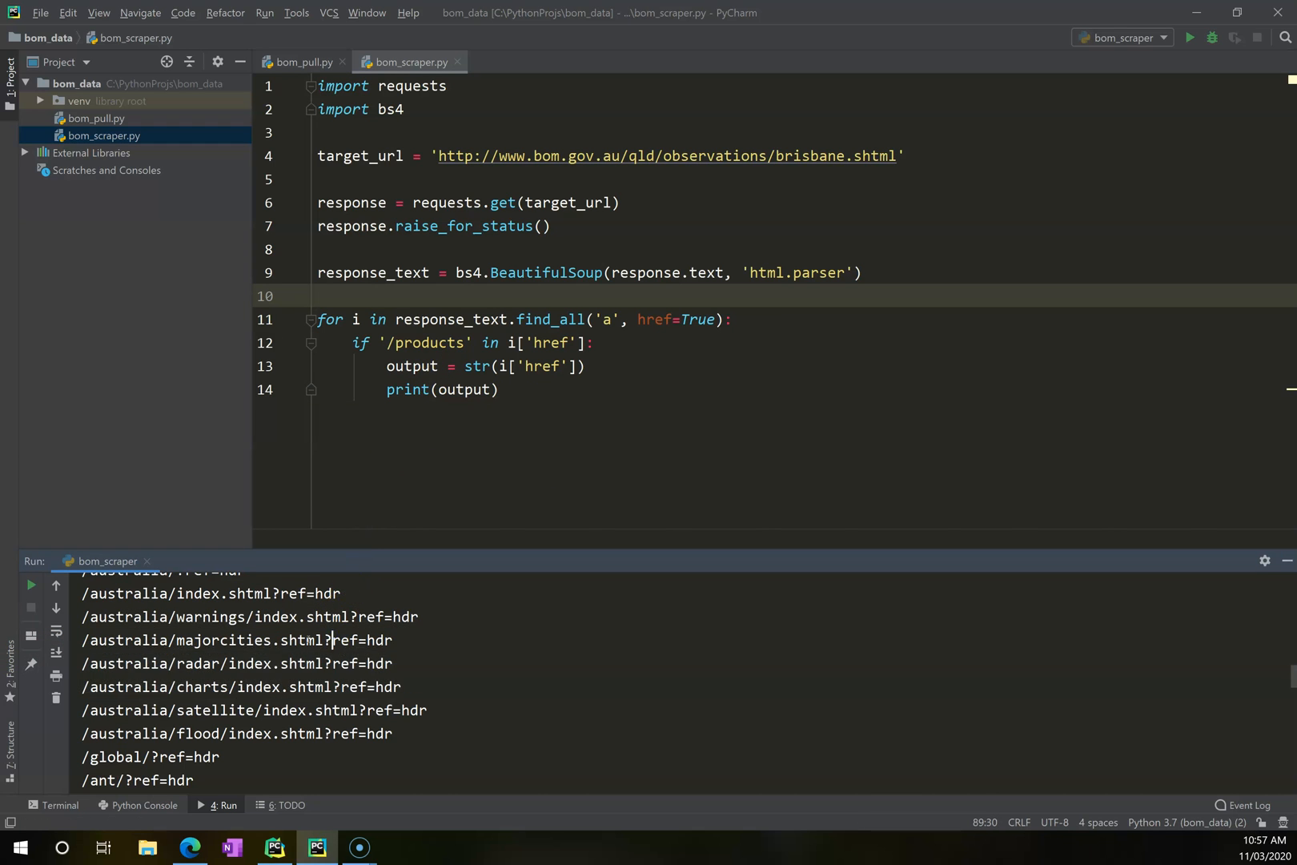
Run bom_scraper and confirm the output lists only /products/IDQ60901 station page paths.
right_click(497, 389)
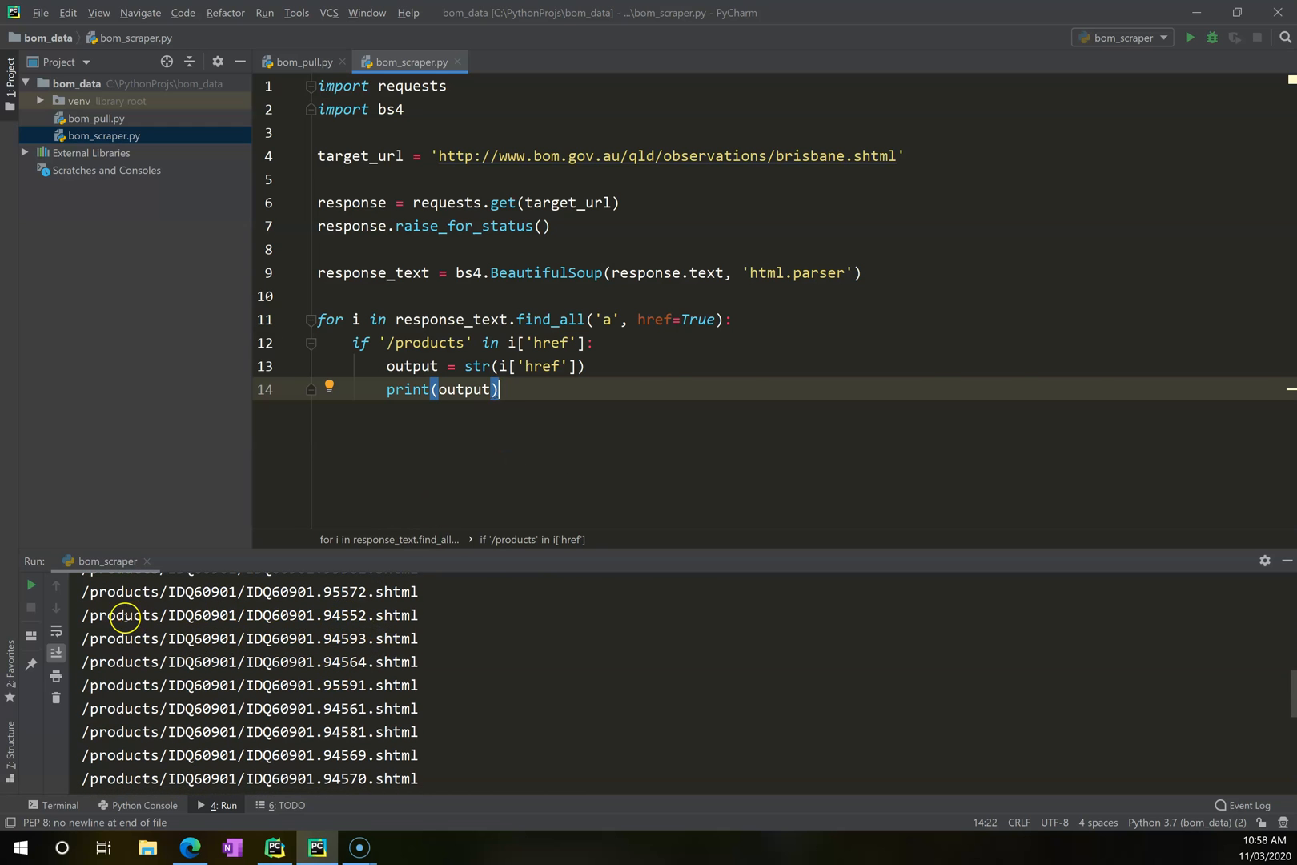
double_click(122, 615)
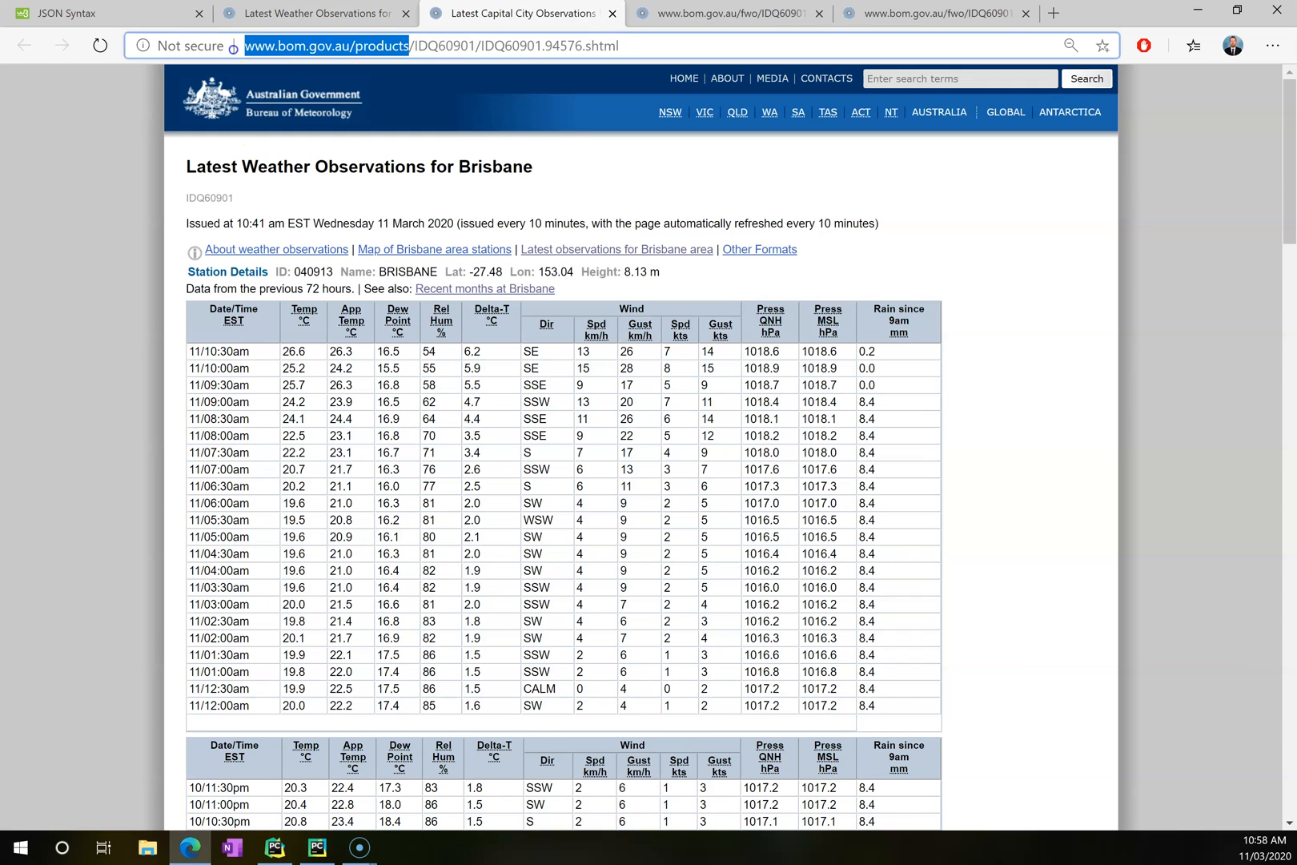
click(728, 14)
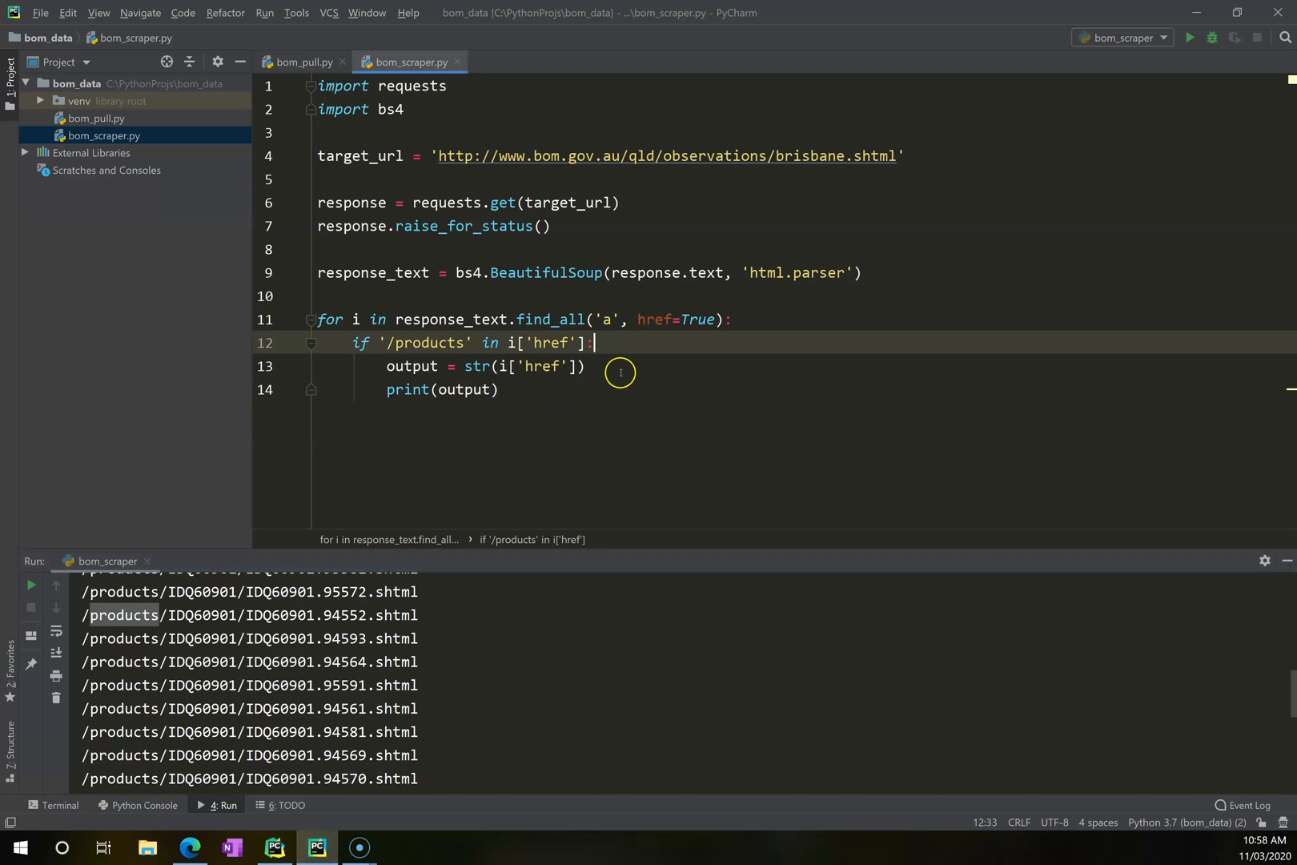
text(output = output.replace()
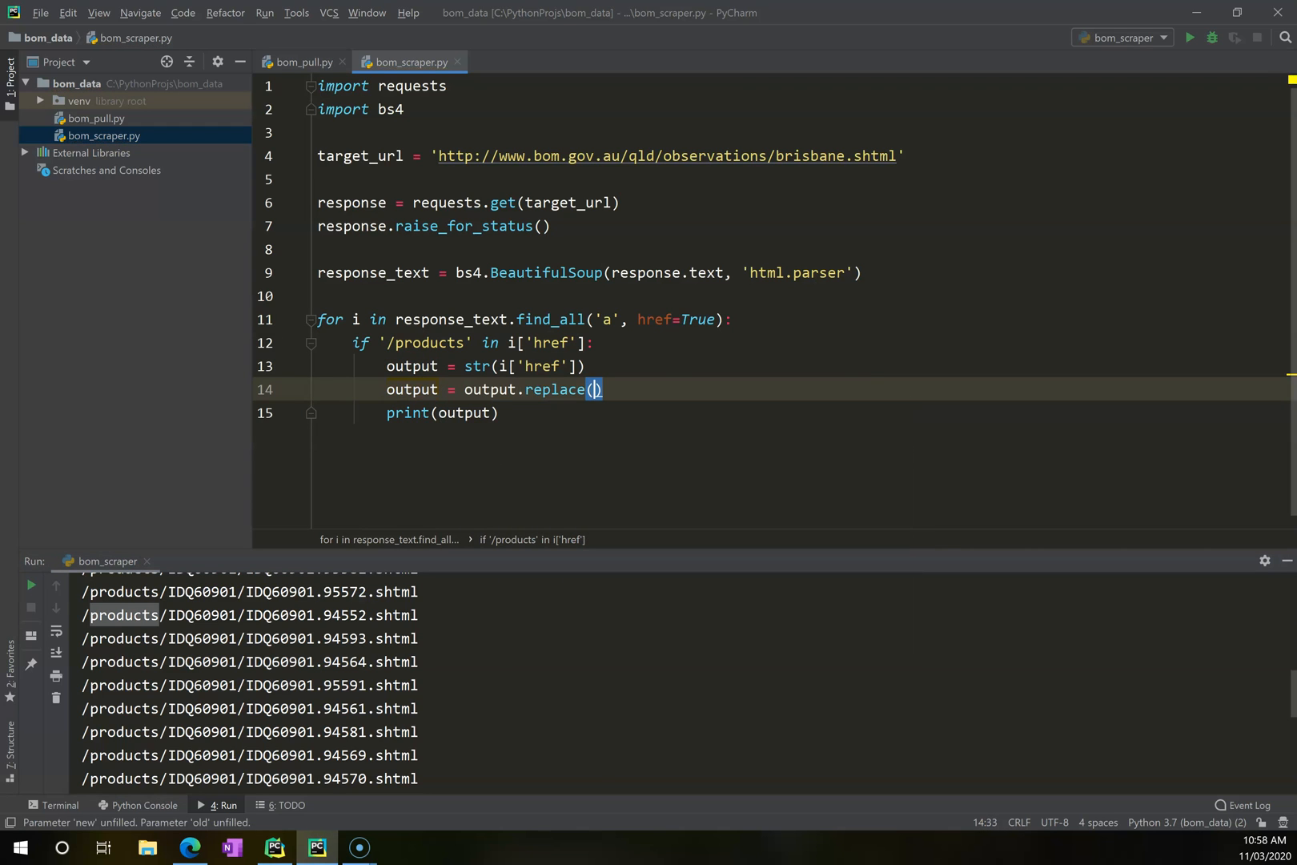
text('/')
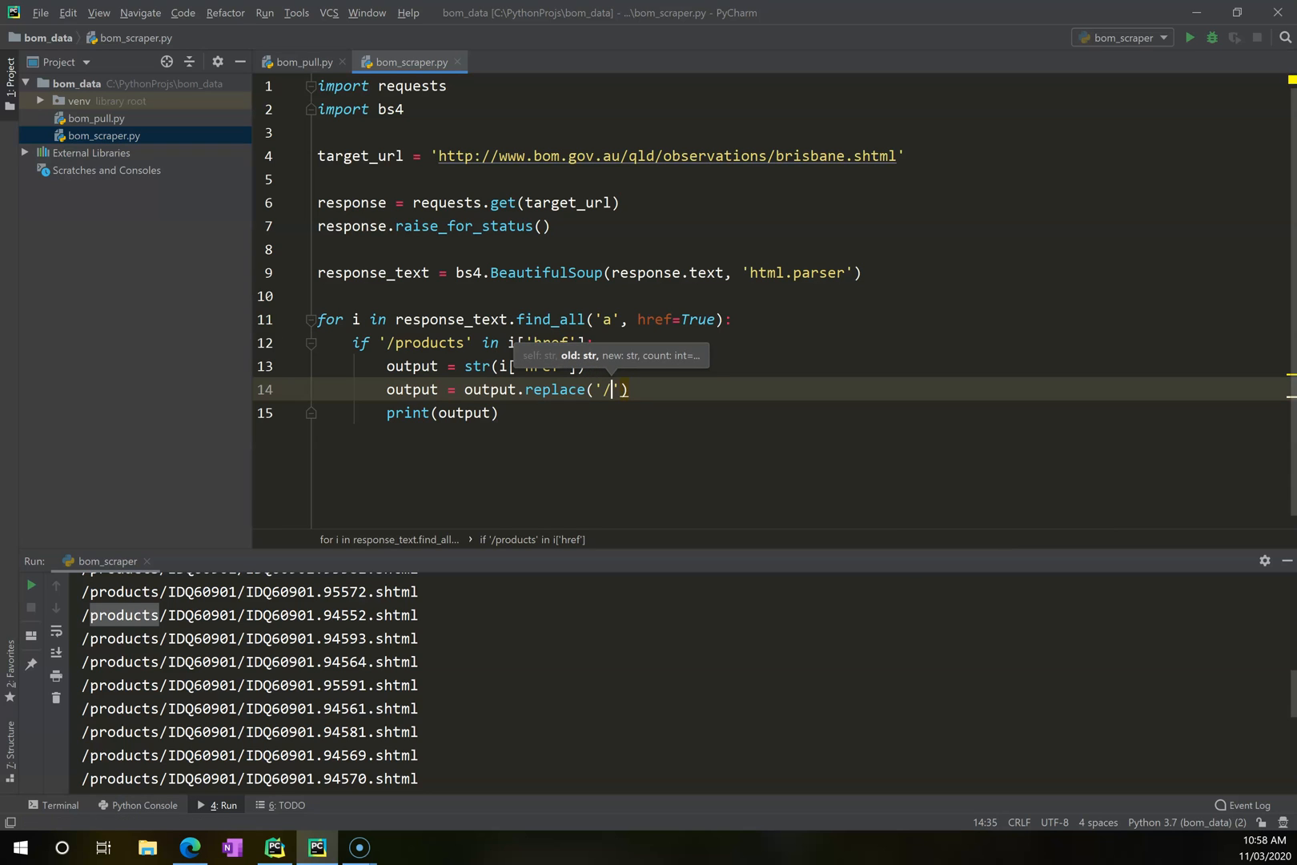
text(products)
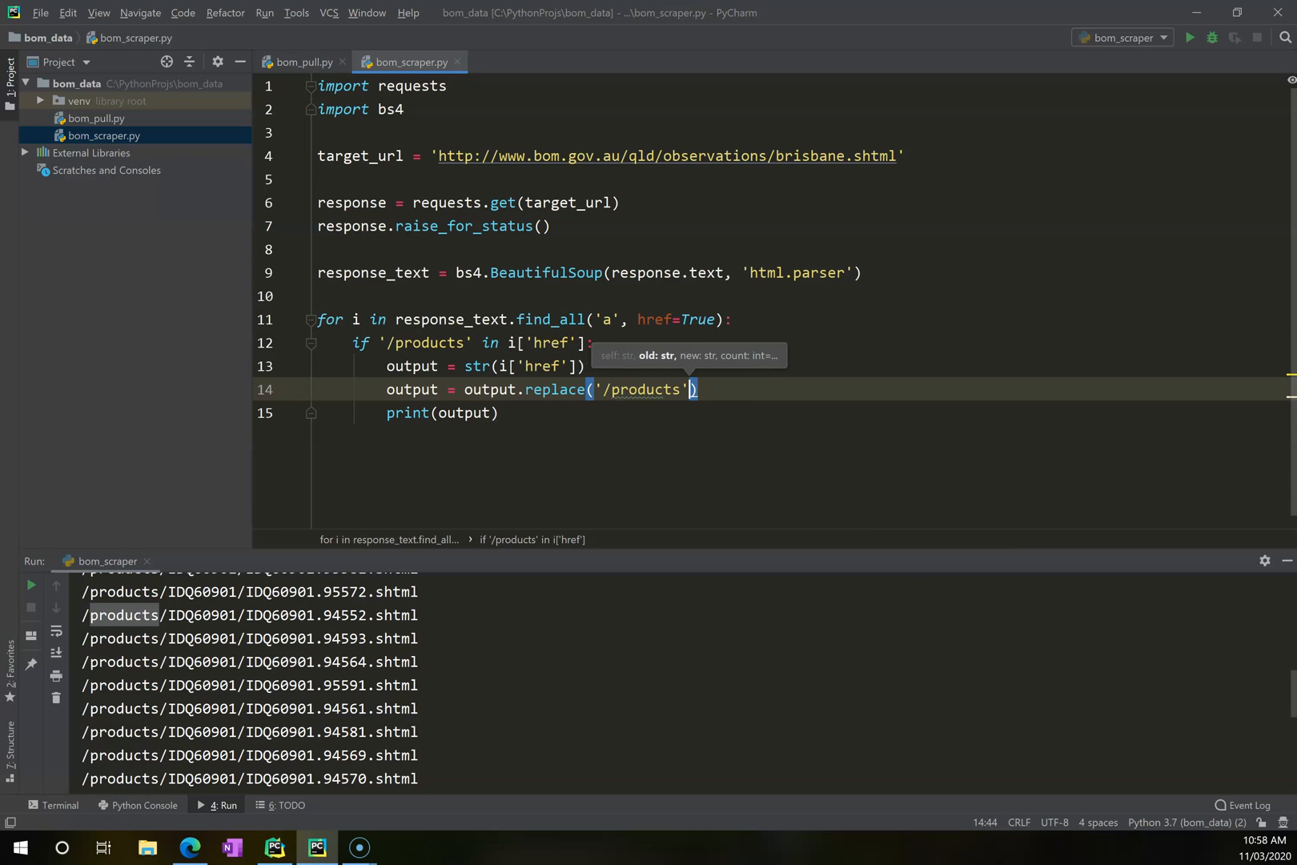
text(, 'htt)
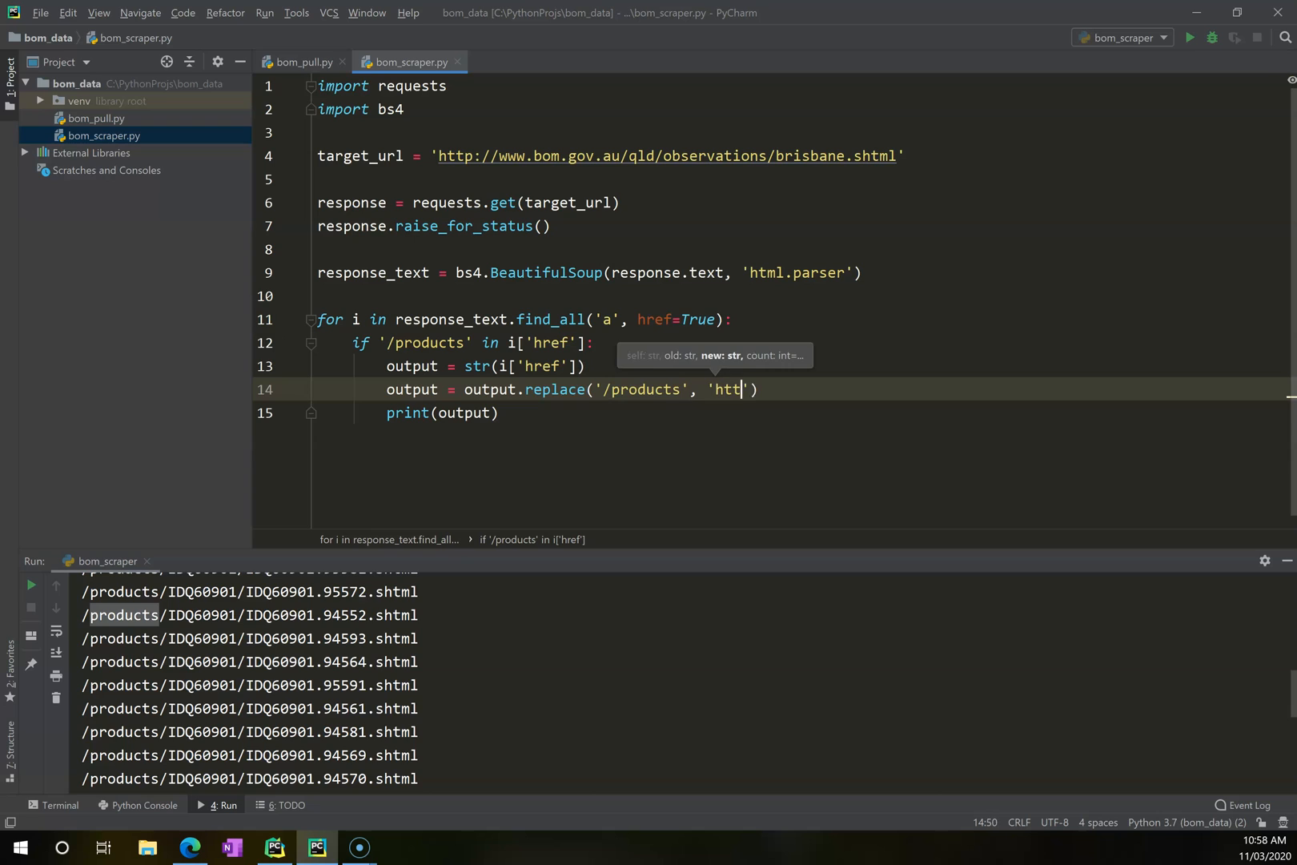
text(p://)
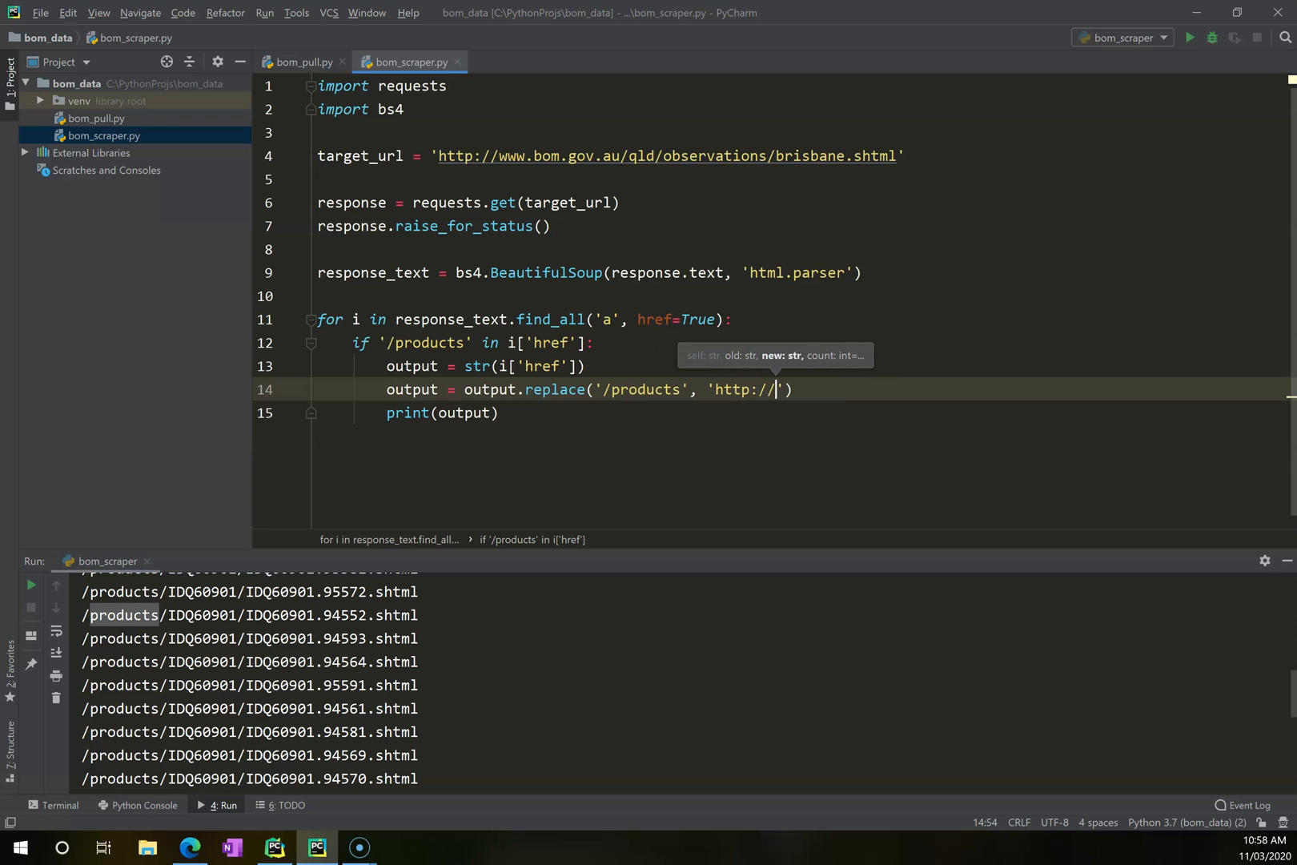
text(www.bom.go)
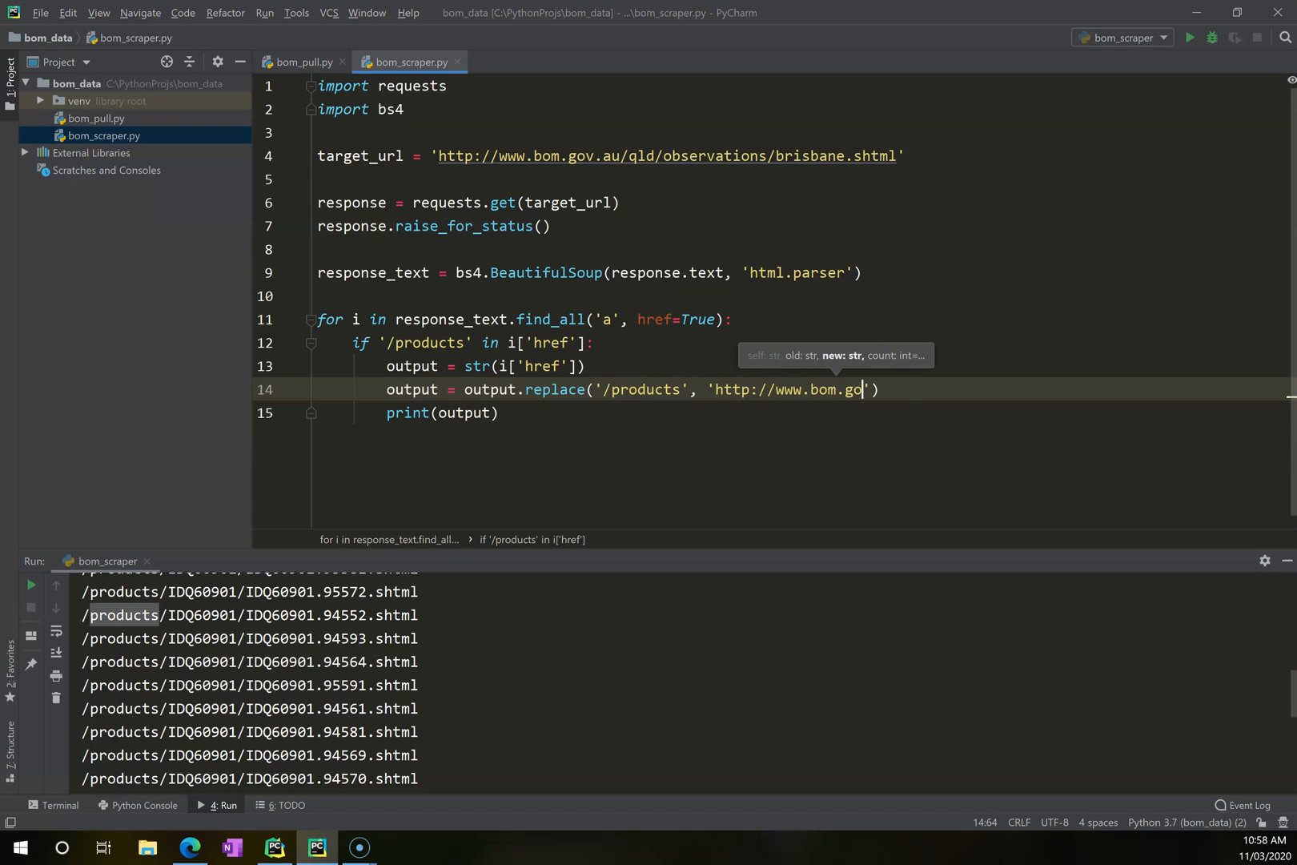
text(v.au/)
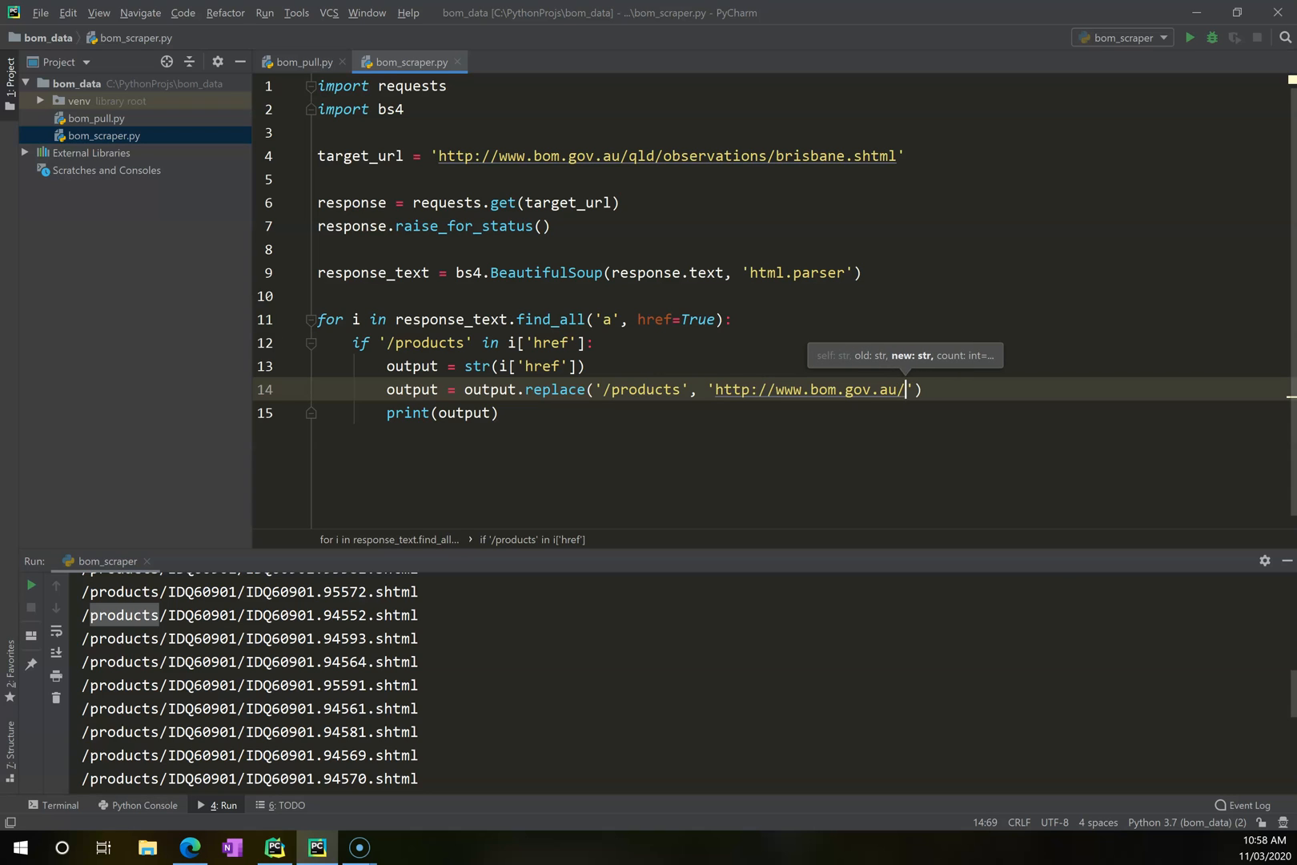
text(fwo)
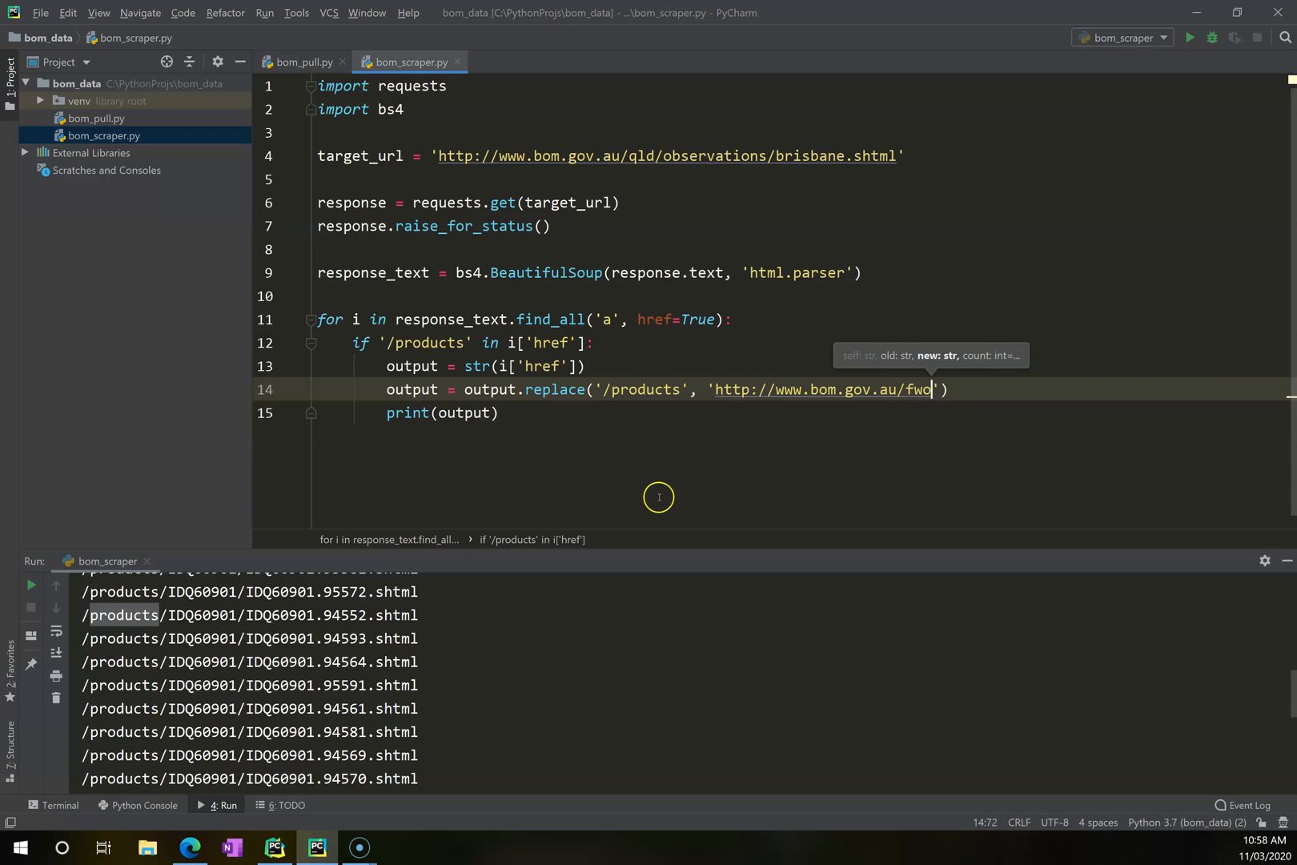
double_click(637, 389)
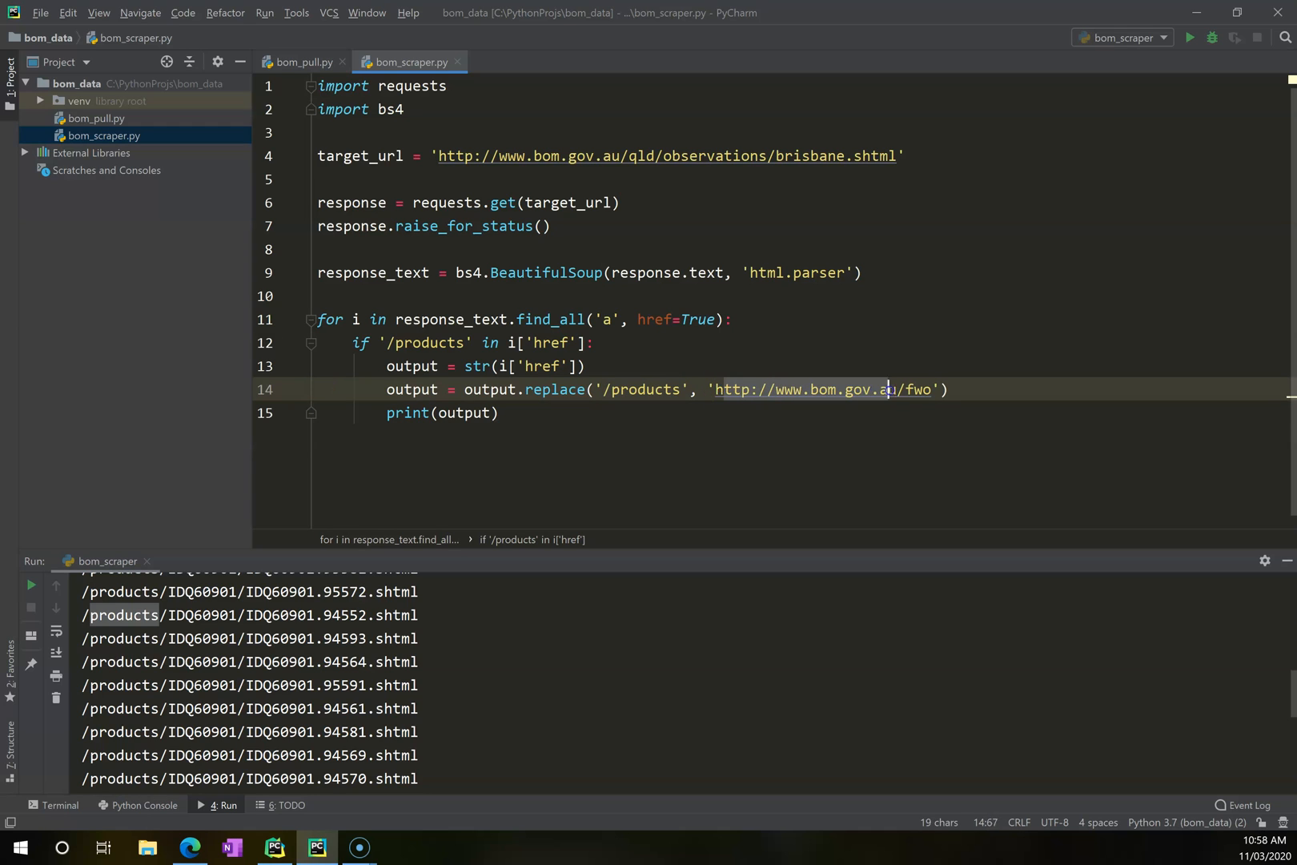
right_click(442, 412)
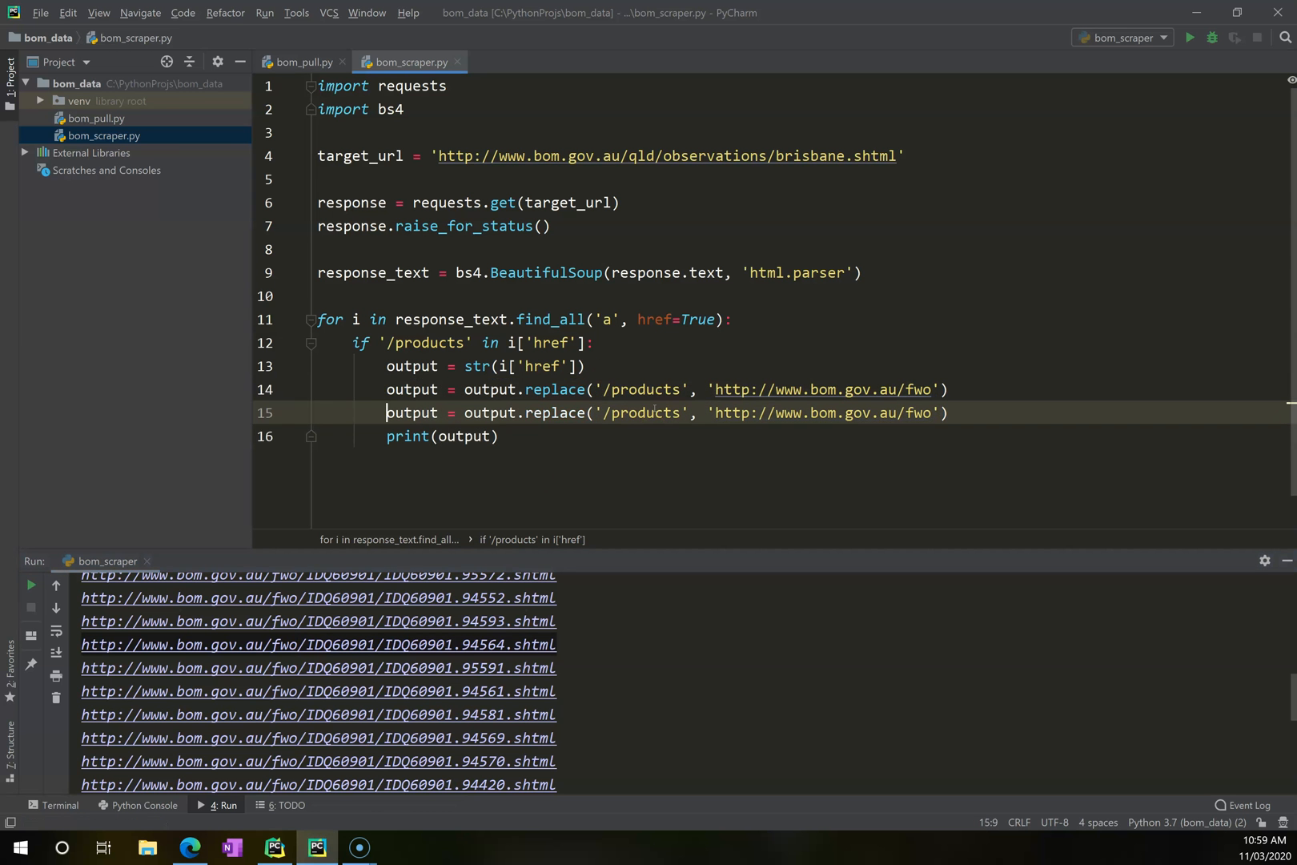
Make the duplicated replace target '.shtml' and view the Brisbane observations page in Edge.
double_click(648, 413)
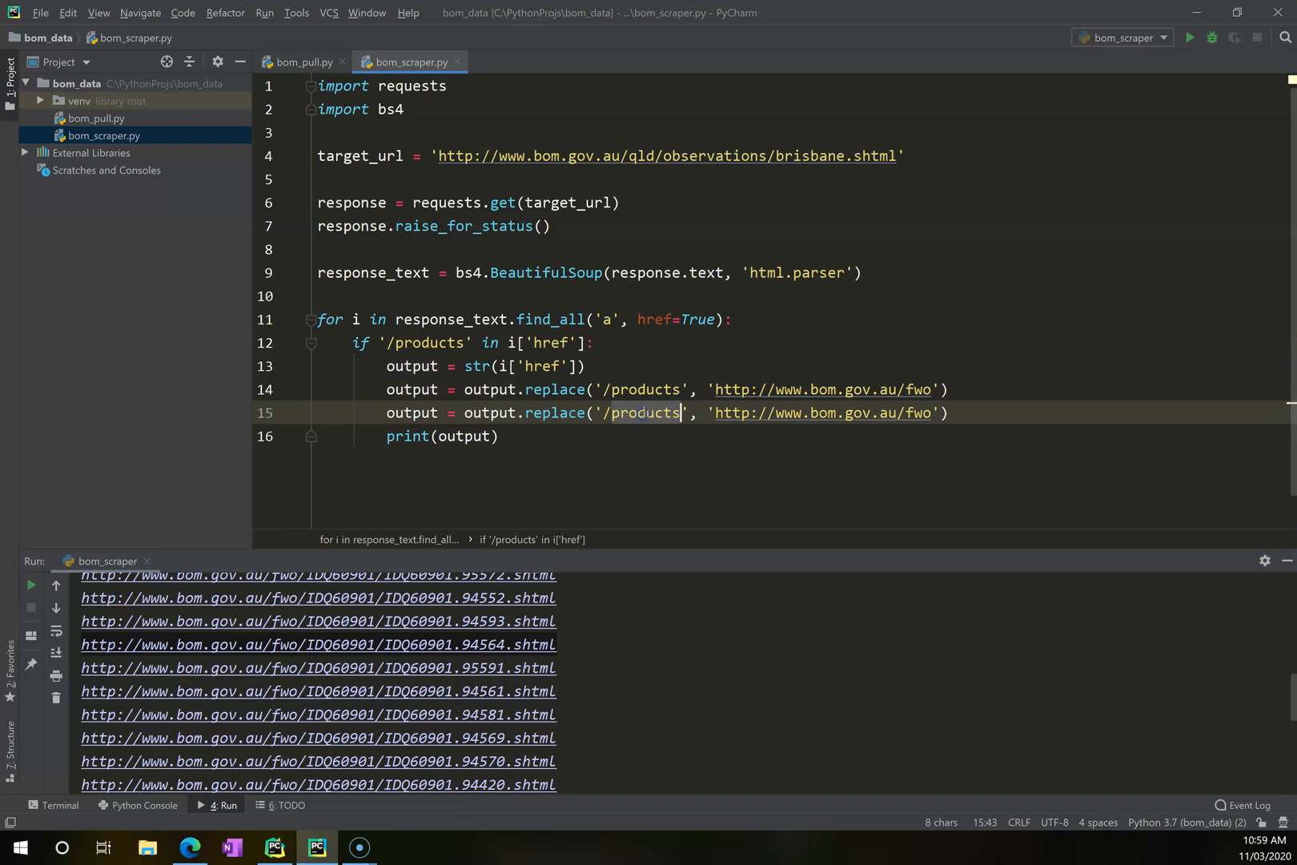
text(.sh)
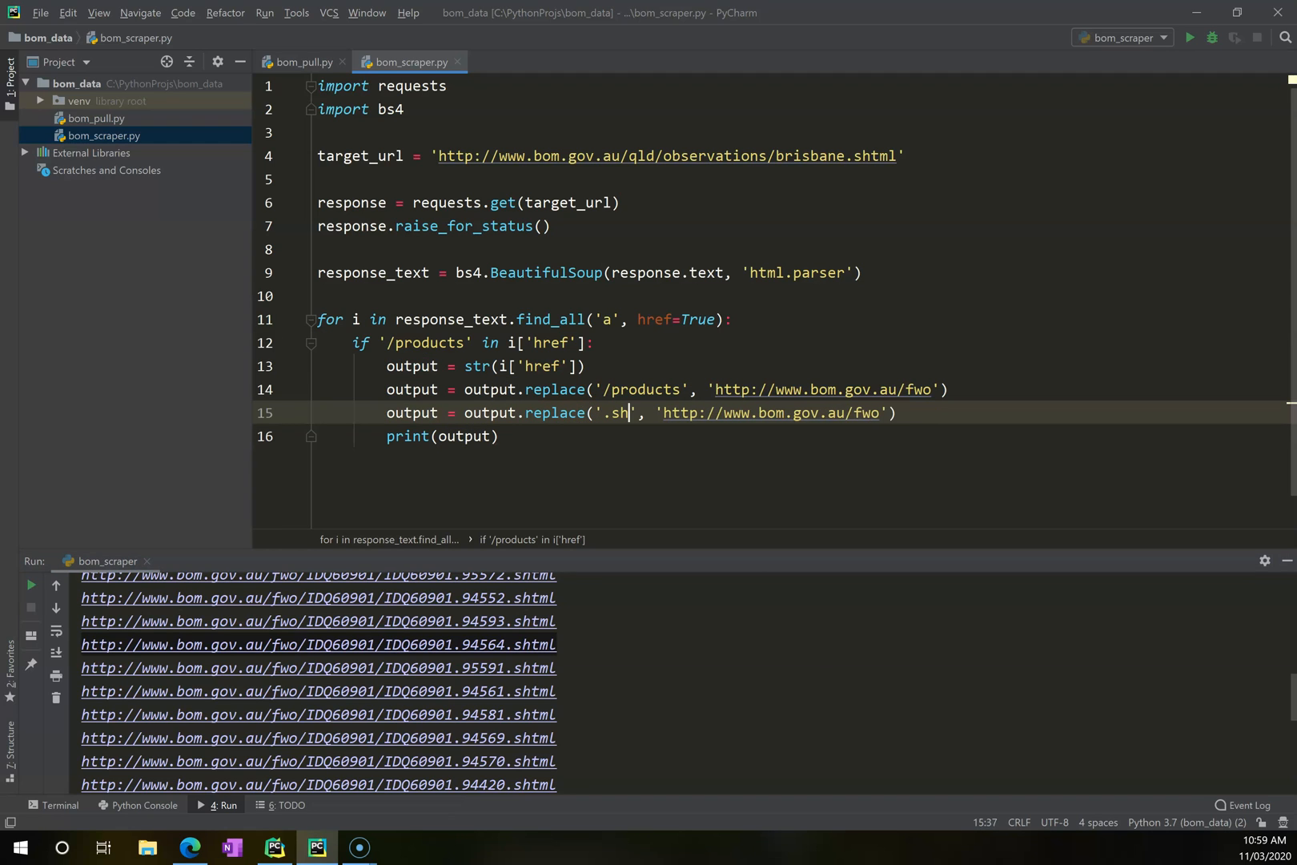
text(tml)
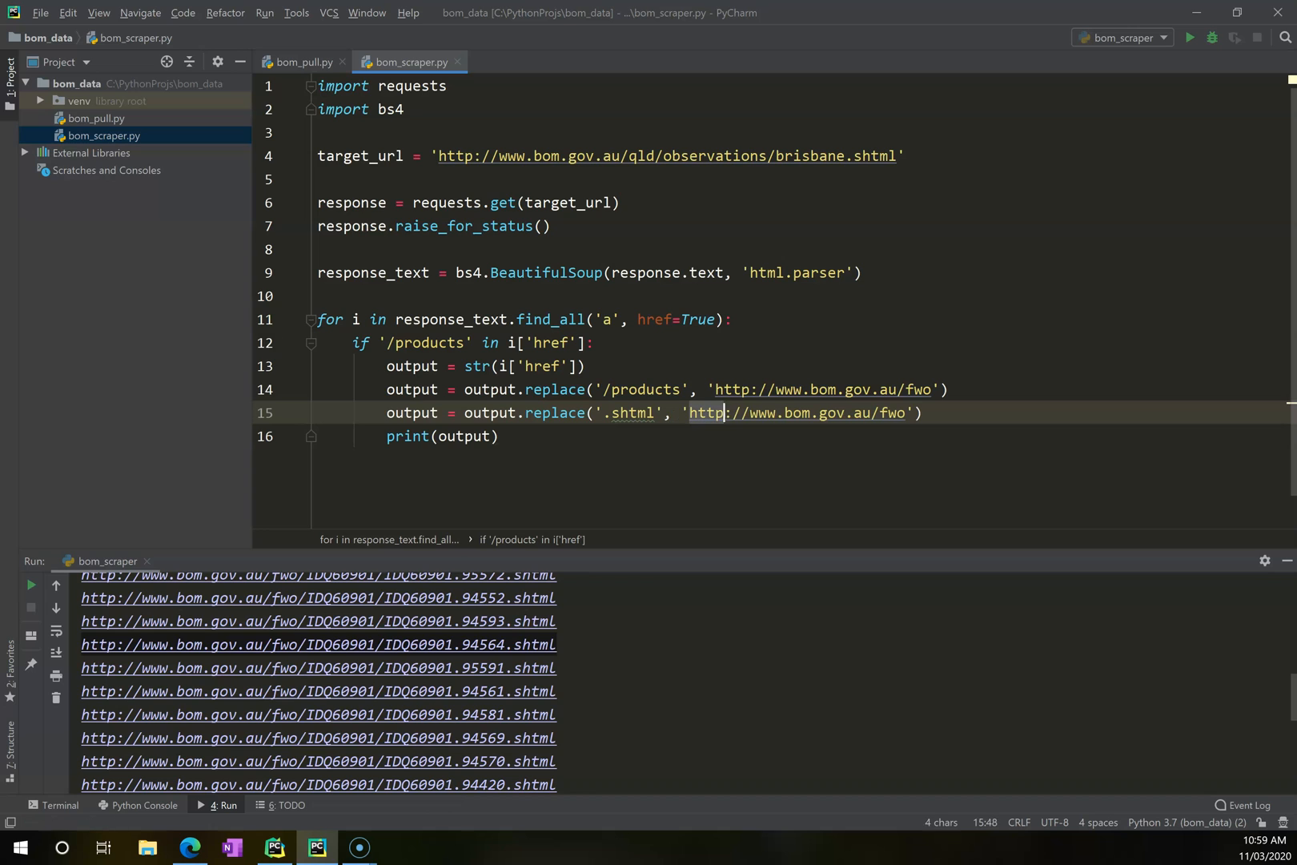
text(.)
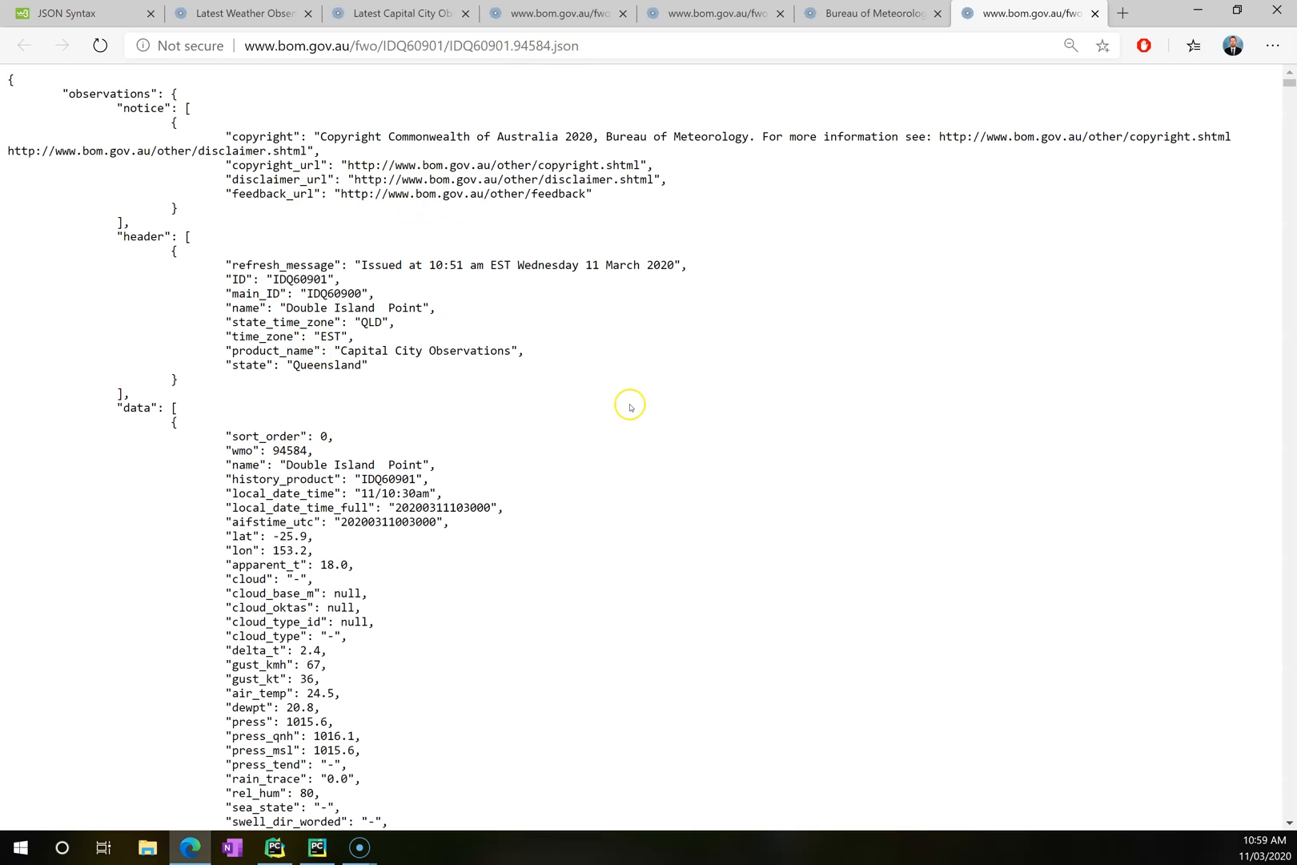
mouse_move(485, 596)
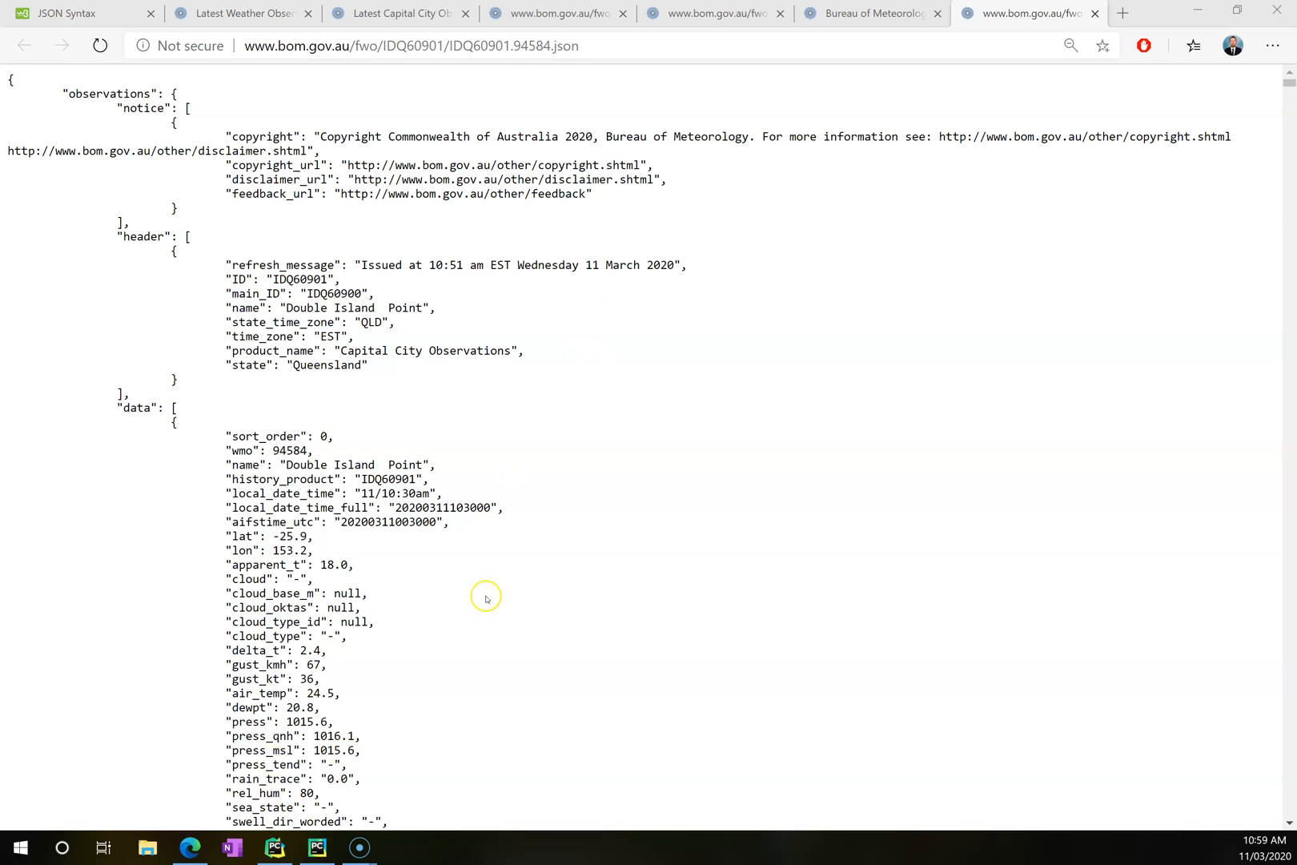
click(316, 854)
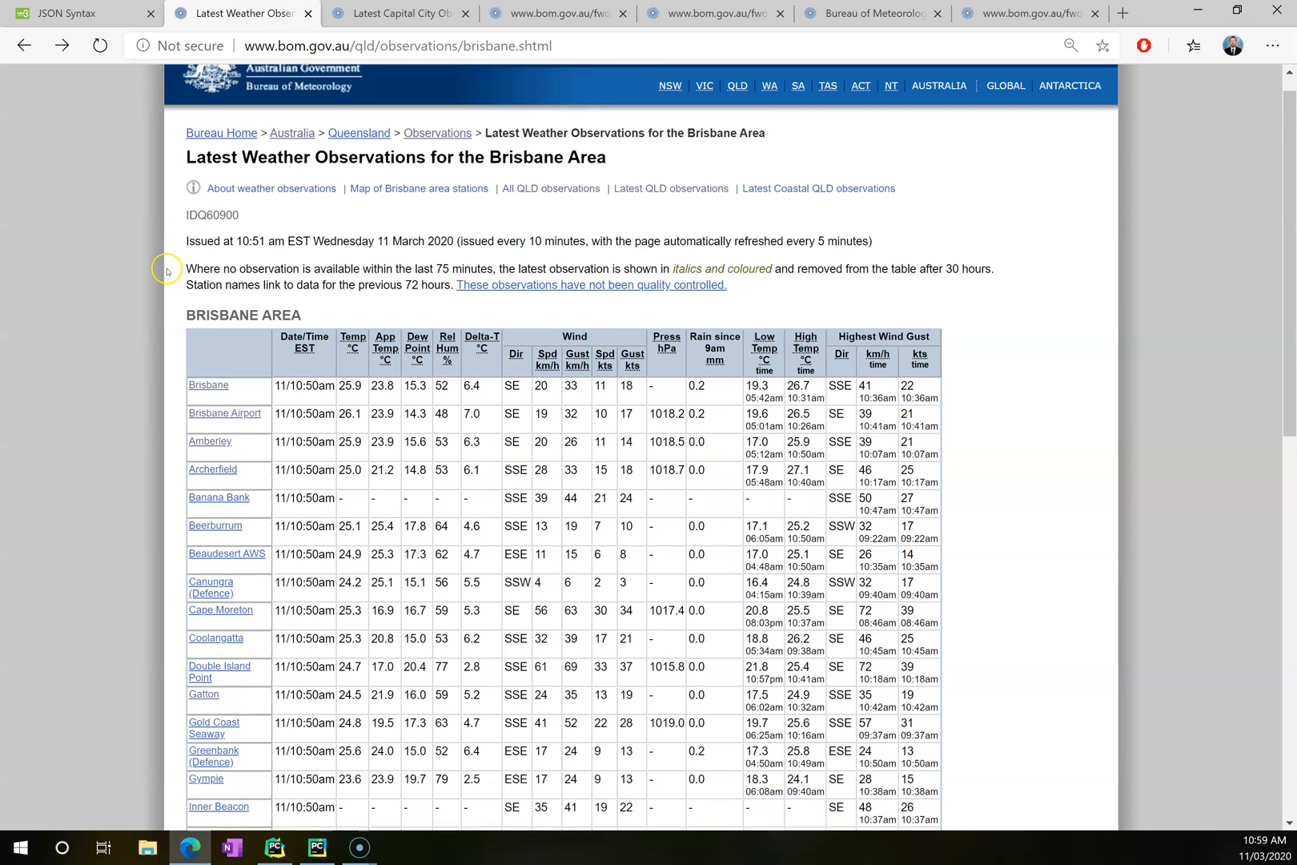
mouse_move(550, 214)
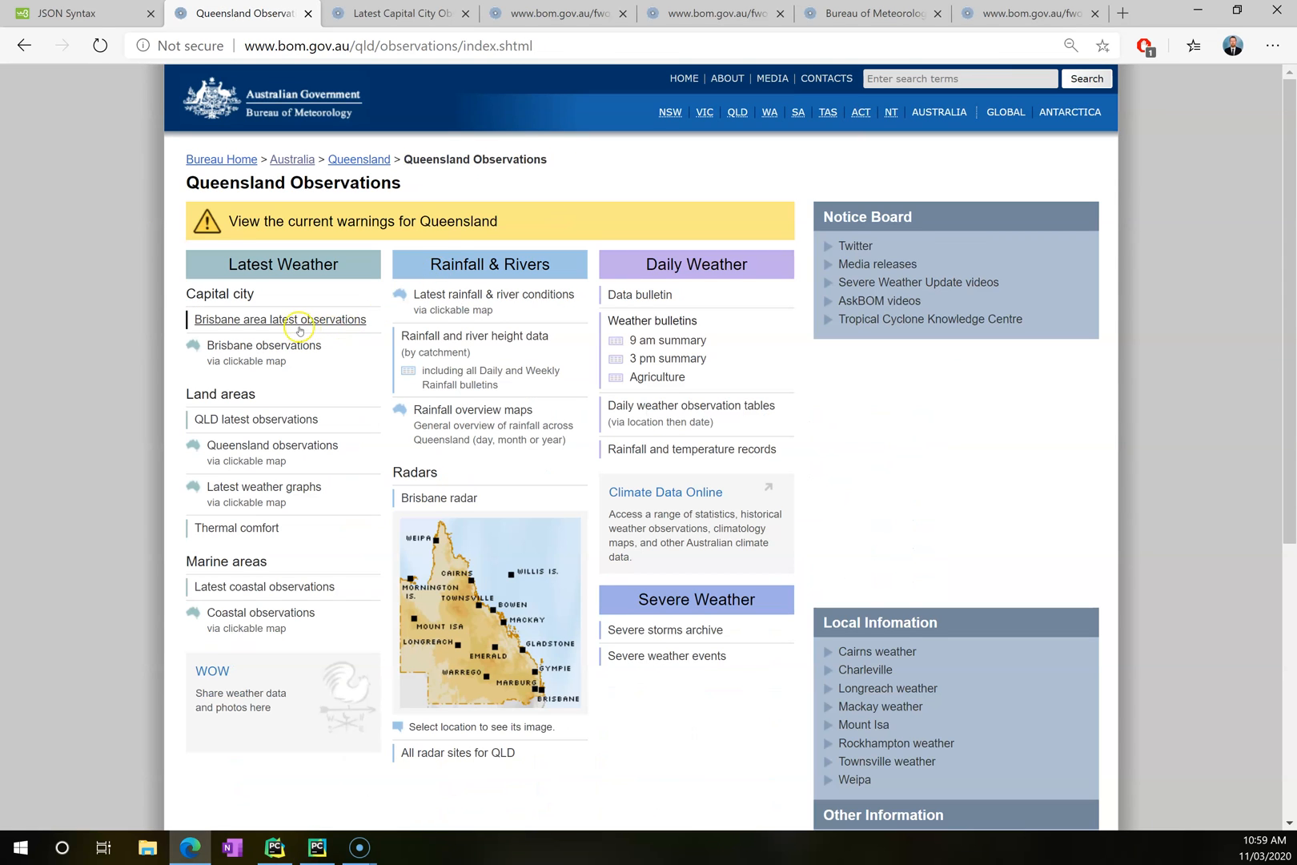
Browse the QLD latest observations tables in Edge, then run bom_scraper to list station JSON URLs.
click(254, 420)
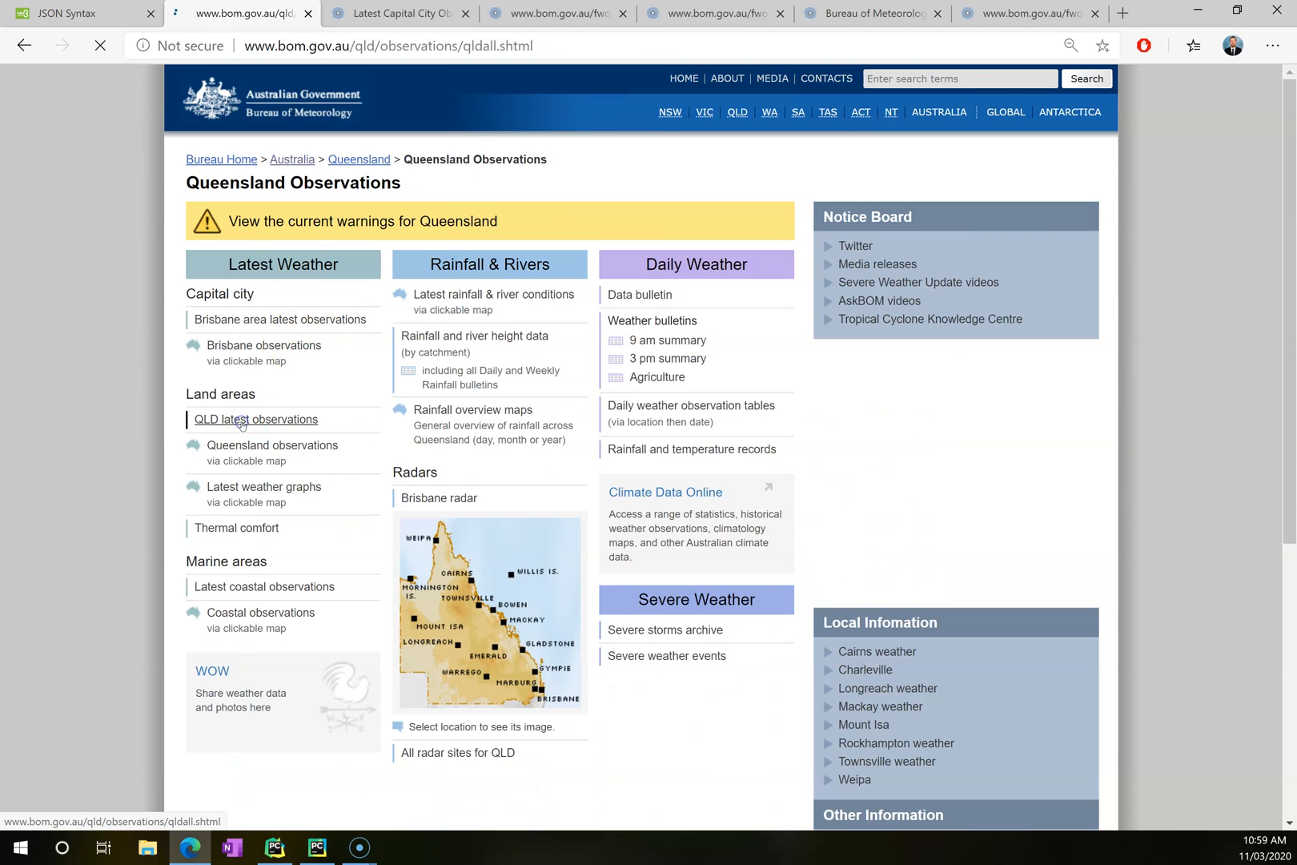
click(255, 419)
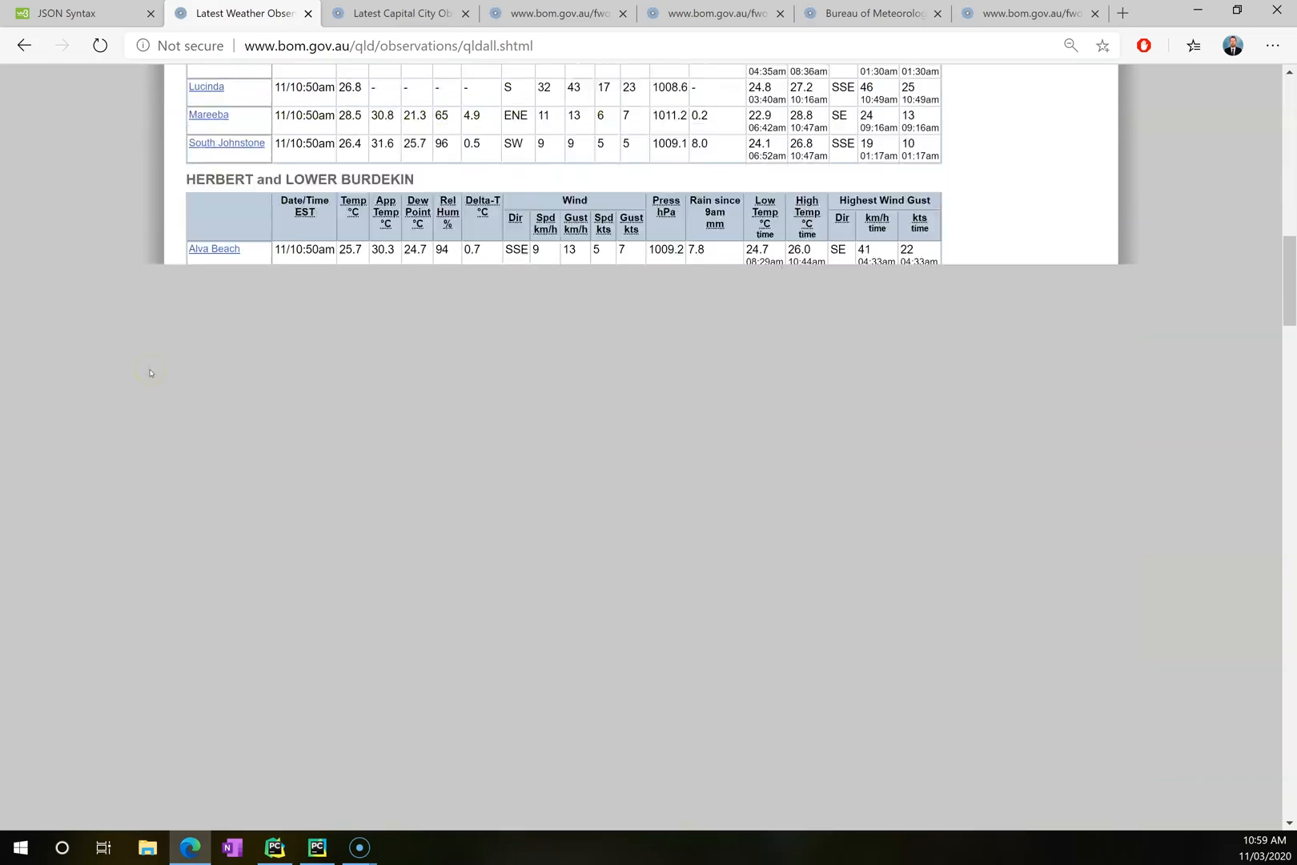
scroll(down, 3)
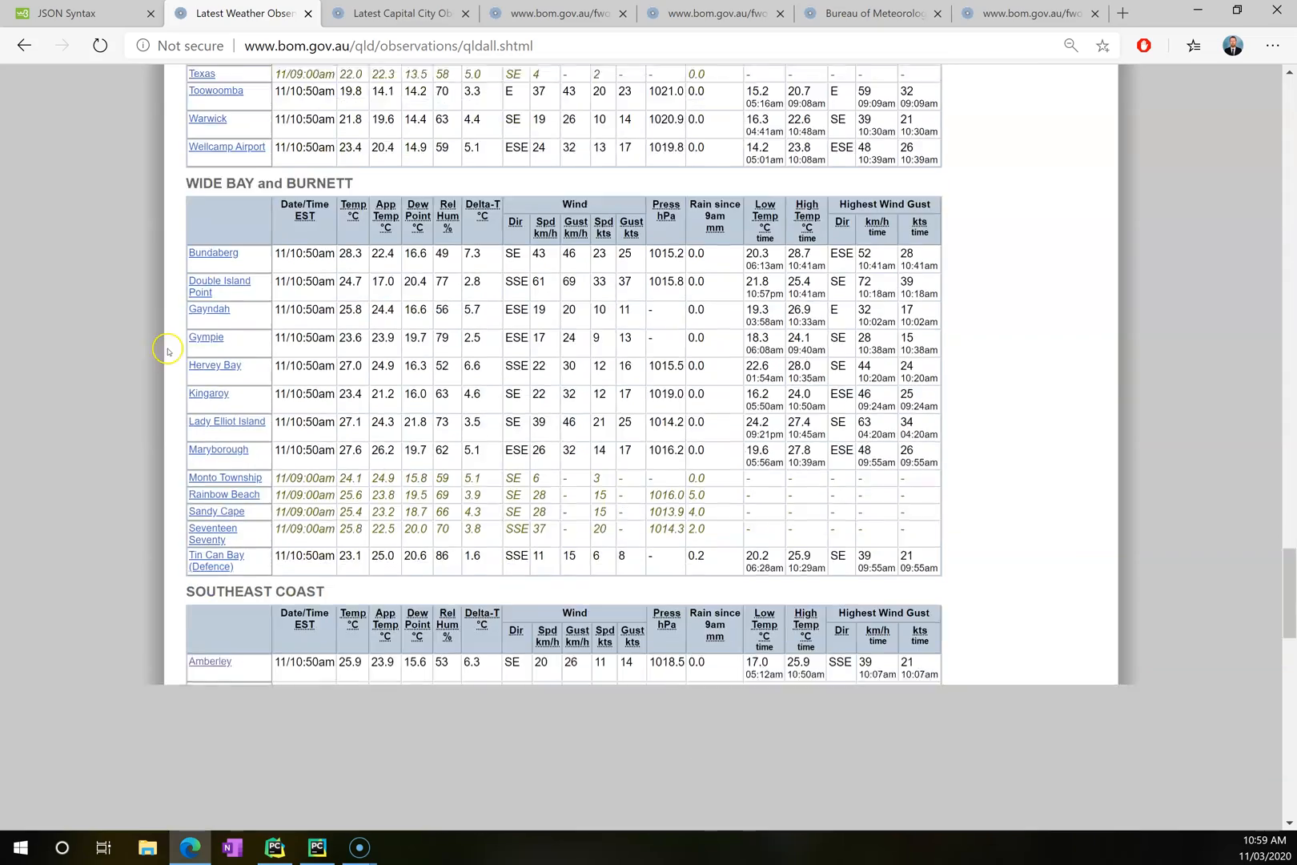
scroll(down, 3)
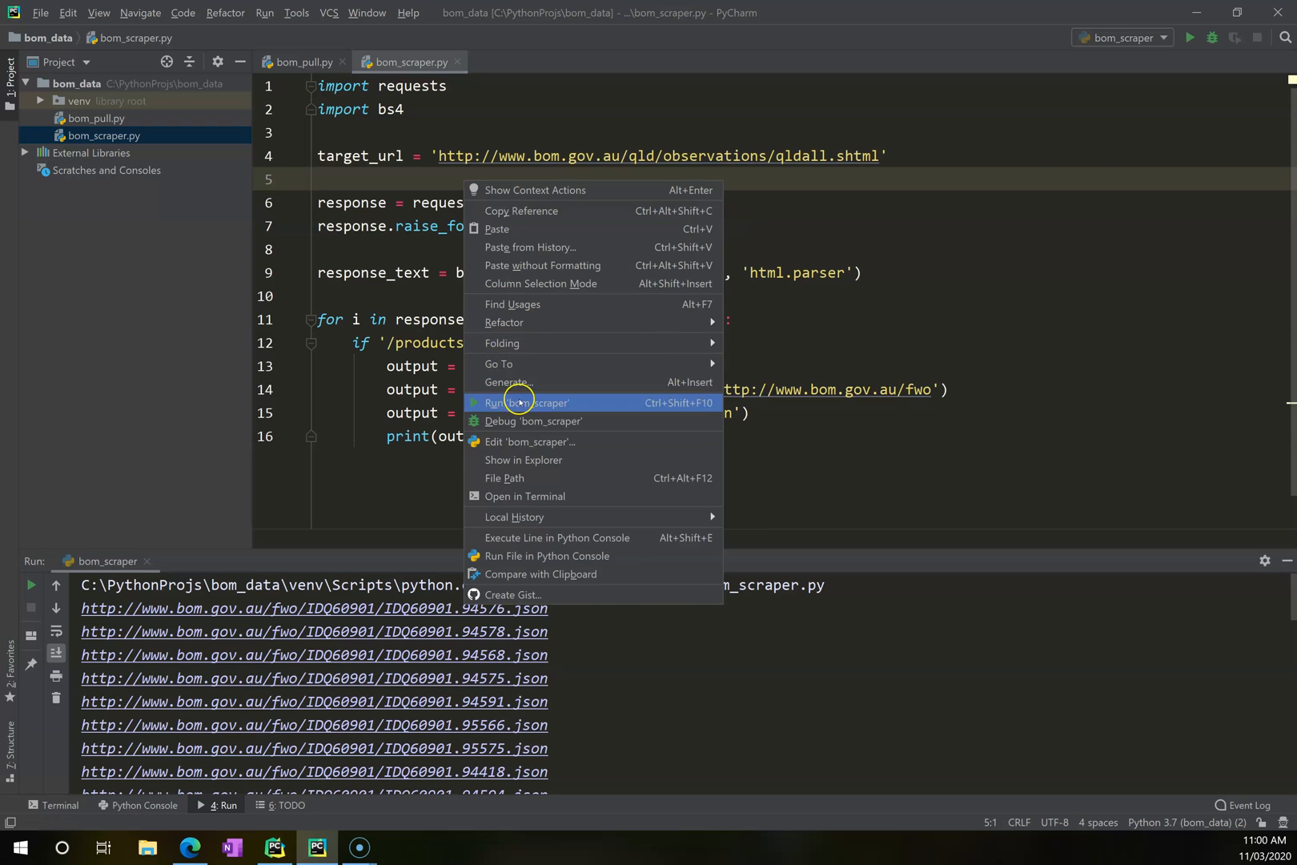
click(528, 403)
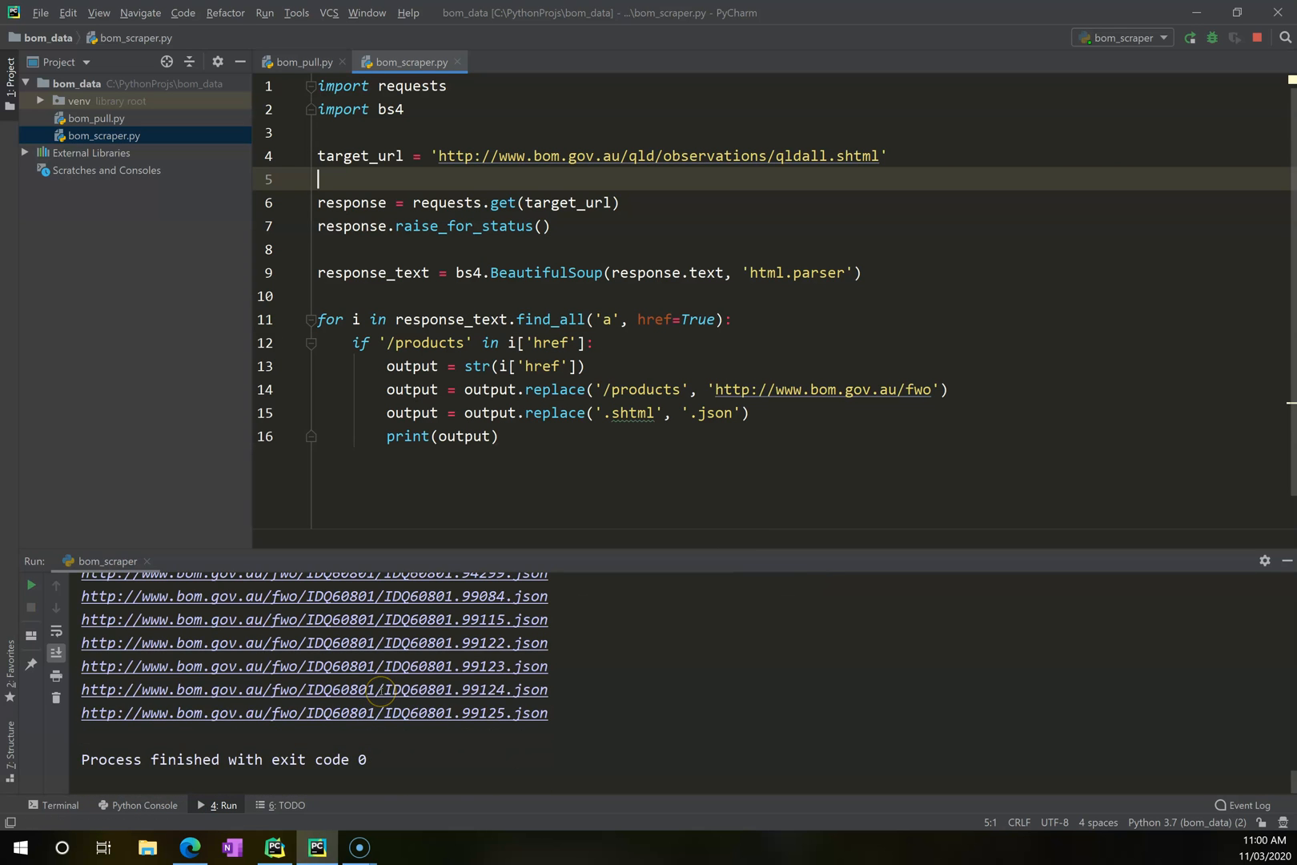
Open NSW All observations in Edge and point target_url at nsw/observations/nswall.shtml.
click(1190, 38)
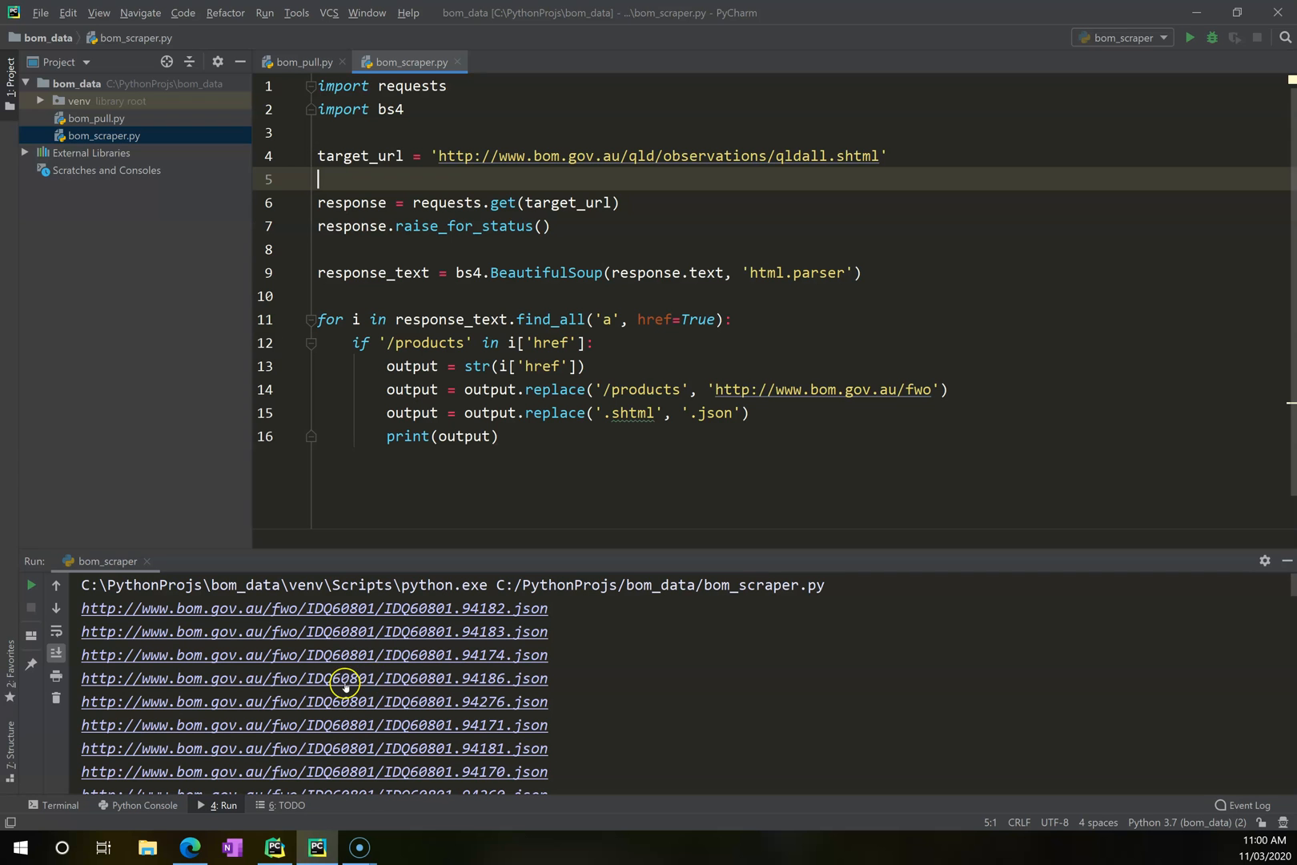
mouse_move(192, 847)
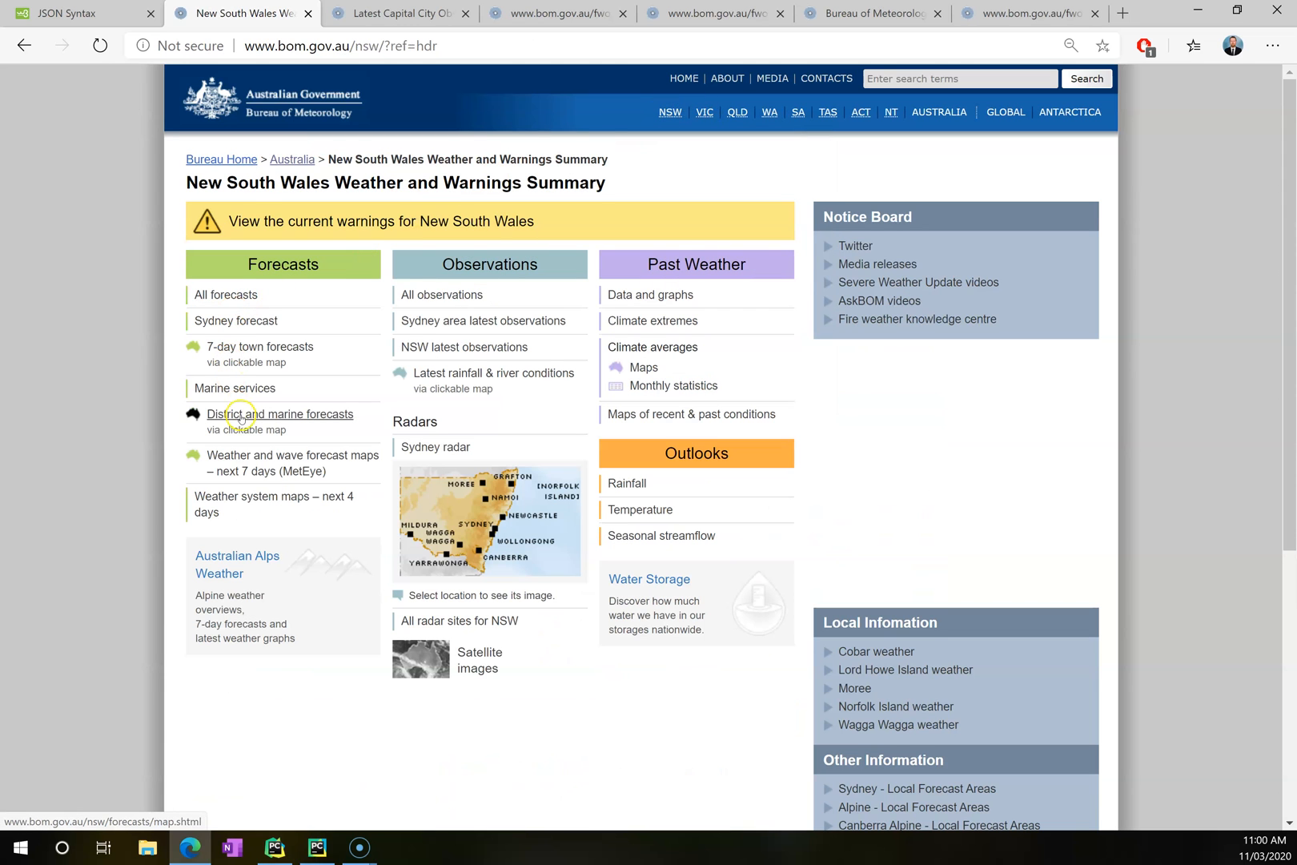
mouse_move(441, 295)
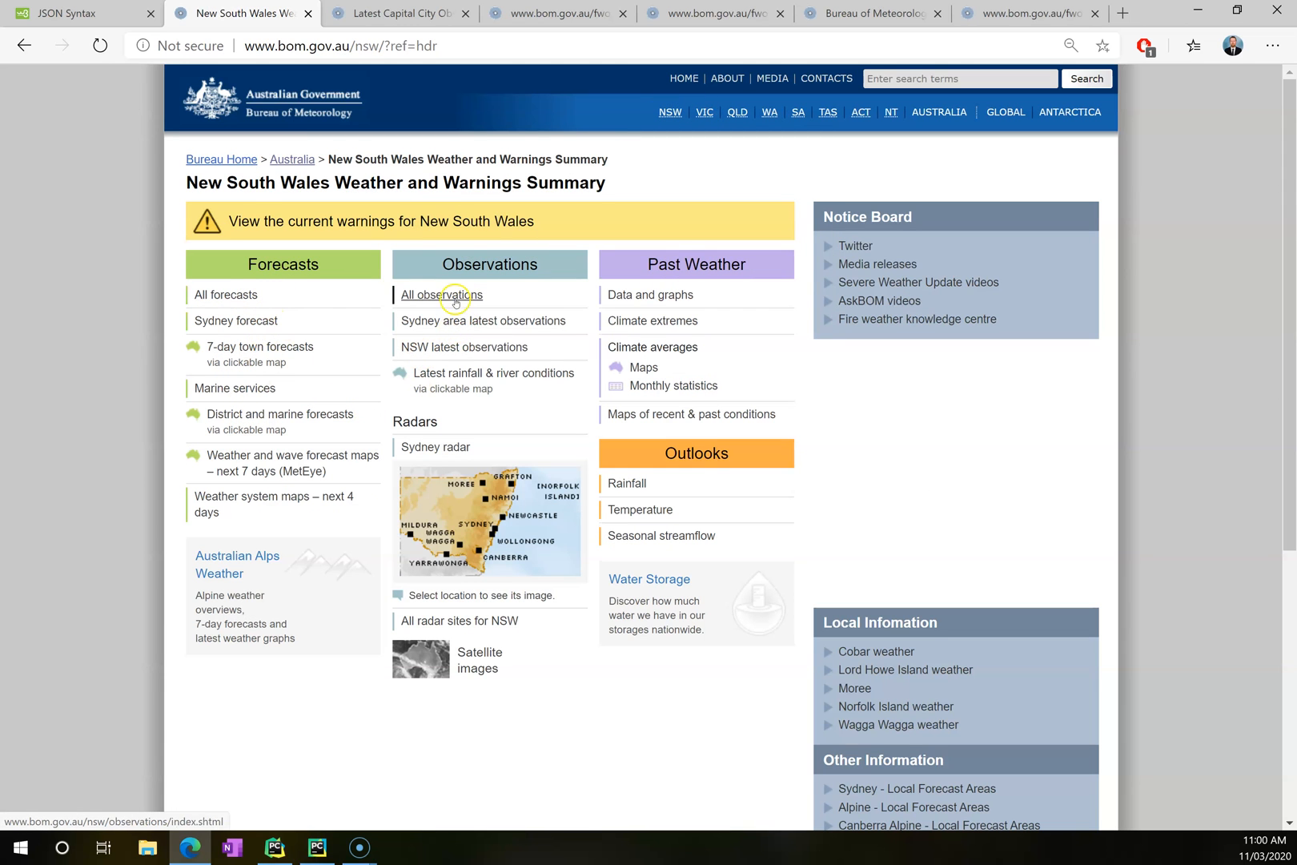
click(441, 294)
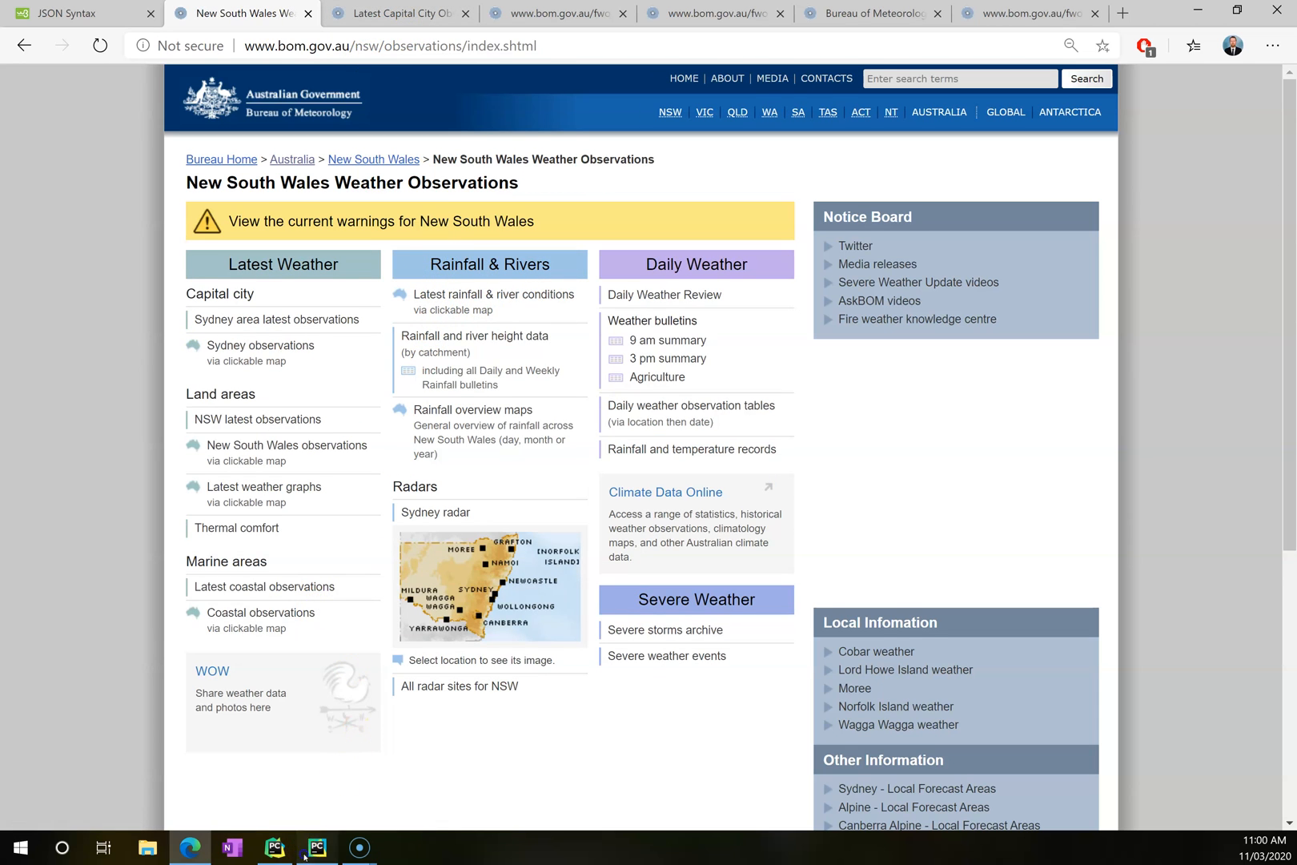
click(317, 847)
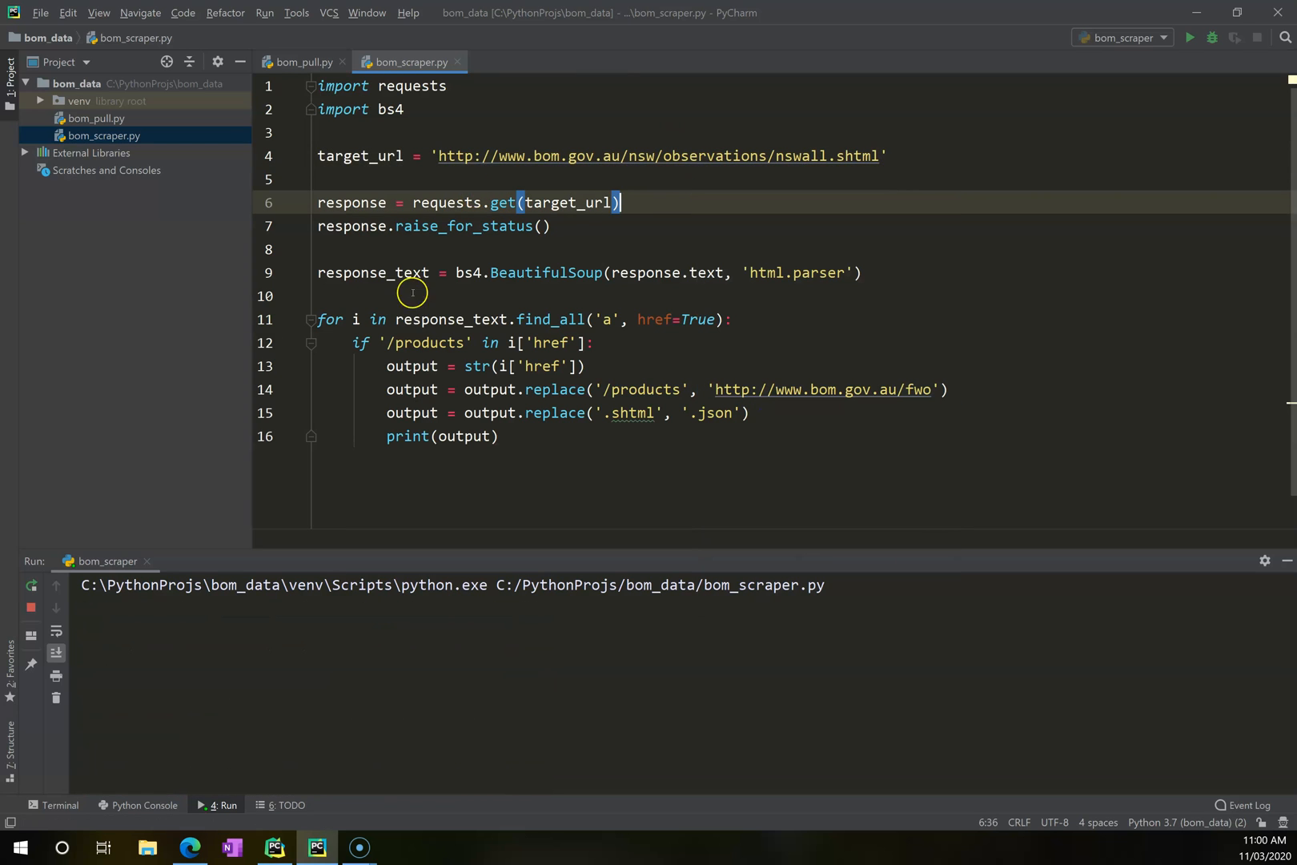
Revert target_url to qldall.shtml, rerun the scraper for Queensland URLs, and reopen bom_pull.py.
click(1189, 38)
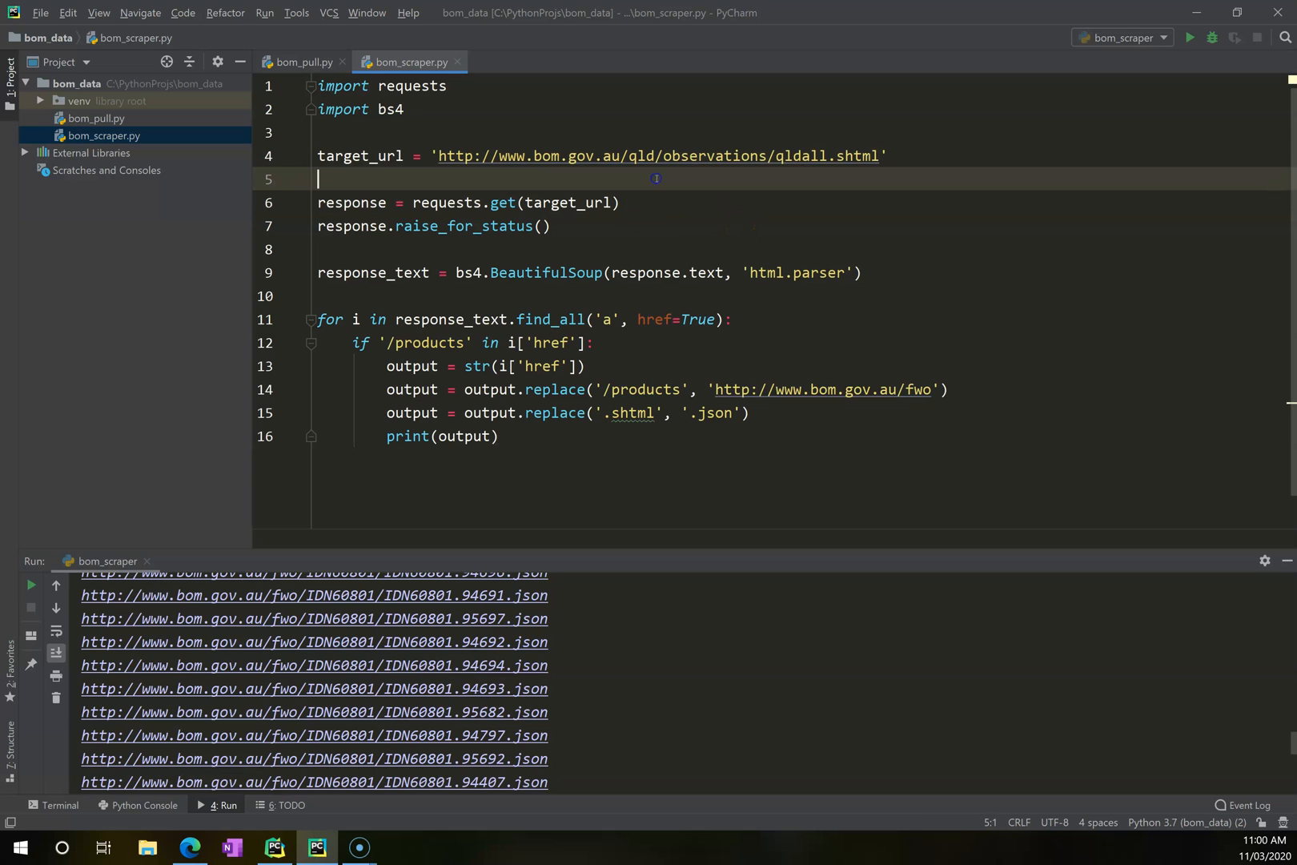
click(500, 437)
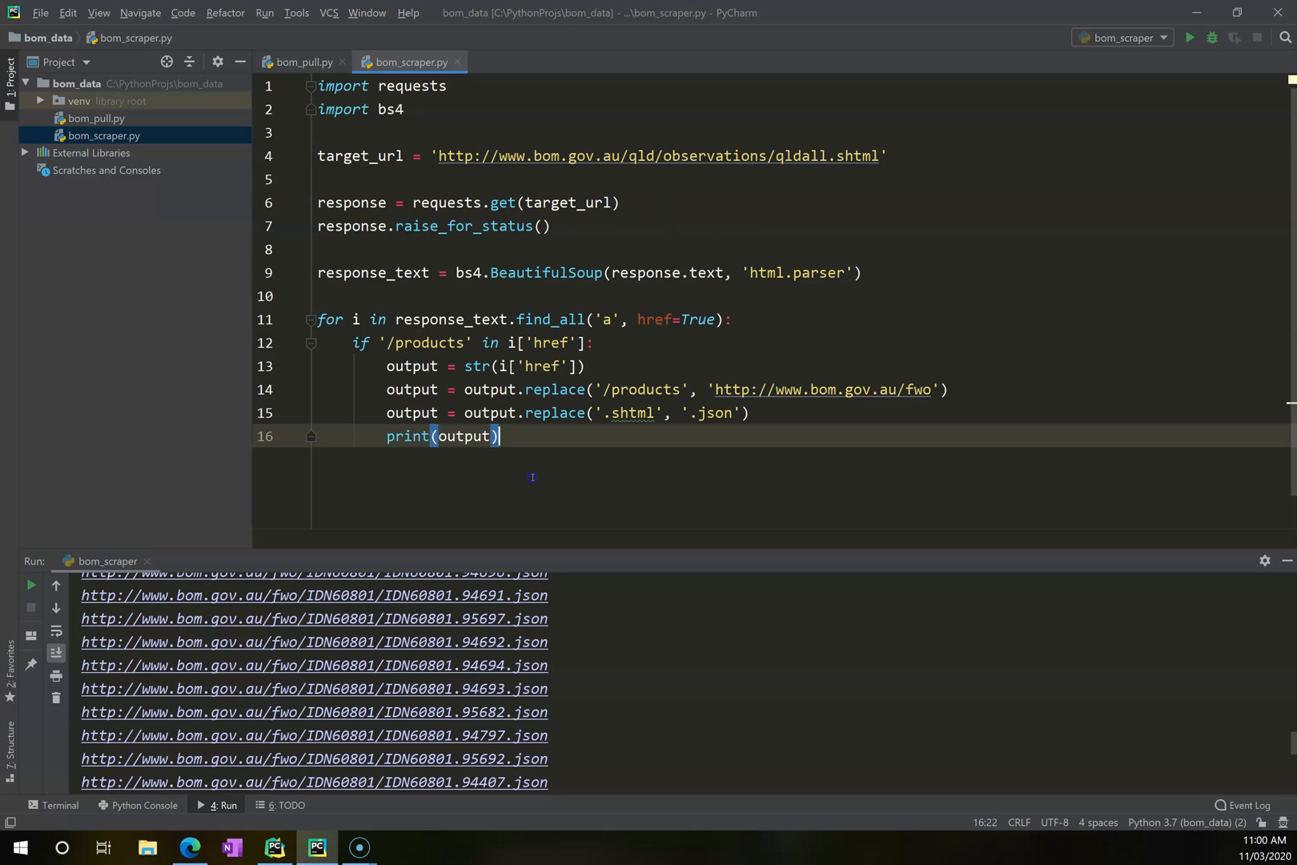
click(1189, 38)
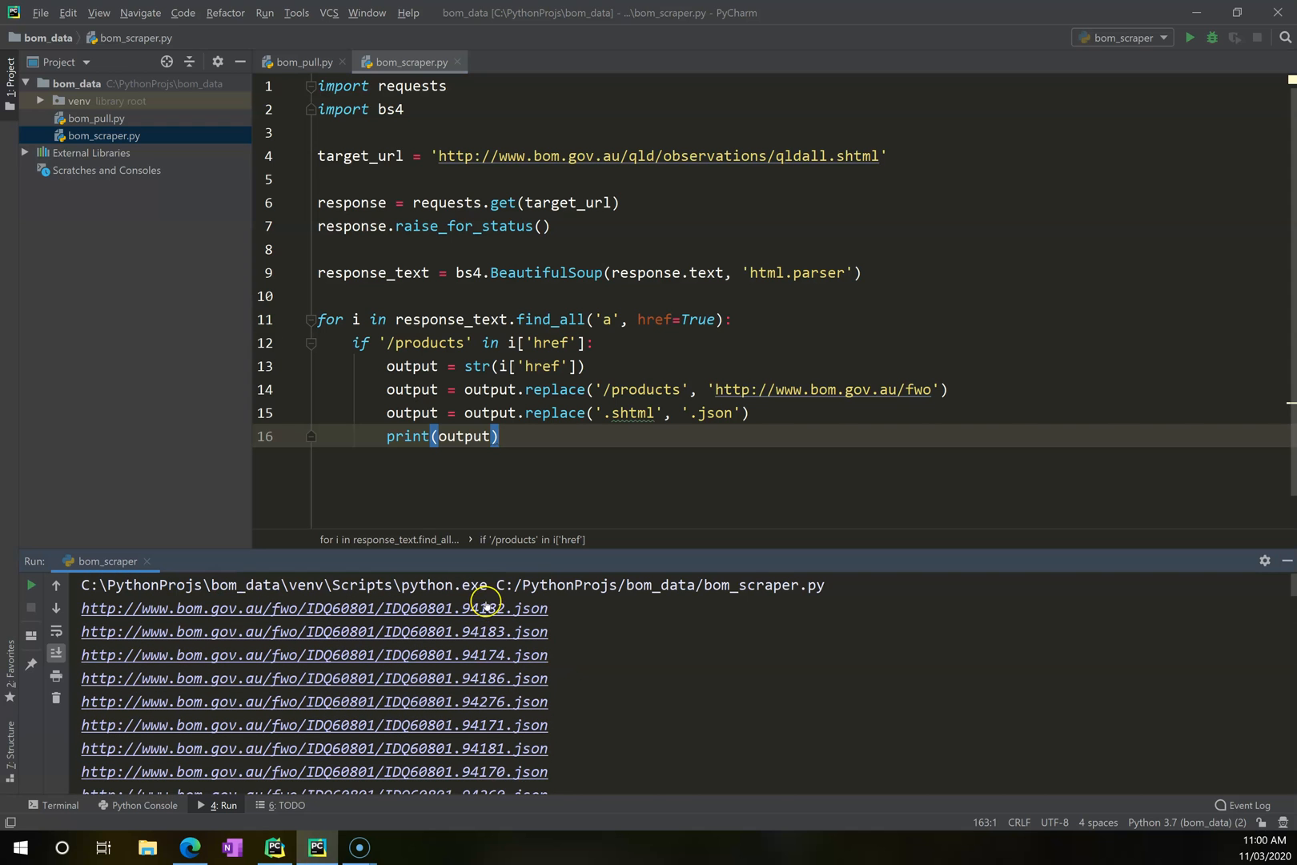
click(302, 62)
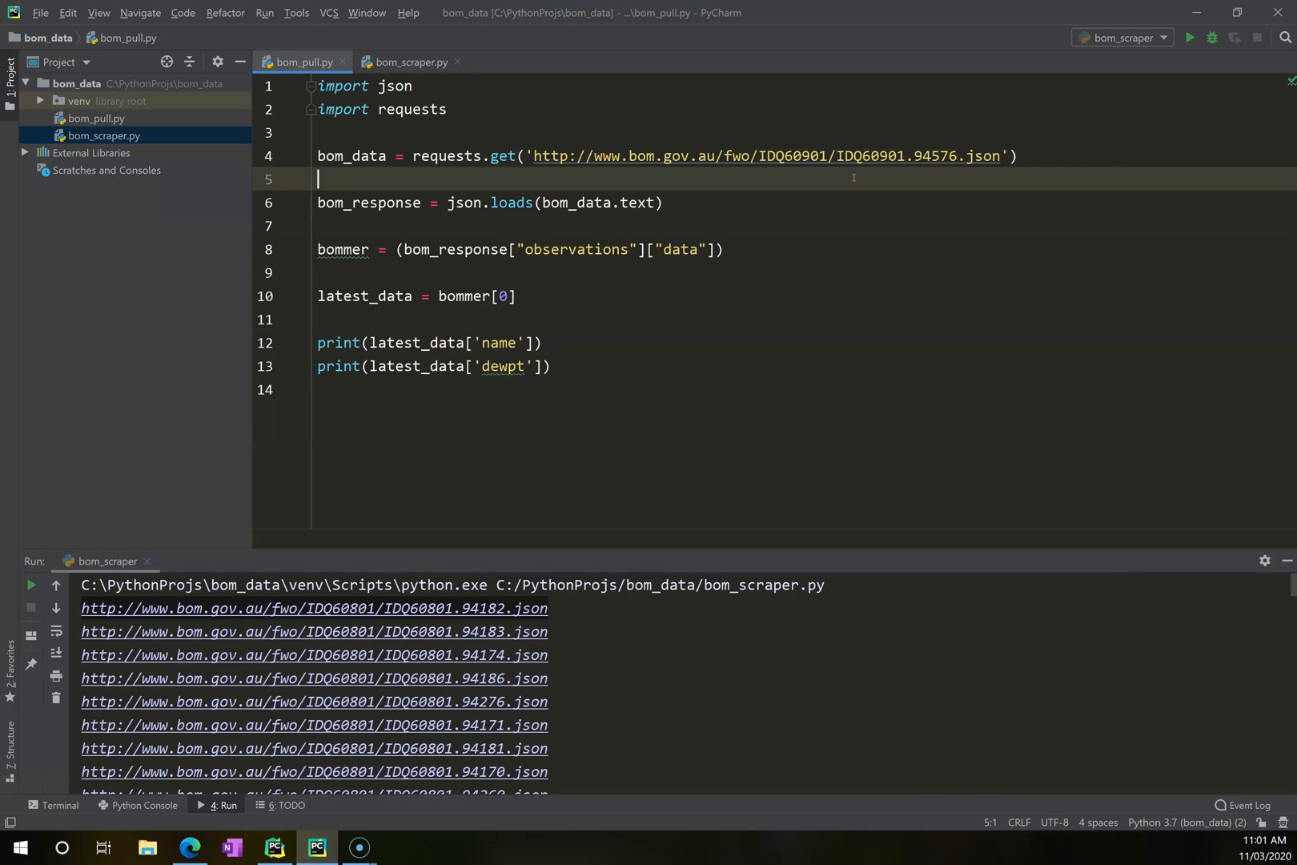
click(498, 342)
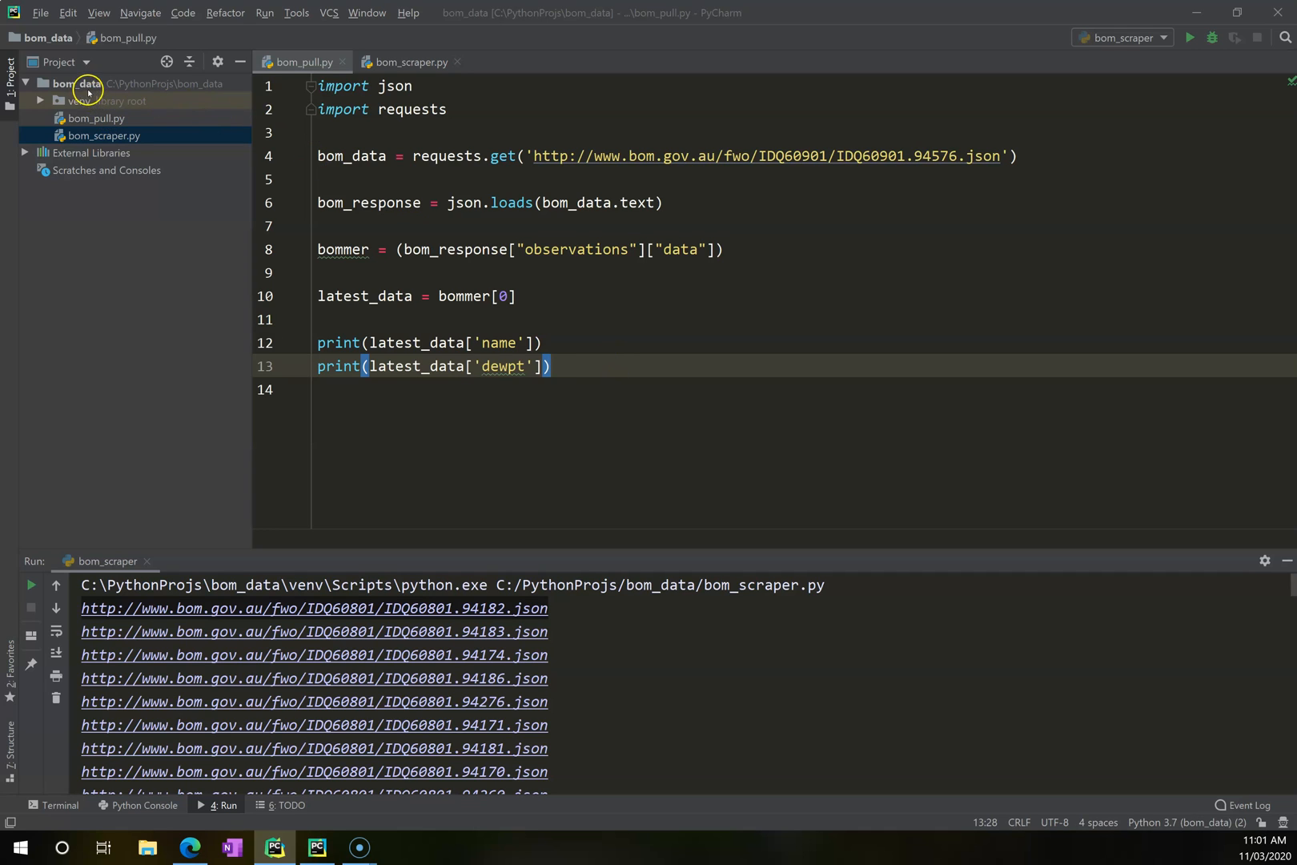
Create bom_qld_pull.py in the bom_data project and bring over bom_pull.py's code.
right_click(83, 84)
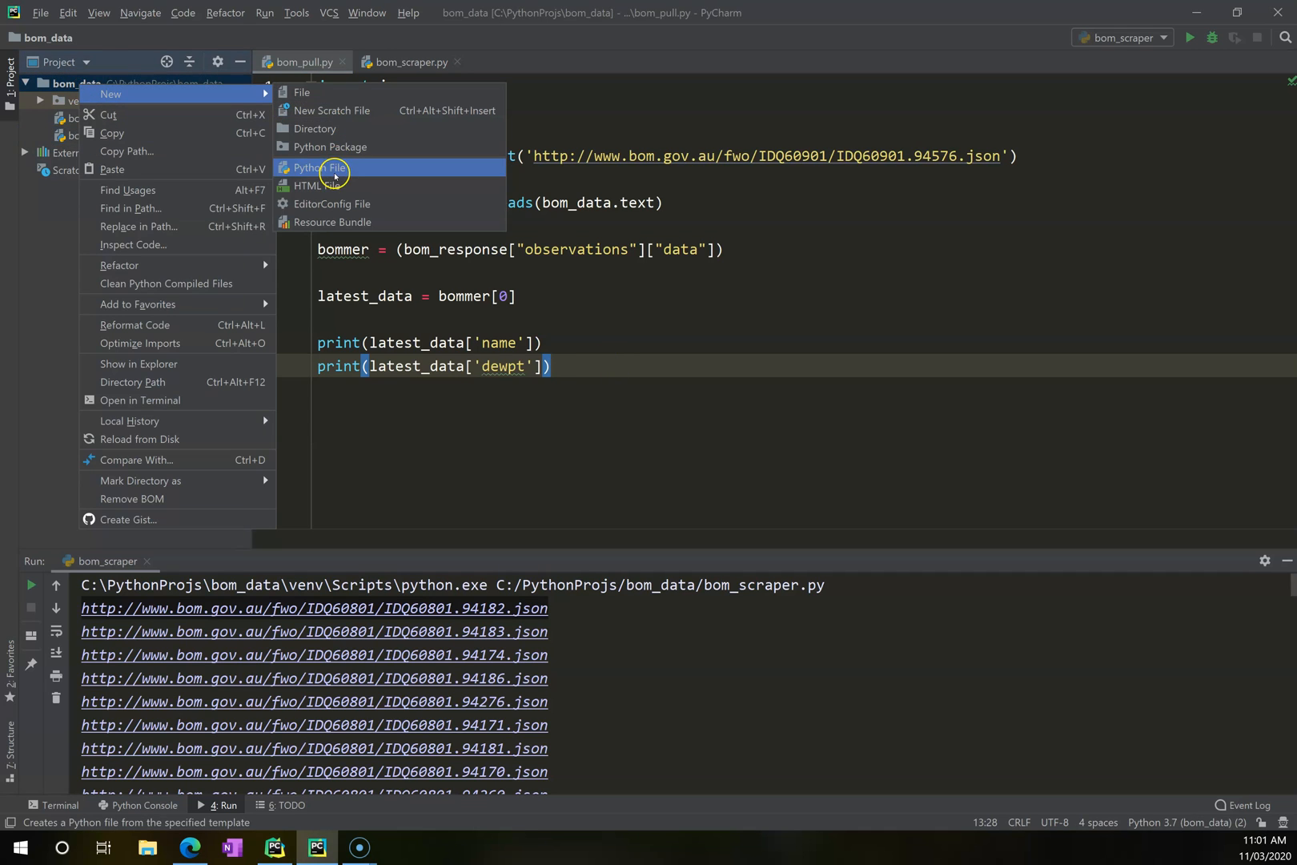
click(317, 169)
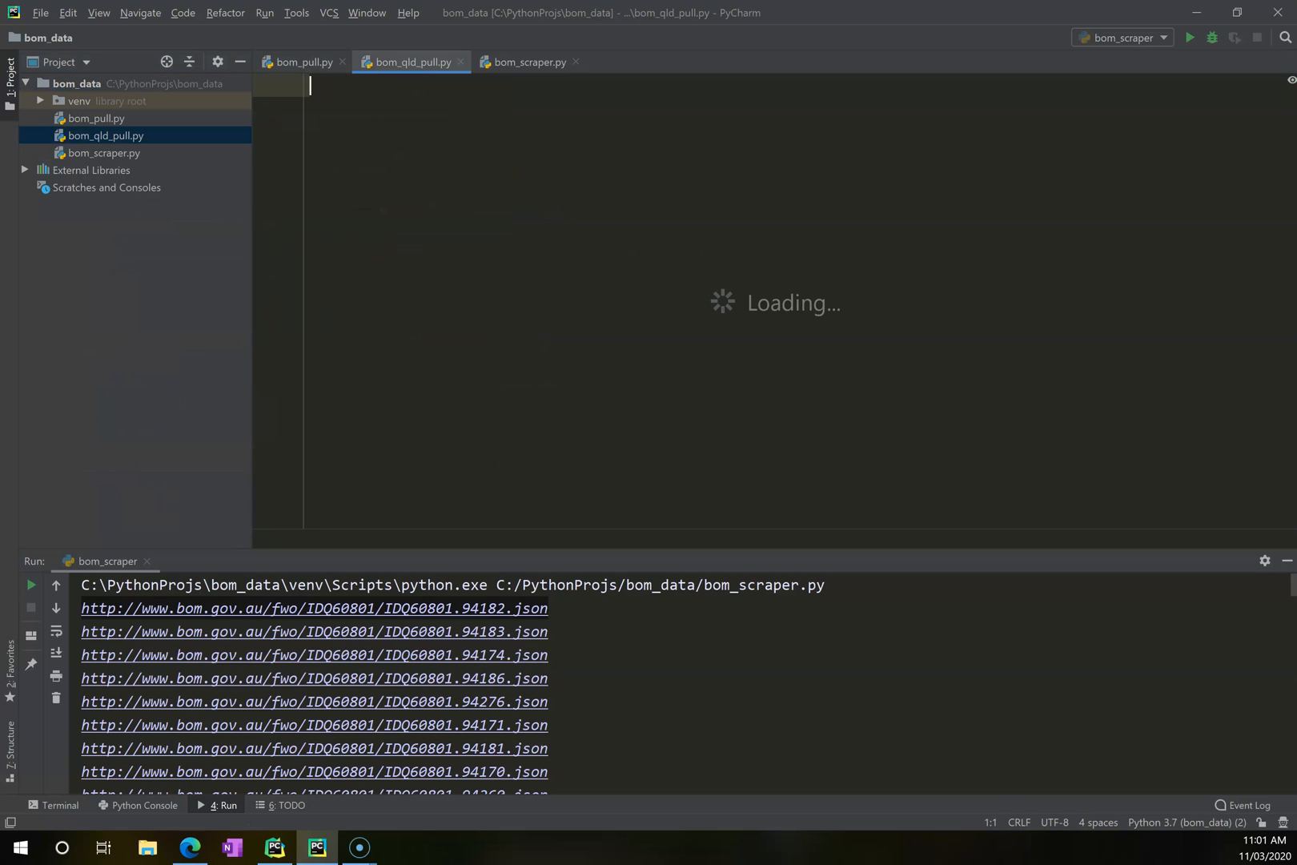
click(303, 63)
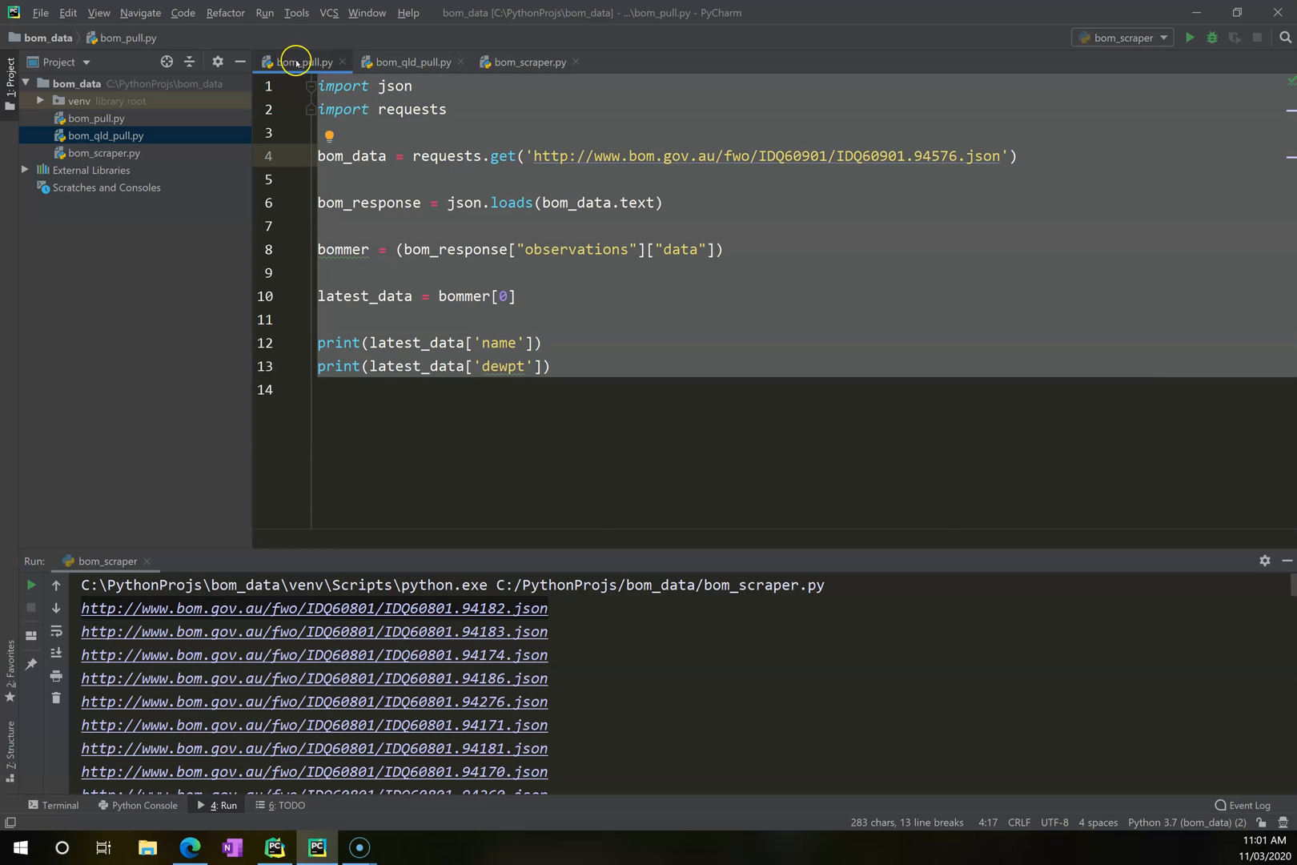
click(413, 63)
text(for url)
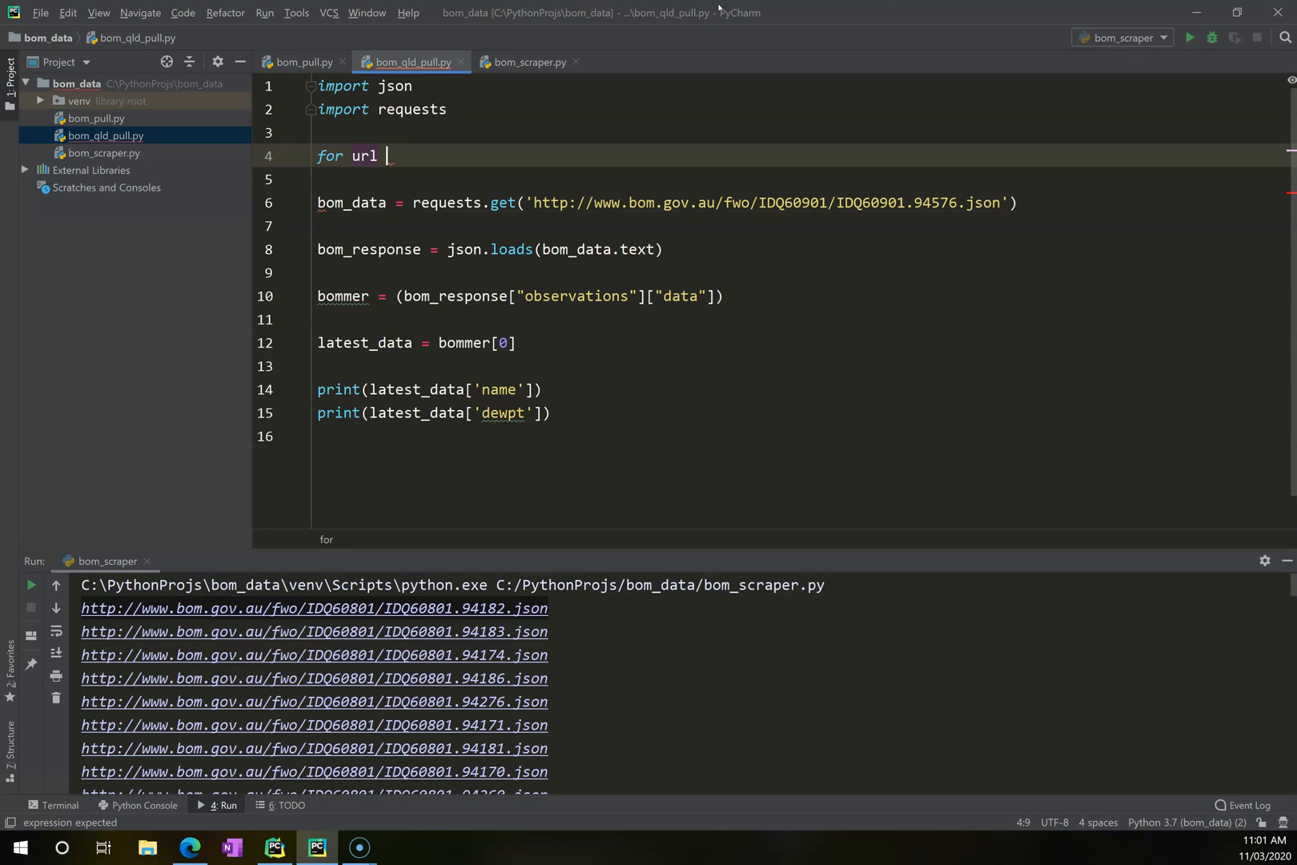
Wrap the copied code in 'for url in urls:' and fetch url instead of the hardcoded address.
text(in urls:)
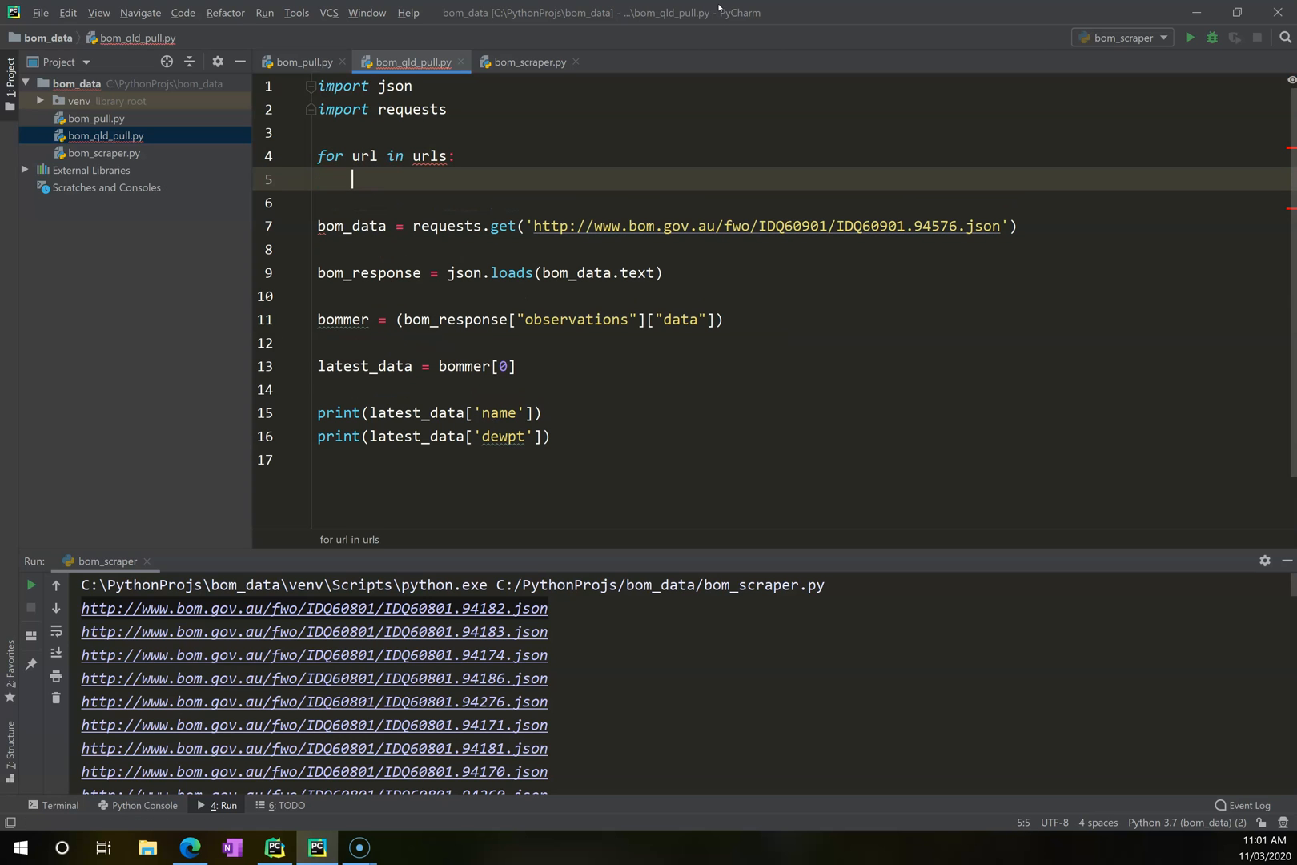
key(down)
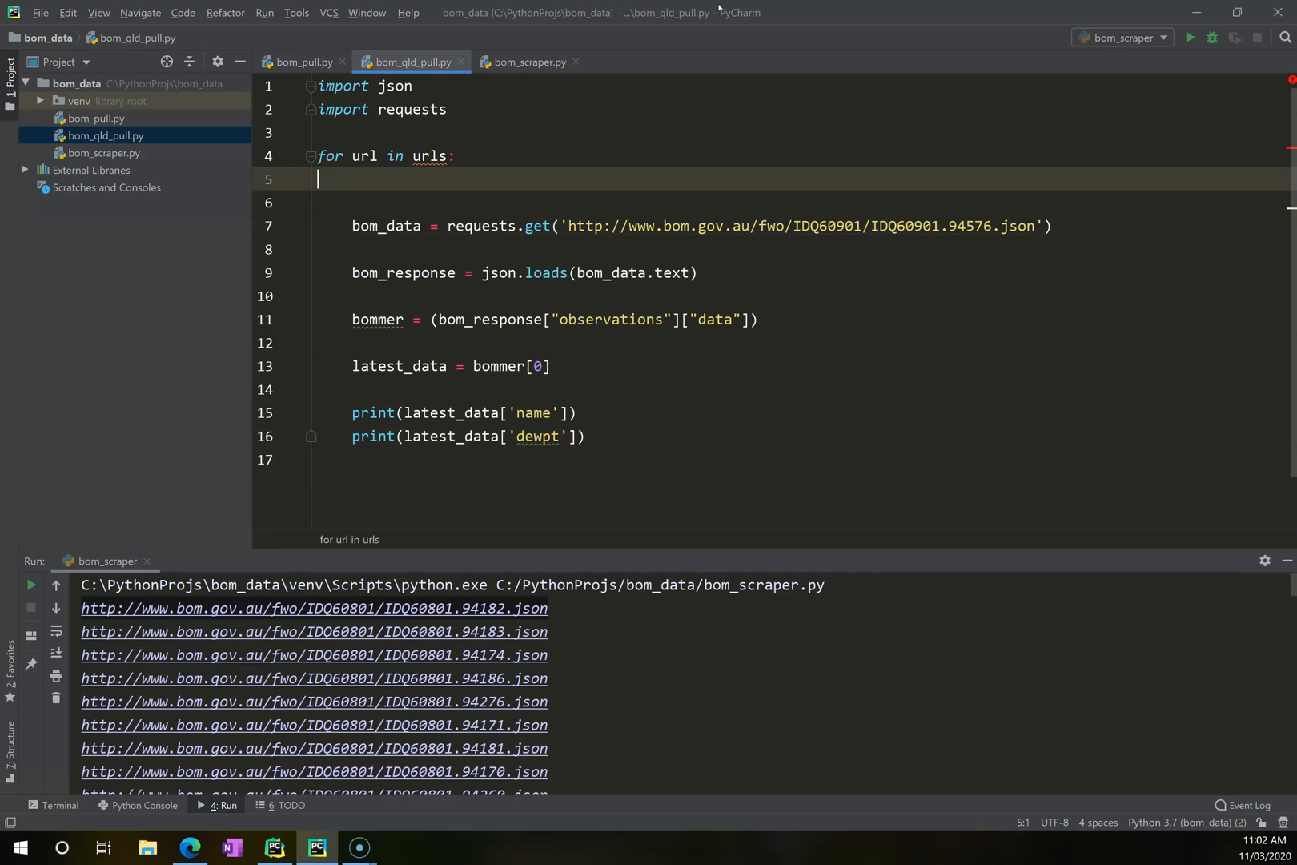
key(Backspace)
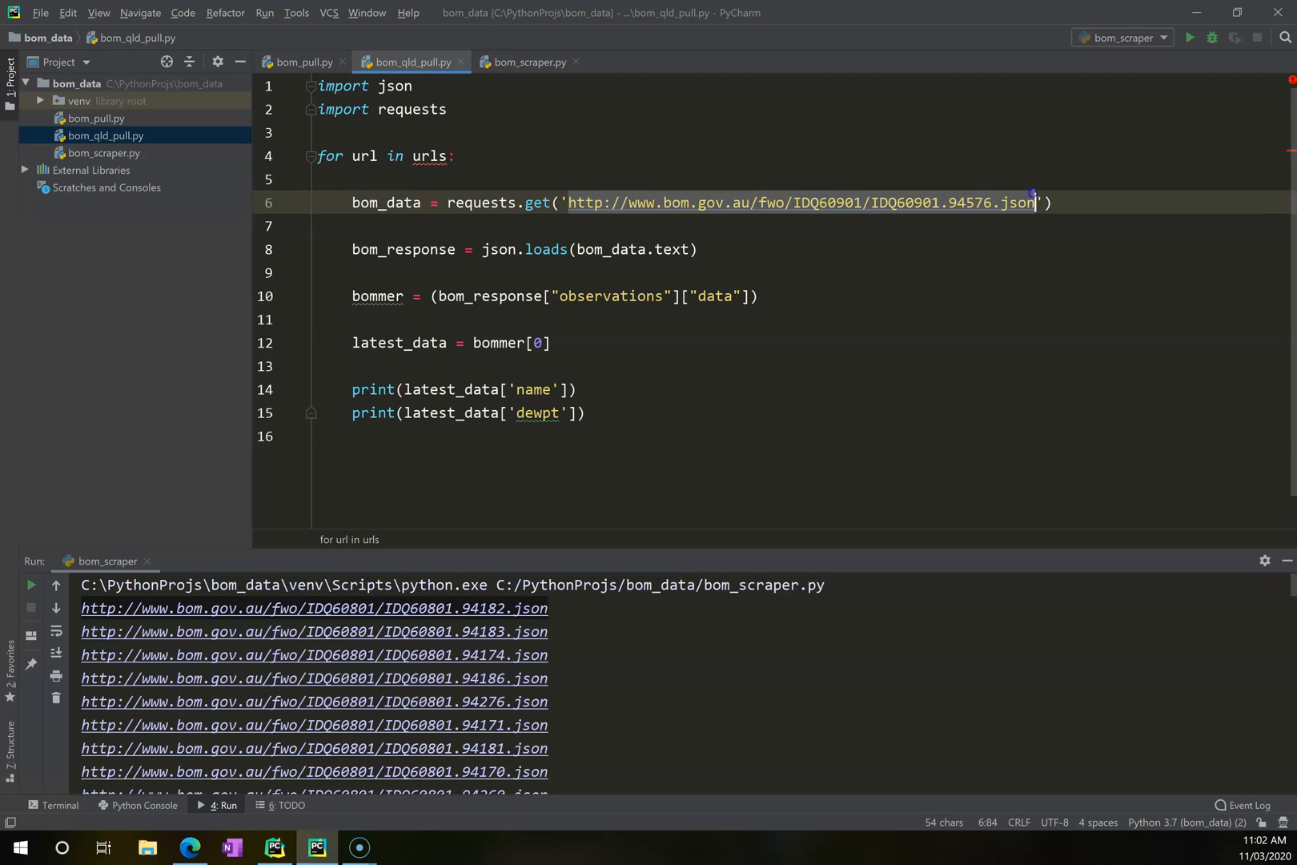
key(Delete)
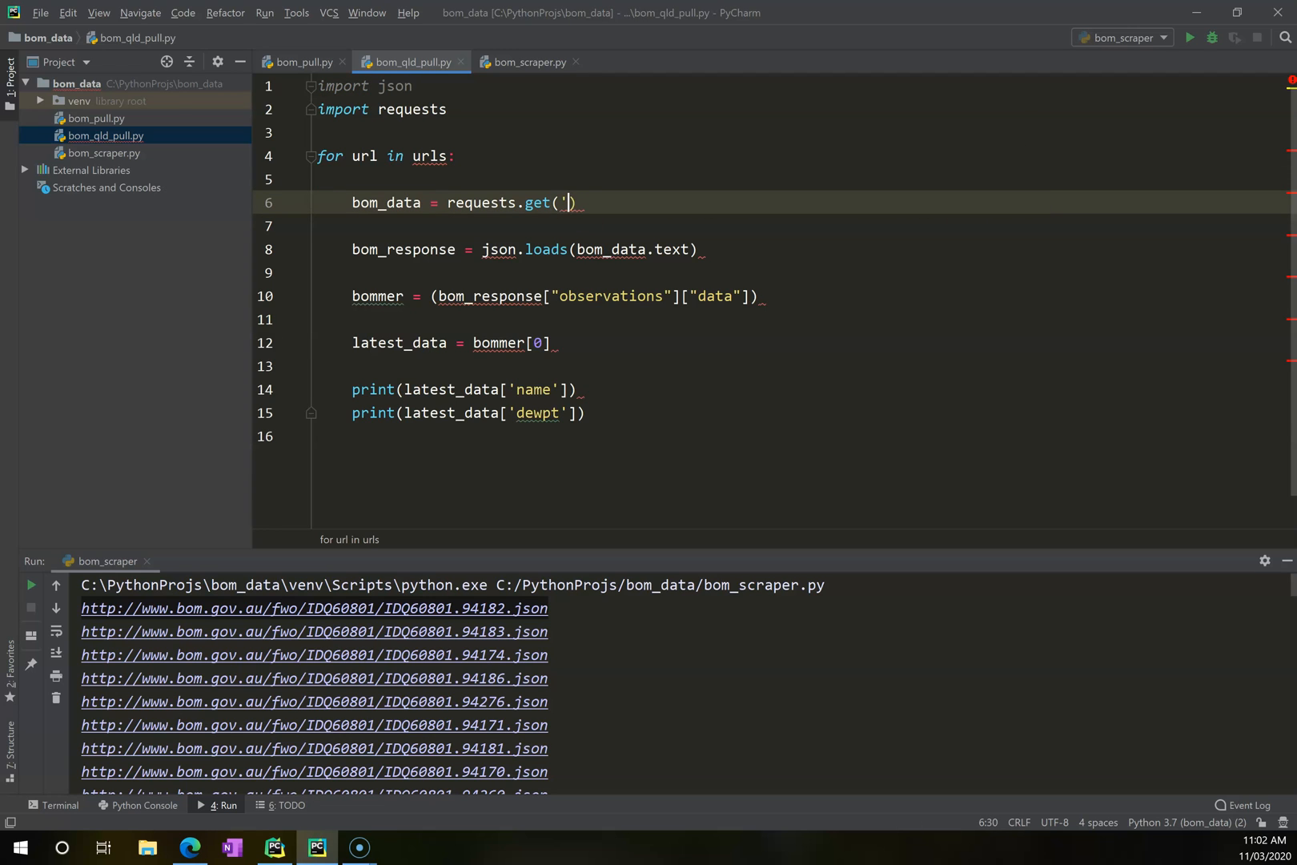
text(url)
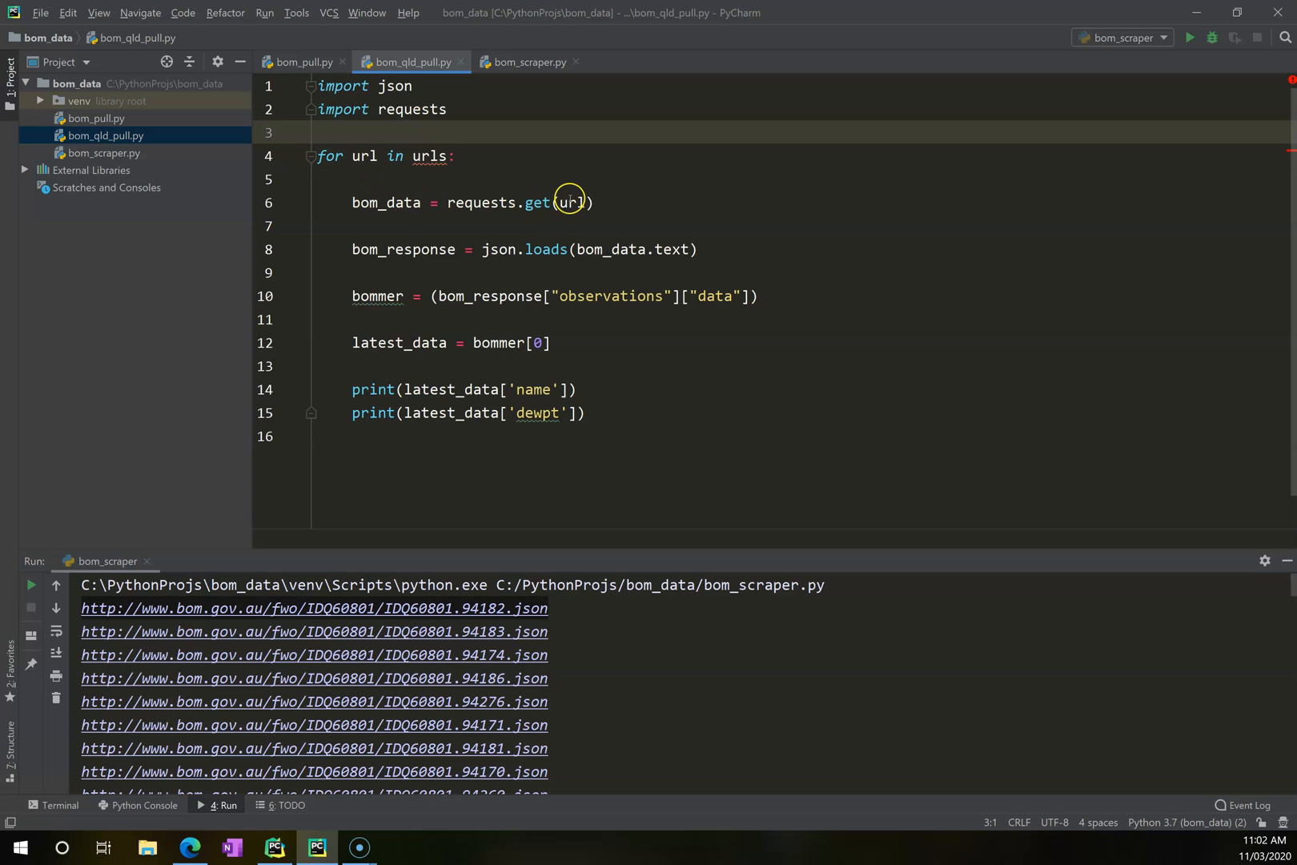
click(319, 132)
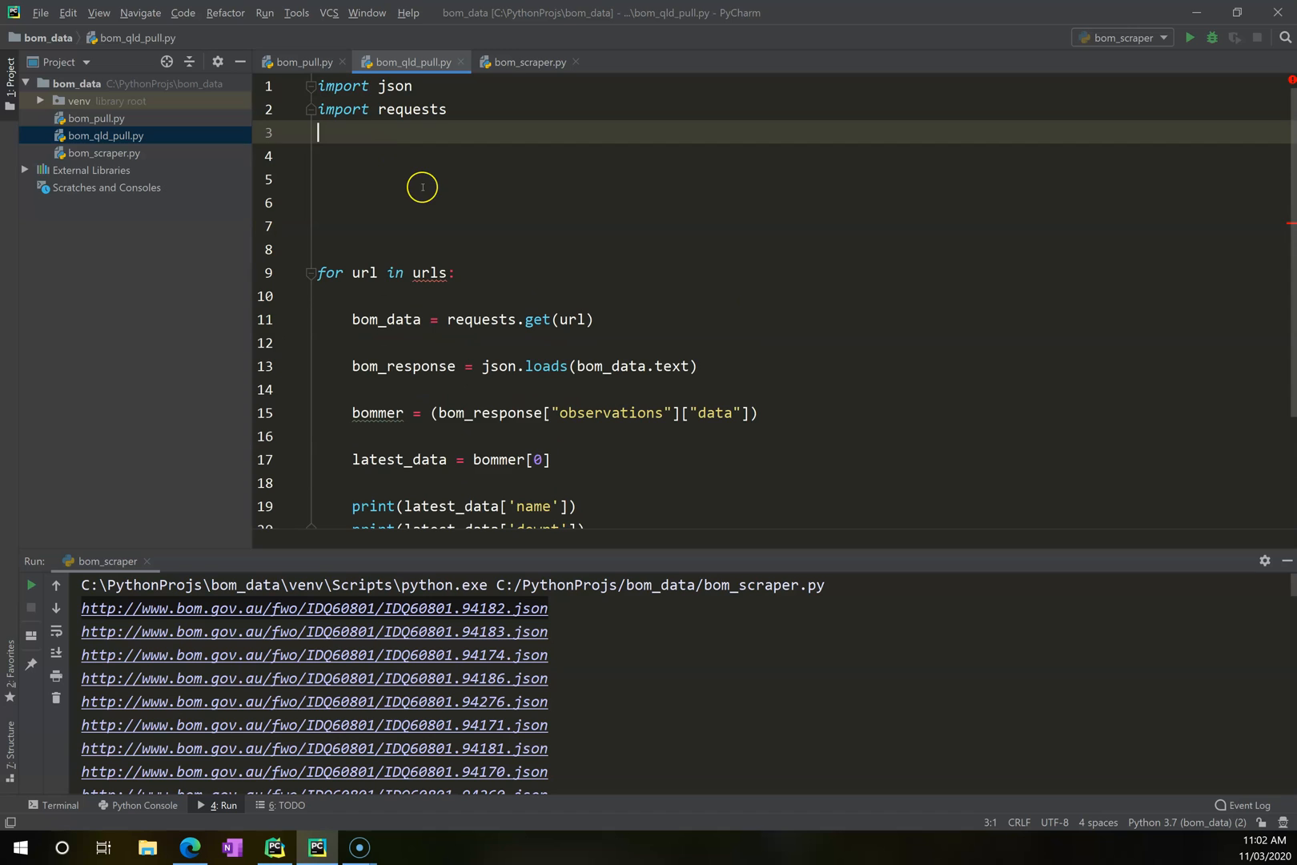
Type urls = [ ] above the for loop, then return to bom_scraper.py.
text(urls)
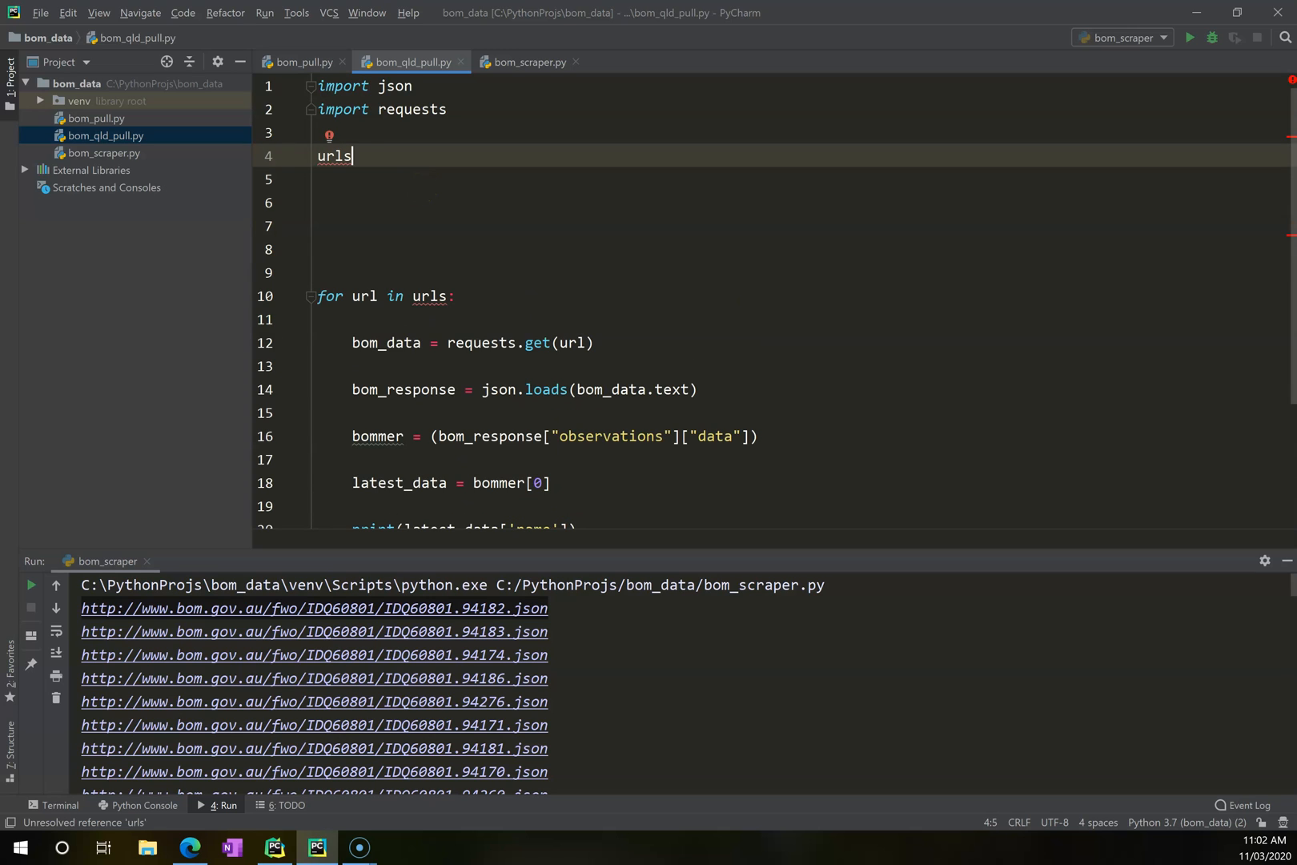
text(=)
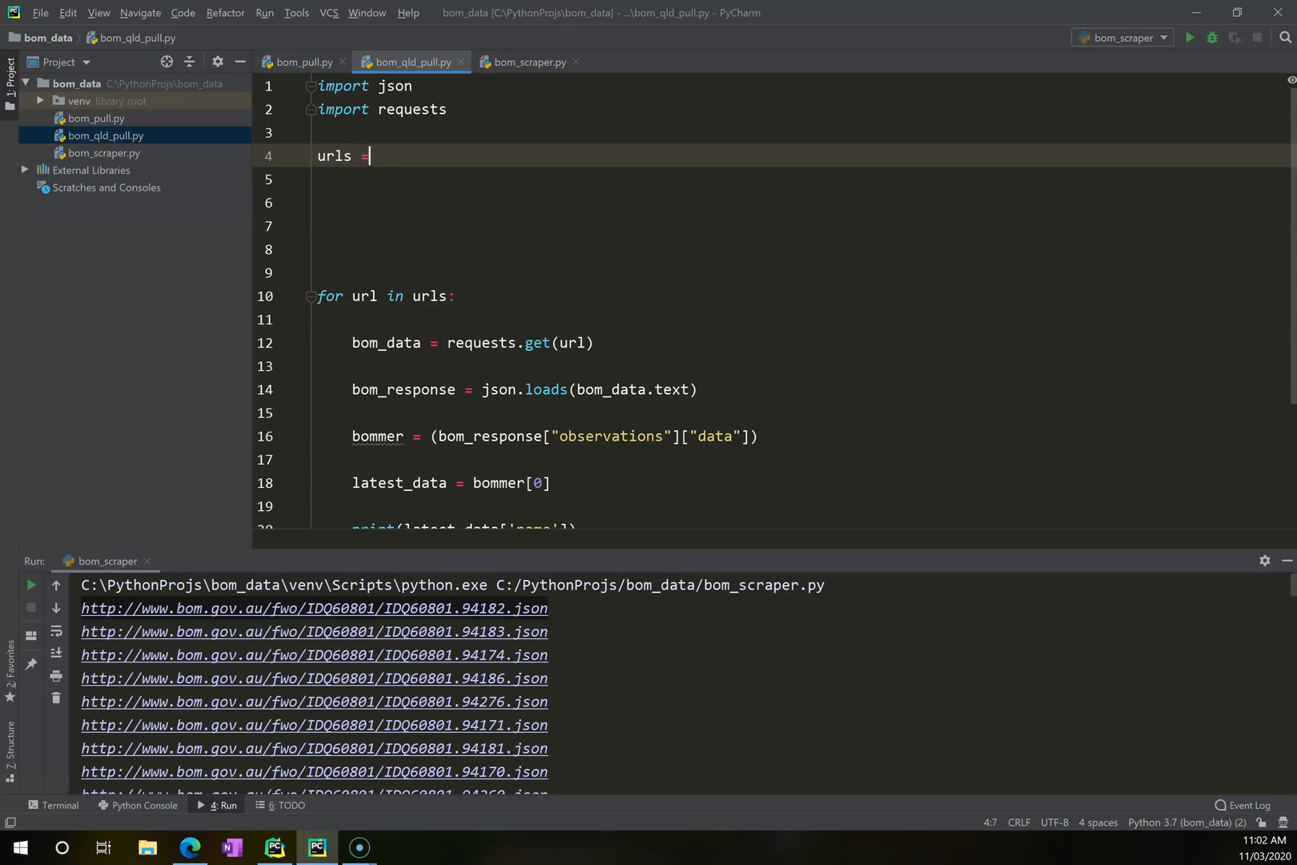
text([)
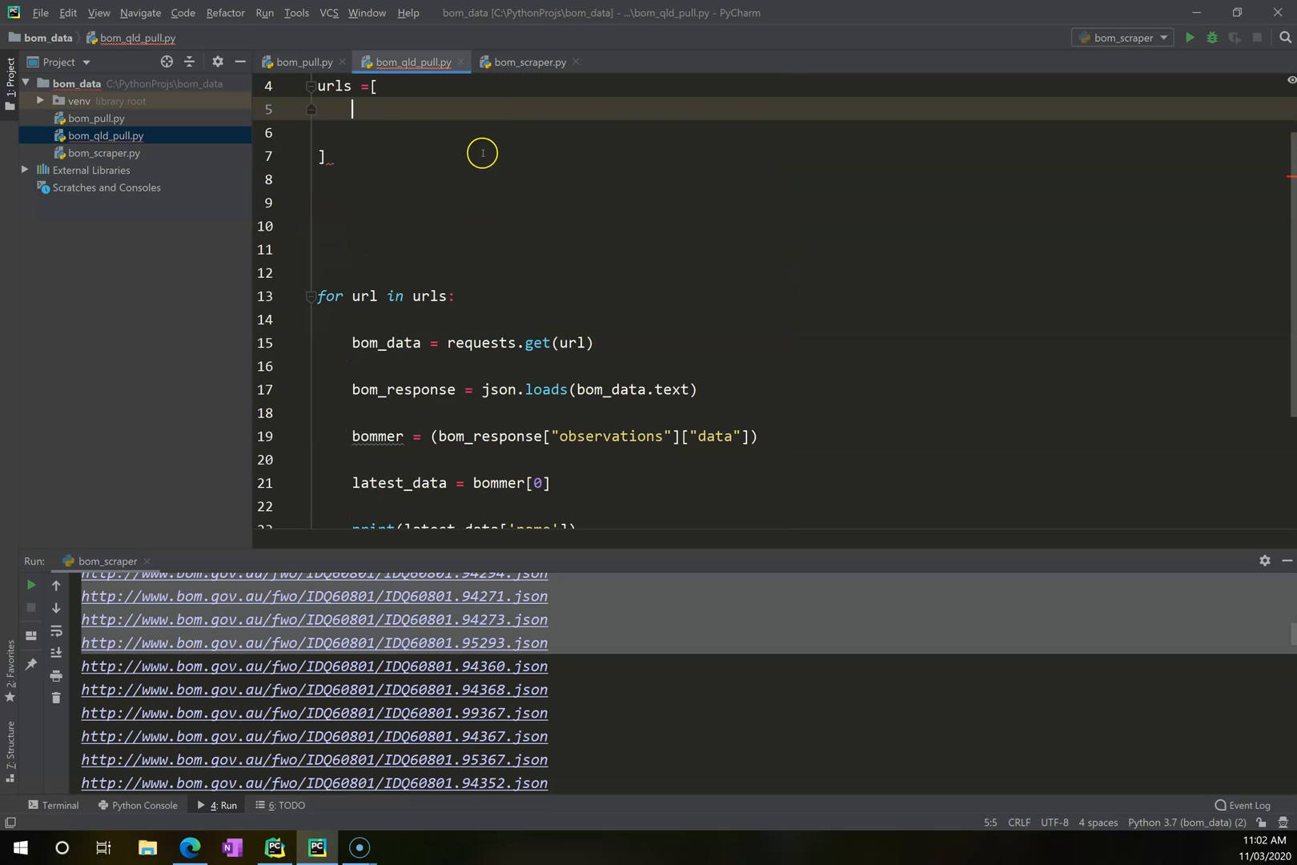
click(527, 62)
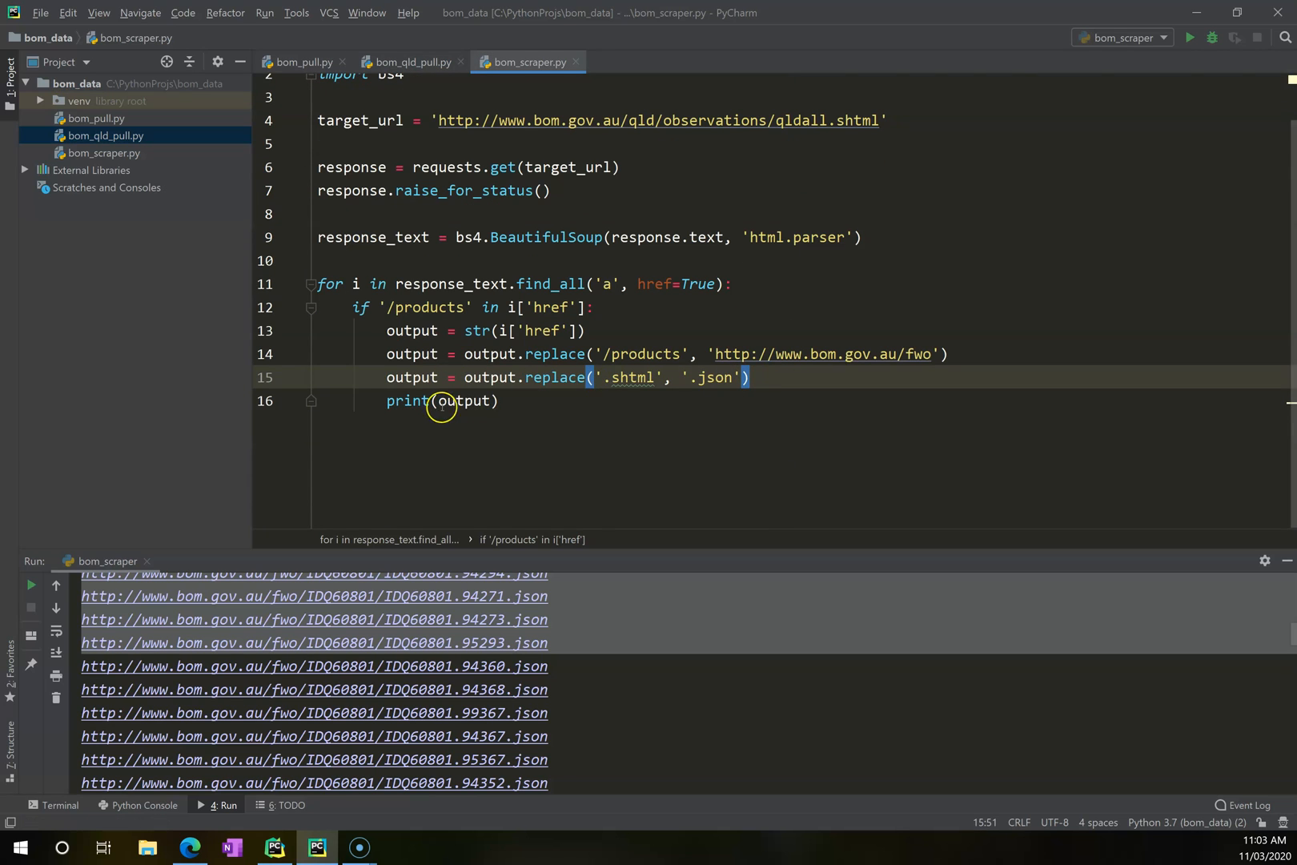
Make bom_scraper.py print each URL as "'" + output + "'," and select the output.
key(Enter)
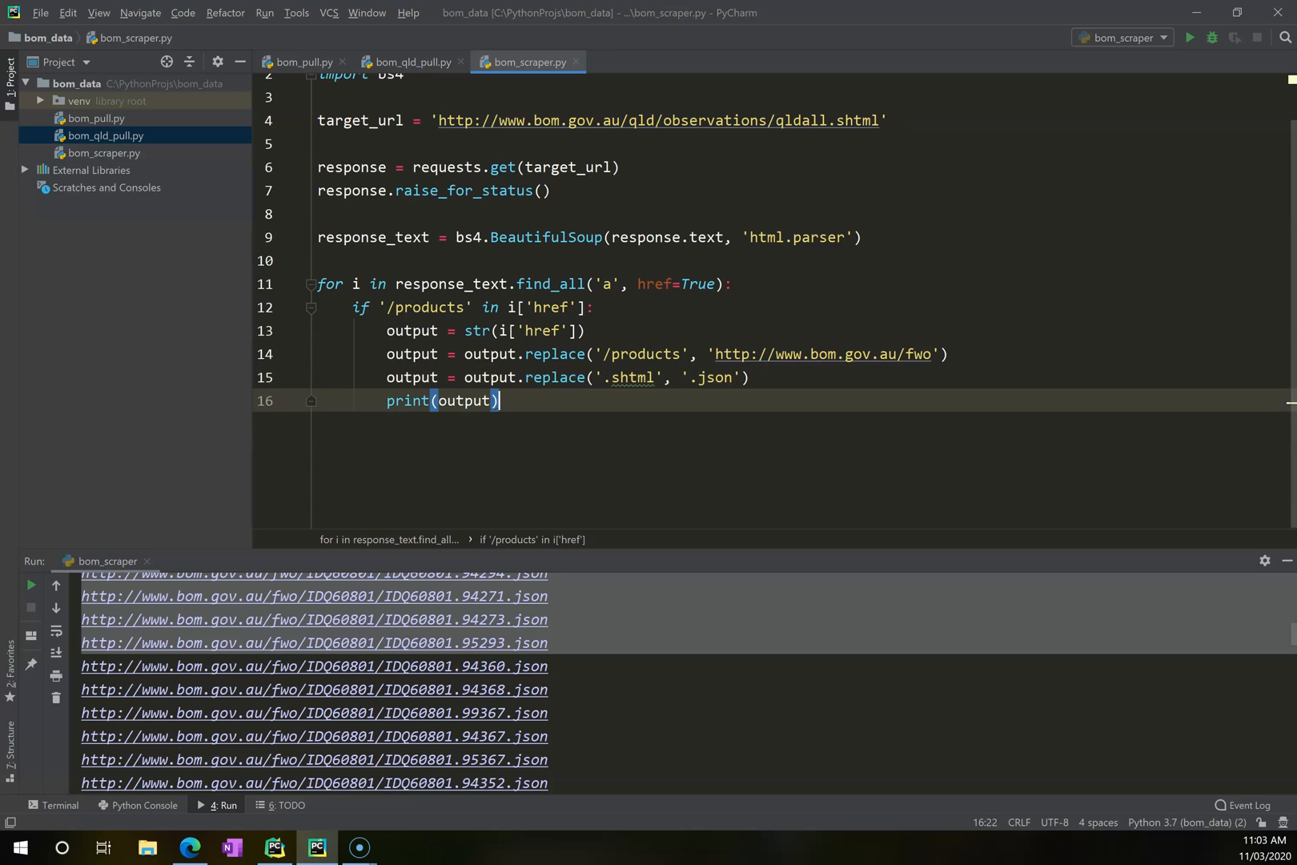
text("')
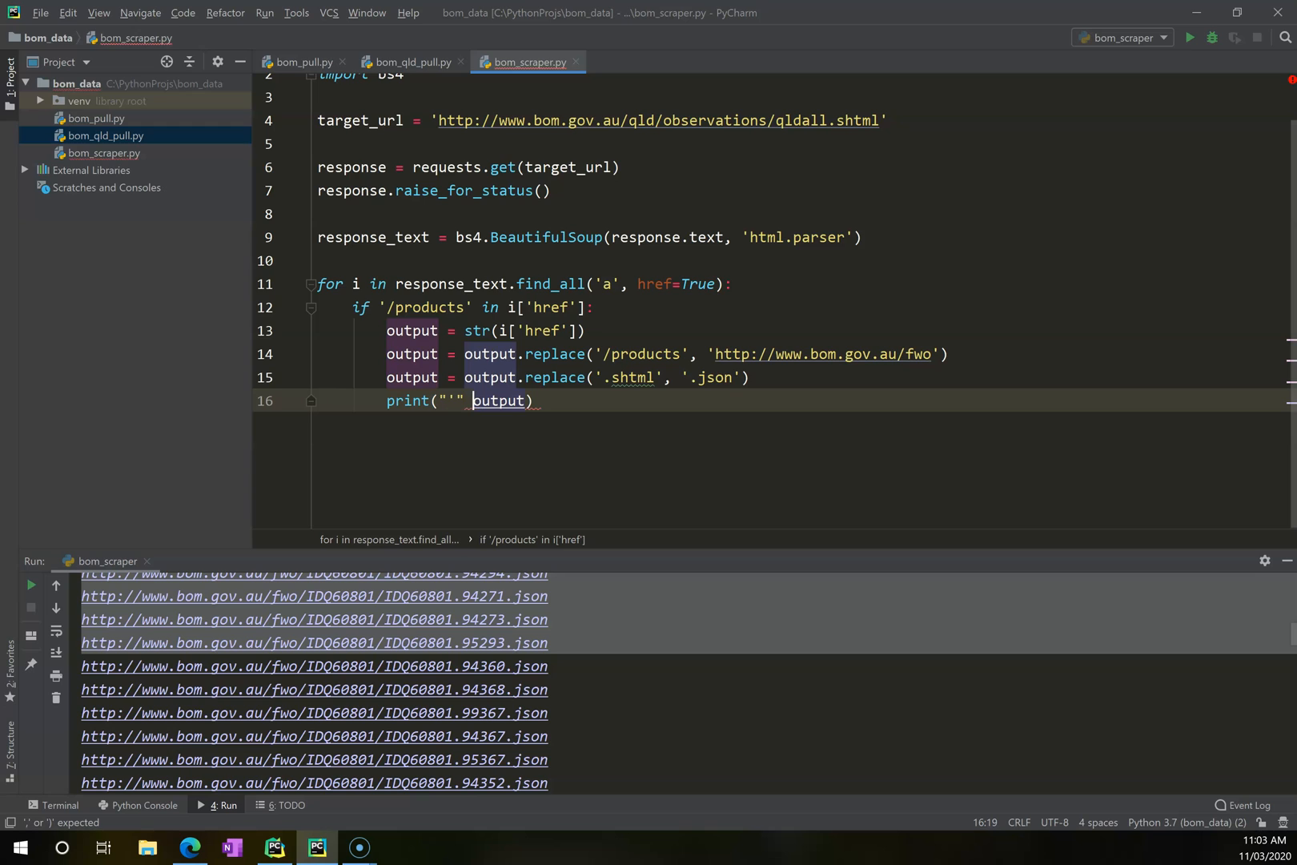
text(+)
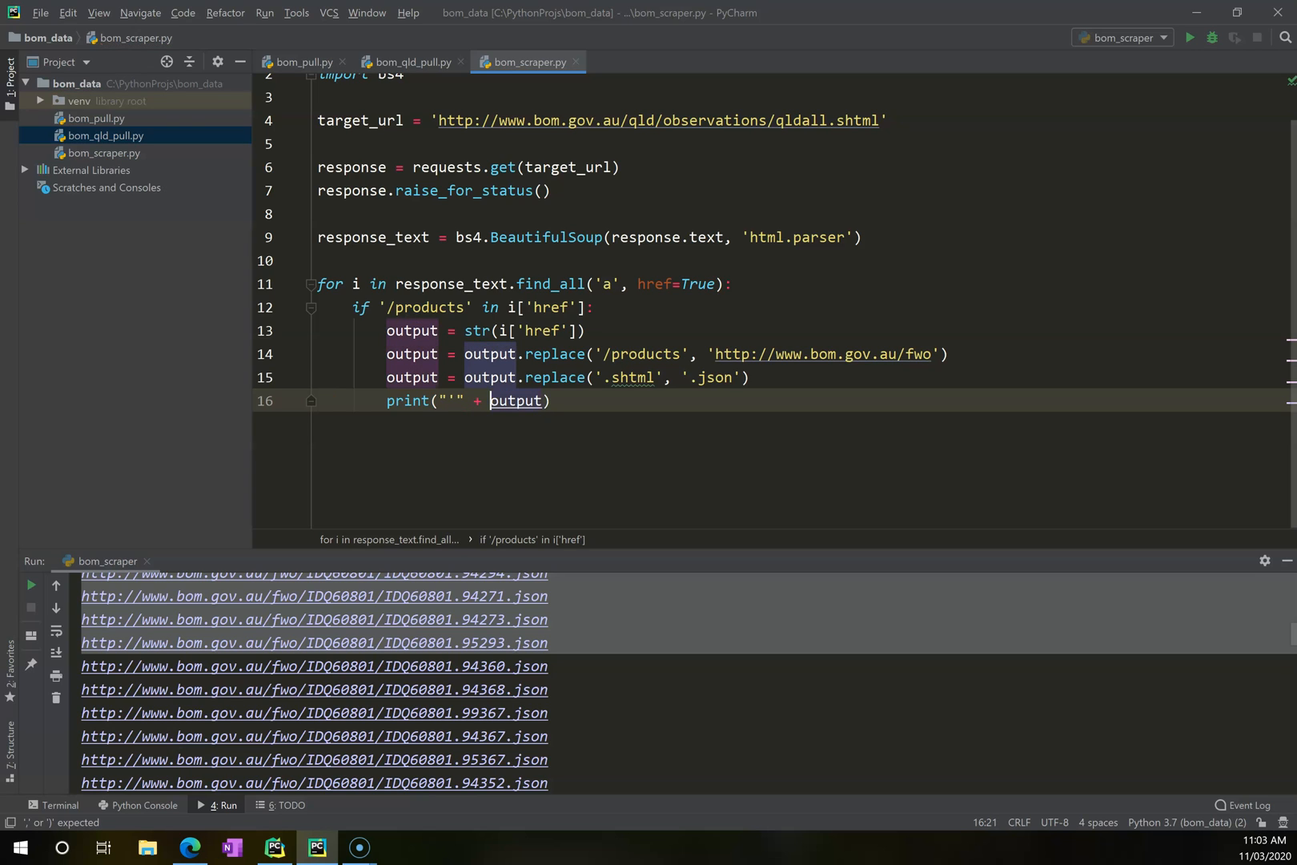
text(+ "")
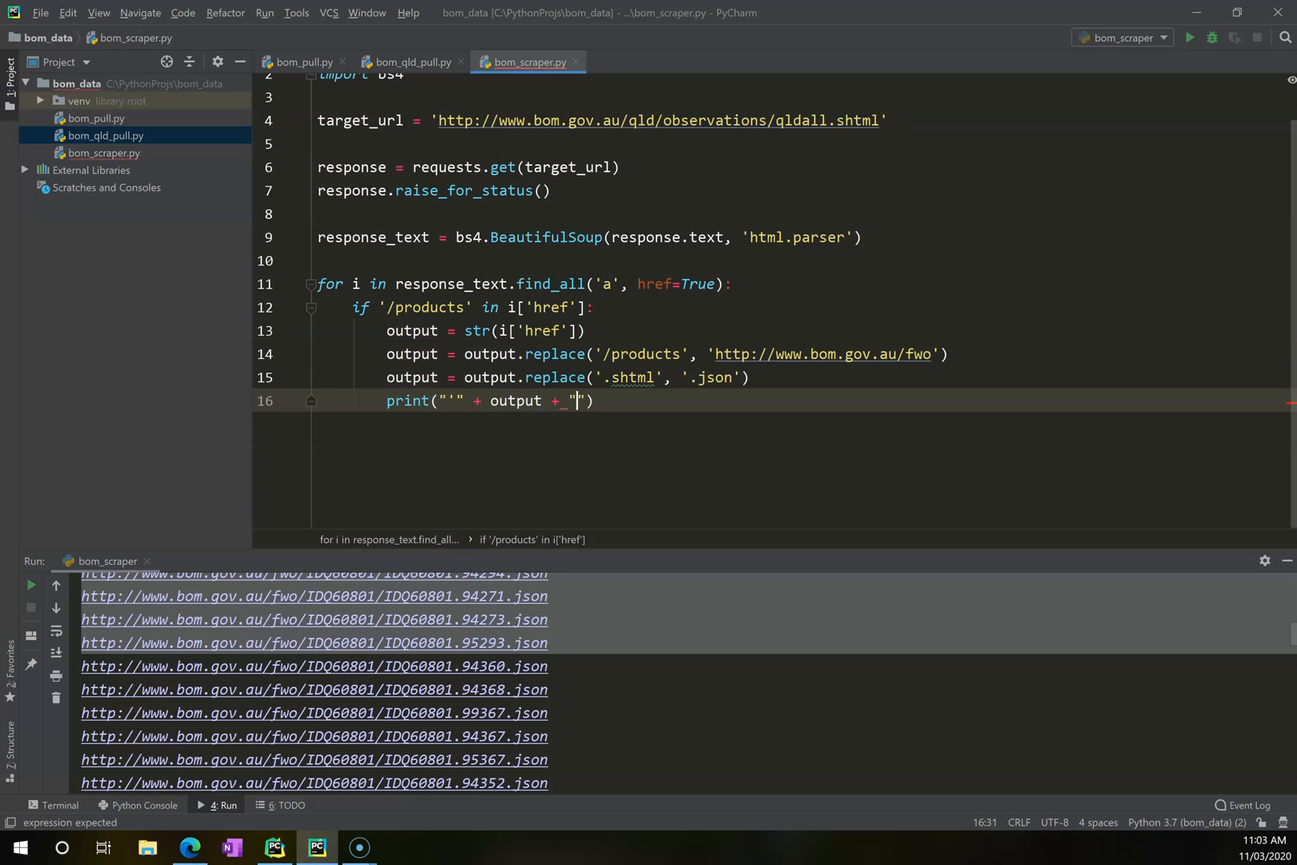
text(',)
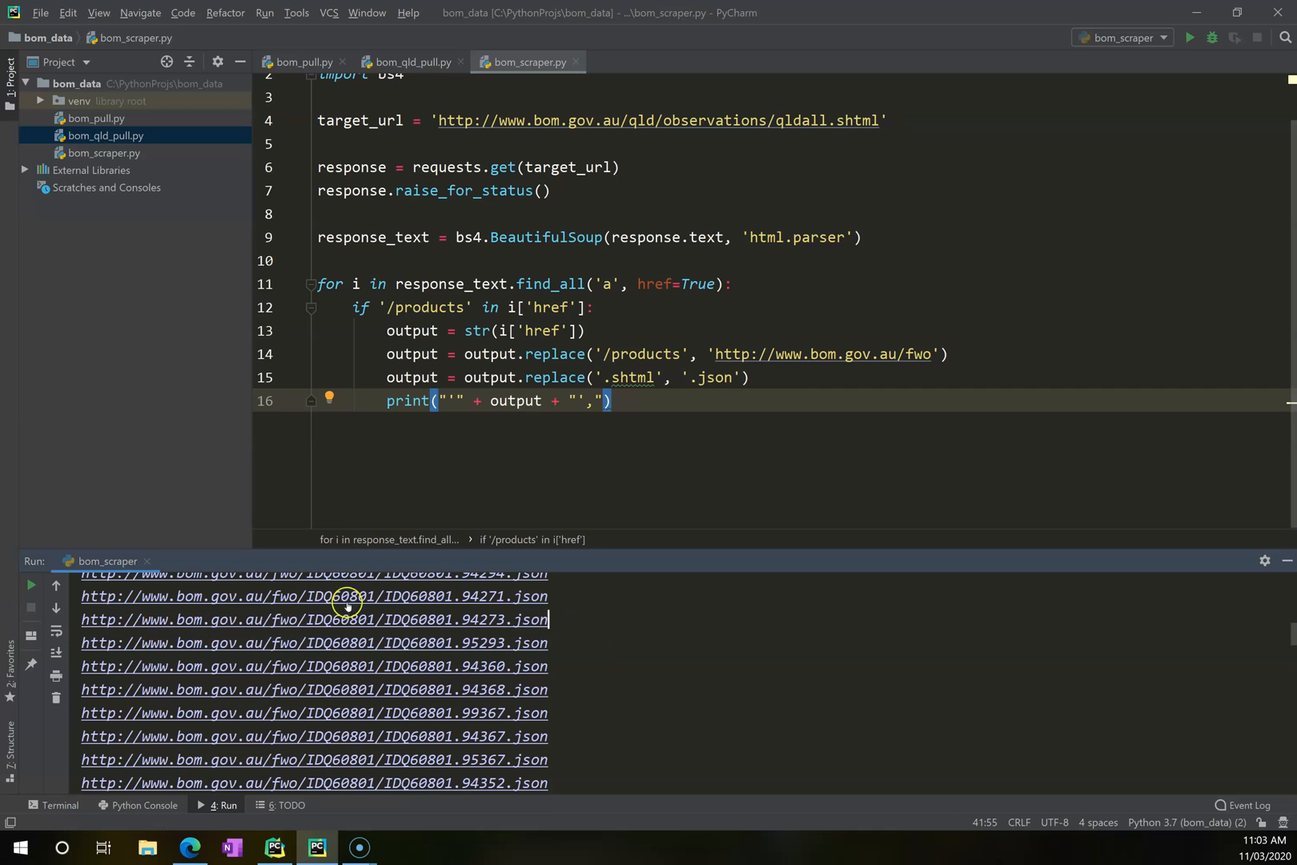
click(549, 401)
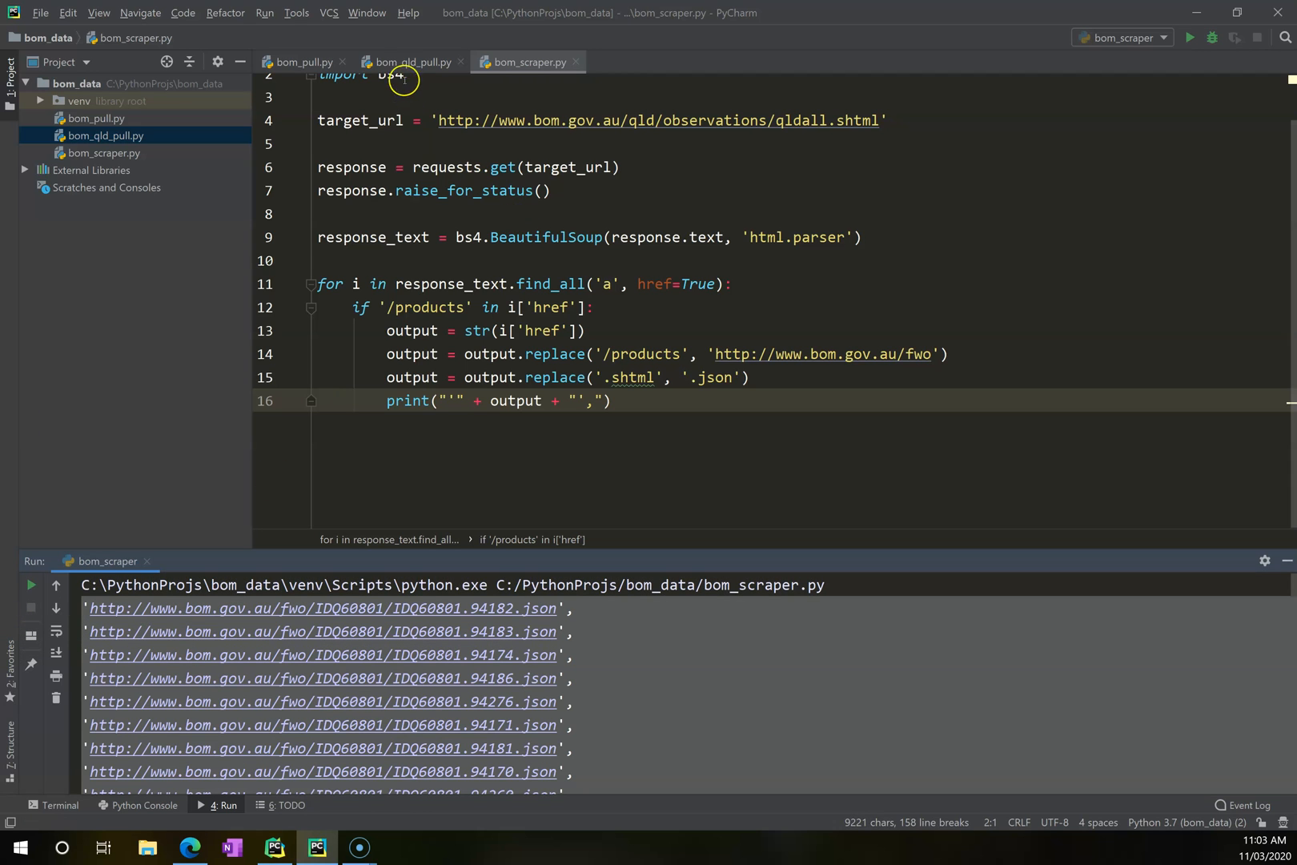
Scroll through bom_qld_pull.py's pasted urls list down to the fetching loop.
click(410, 63)
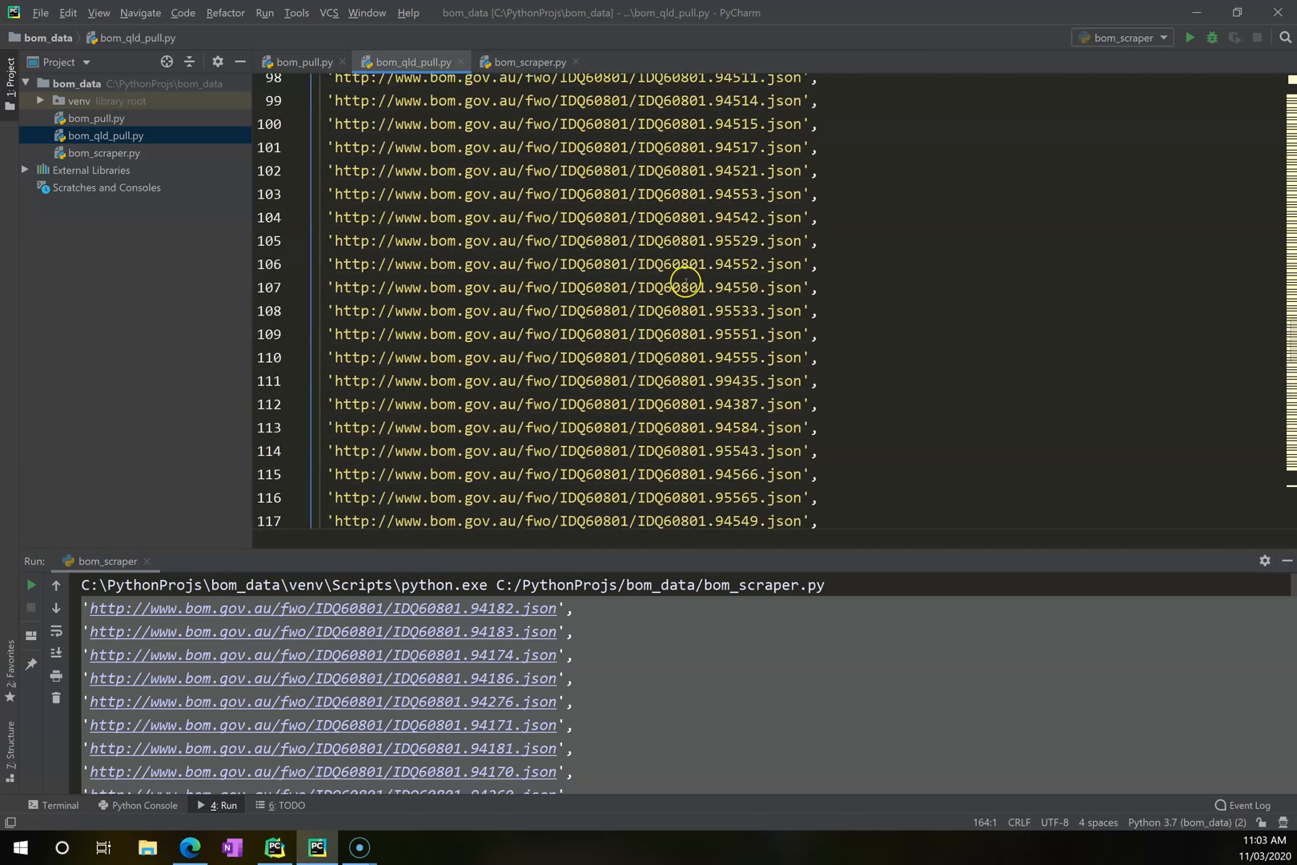
scroll(down, 3)
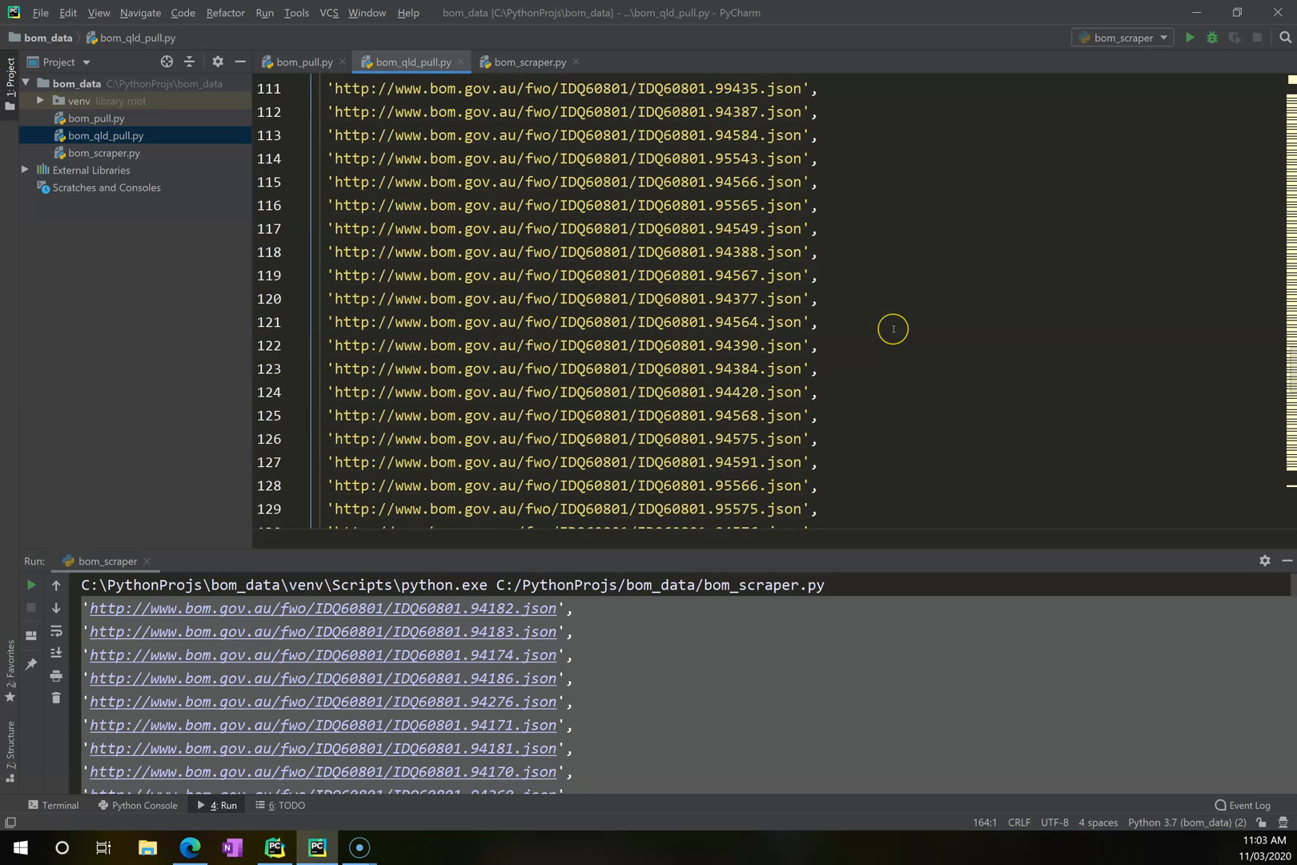
scroll(down, 3)
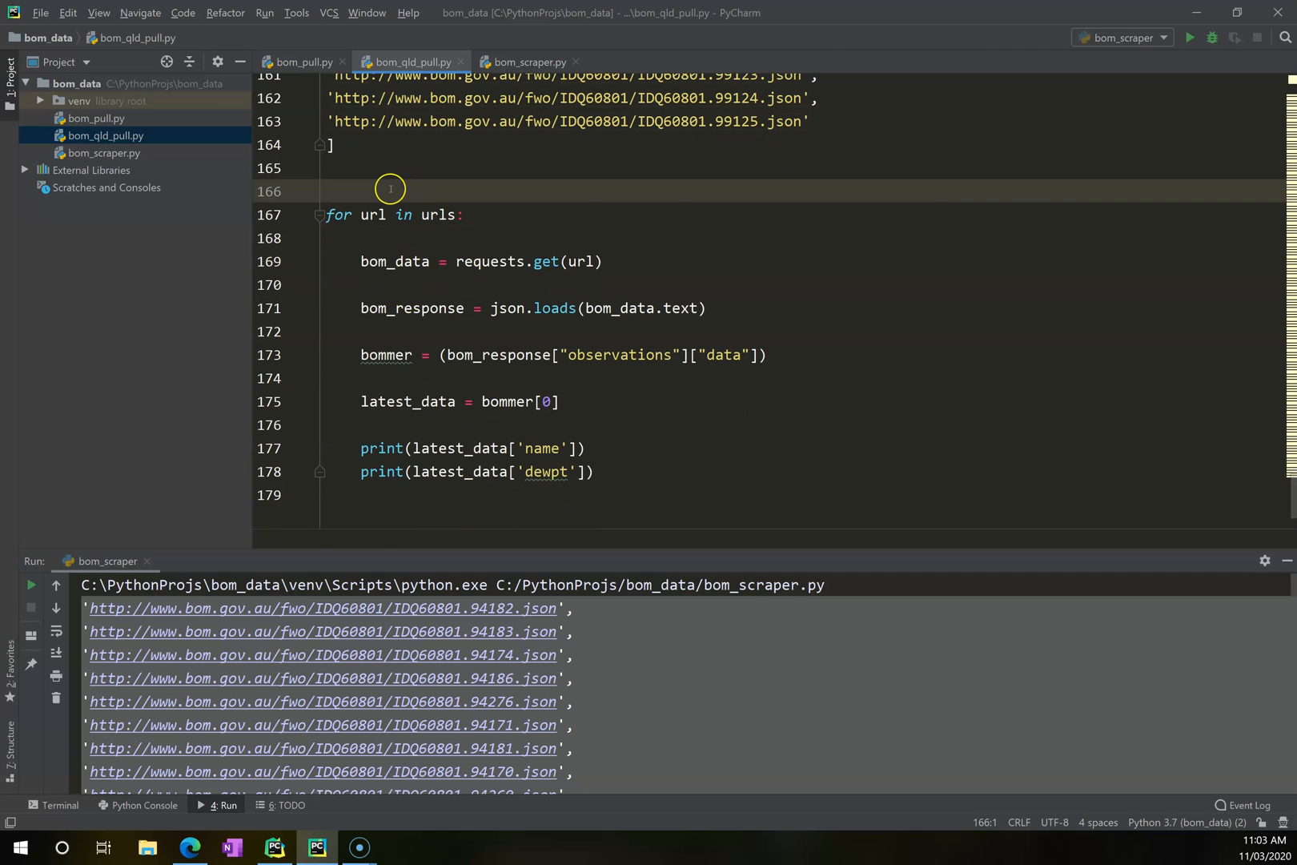
mouse_move(442, 97)
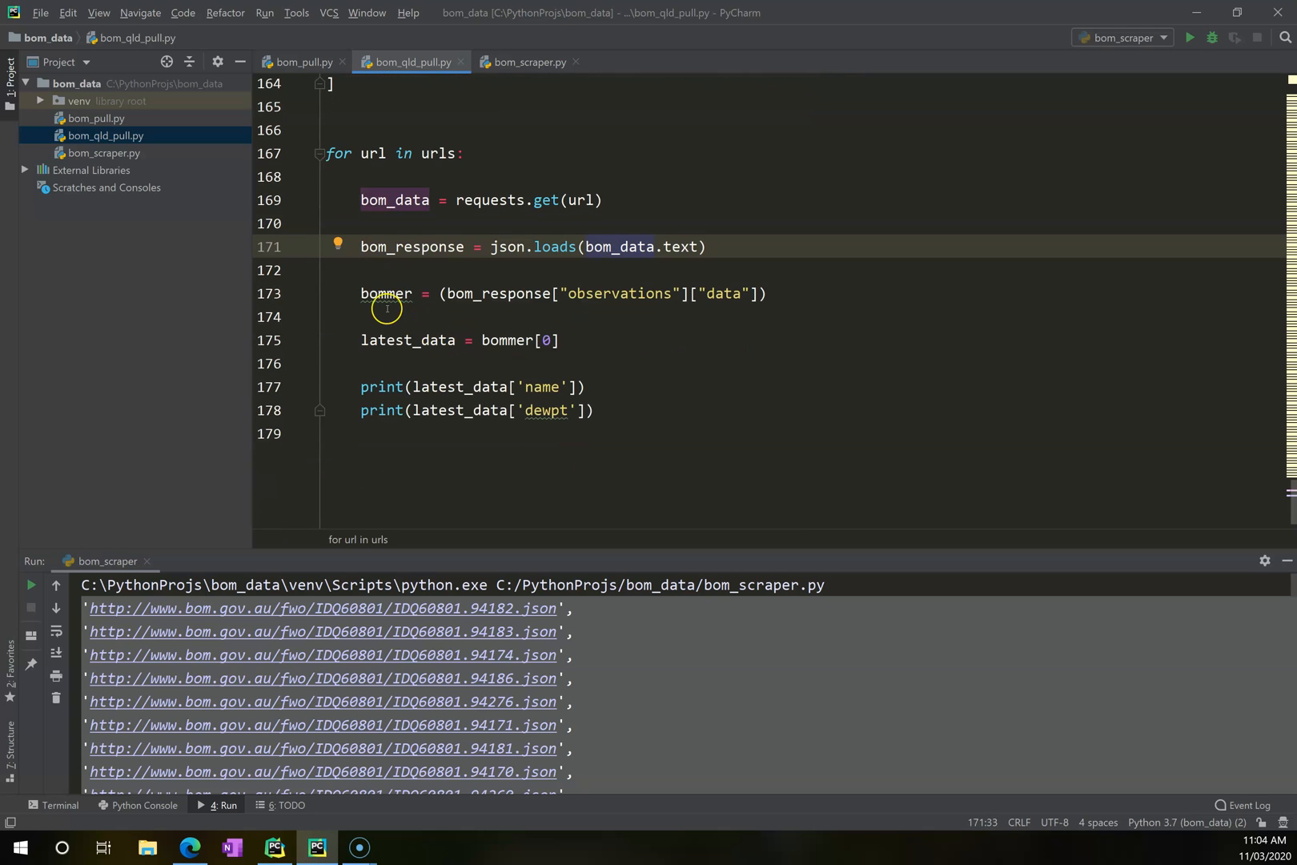
Inspect the bommer data variable and select the dewpt field name.
double_click(385, 293)
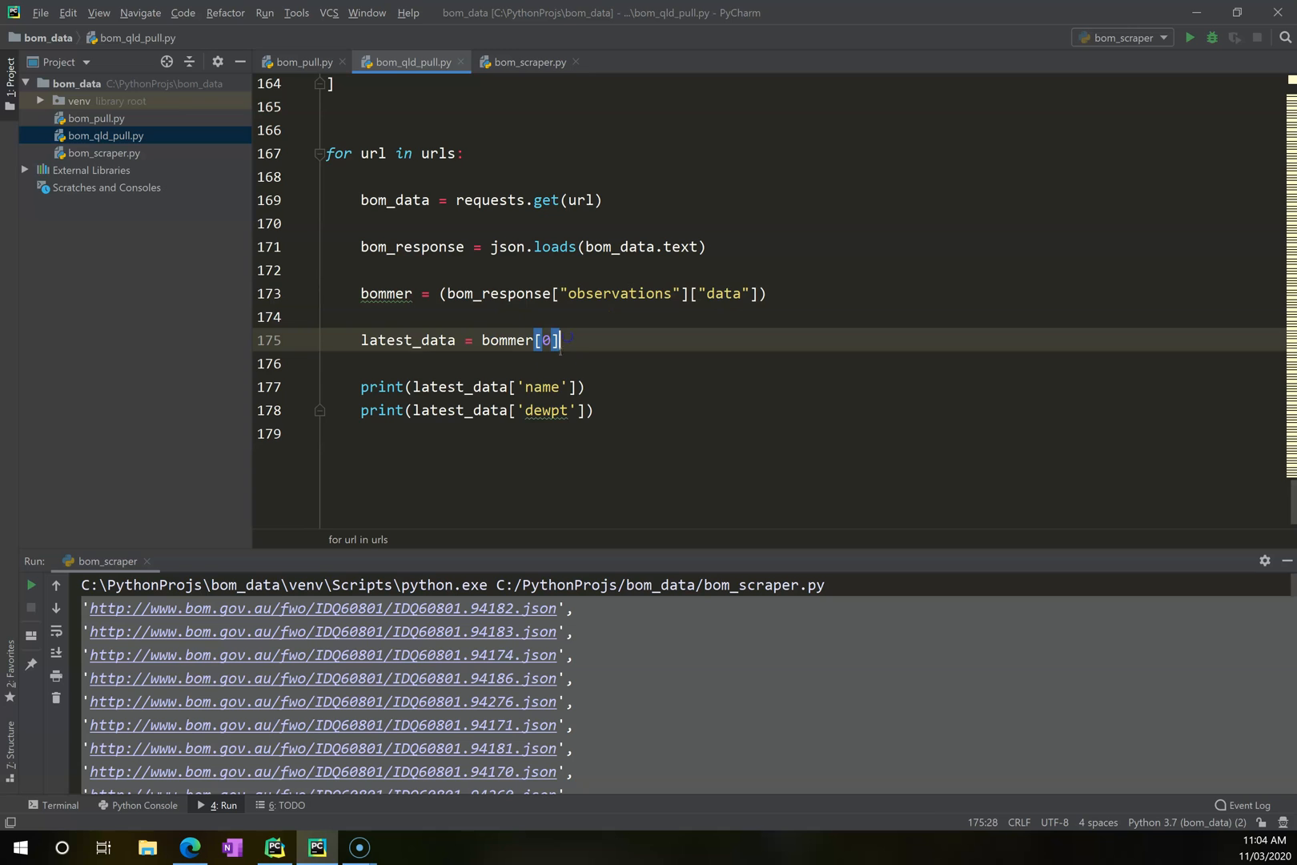
double_click(545, 410)
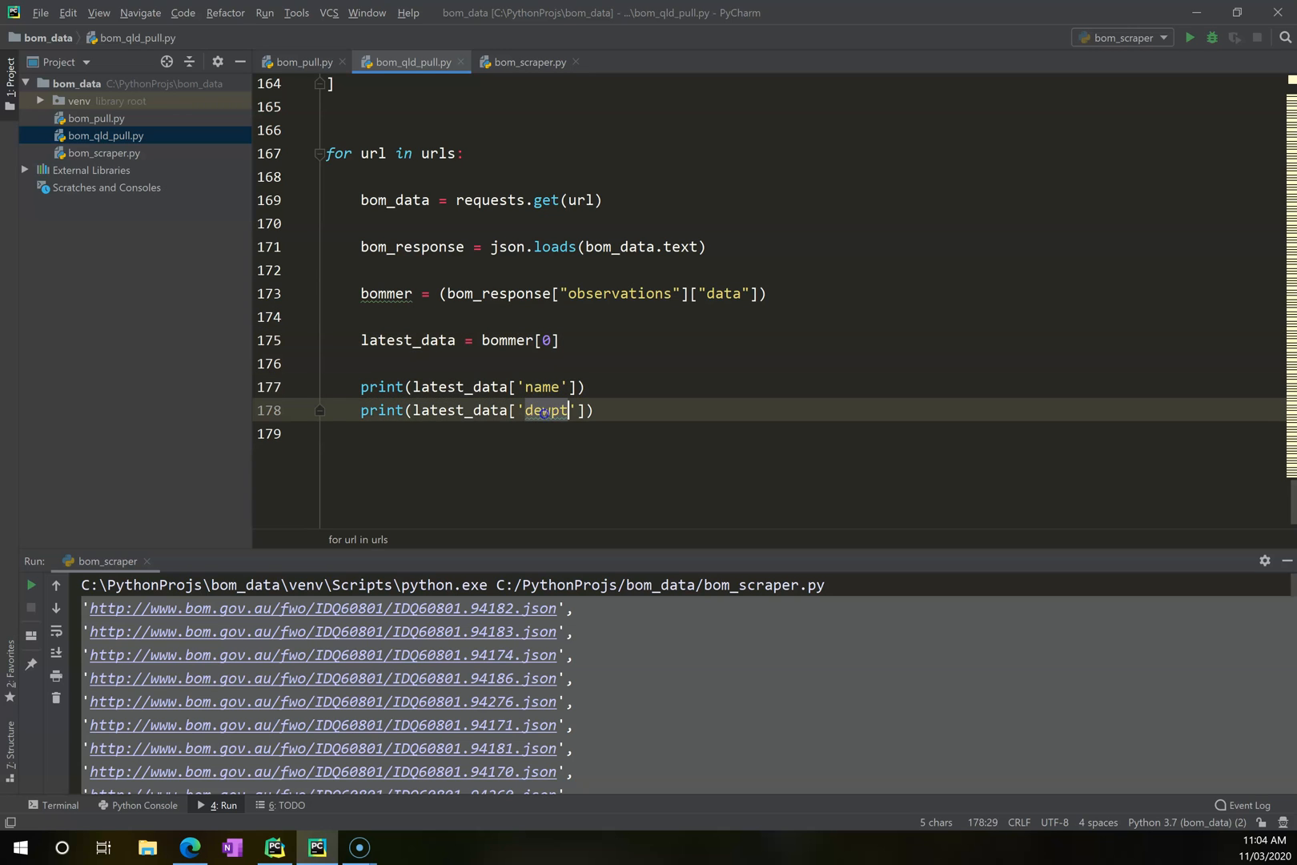
click(535, 363)
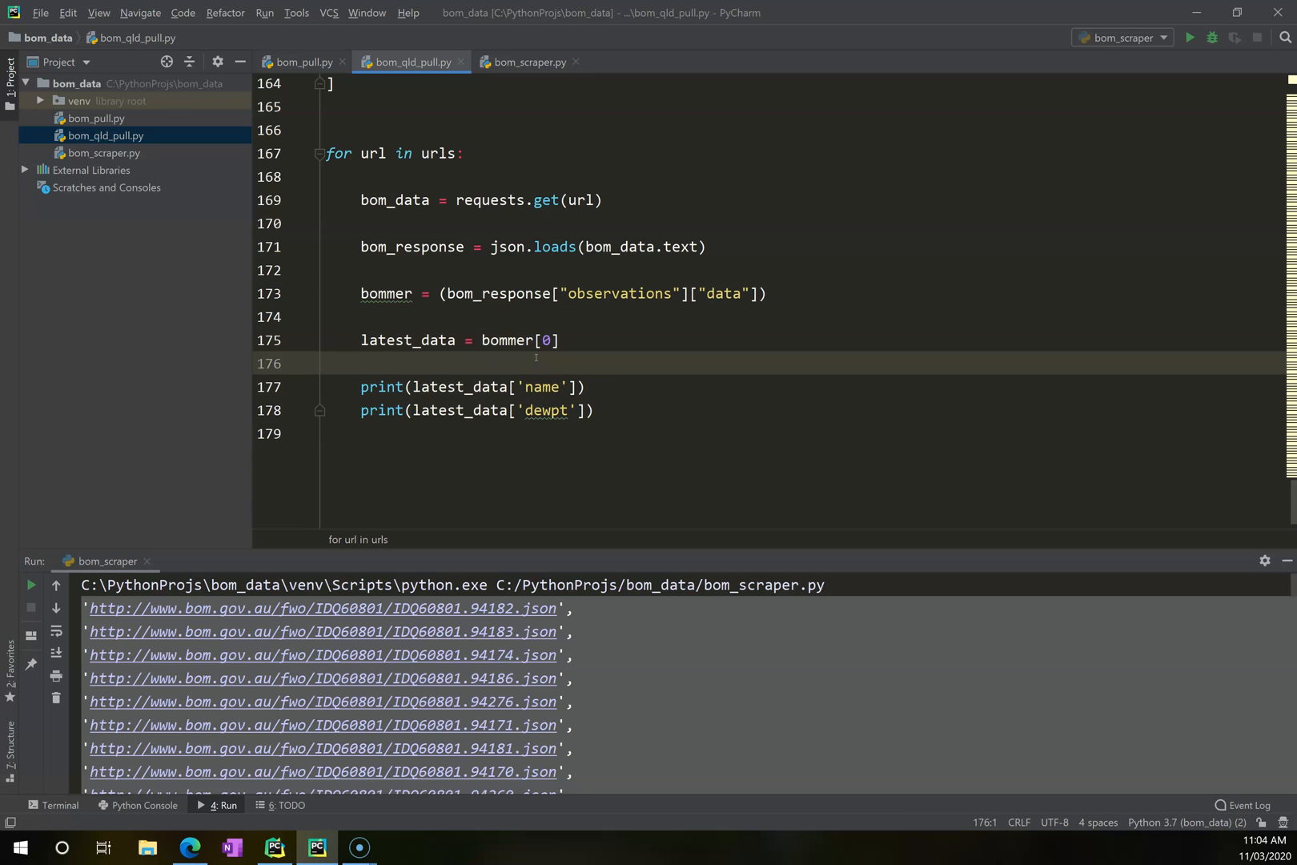
Run bom_qld_pull to print station dew points, and check air_temp in Edge.
right_click(535, 357)
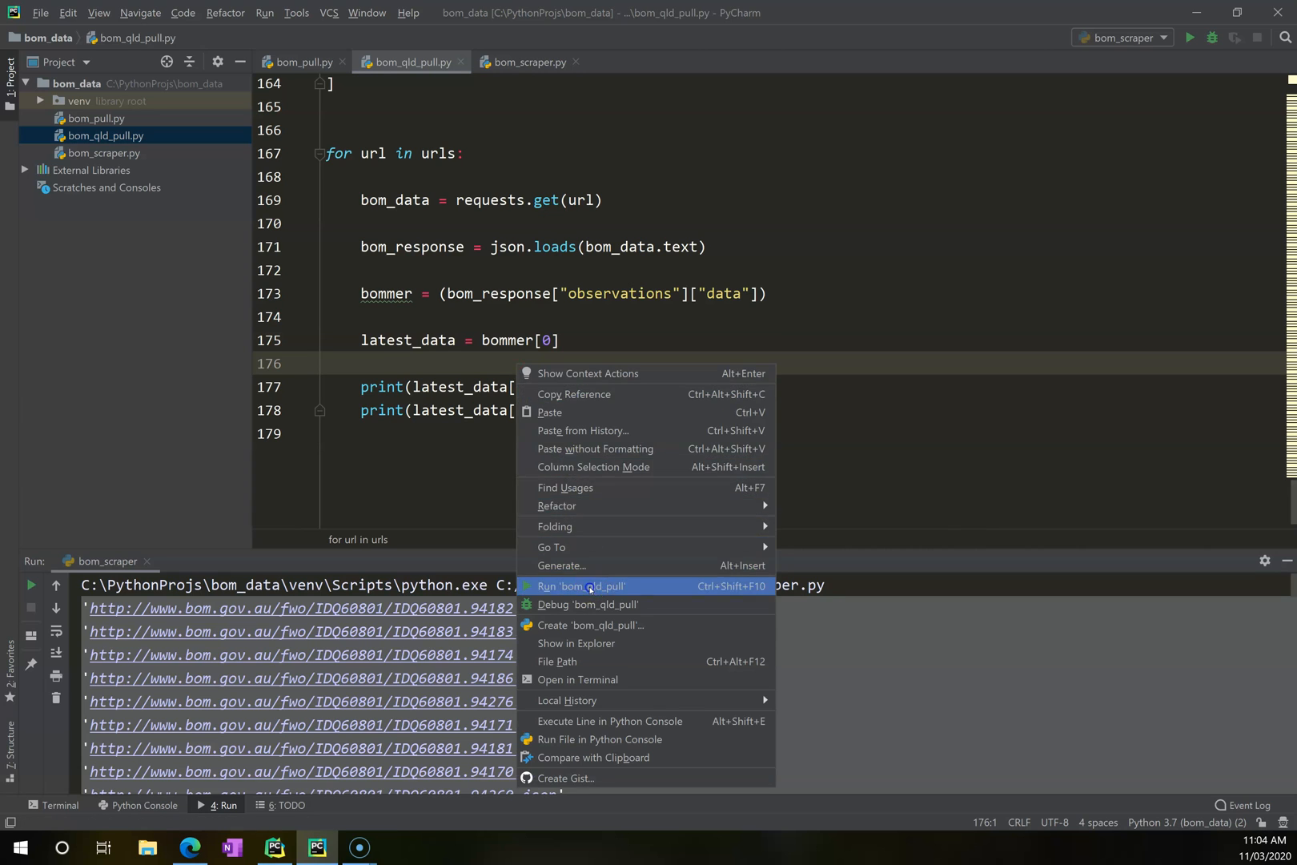
click(580, 586)
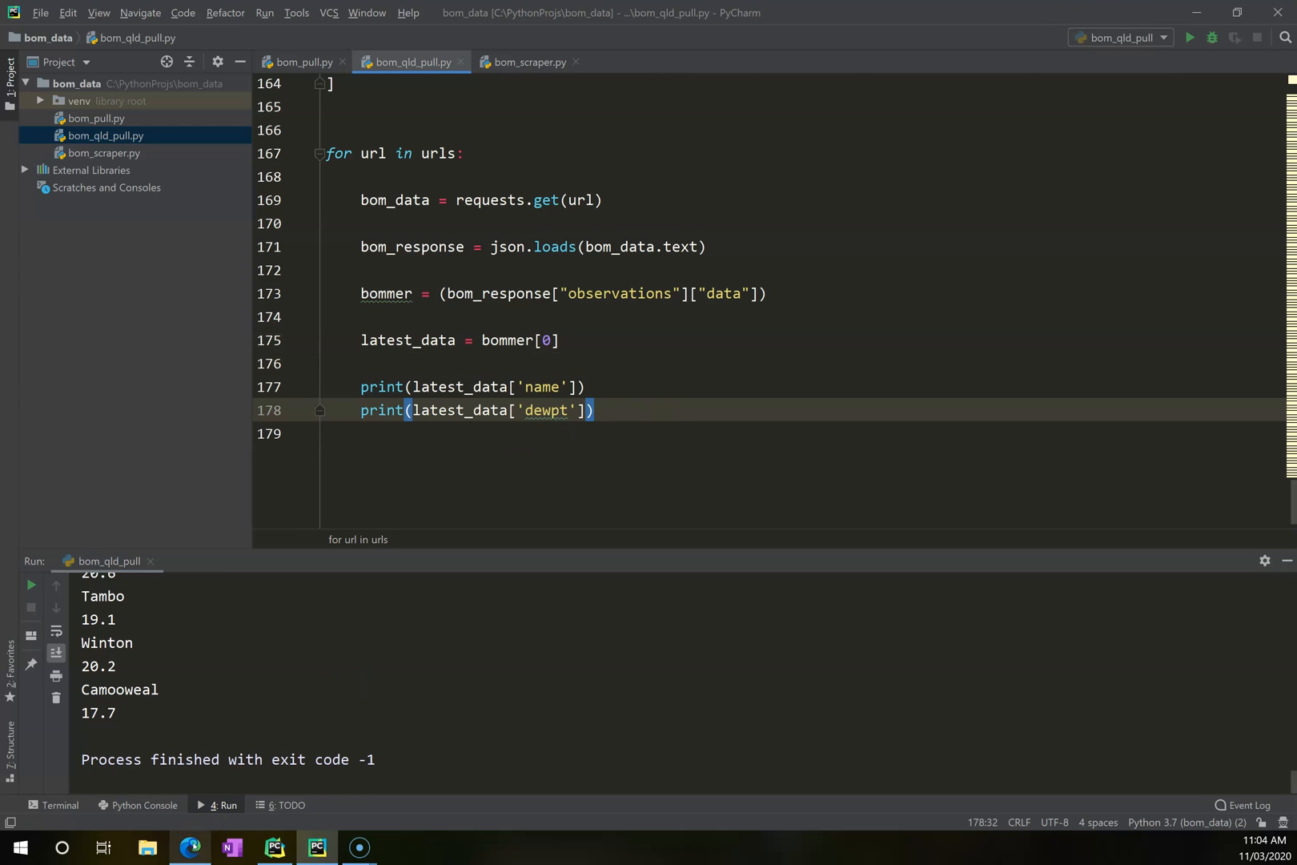
click(190, 847)
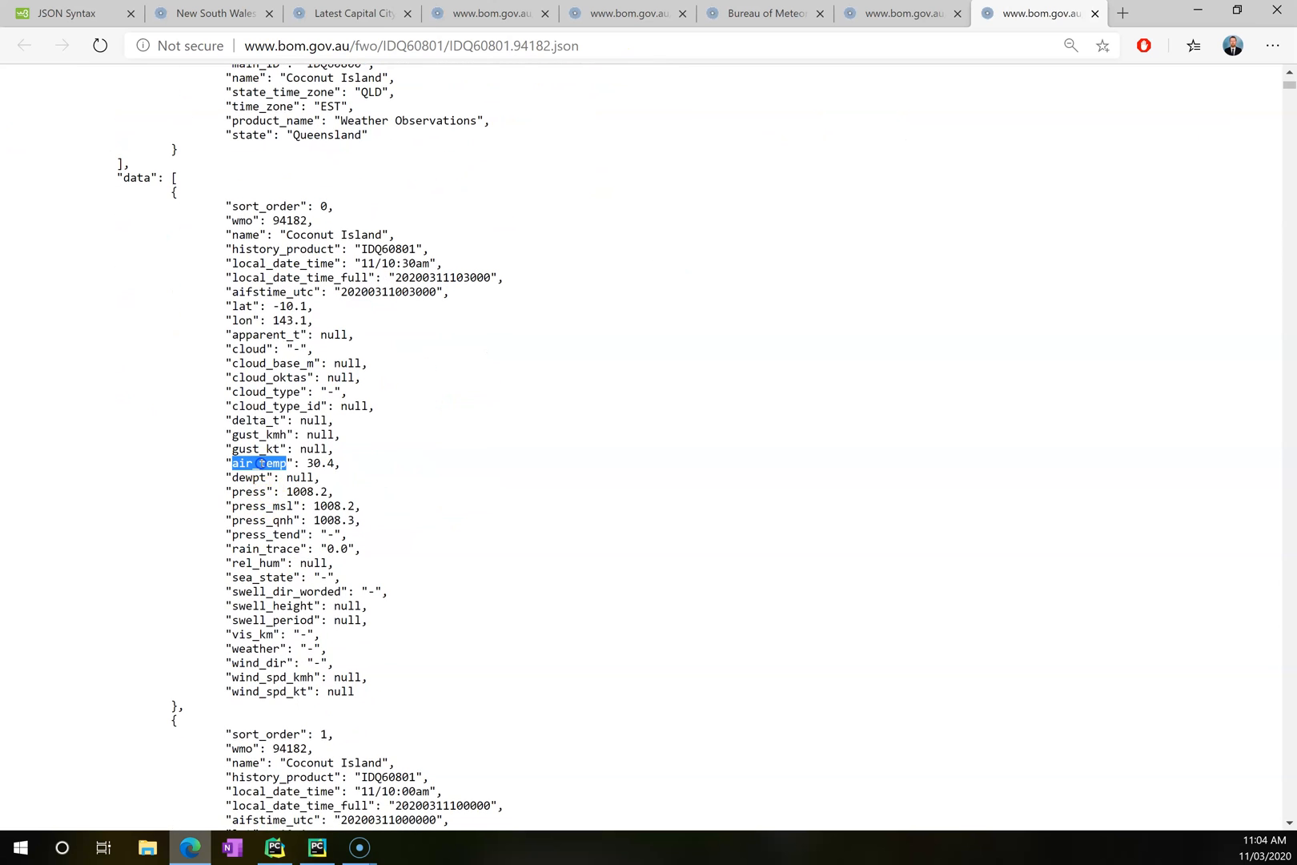
click(317, 847)
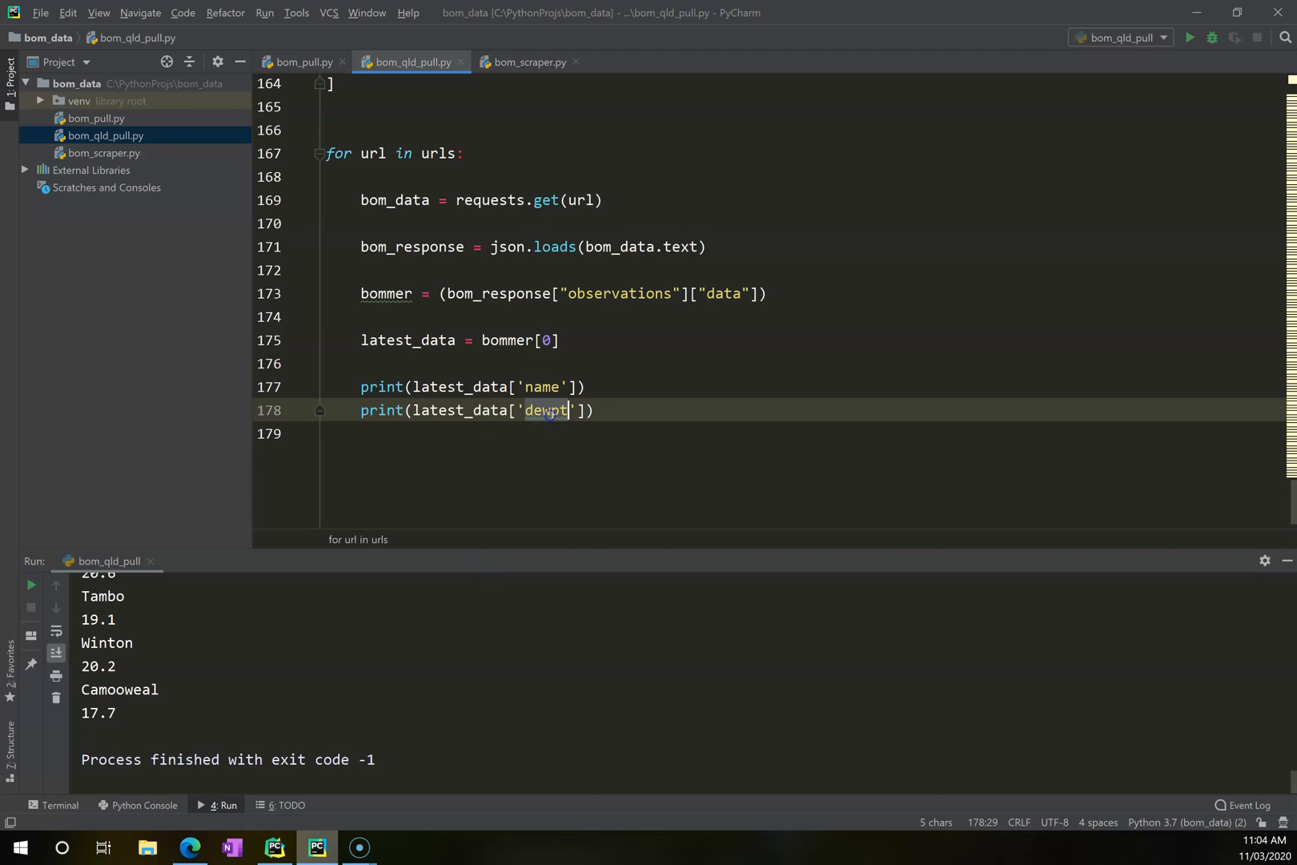
Print 'The current temperature at ' + station name + ' is ' + latest_data['air_temp'].
text(air_temp)
click(481, 387)
text('The current temperature at )
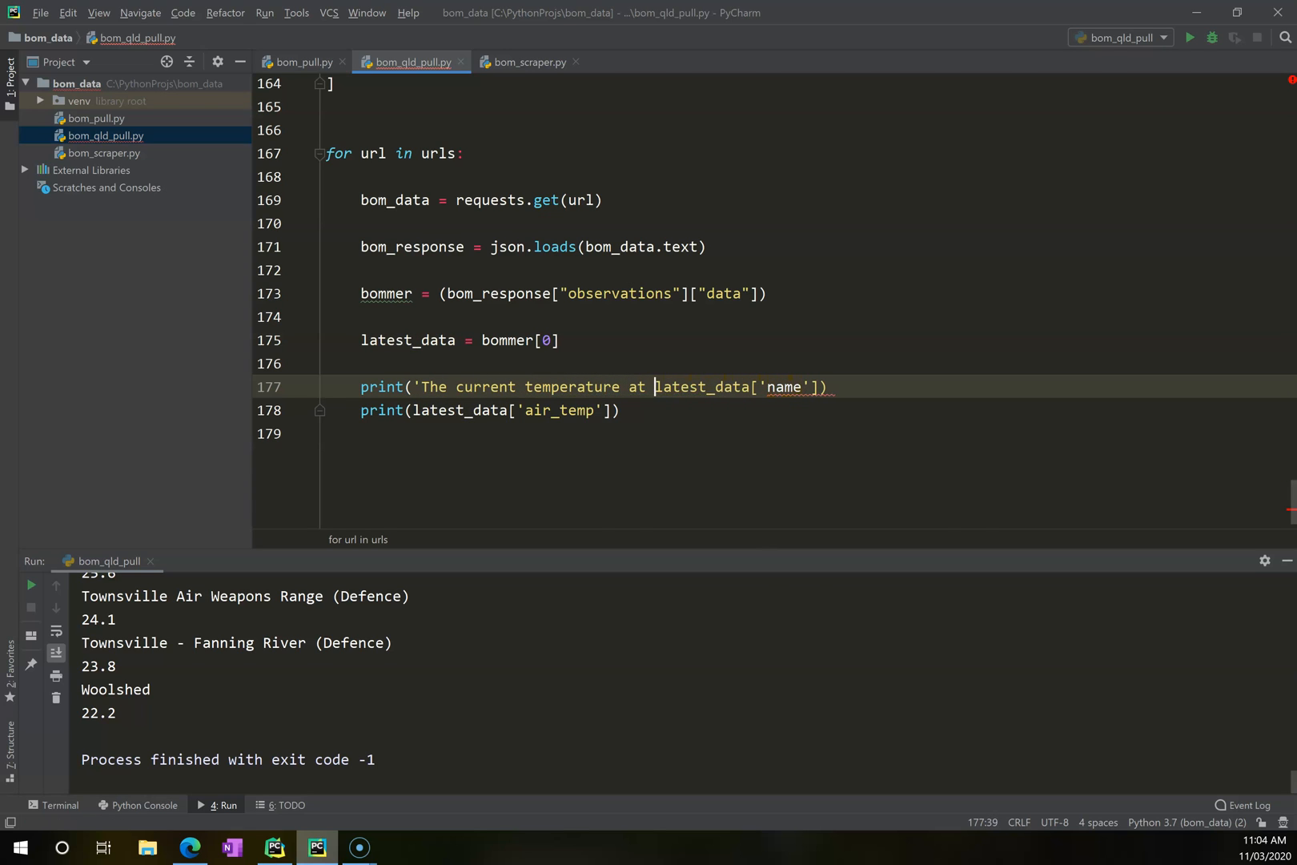
text(' +)
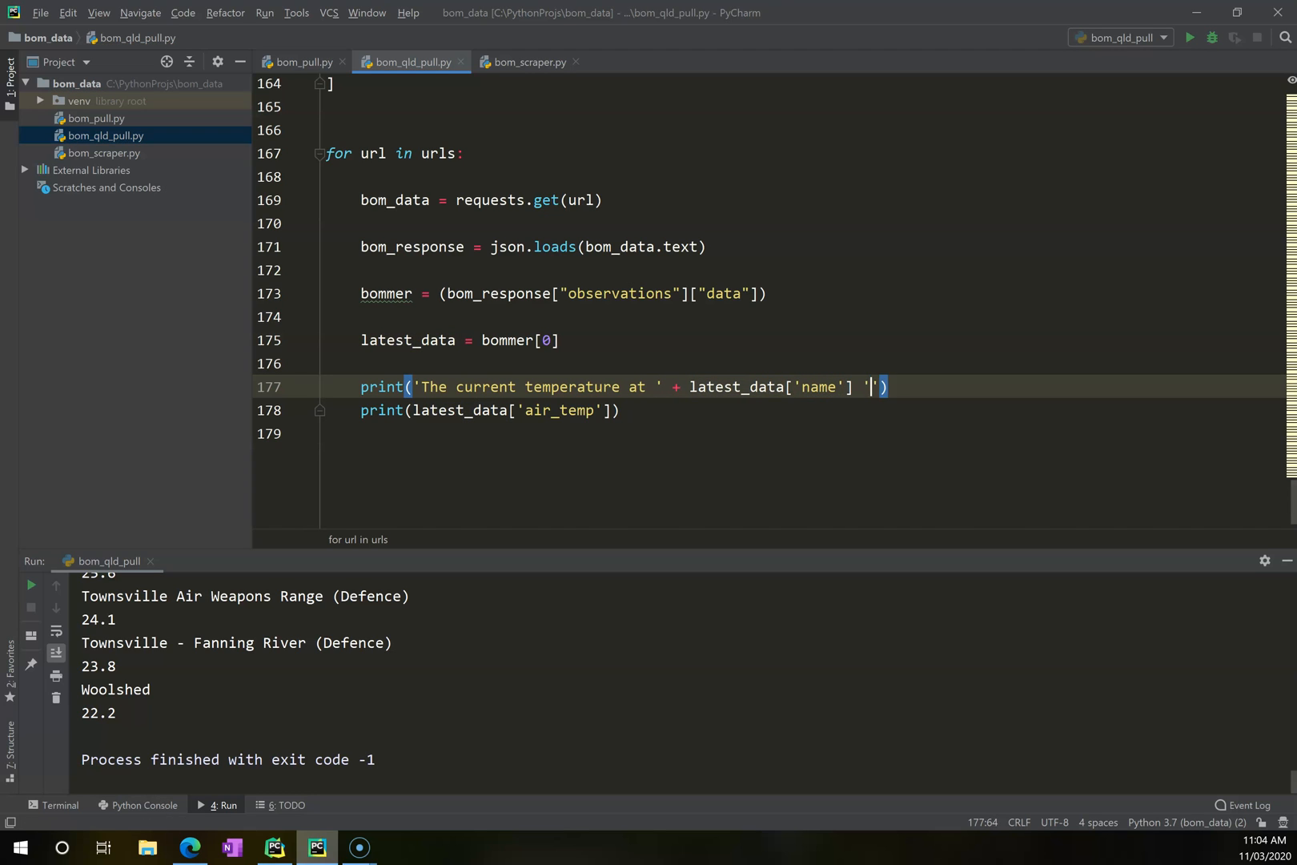
text(+)
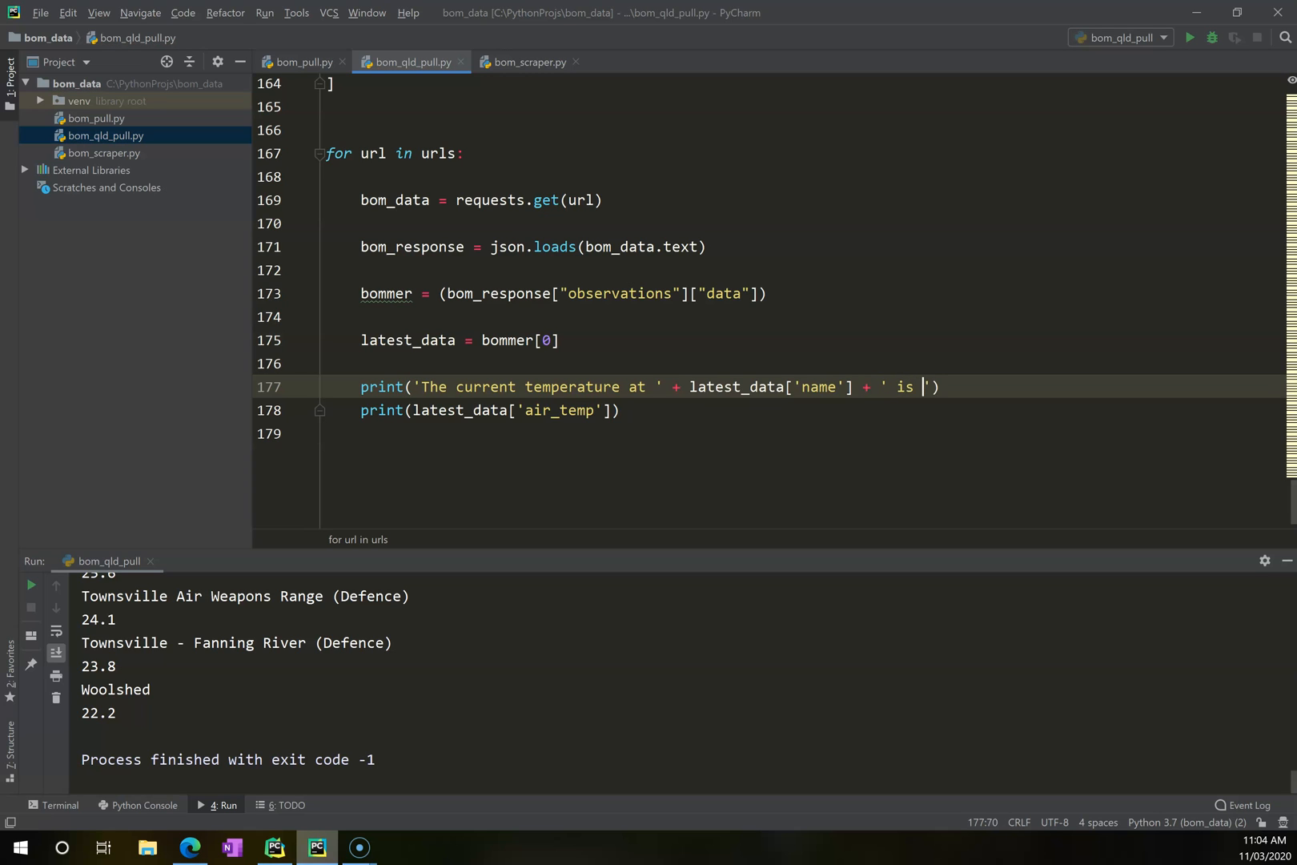
text(+)
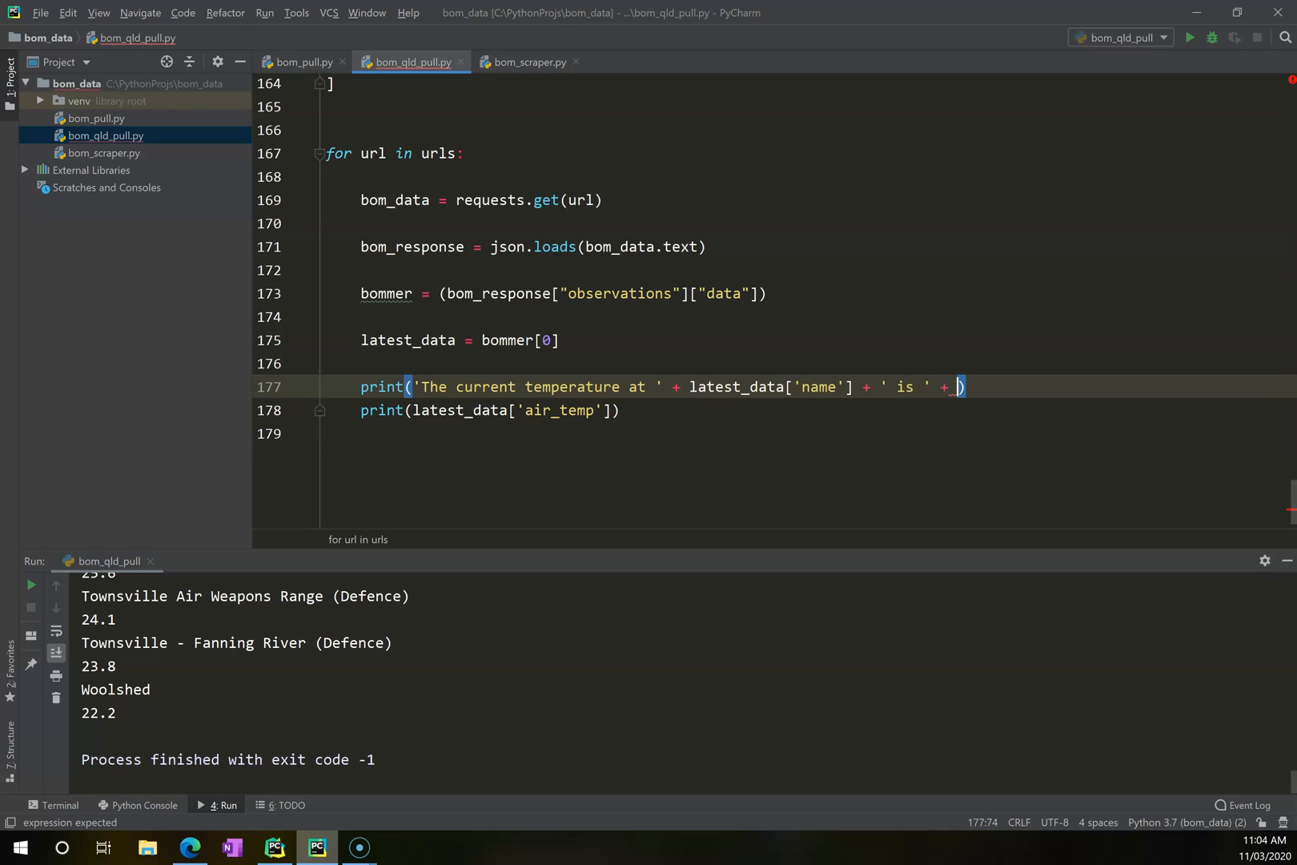
text(latest_data)
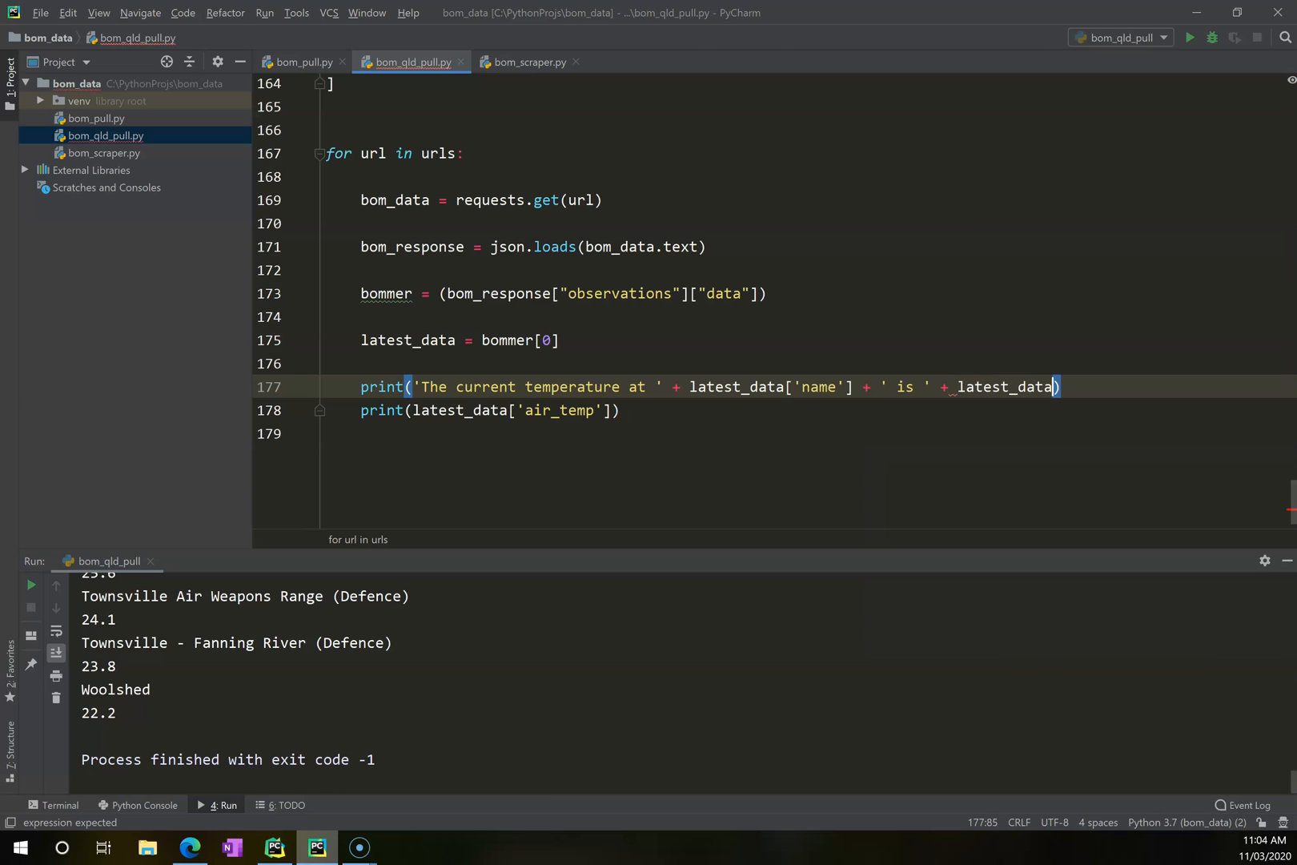
text(['air_temp'])
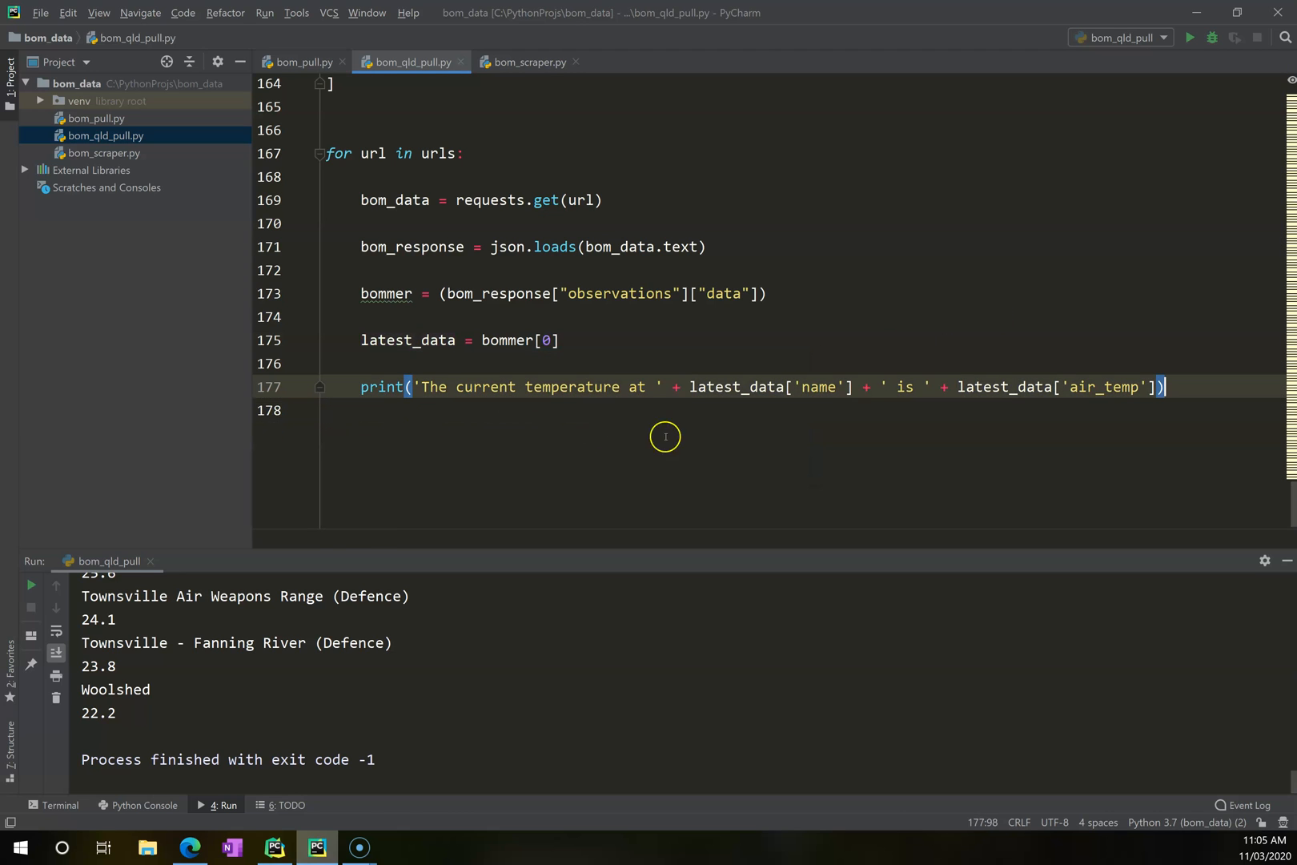
Fix the TypeError by wrapping latest_data['air_temp'] in str(), rerun, then stop.
click(1188, 38)
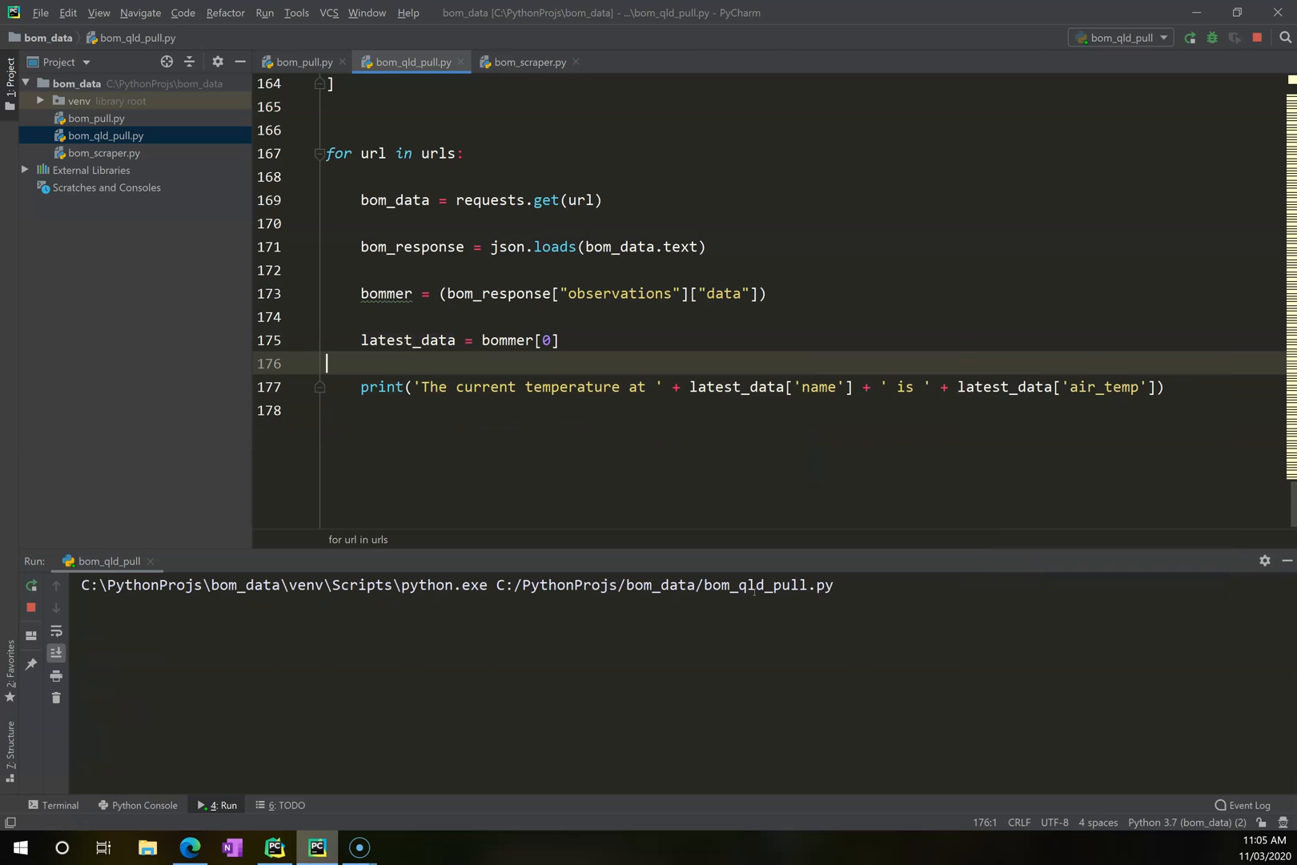
click(1190, 37)
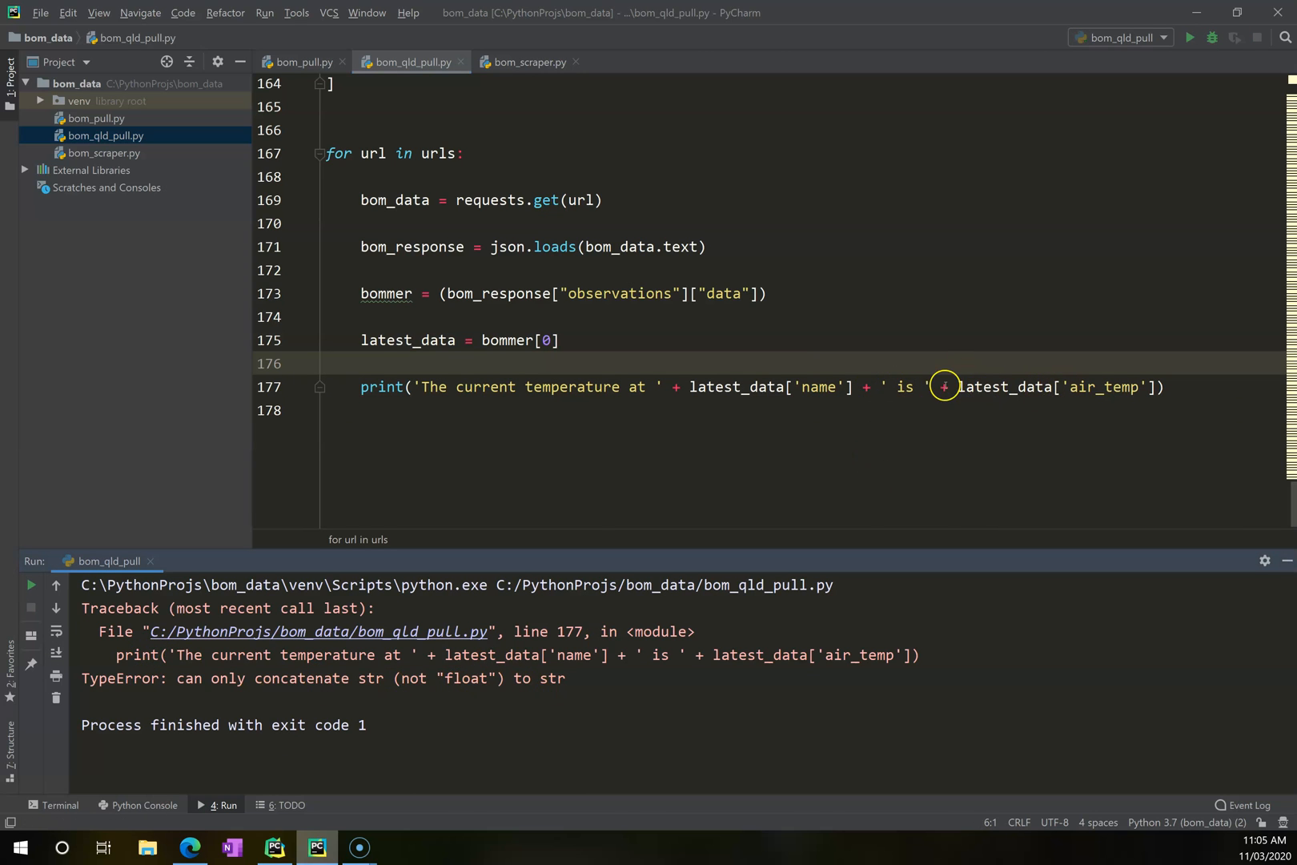
text(str()
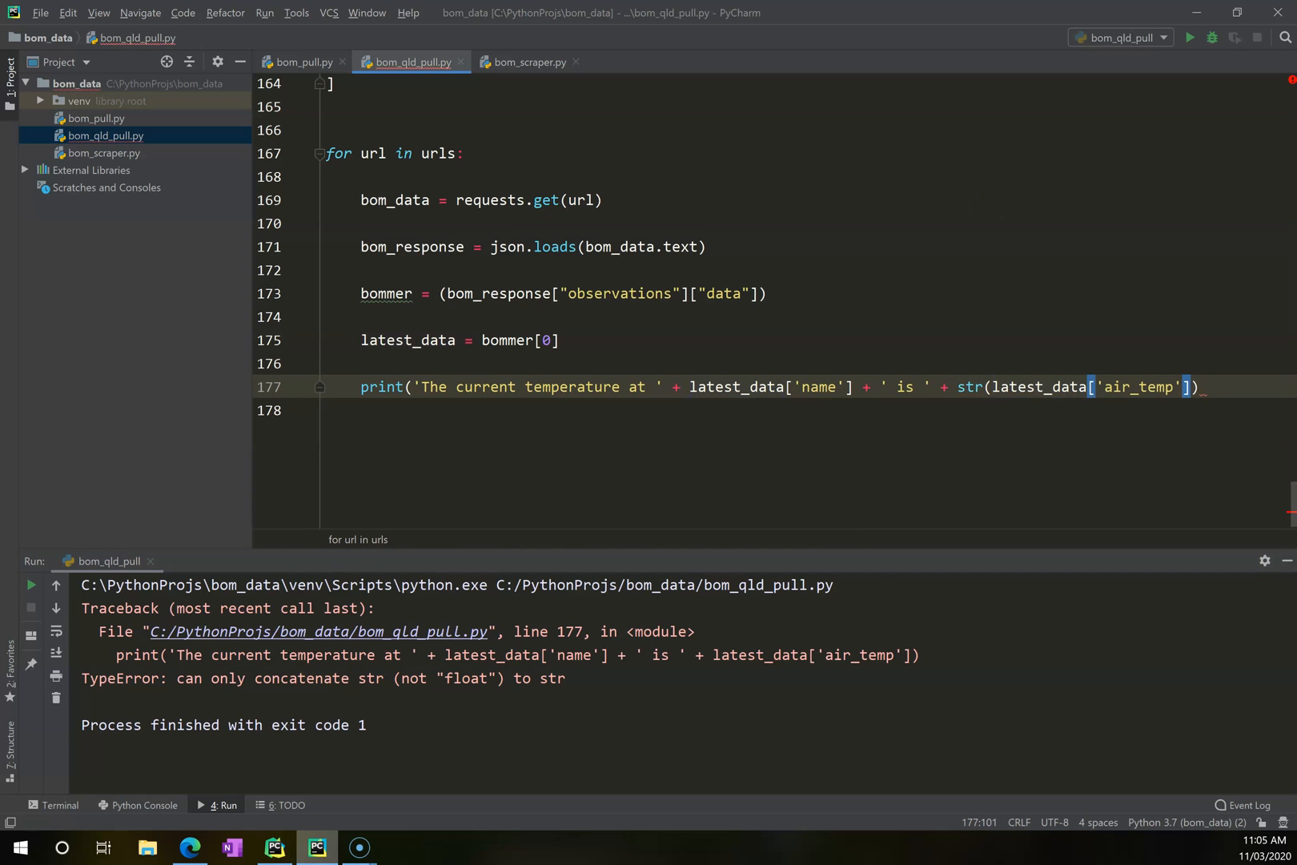
right_click(497, 364)
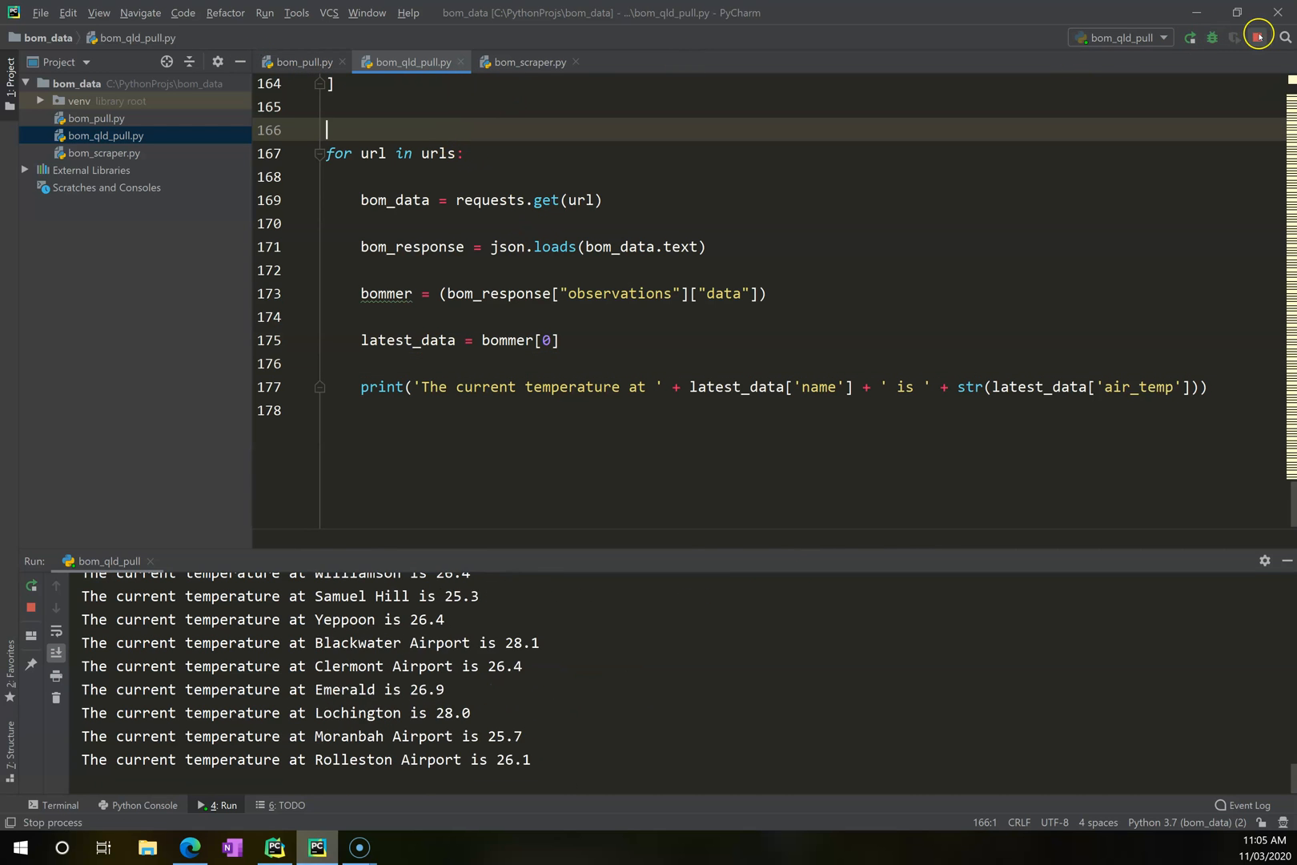
click(526, 62)
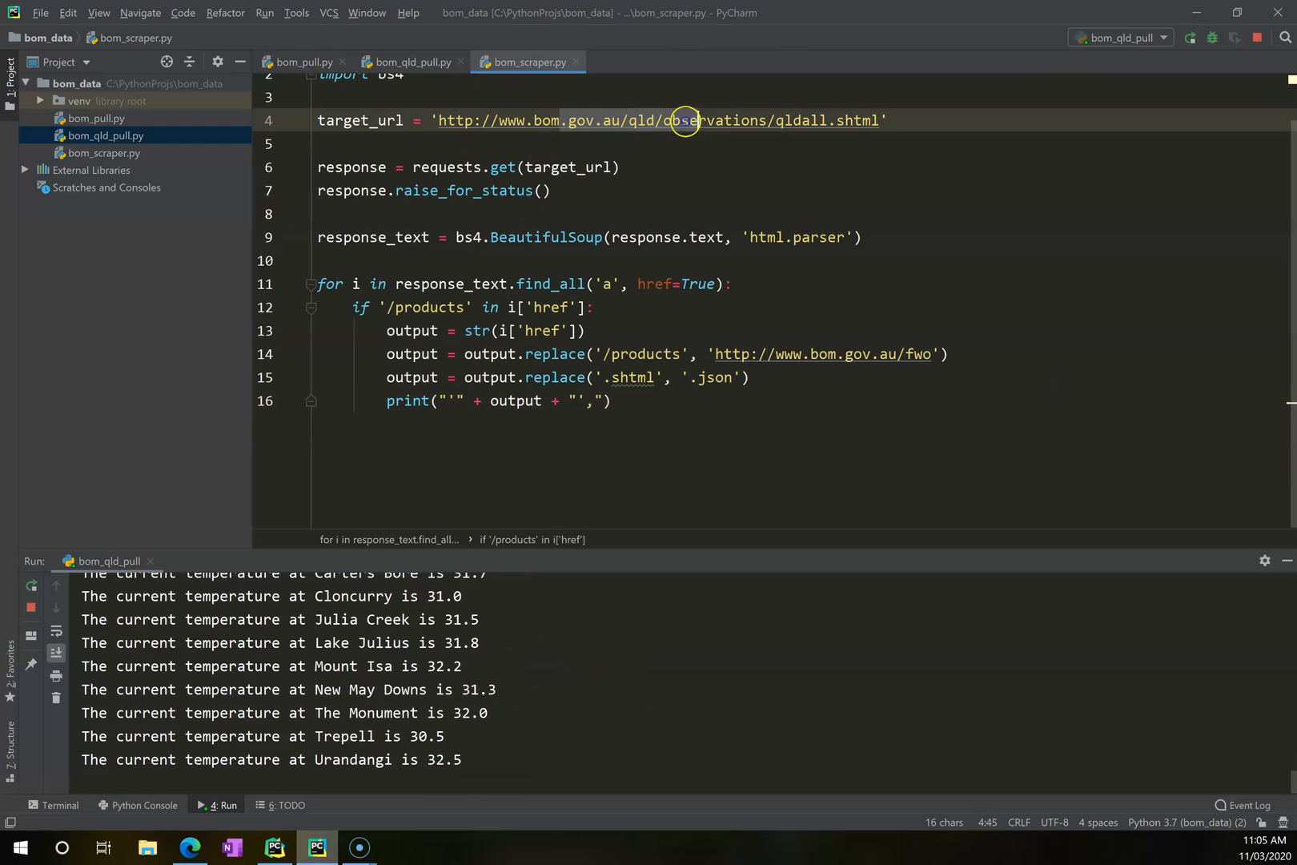